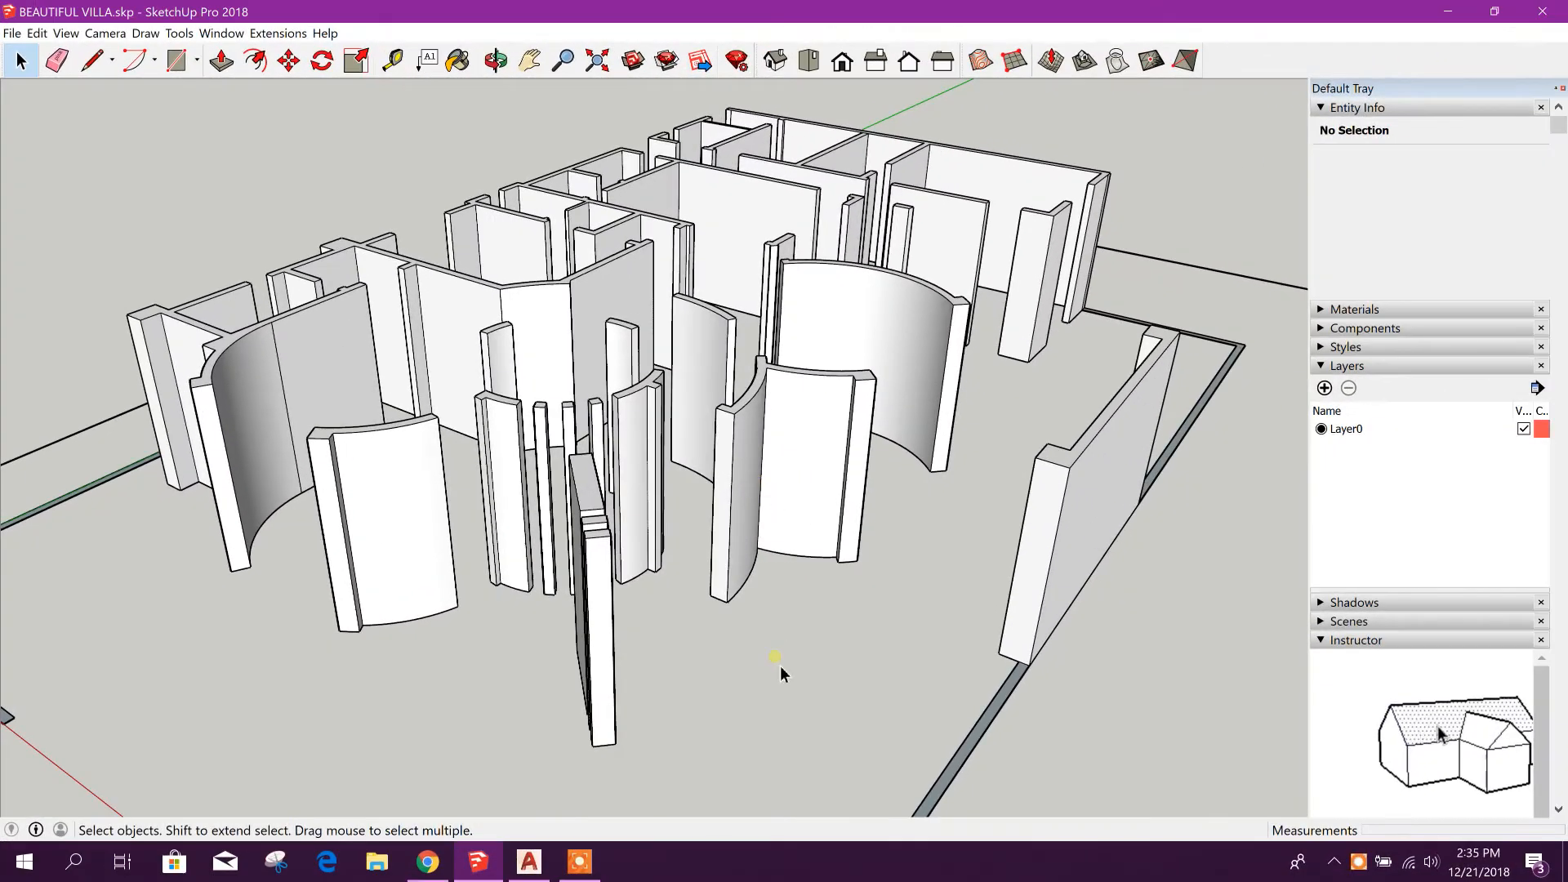
pyautogui.moveTo(994, 518)
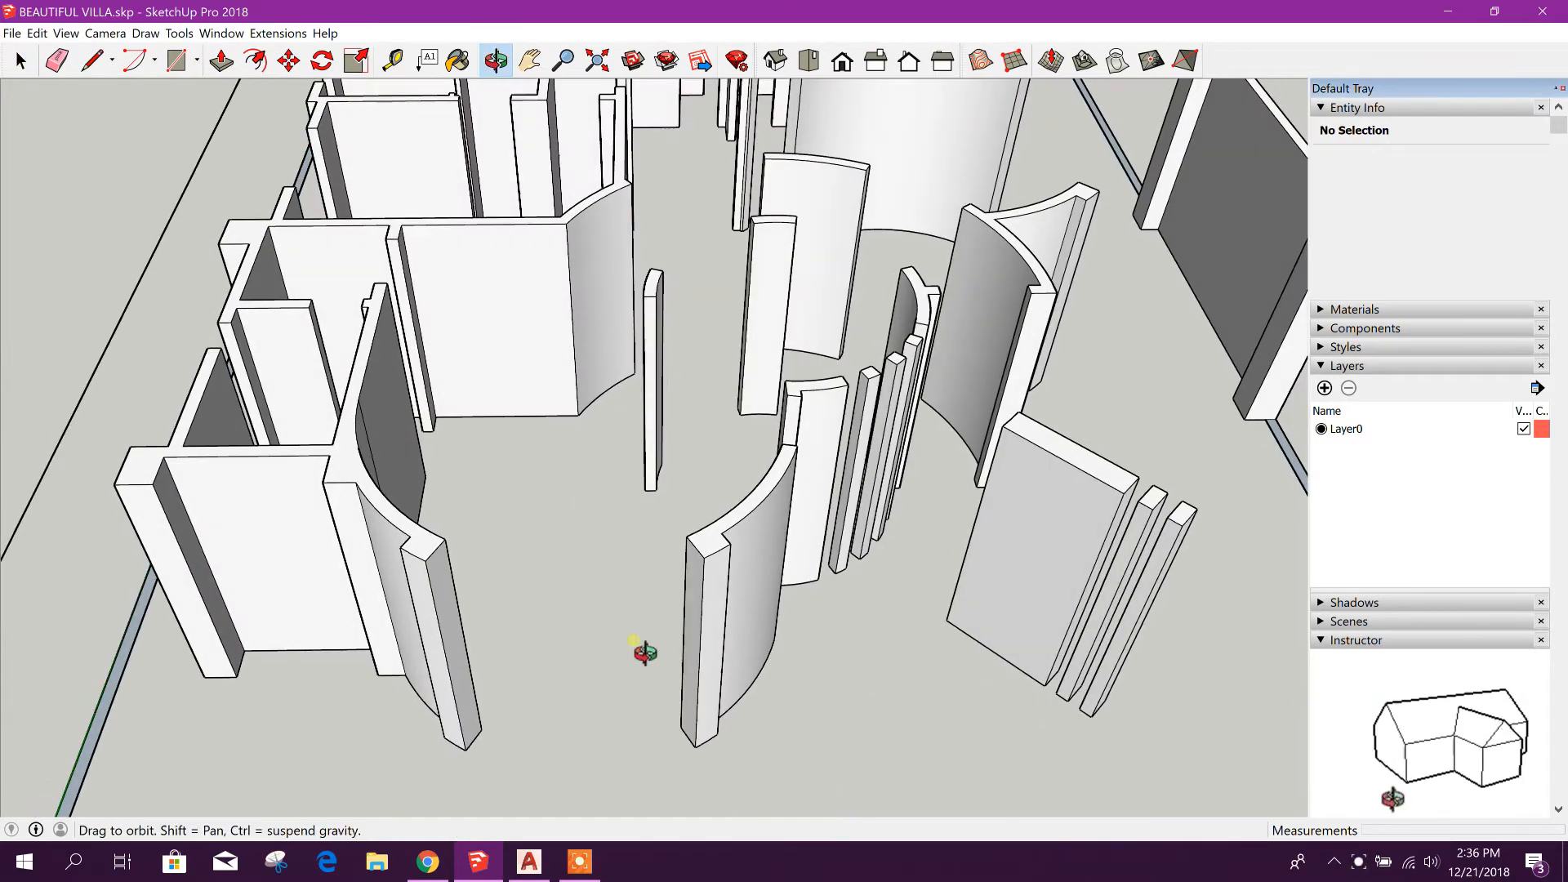
# Return to the Select tool after orbiting and switch to the Top view of the walls
pyautogui.click(18, 60)
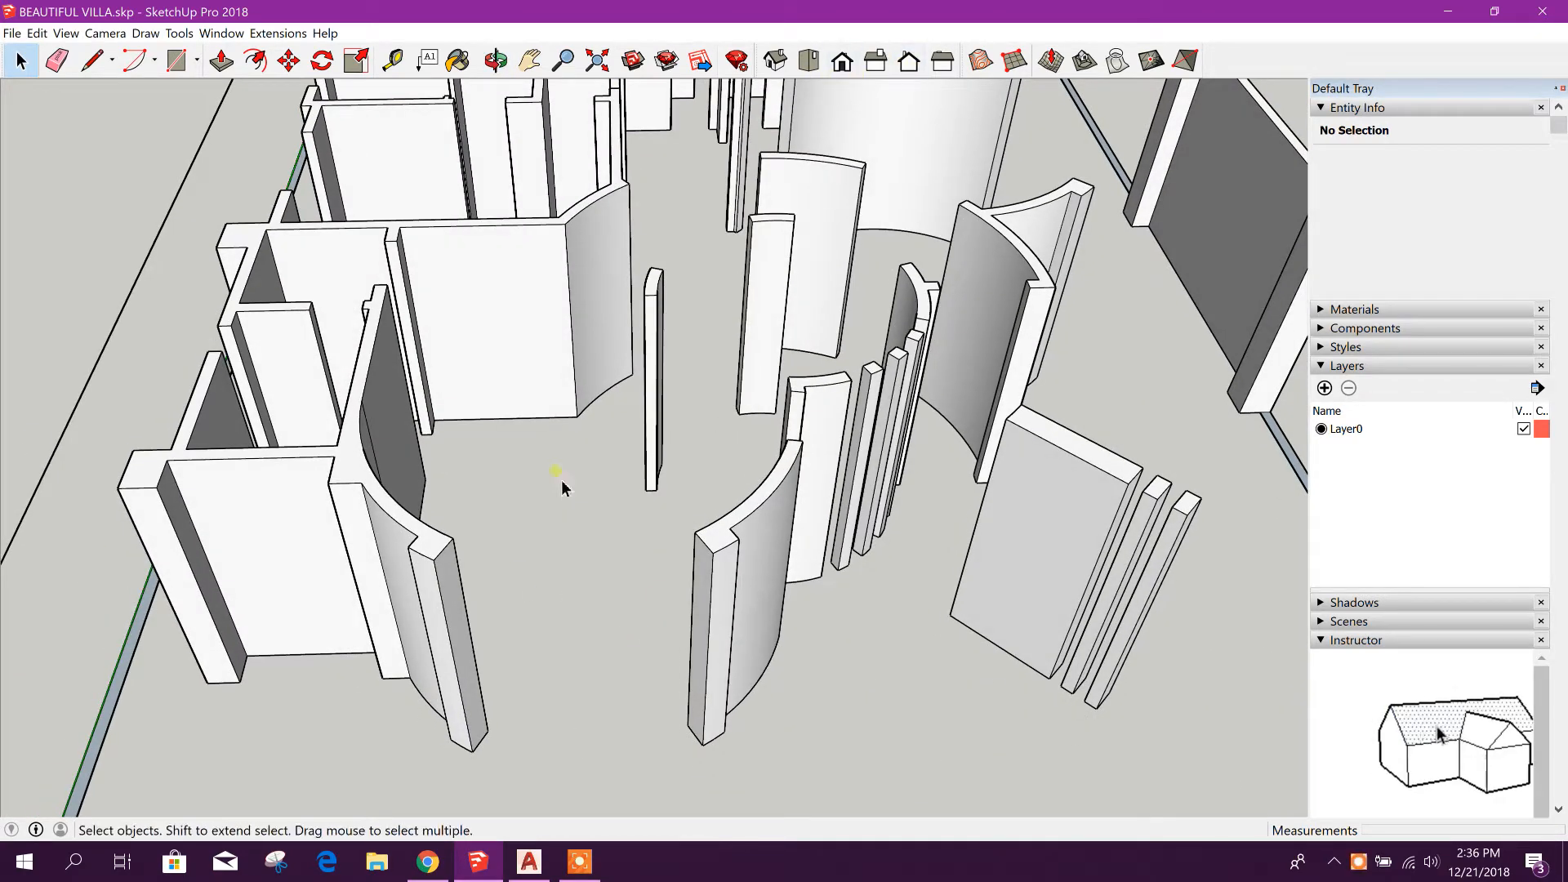
pyautogui.moveTo(689, 750)
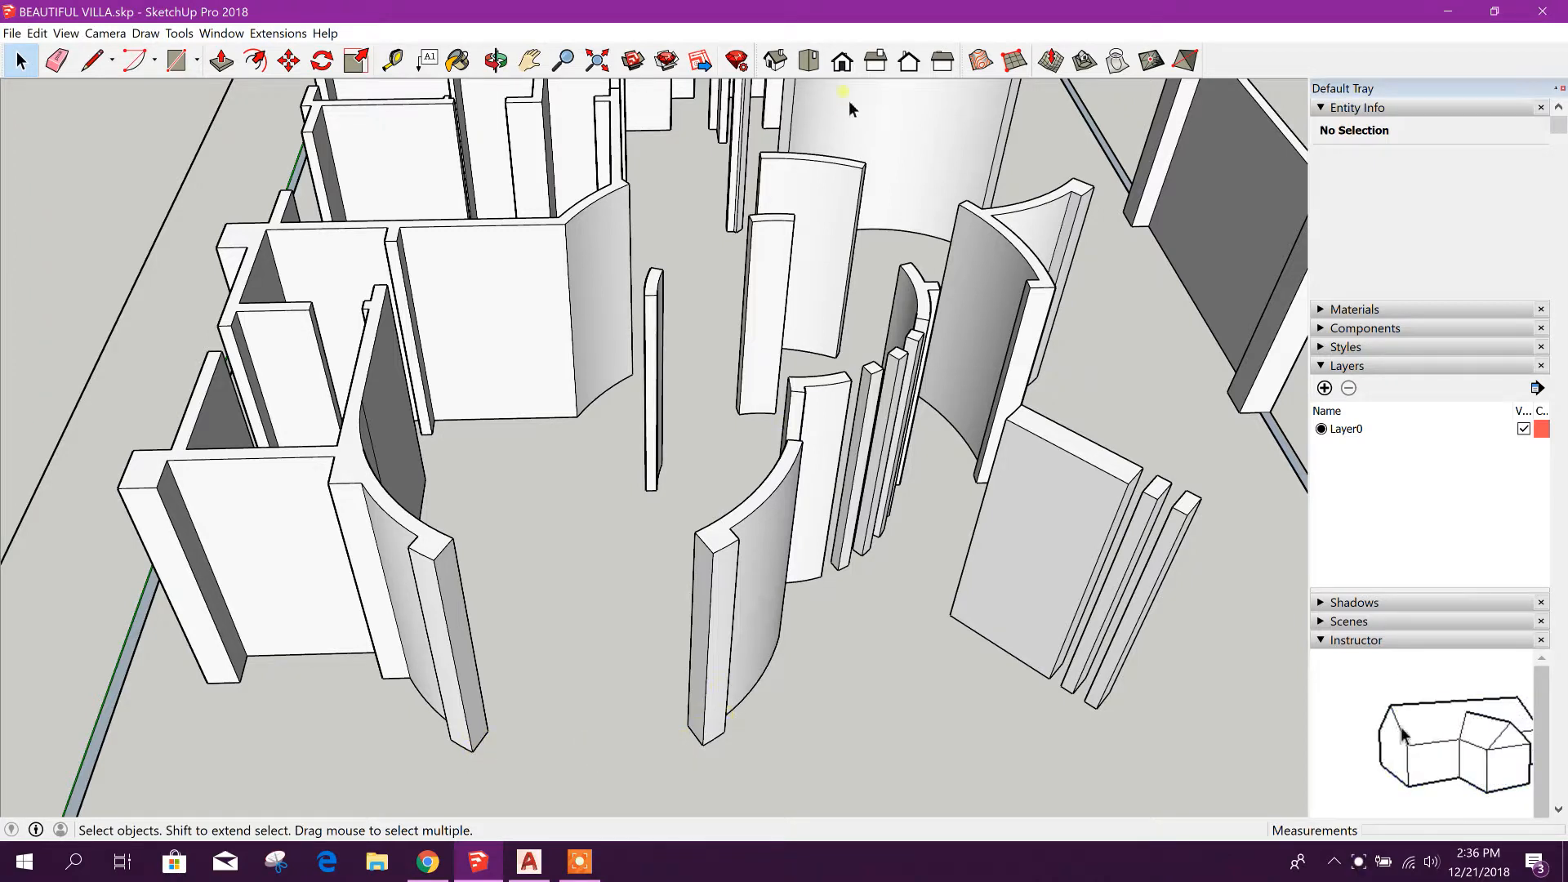
pyautogui.moveTo(808, 61)
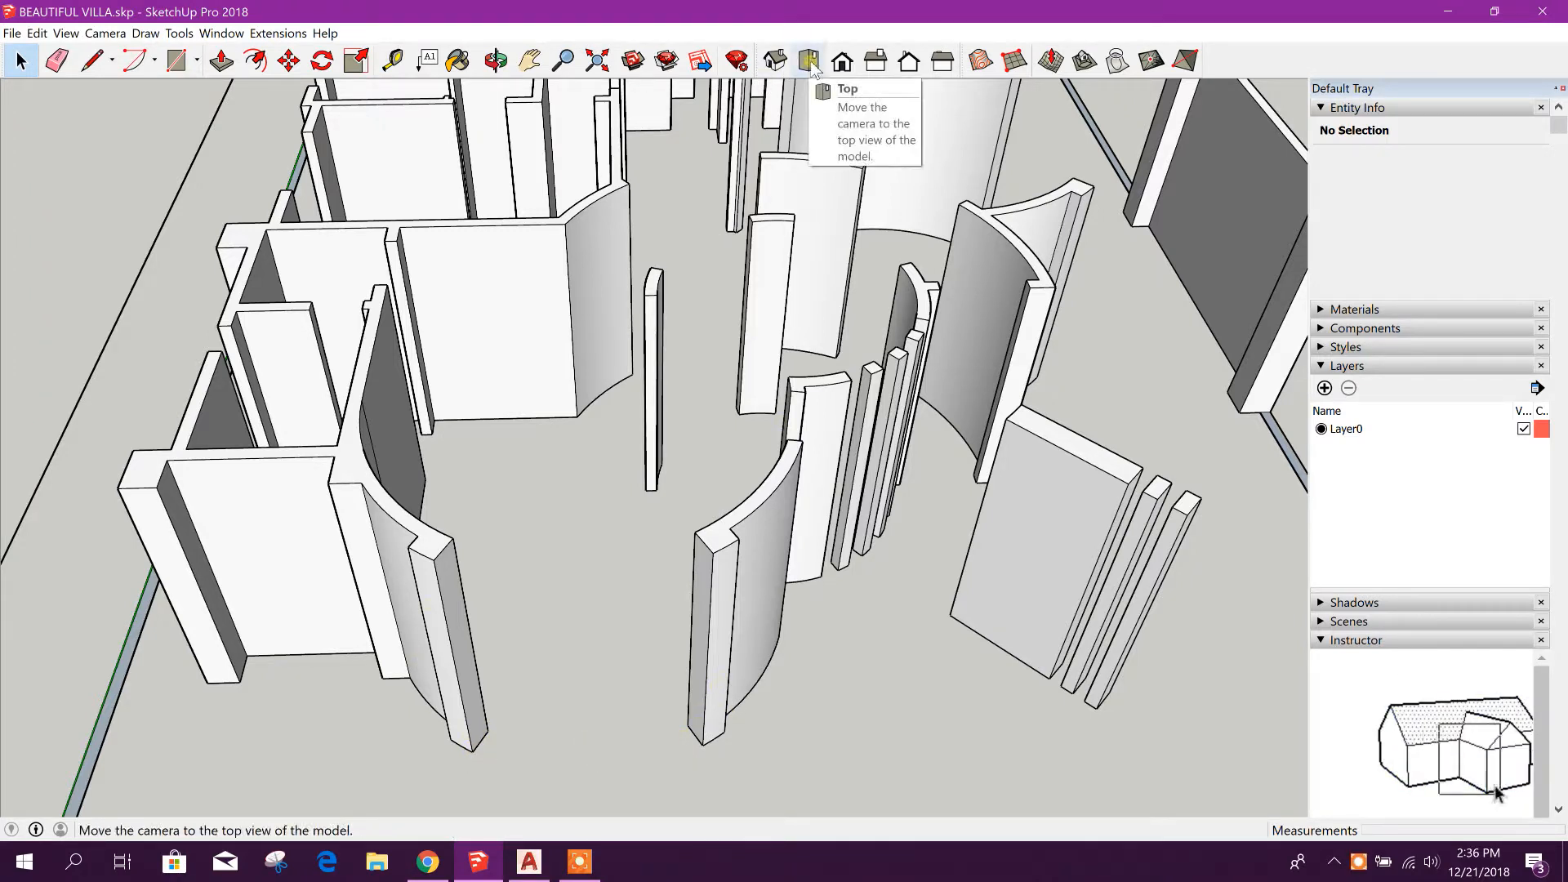
pyautogui.click(809, 61)
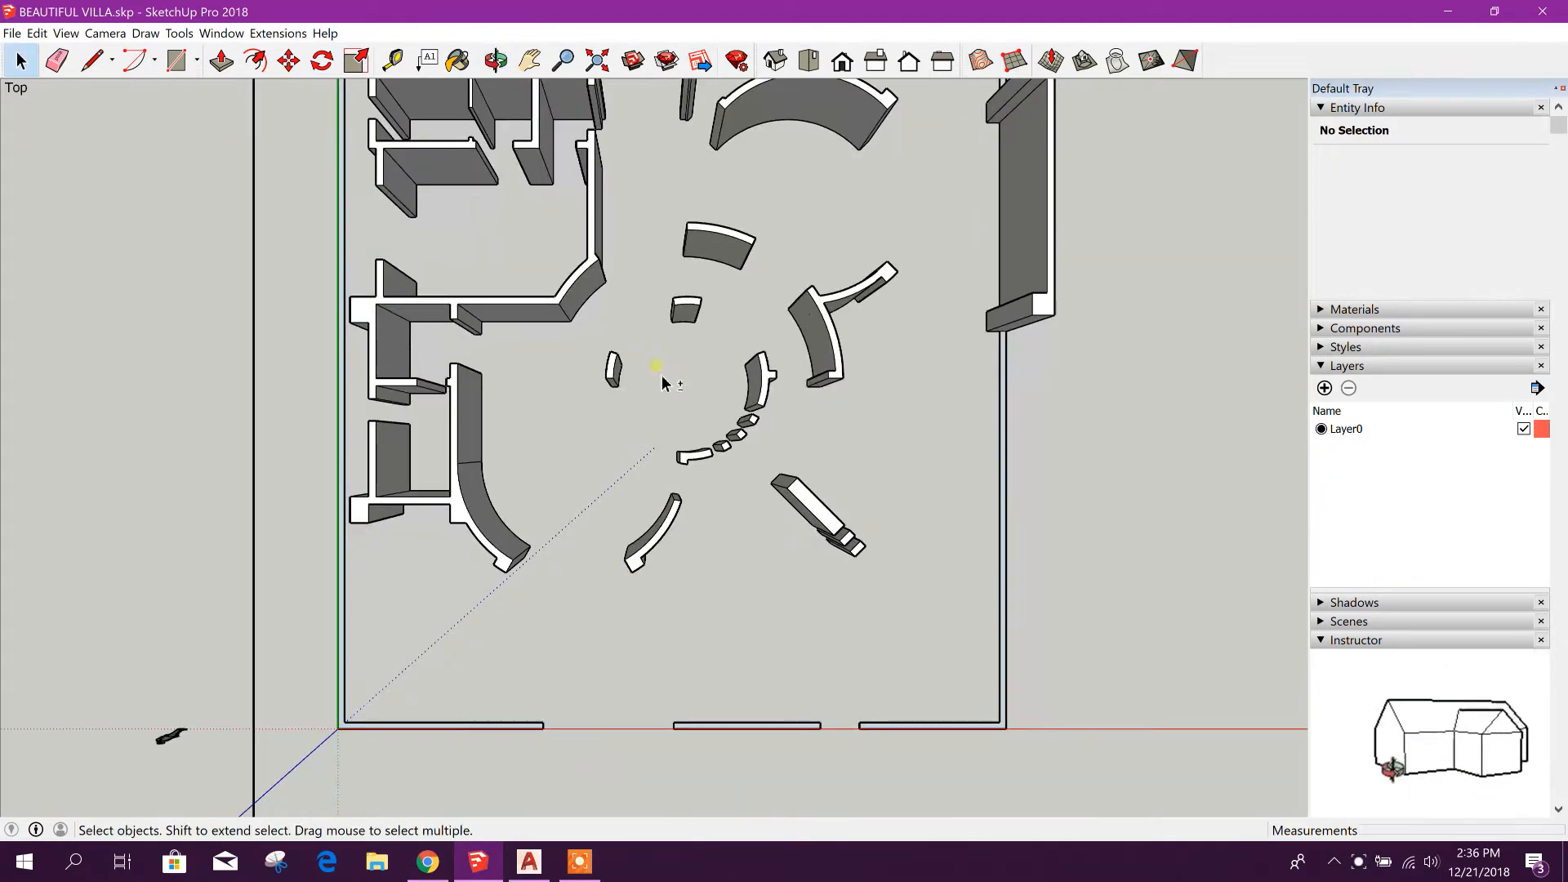
# Draw a centre-point arc inside the round opening starting at the left curved wall's end
pyautogui.scroll(3)
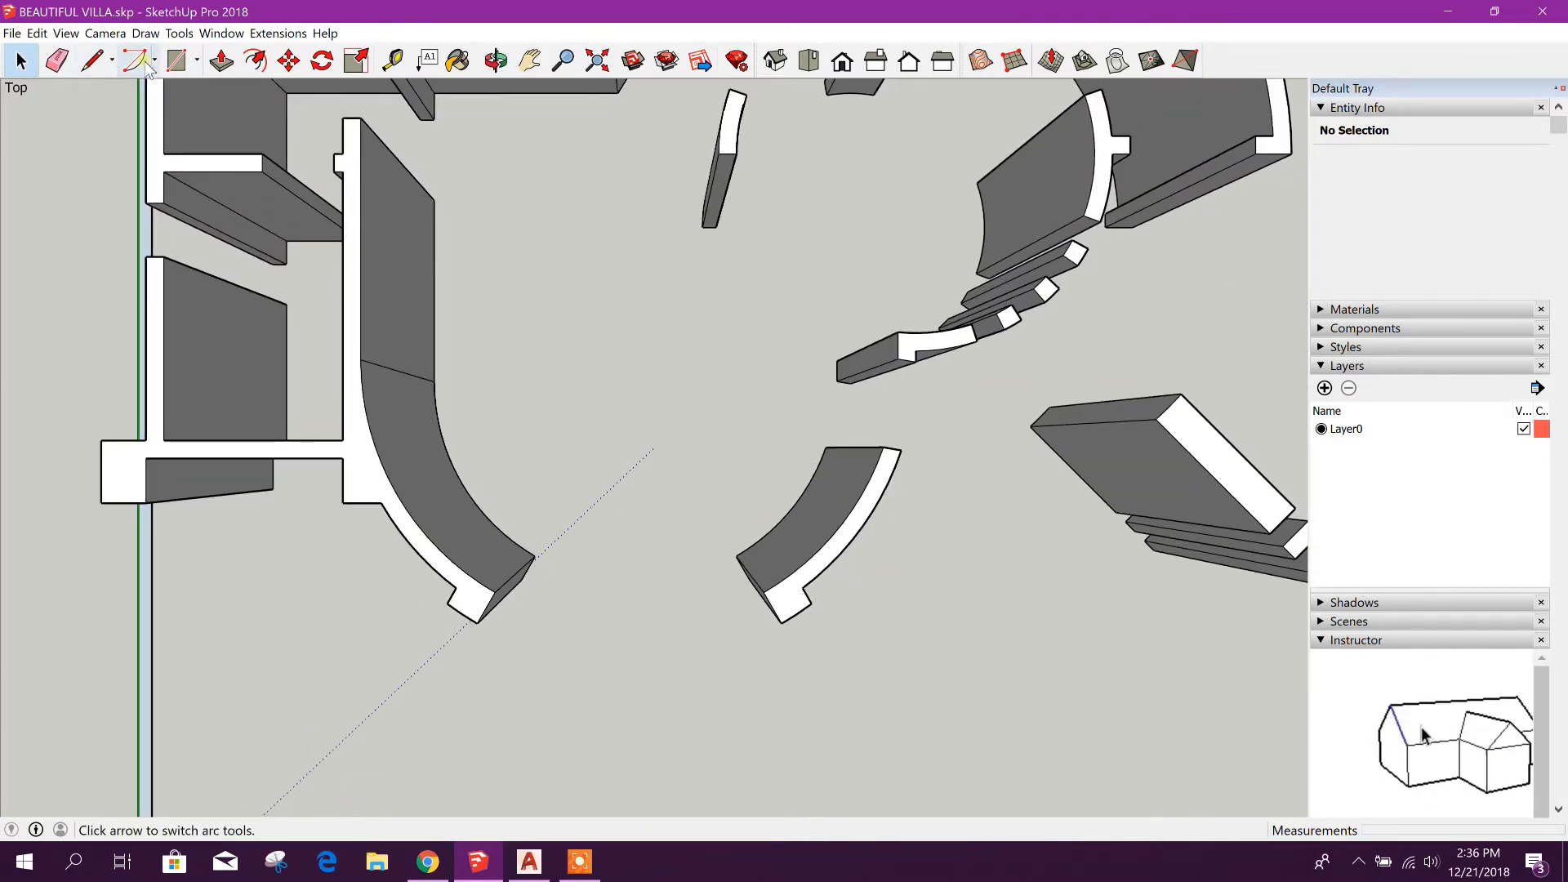
pyautogui.click(156, 60)
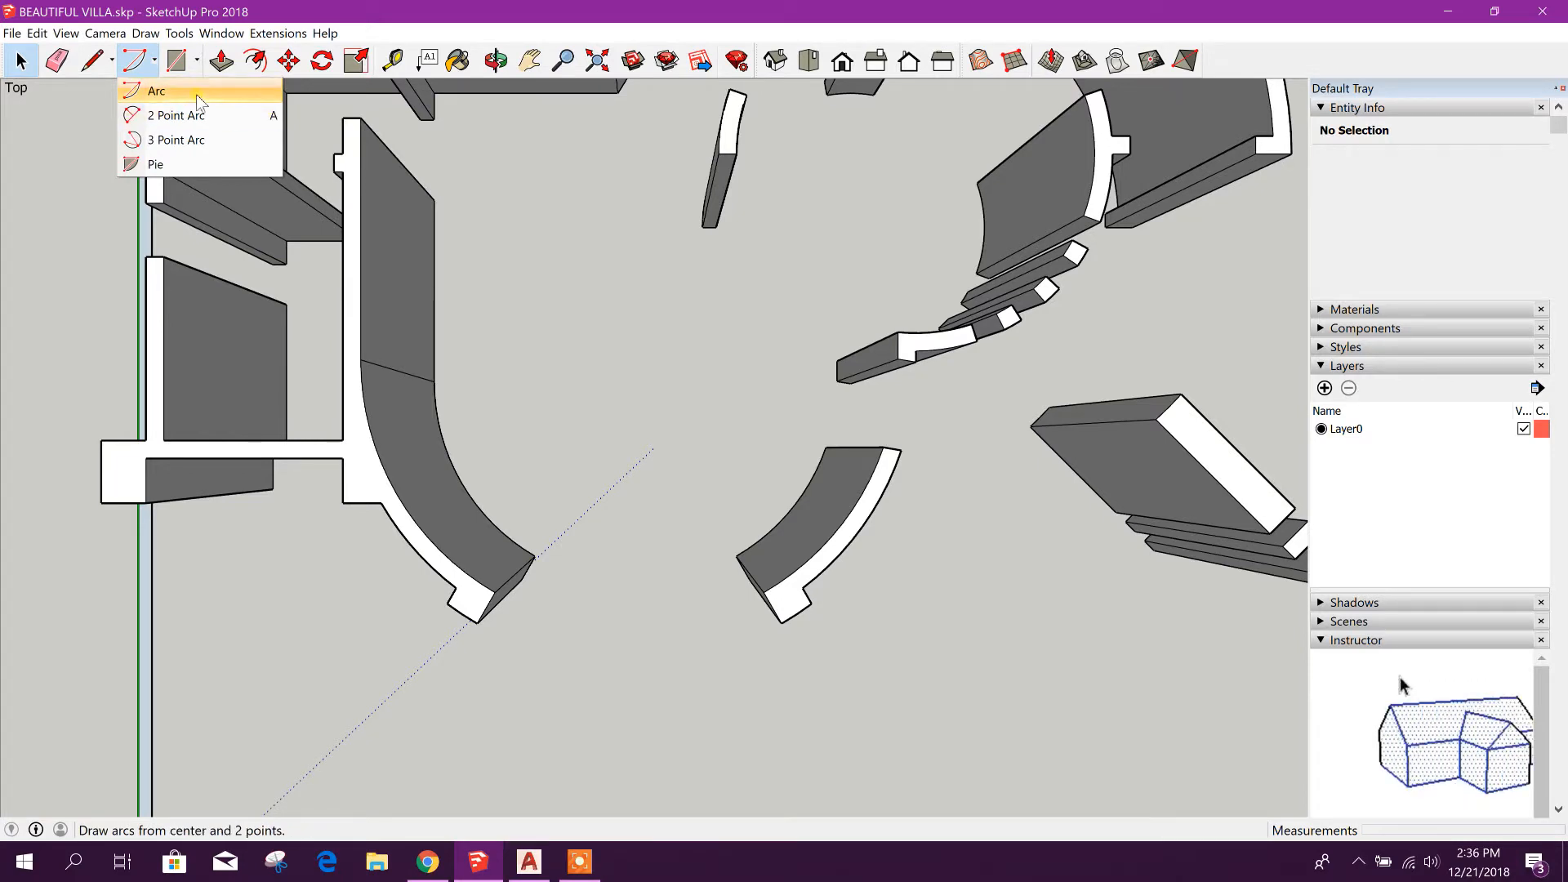
pyautogui.click(155, 91)
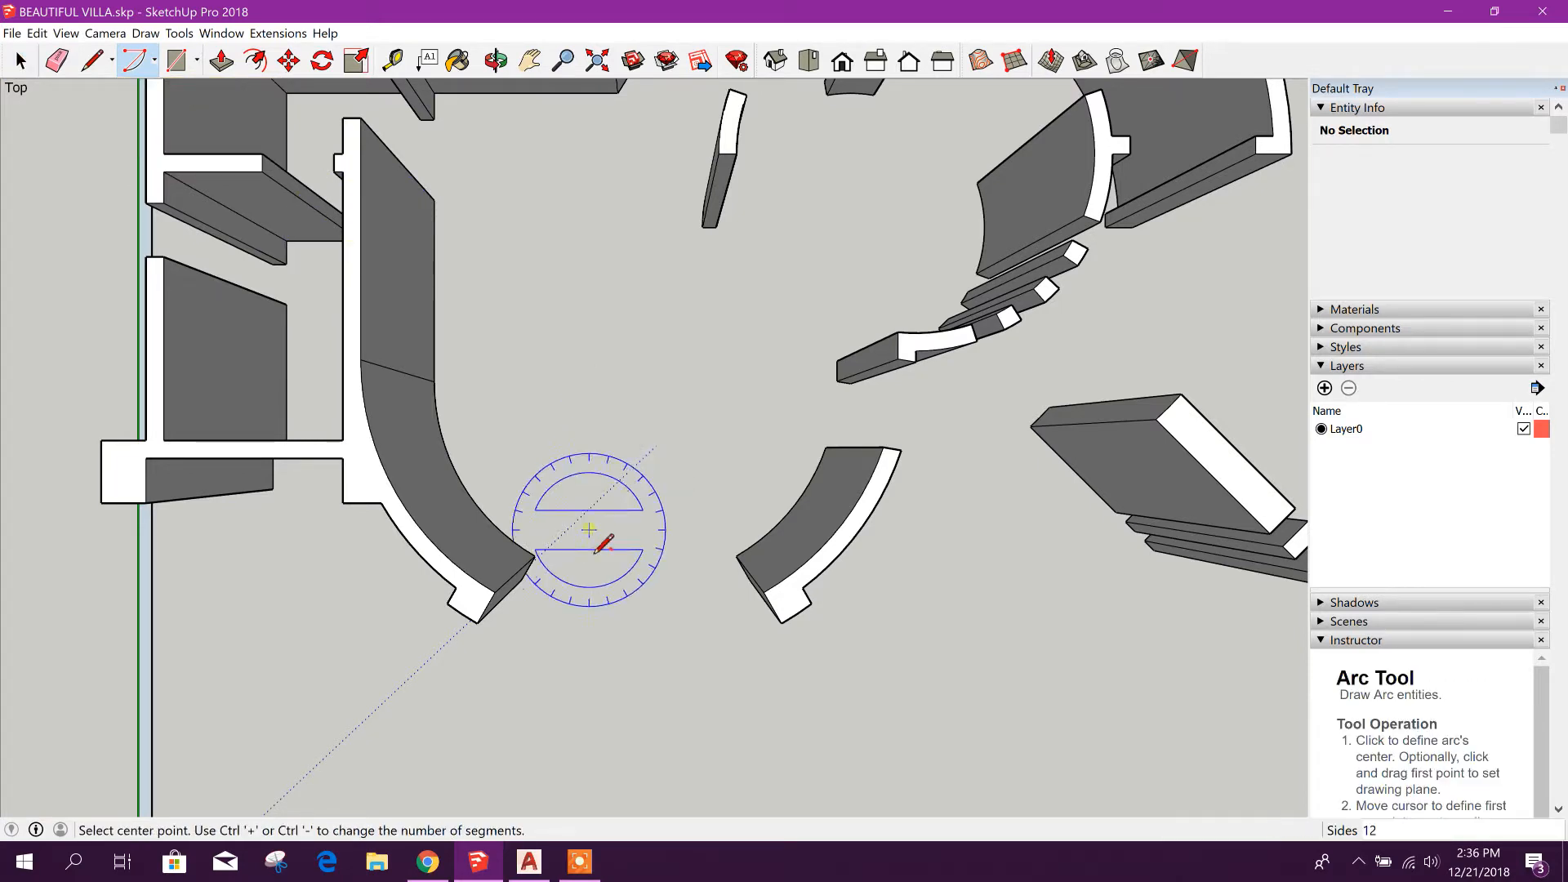
pyautogui.moveTo(536, 555)
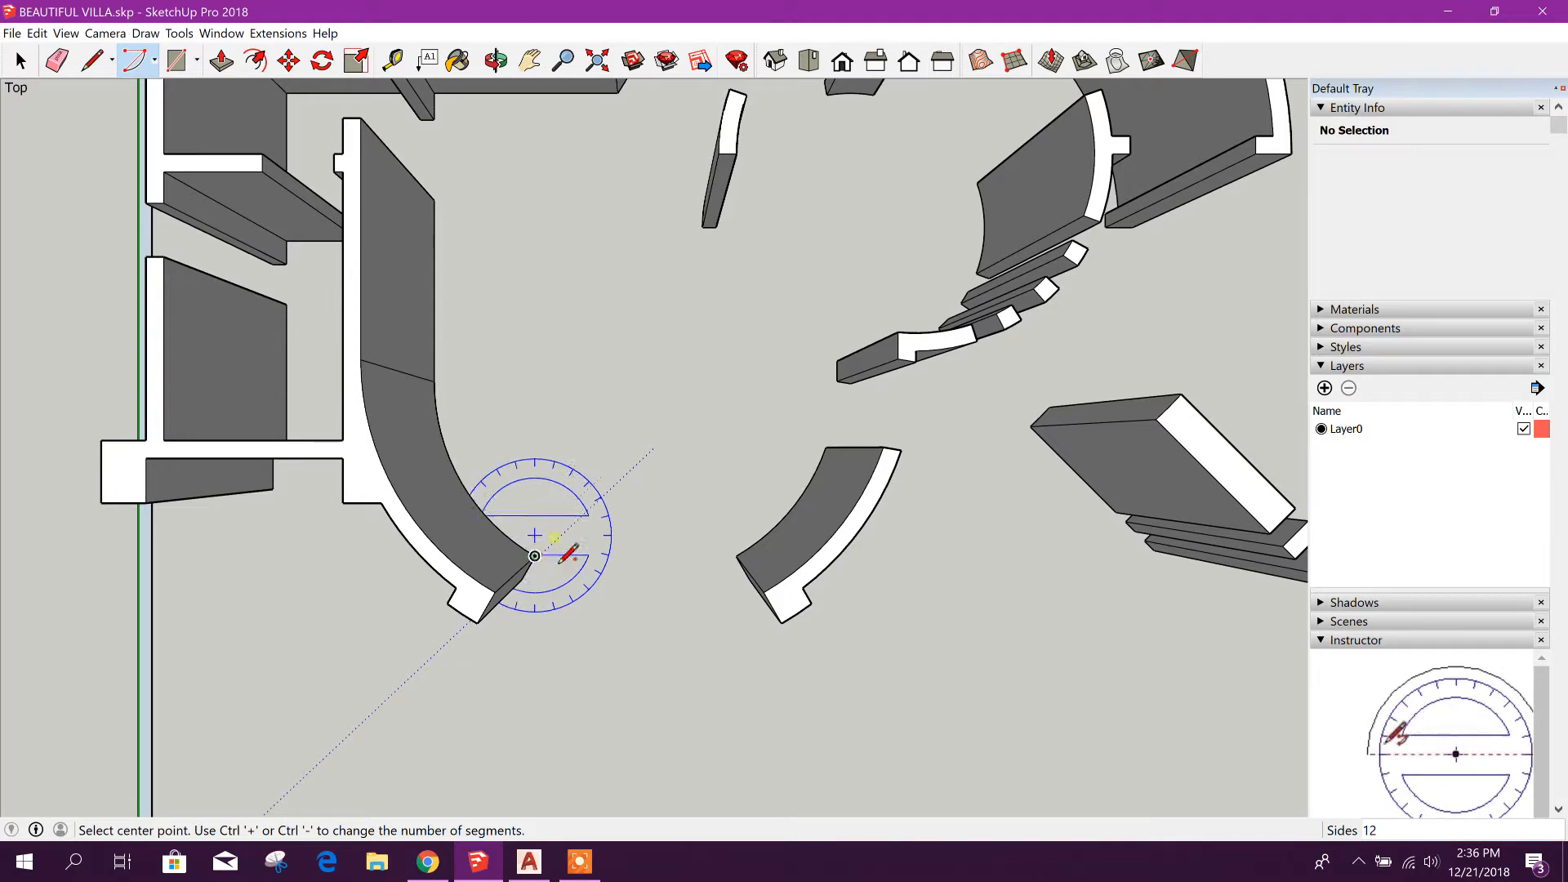
pyautogui.moveTo(844, 462)
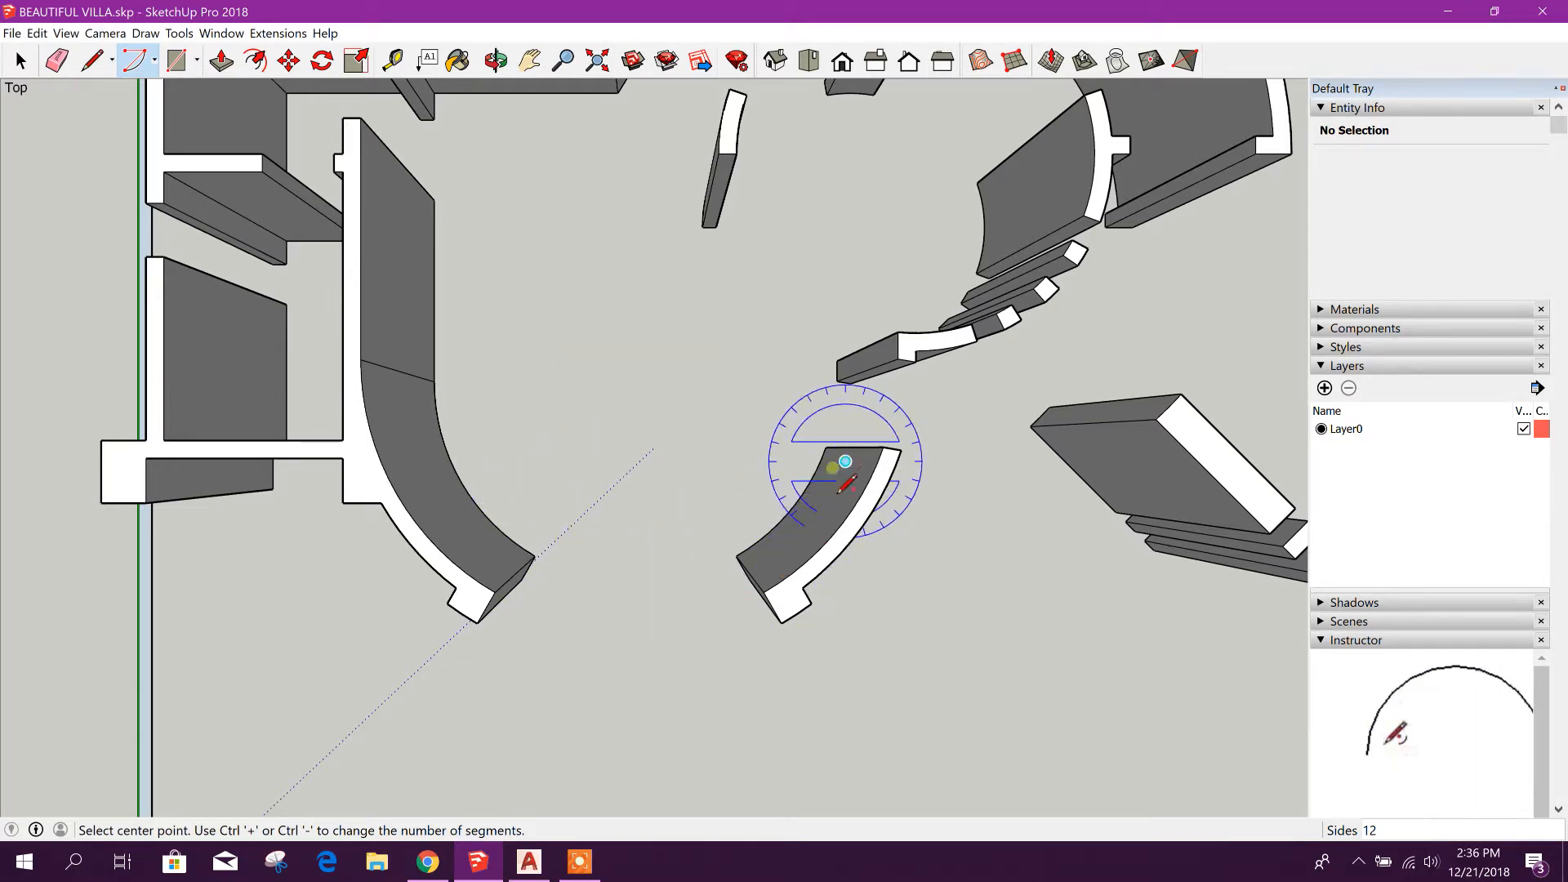
pyautogui.moveTo(609, 413)
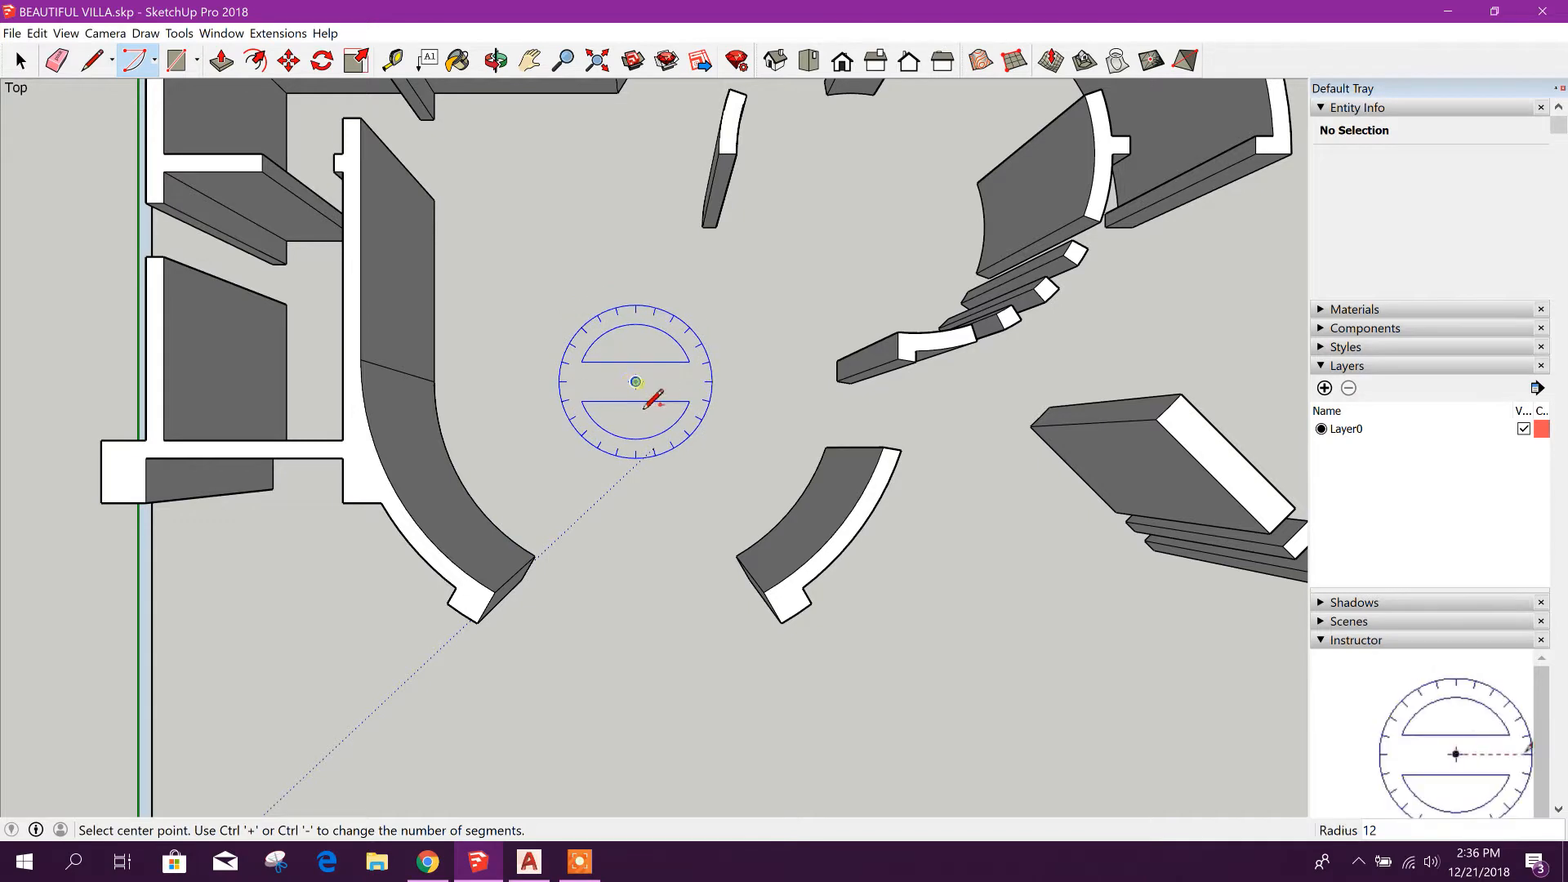
pyautogui.click(635, 381)
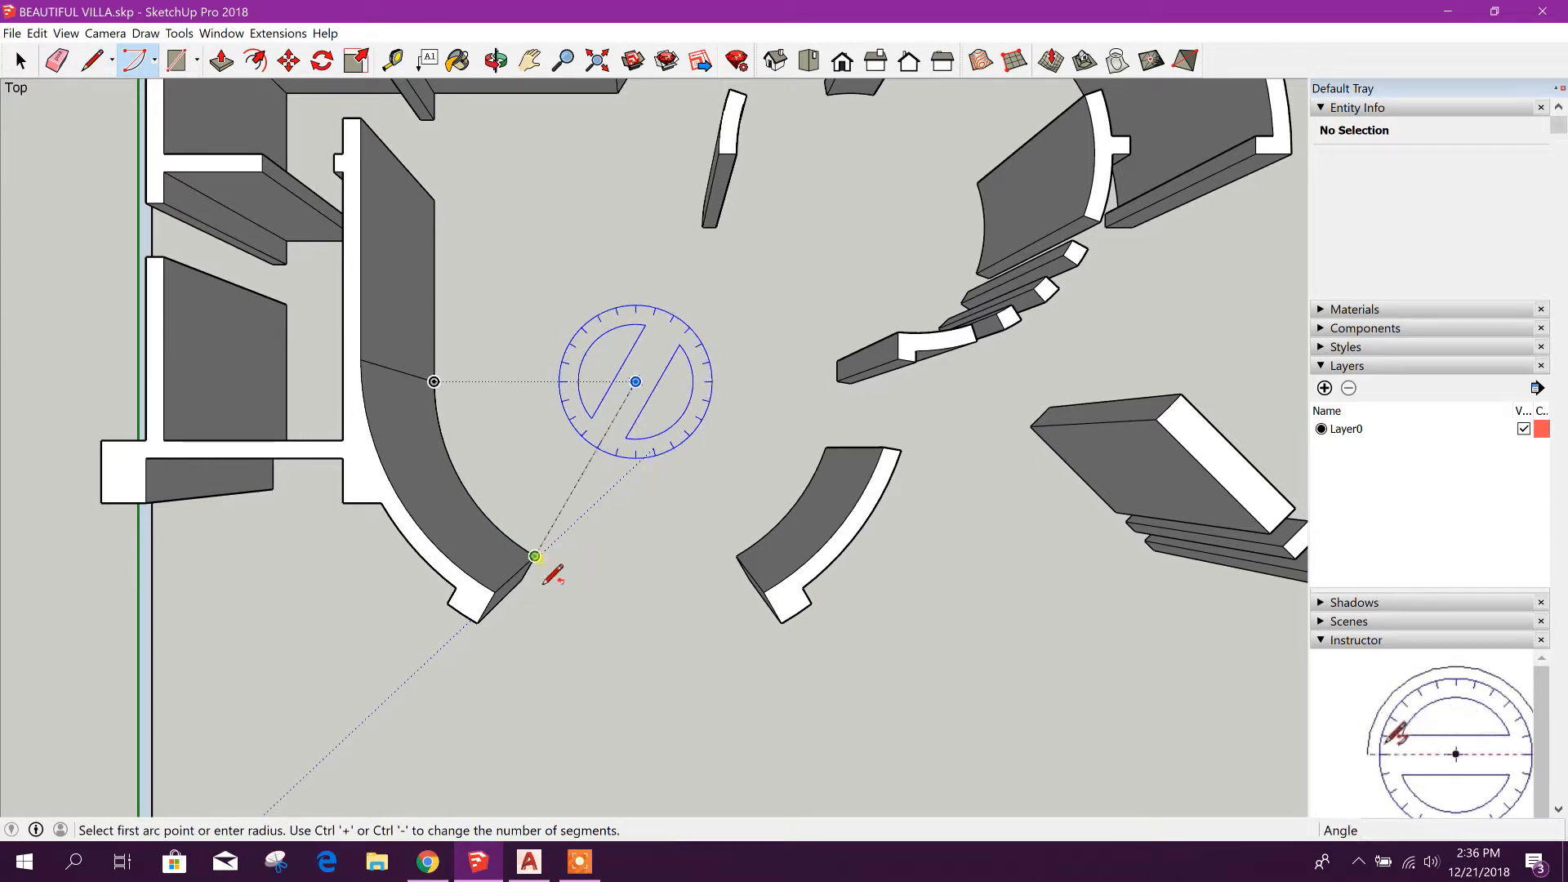
pyautogui.click(534, 556)
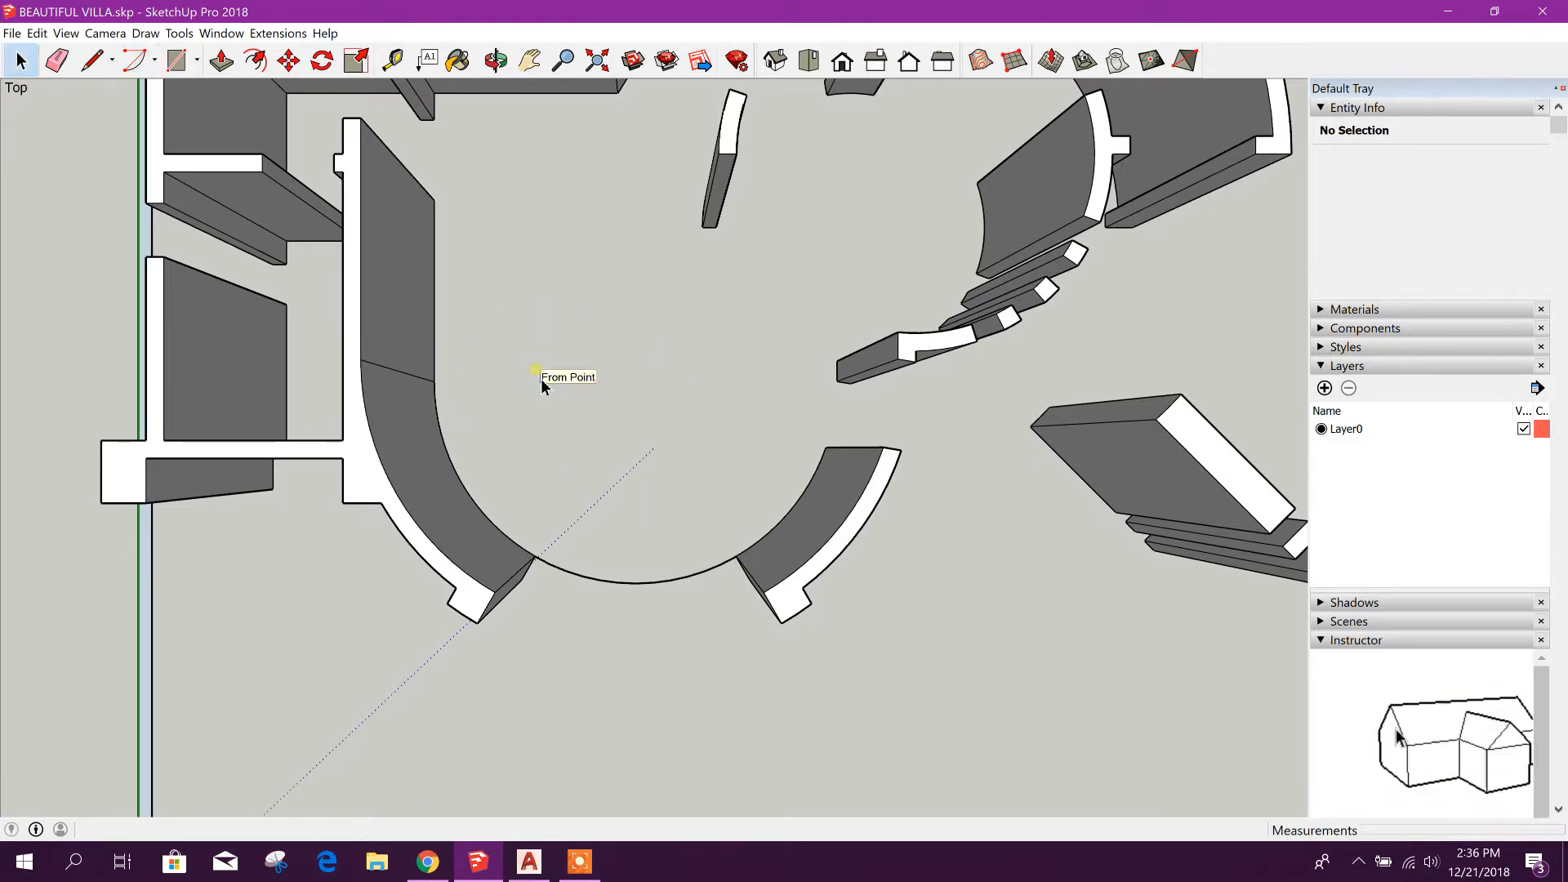
pyautogui.moveTo(256, 61)
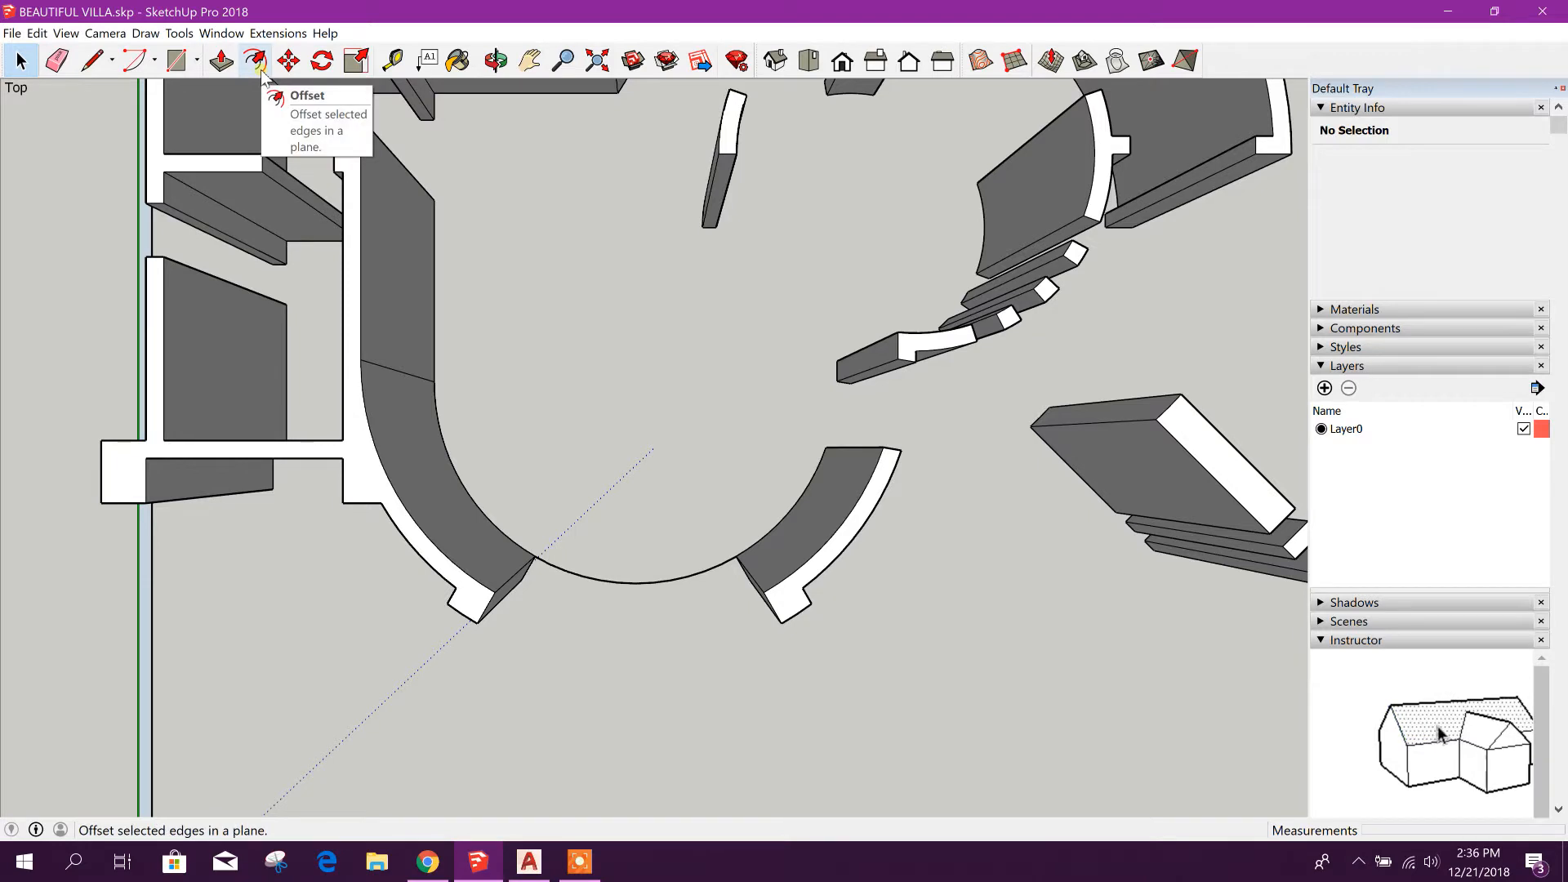
# Offset the arc into a parallel curve, select both strip edges and get ready to move them
pyautogui.click(256, 60)
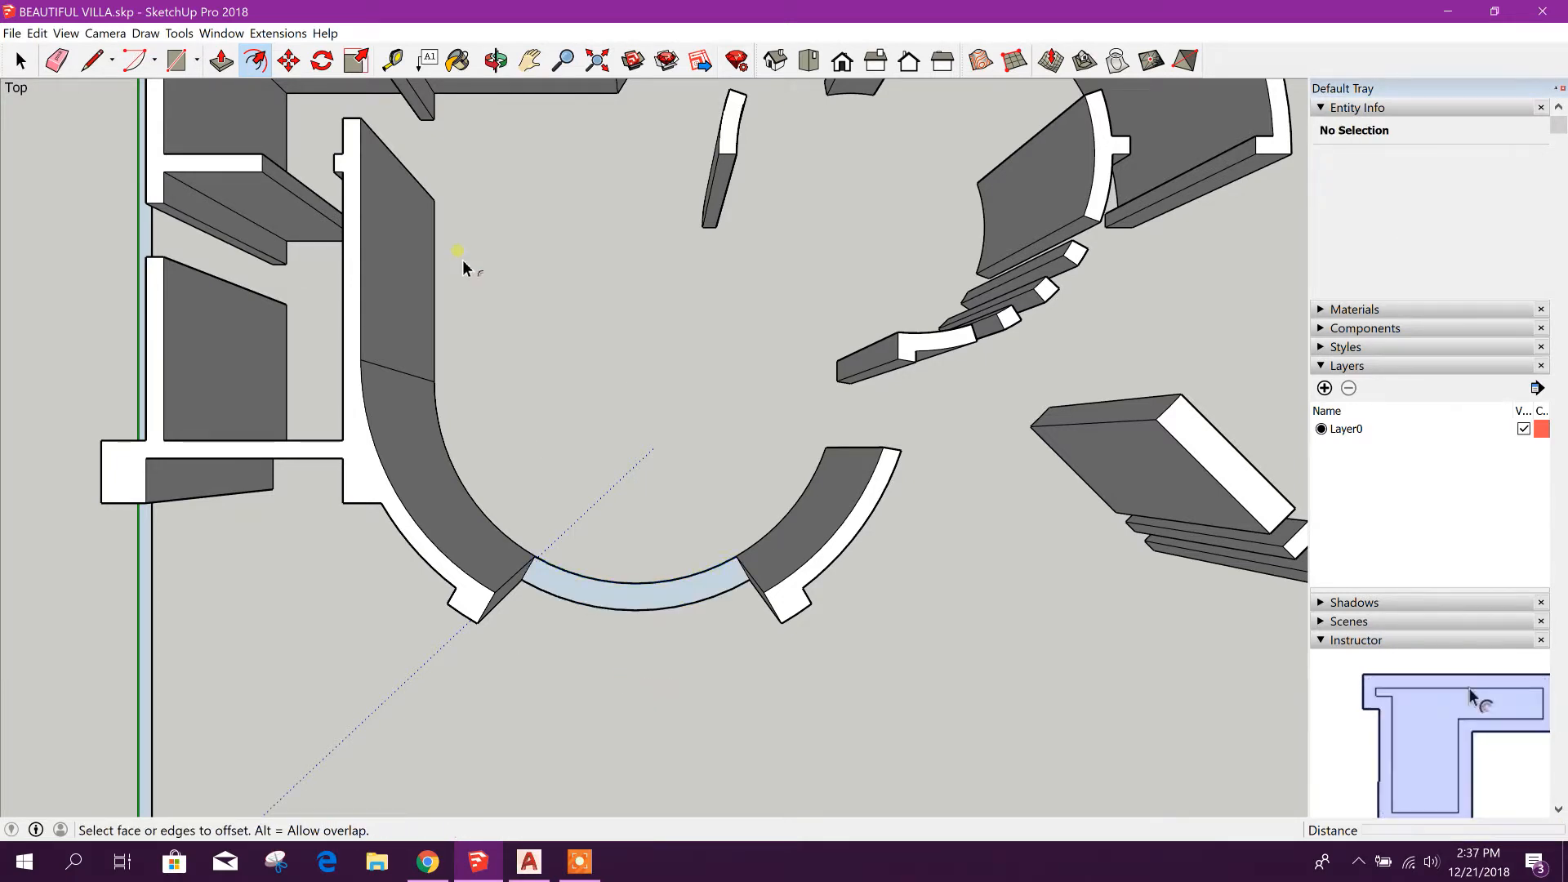
pyautogui.click(18, 61)
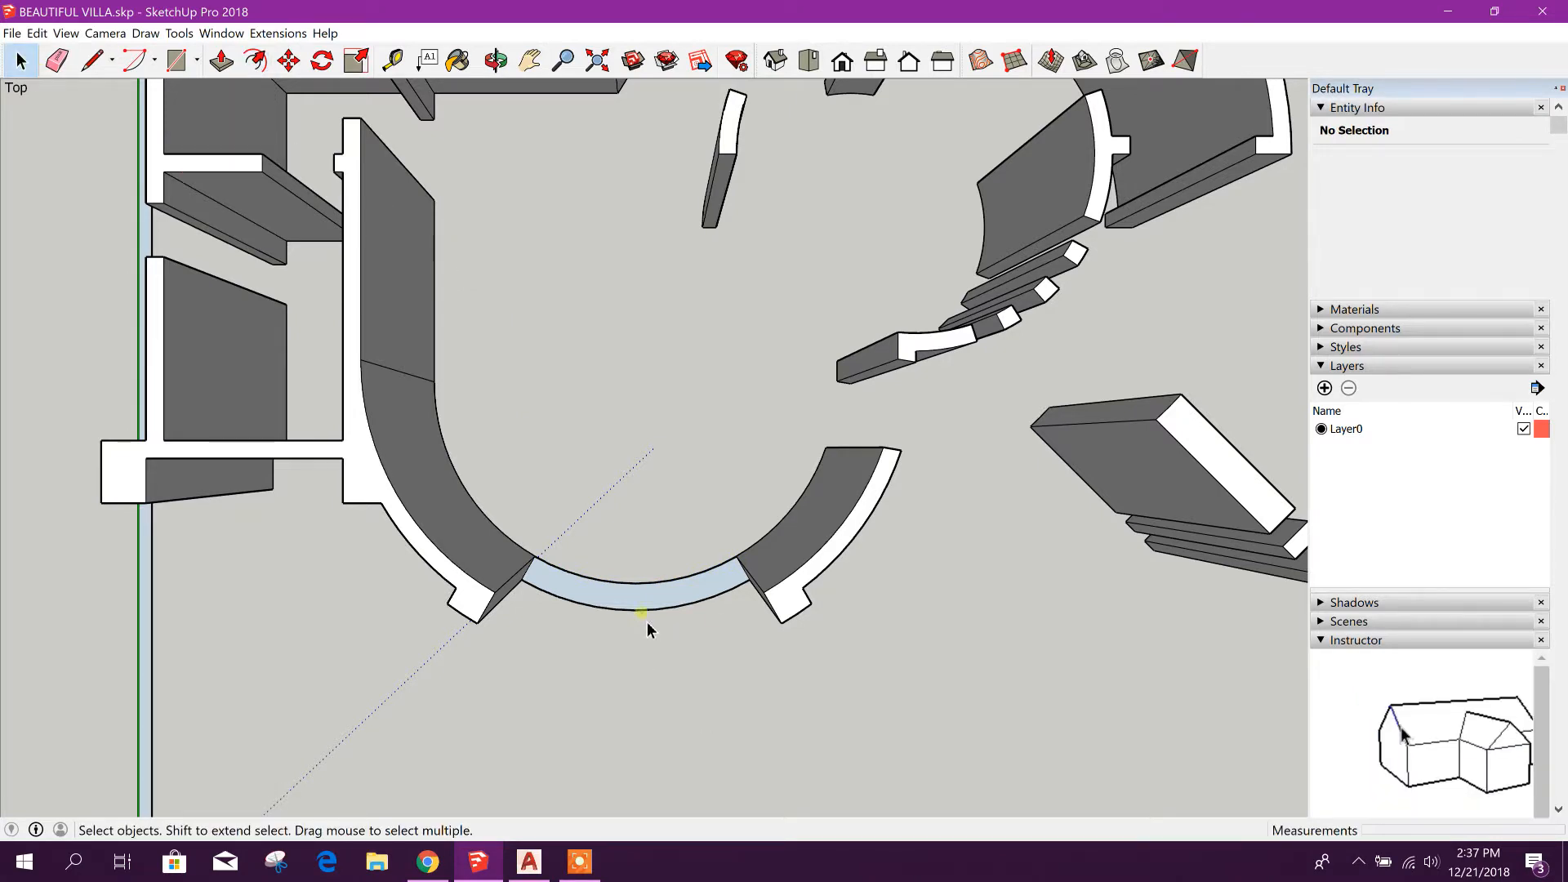
pyautogui.click(645, 599)
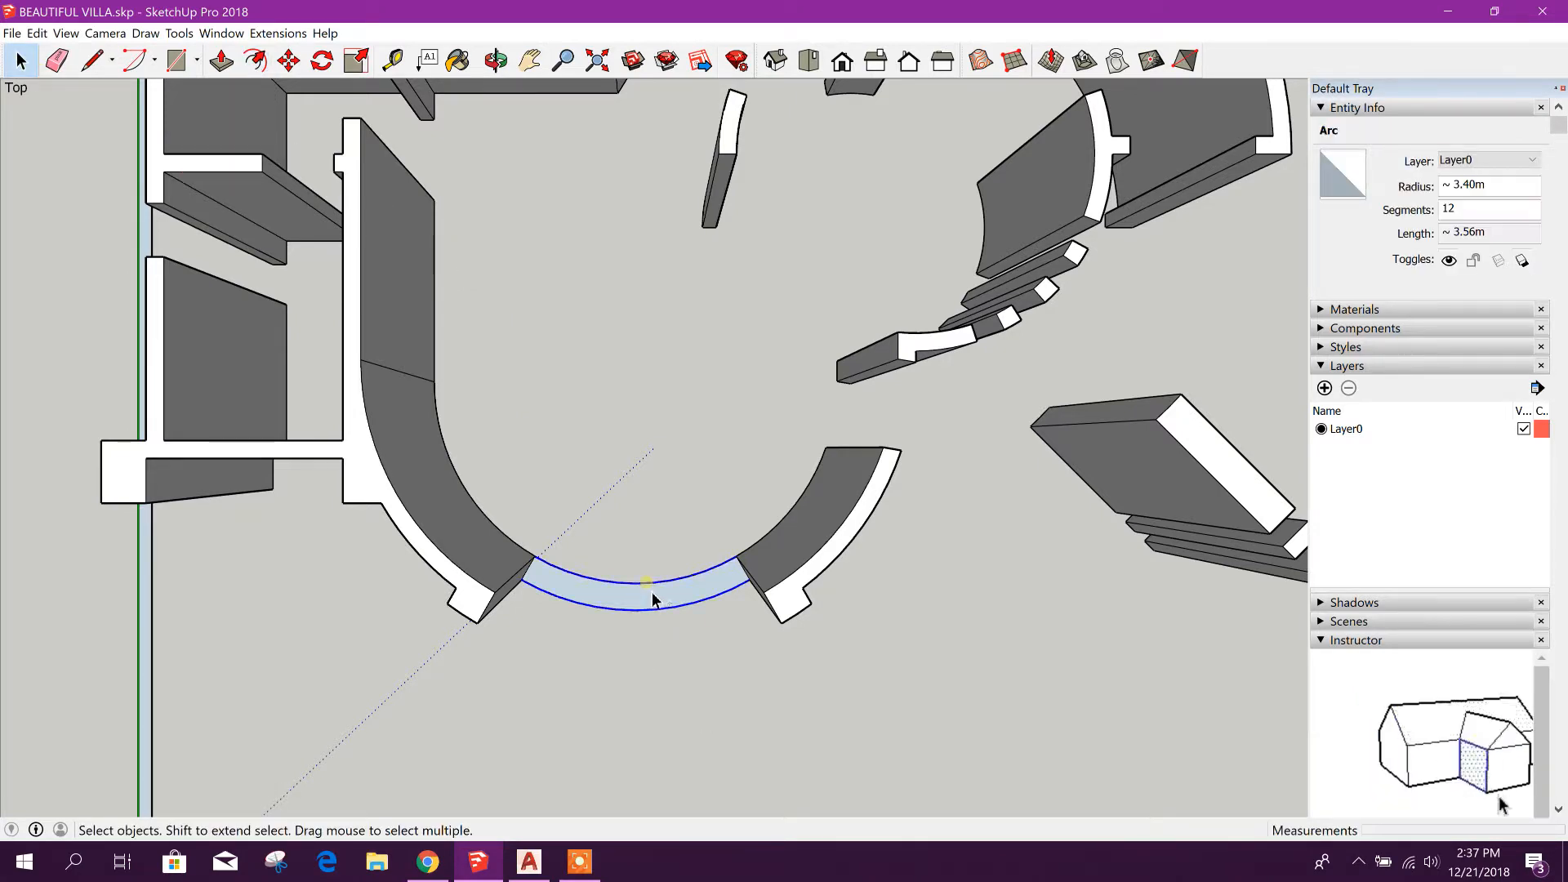
pyautogui.click(254, 61)
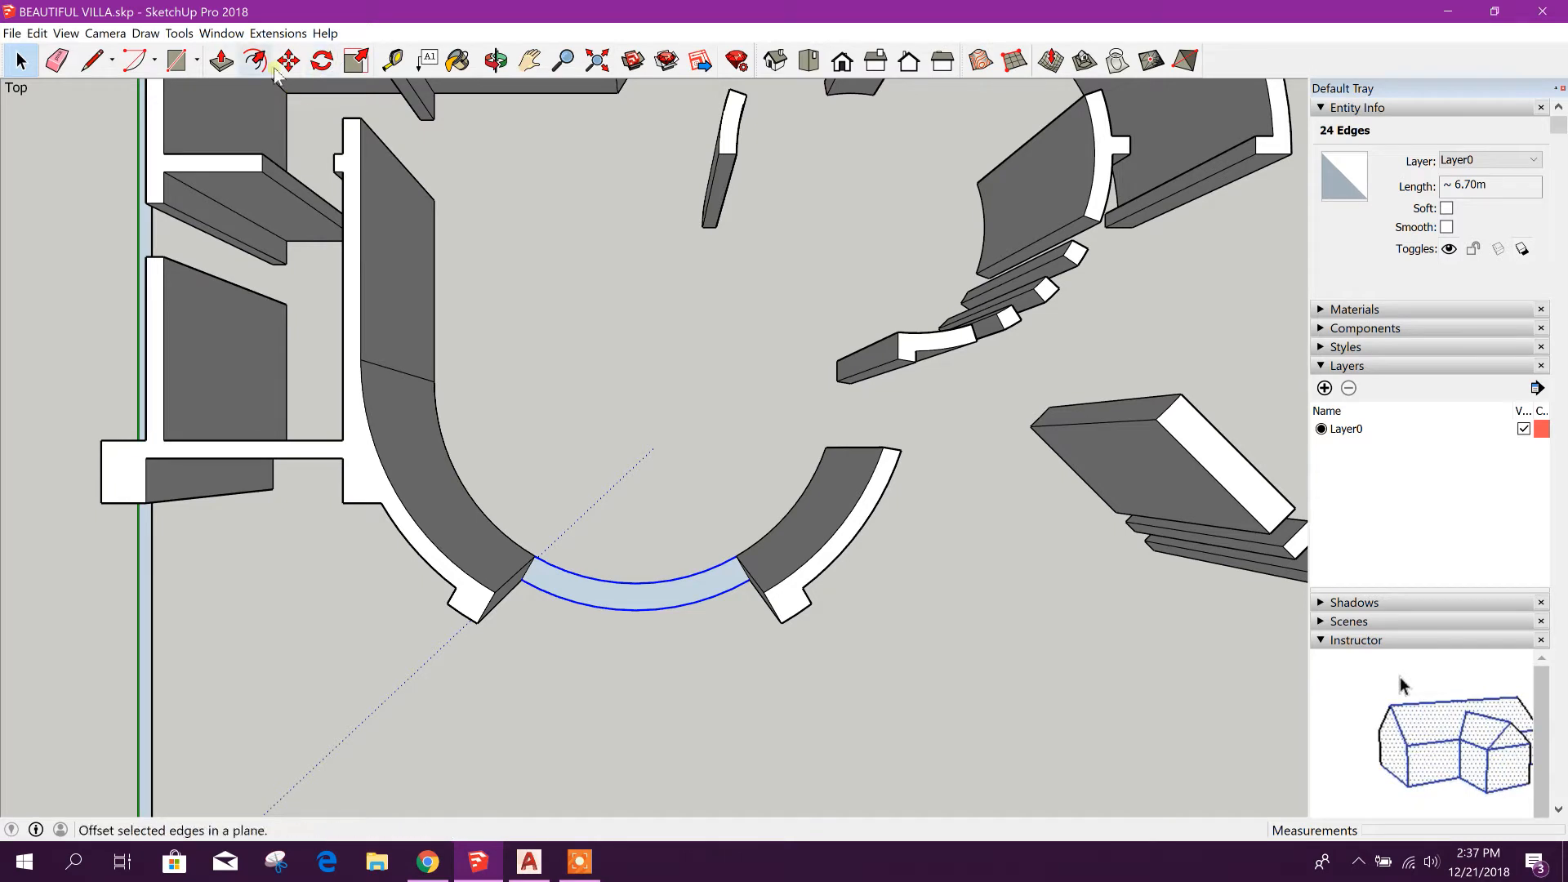
pyautogui.moveTo(287, 60)
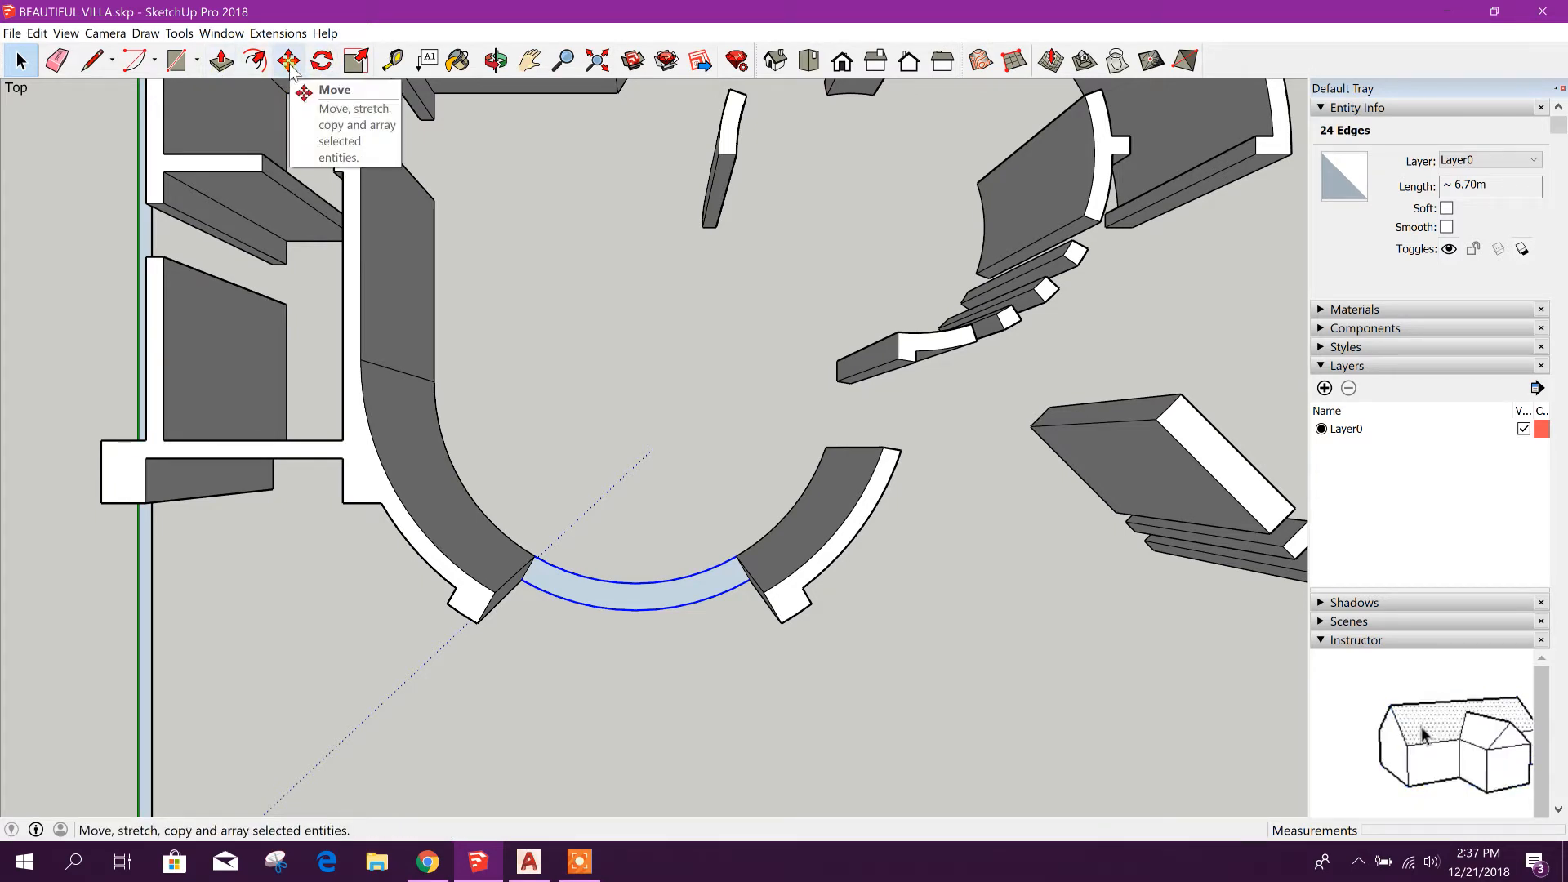
pyautogui.click(288, 60)
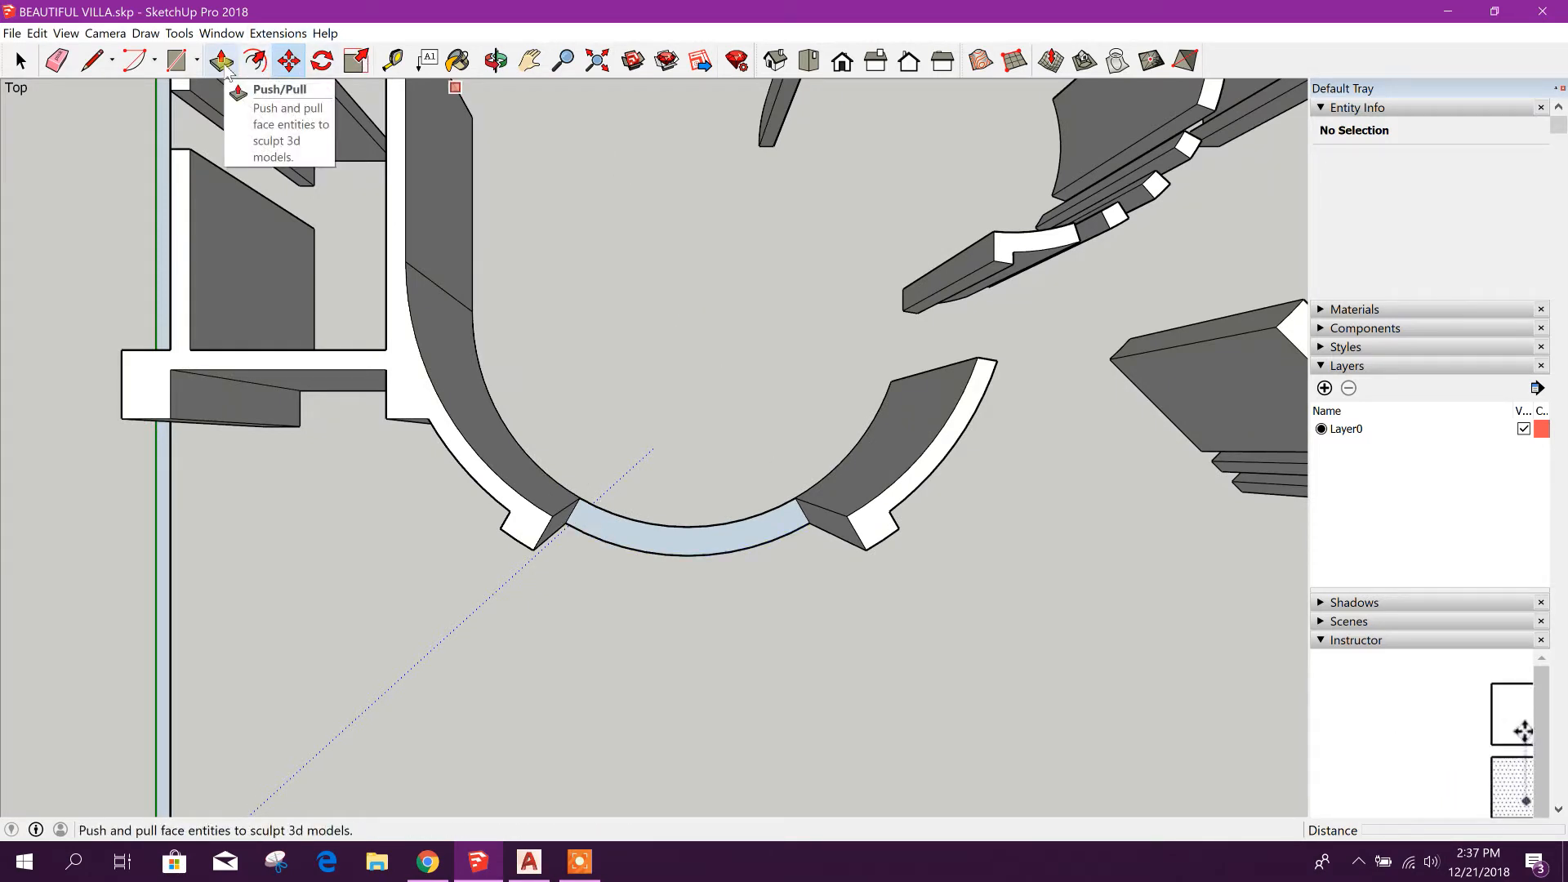
# Pull the curved strip up into a wall, checking its height against the AutoCAD elevation
pyautogui.click(221, 61)
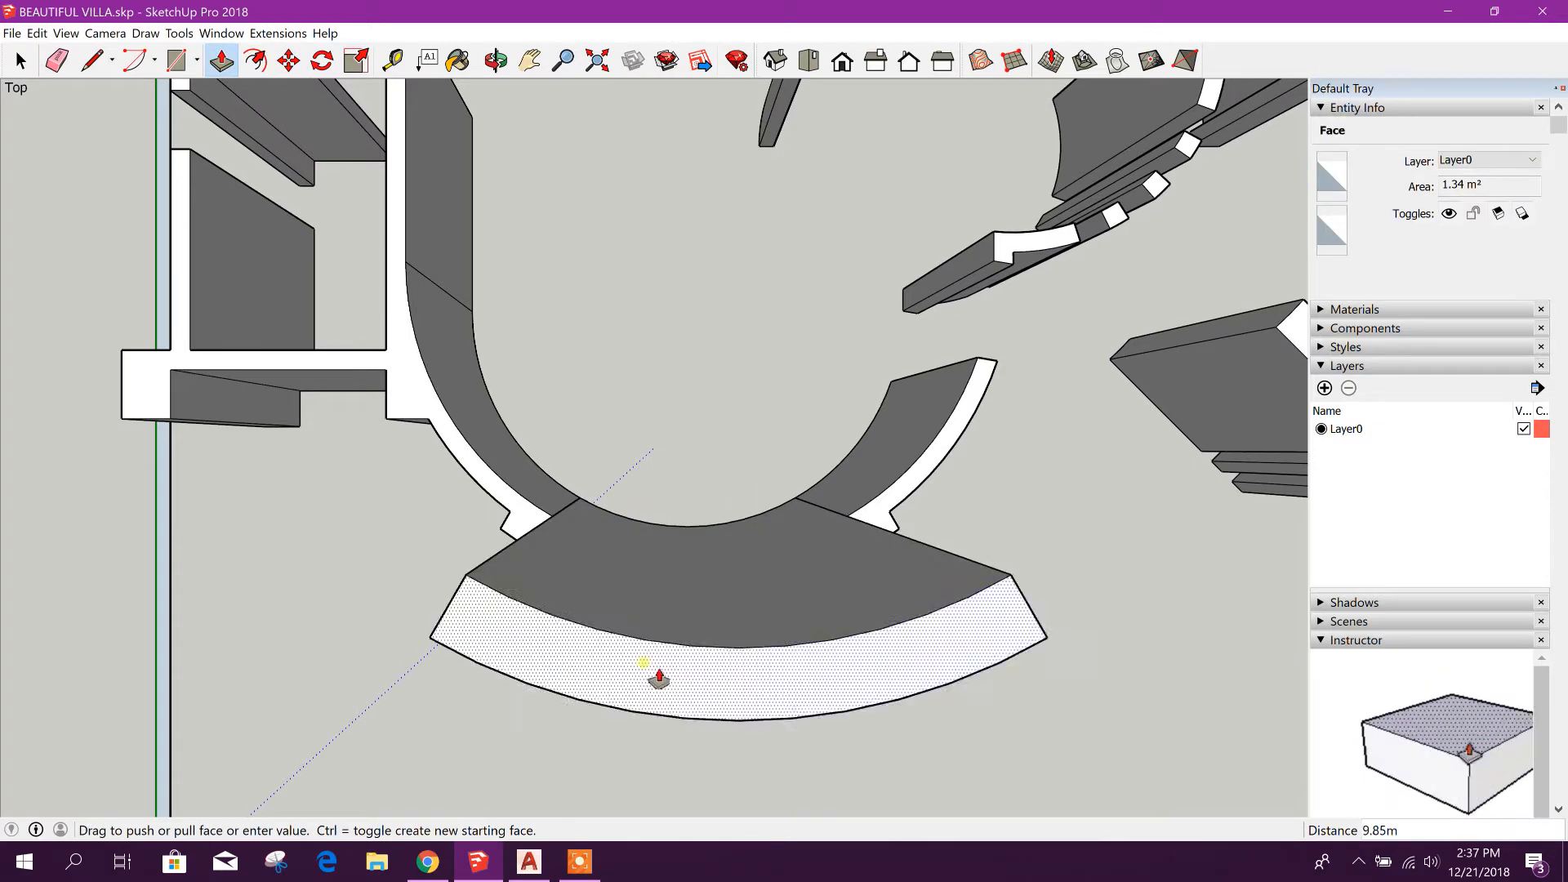
pyautogui.click(527, 861)
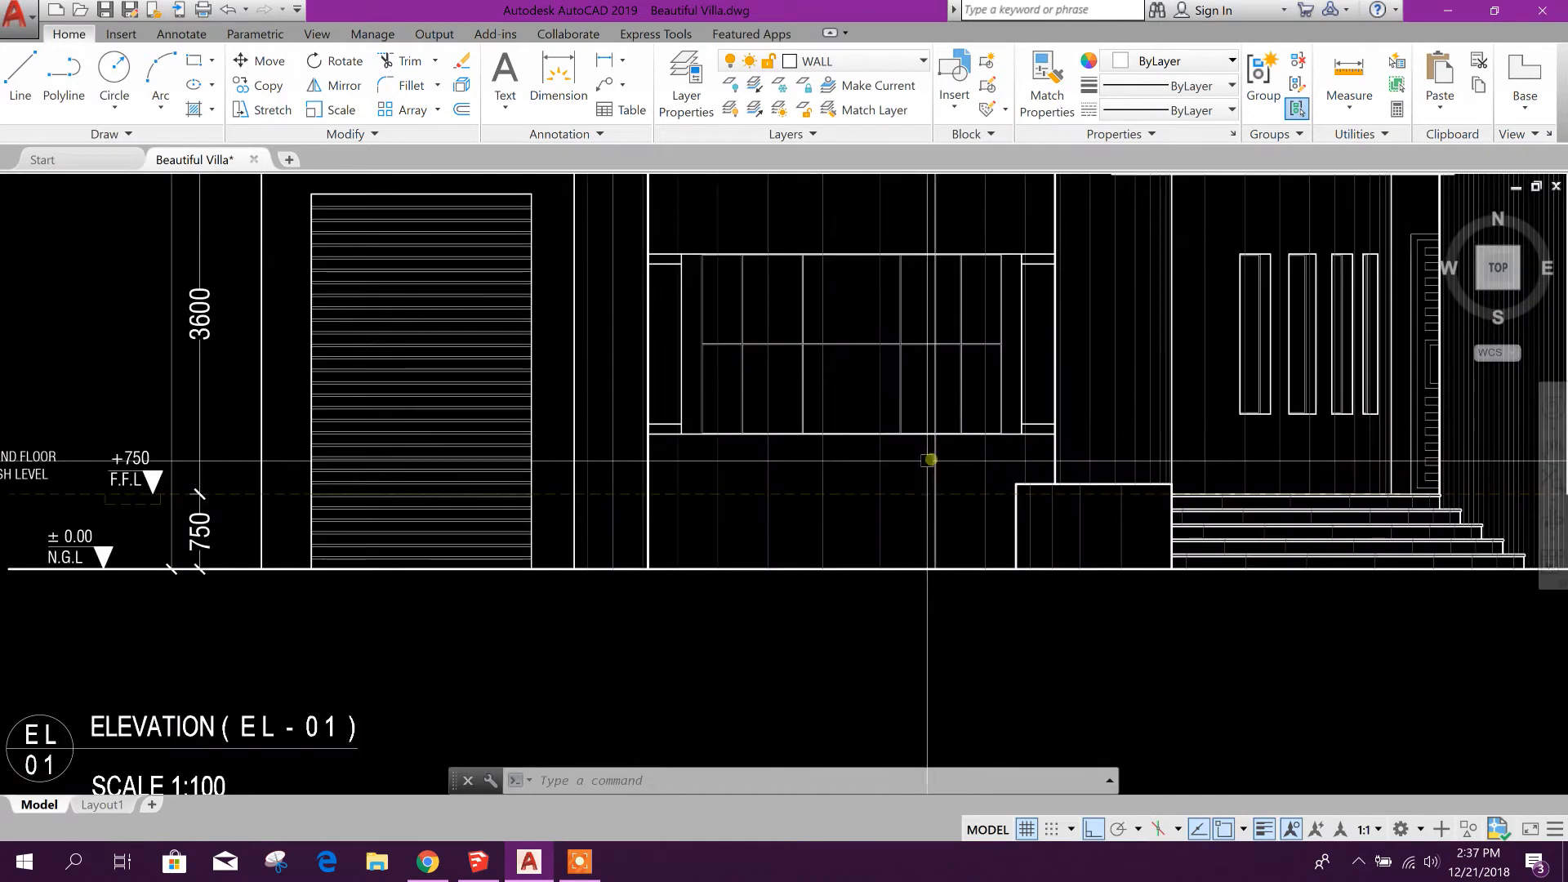
pyautogui.click(924, 461)
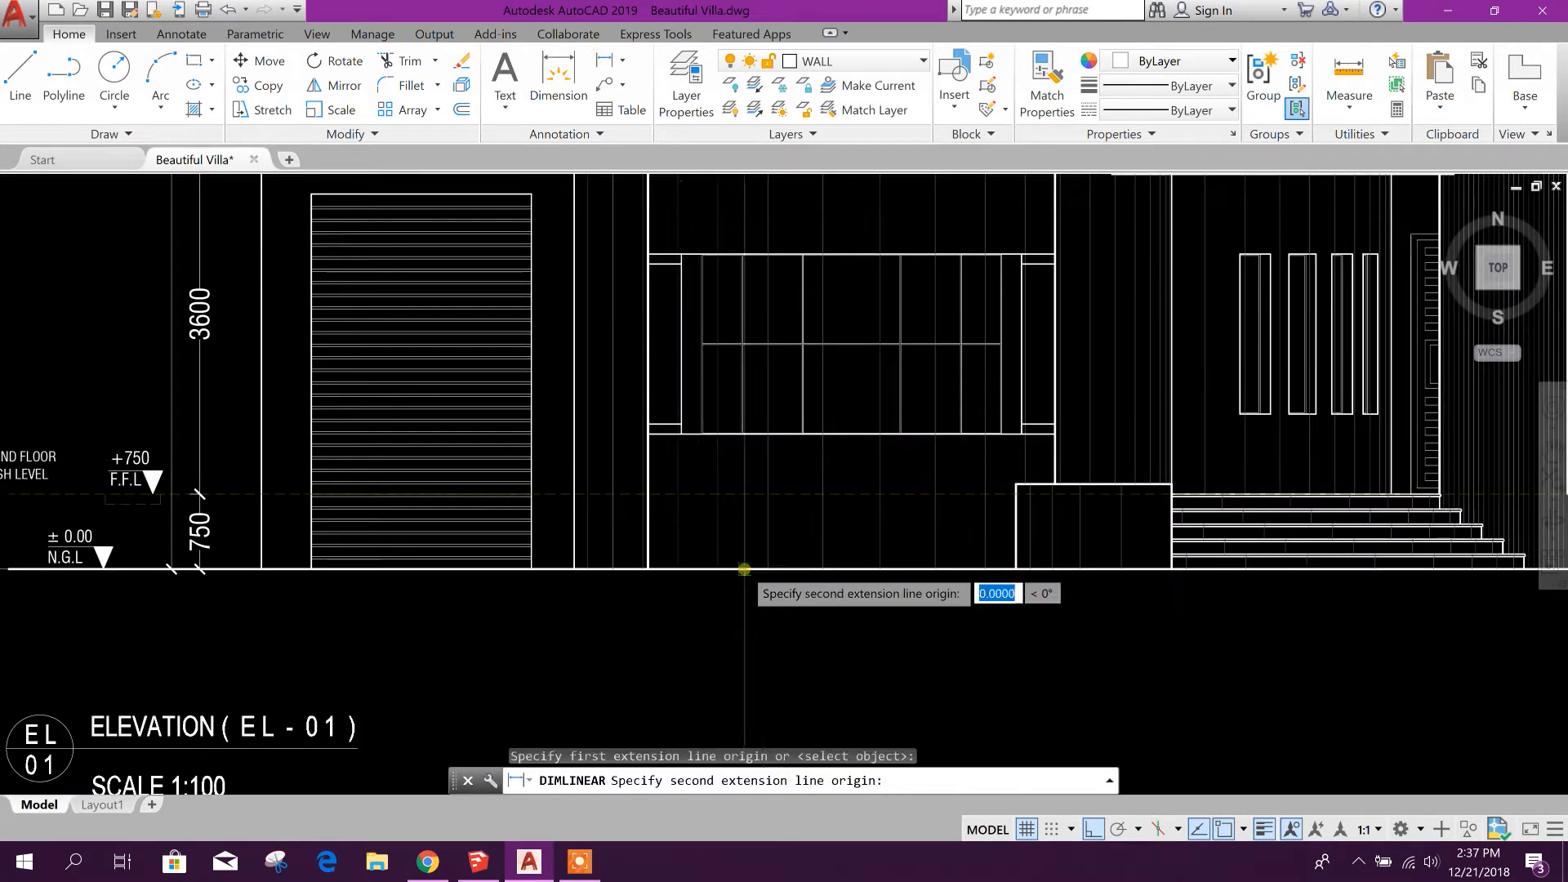
pyautogui.click(745, 570)
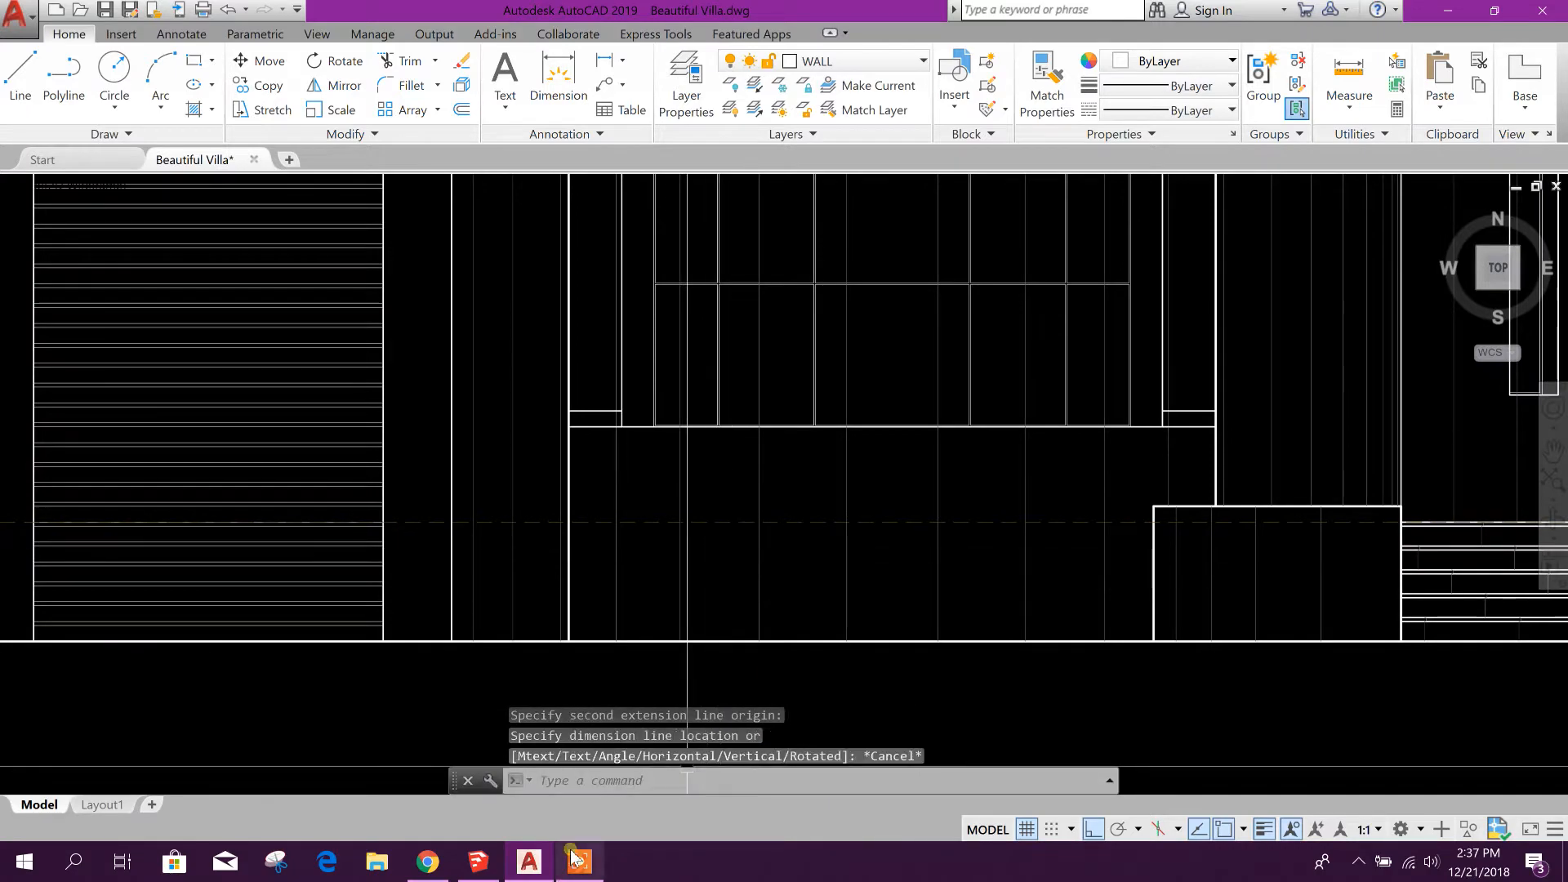
pyautogui.click(578, 860)
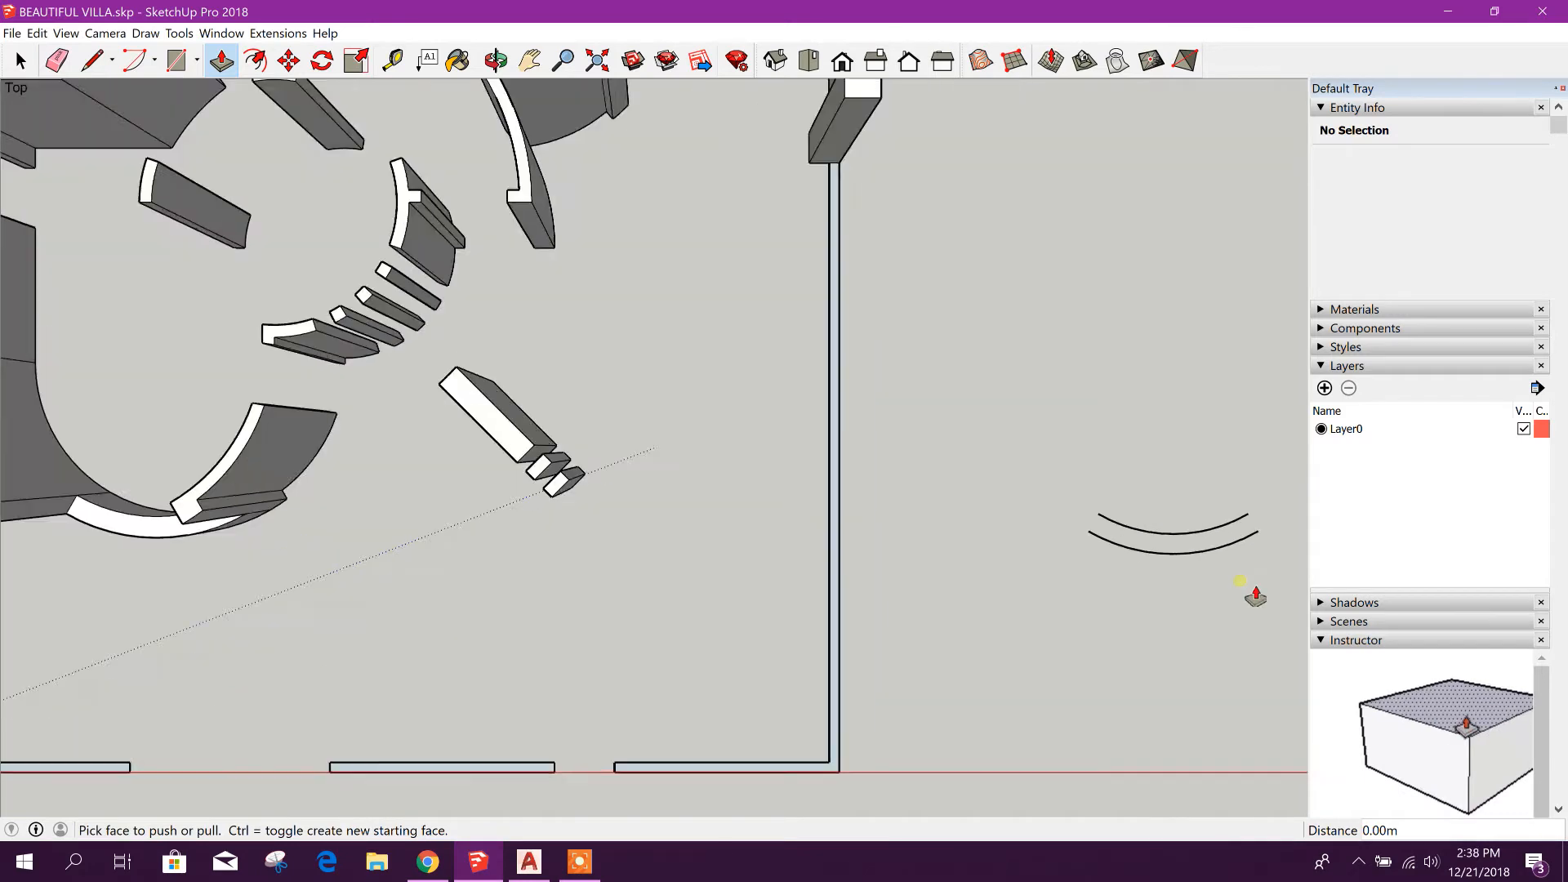
# Close the arc pair into a face with a line, extrude it upward and view the result isometrically
pyautogui.click(136, 61)
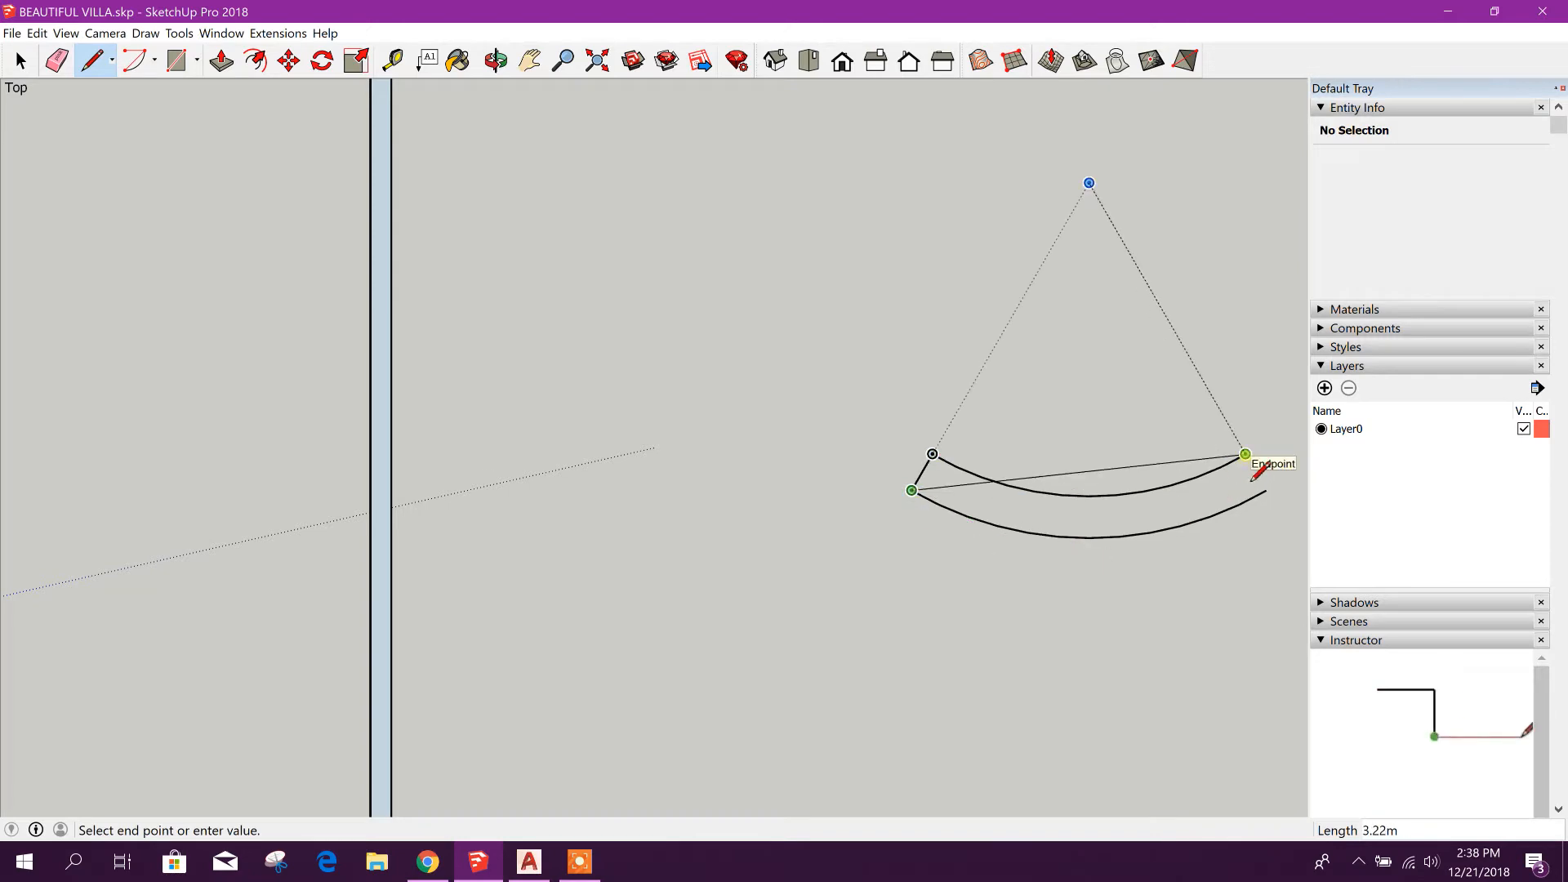
pyautogui.click(1244, 455)
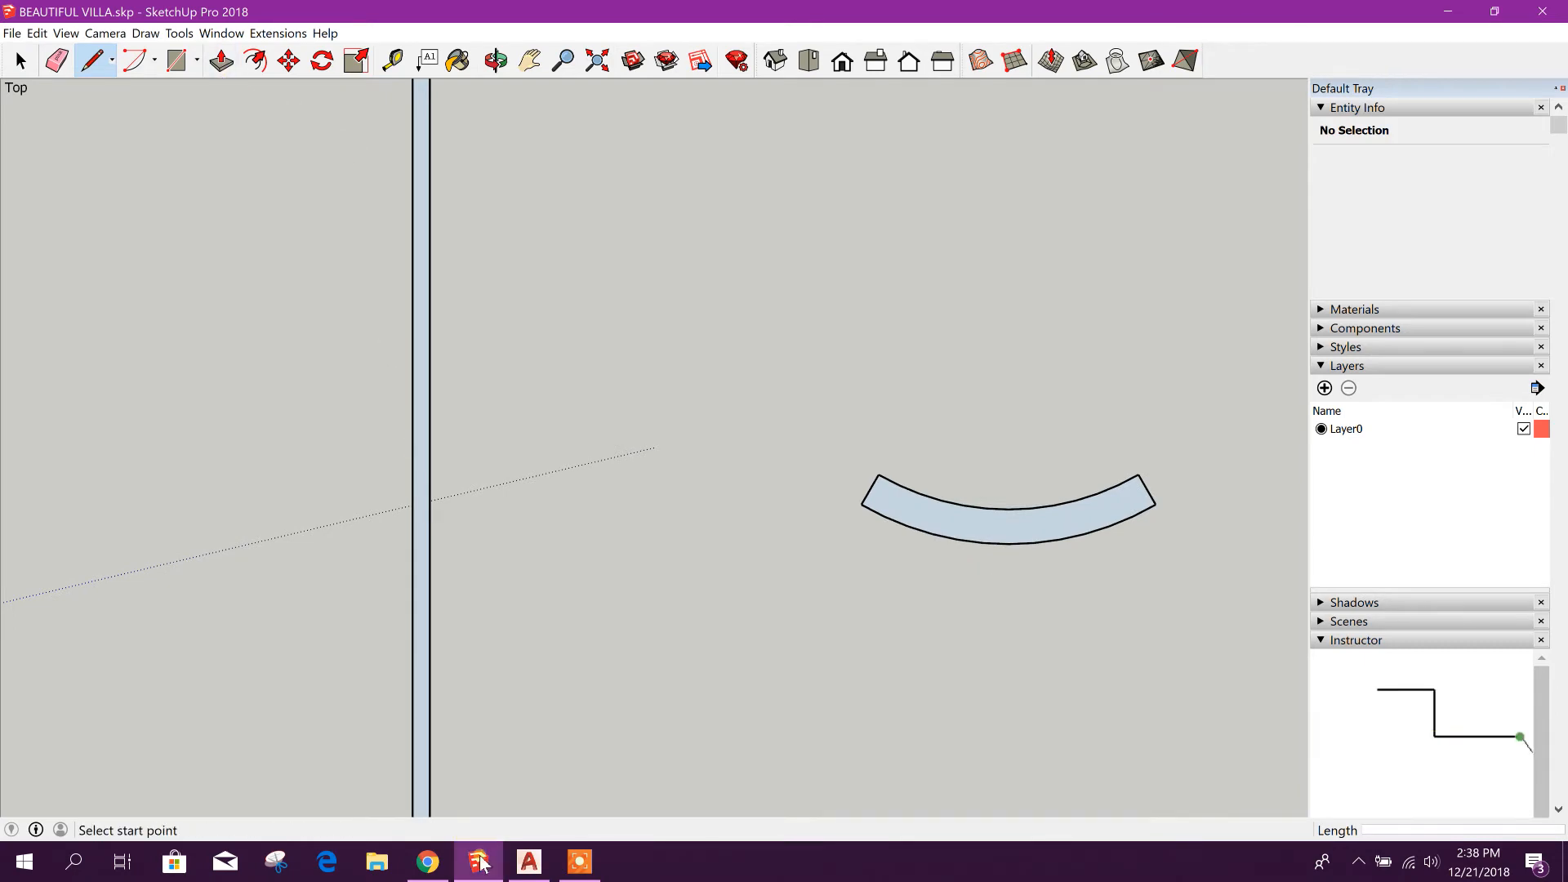
pyautogui.click(527, 860)
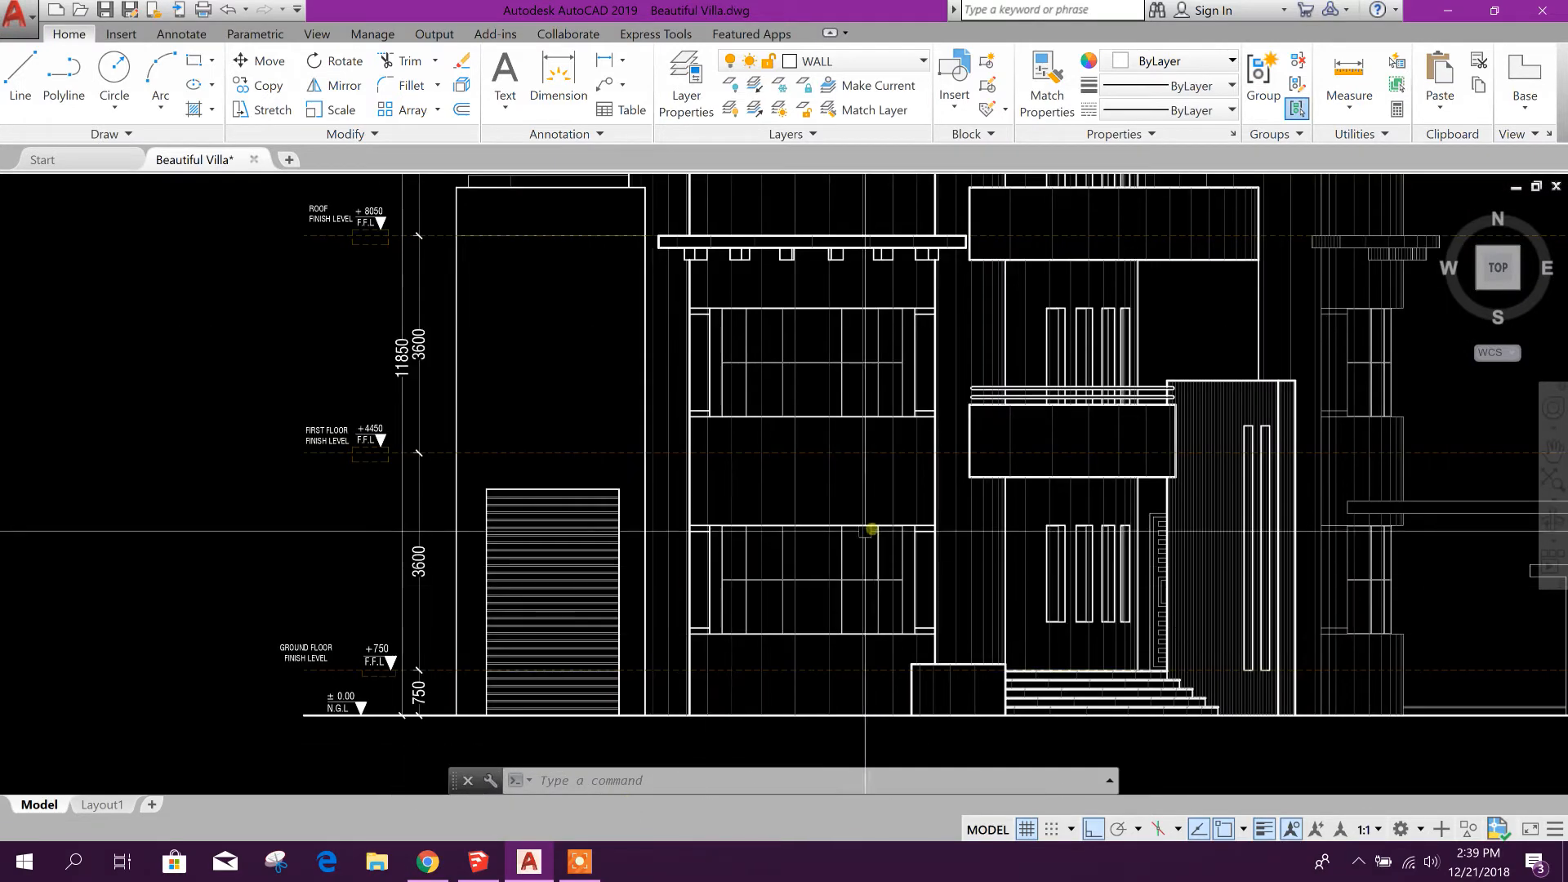
pyautogui.click(478, 861)
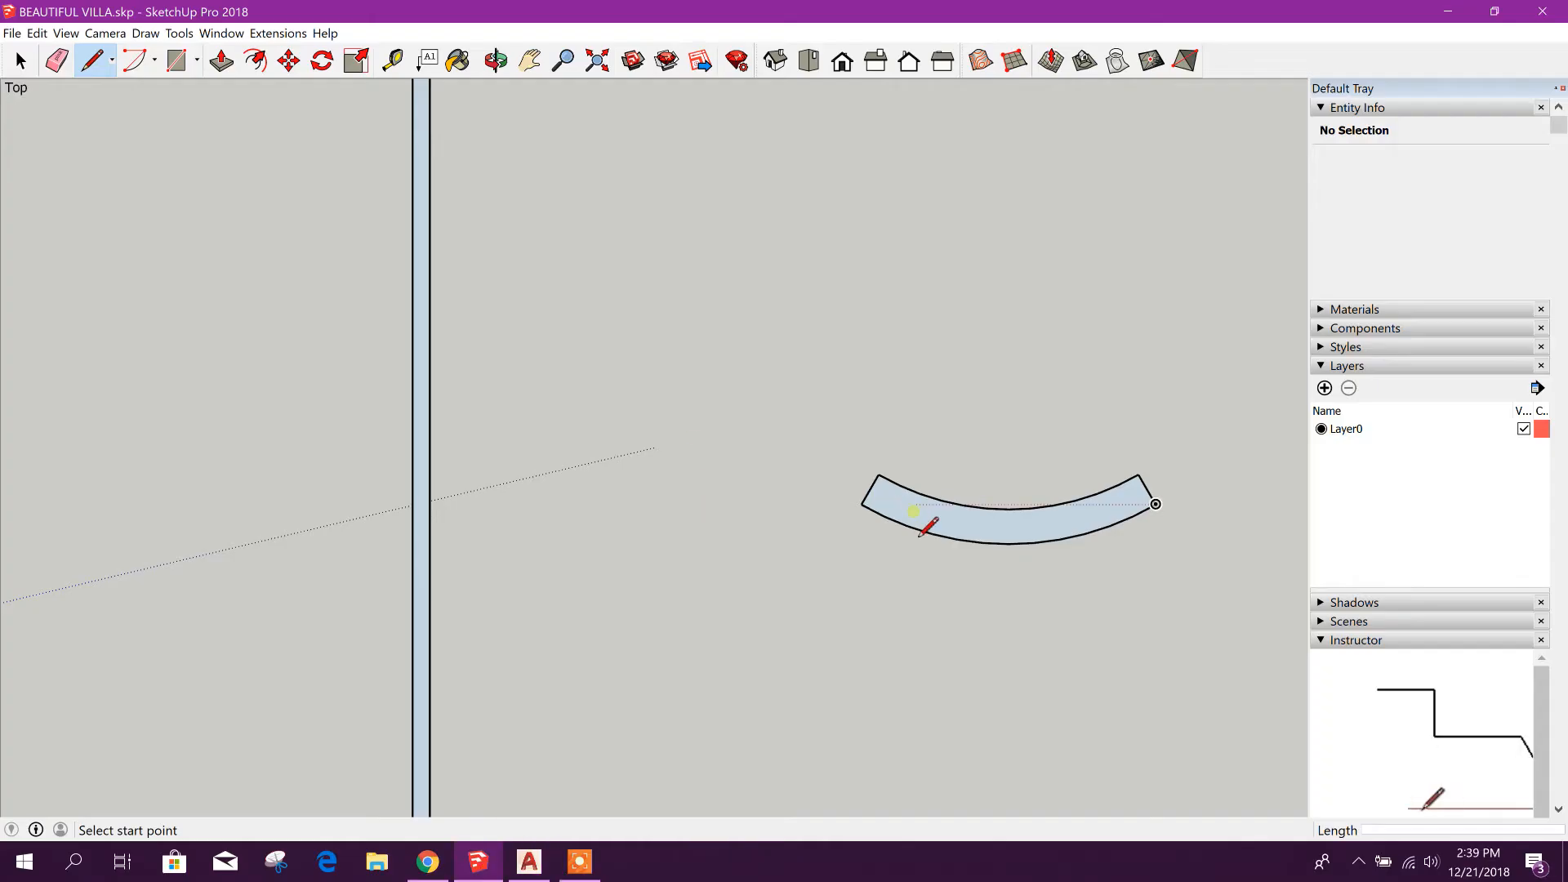
pyautogui.click(220, 61)
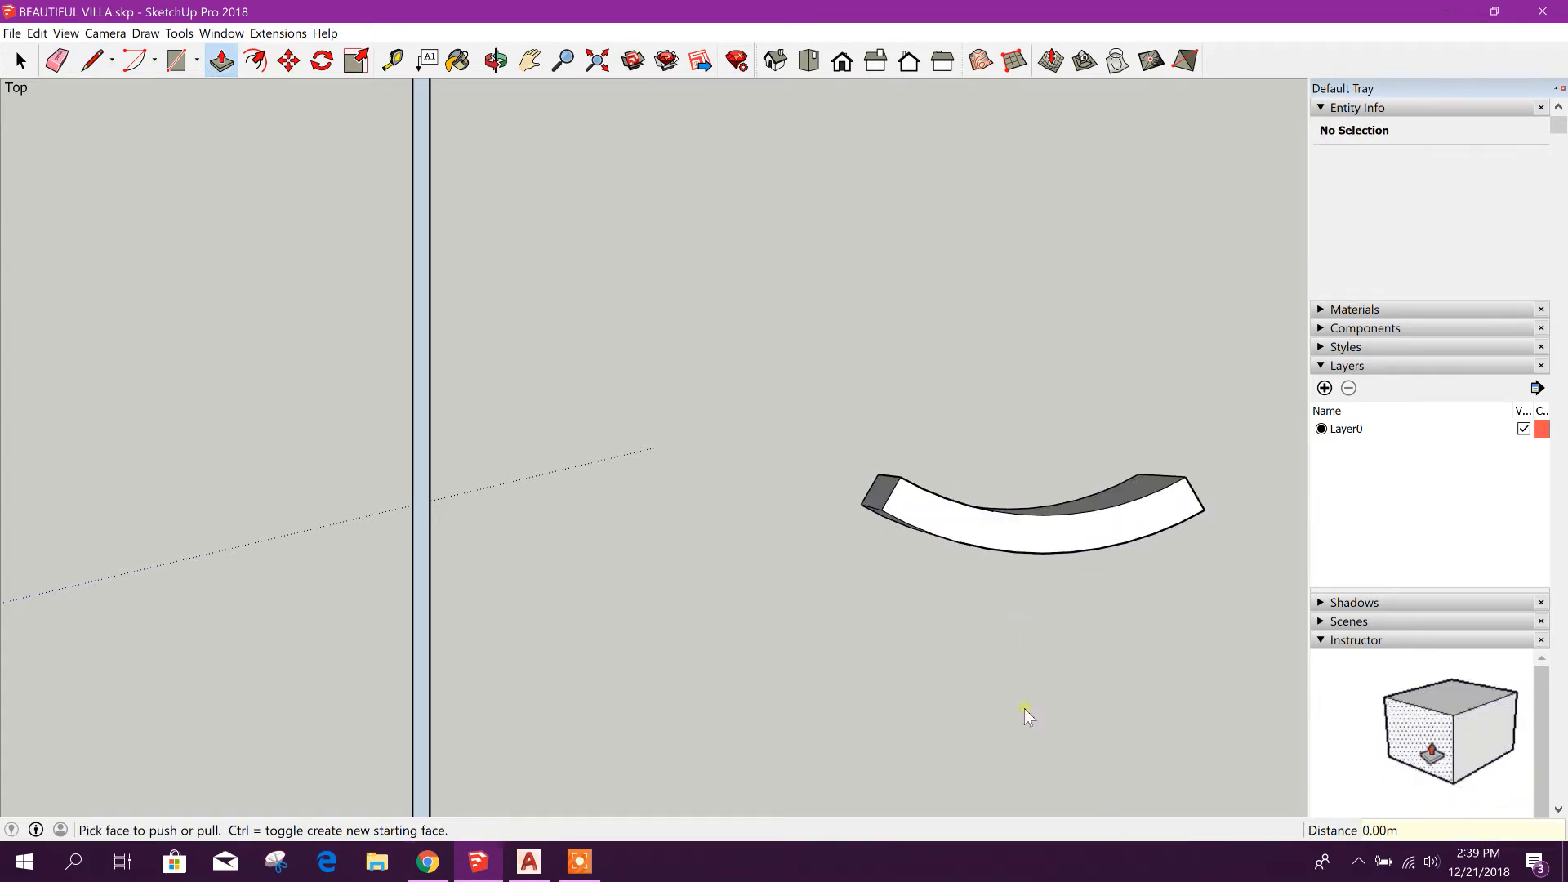
pyautogui.click(774, 60)
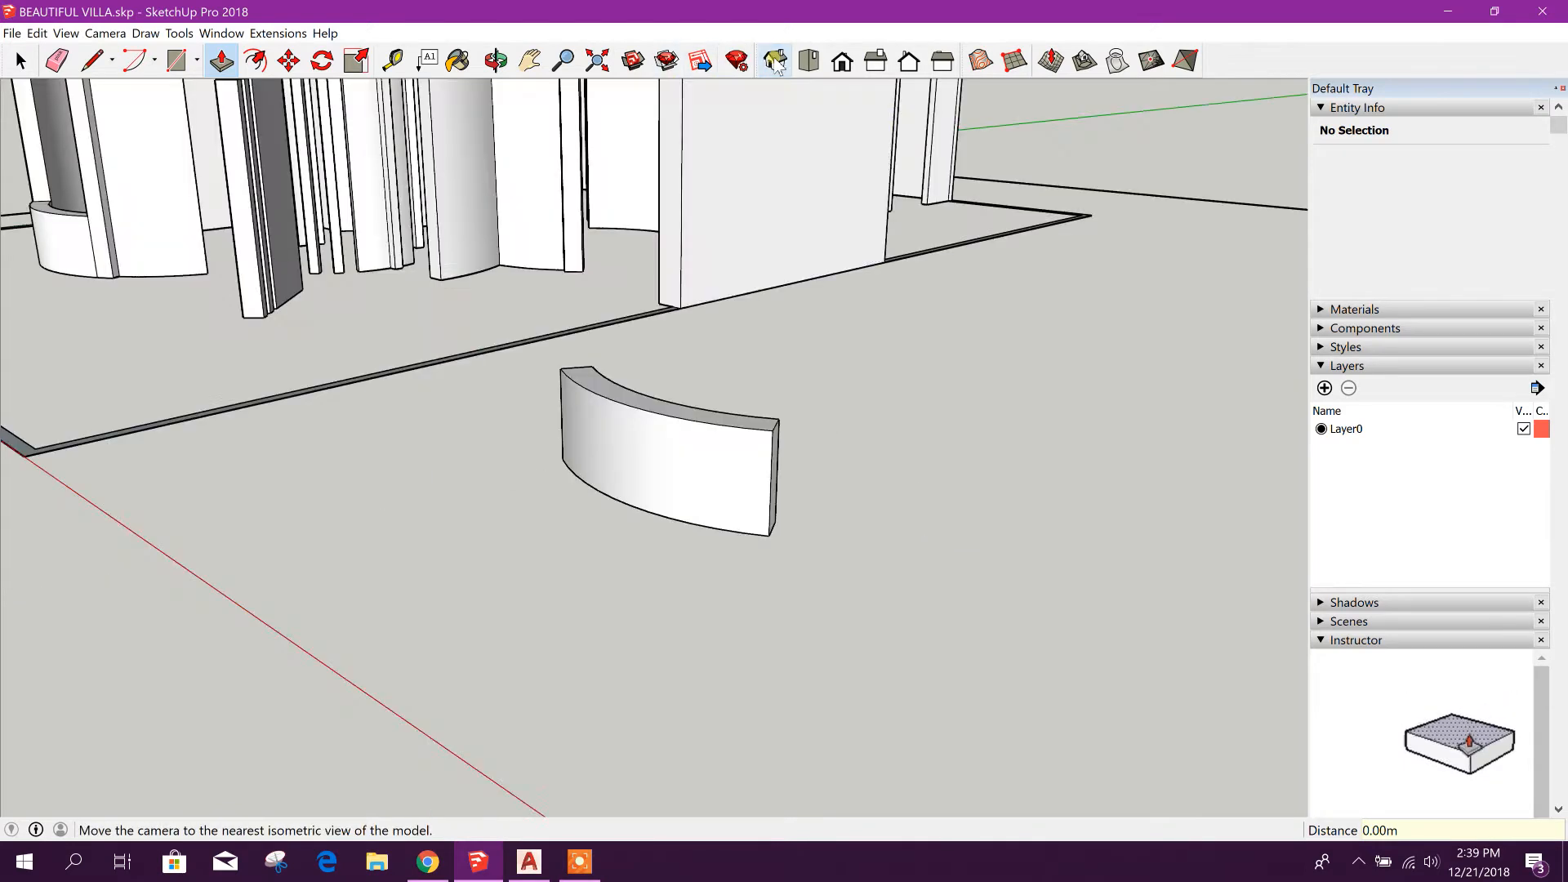
pyautogui.click(774, 60)
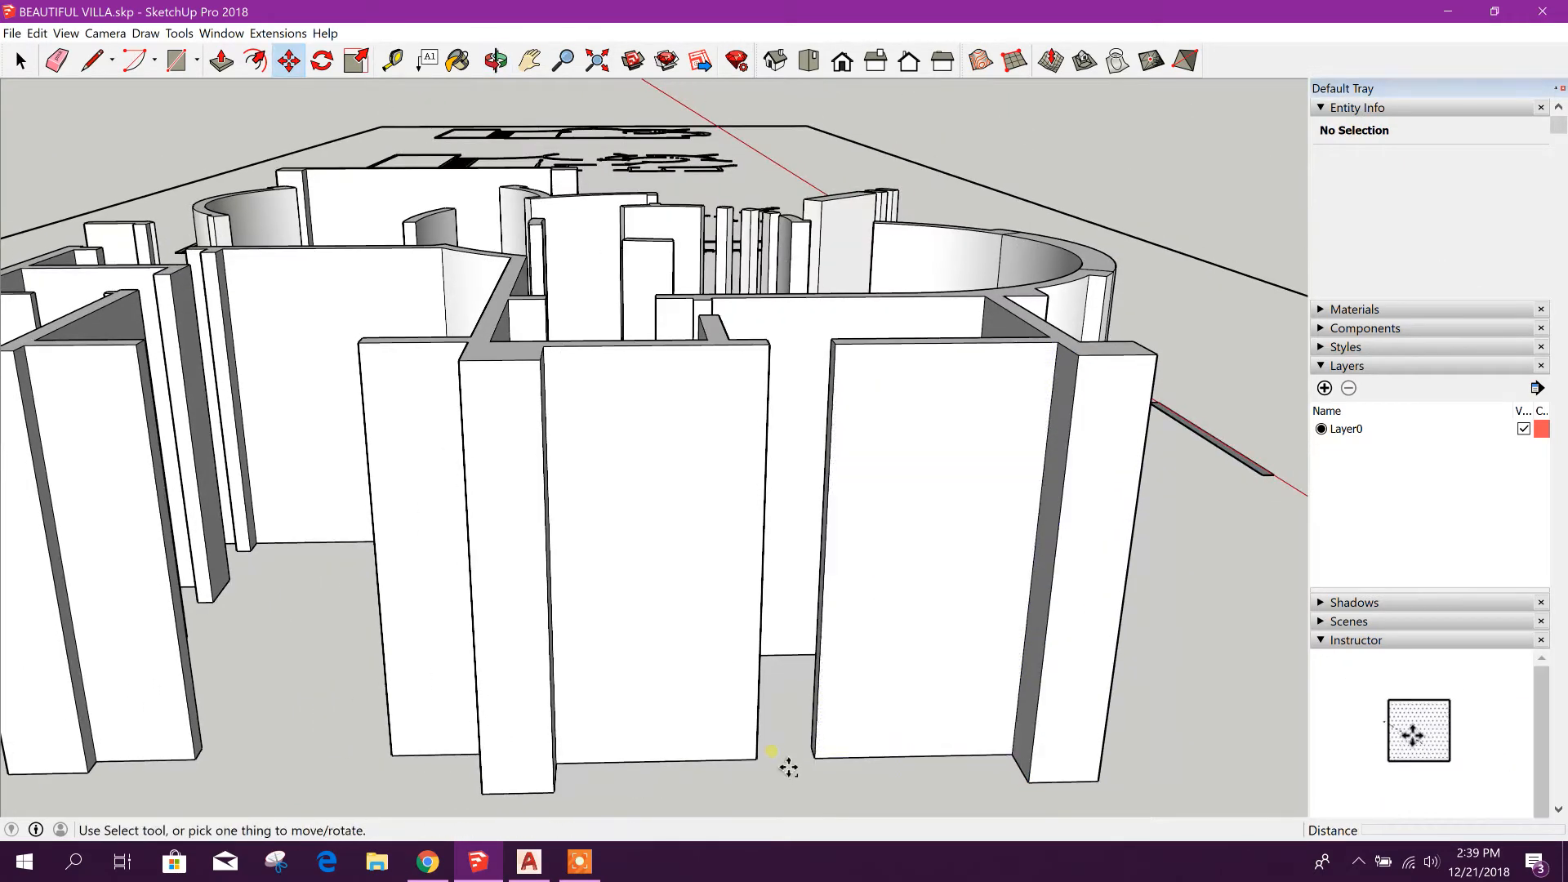
pyautogui.click(178, 61)
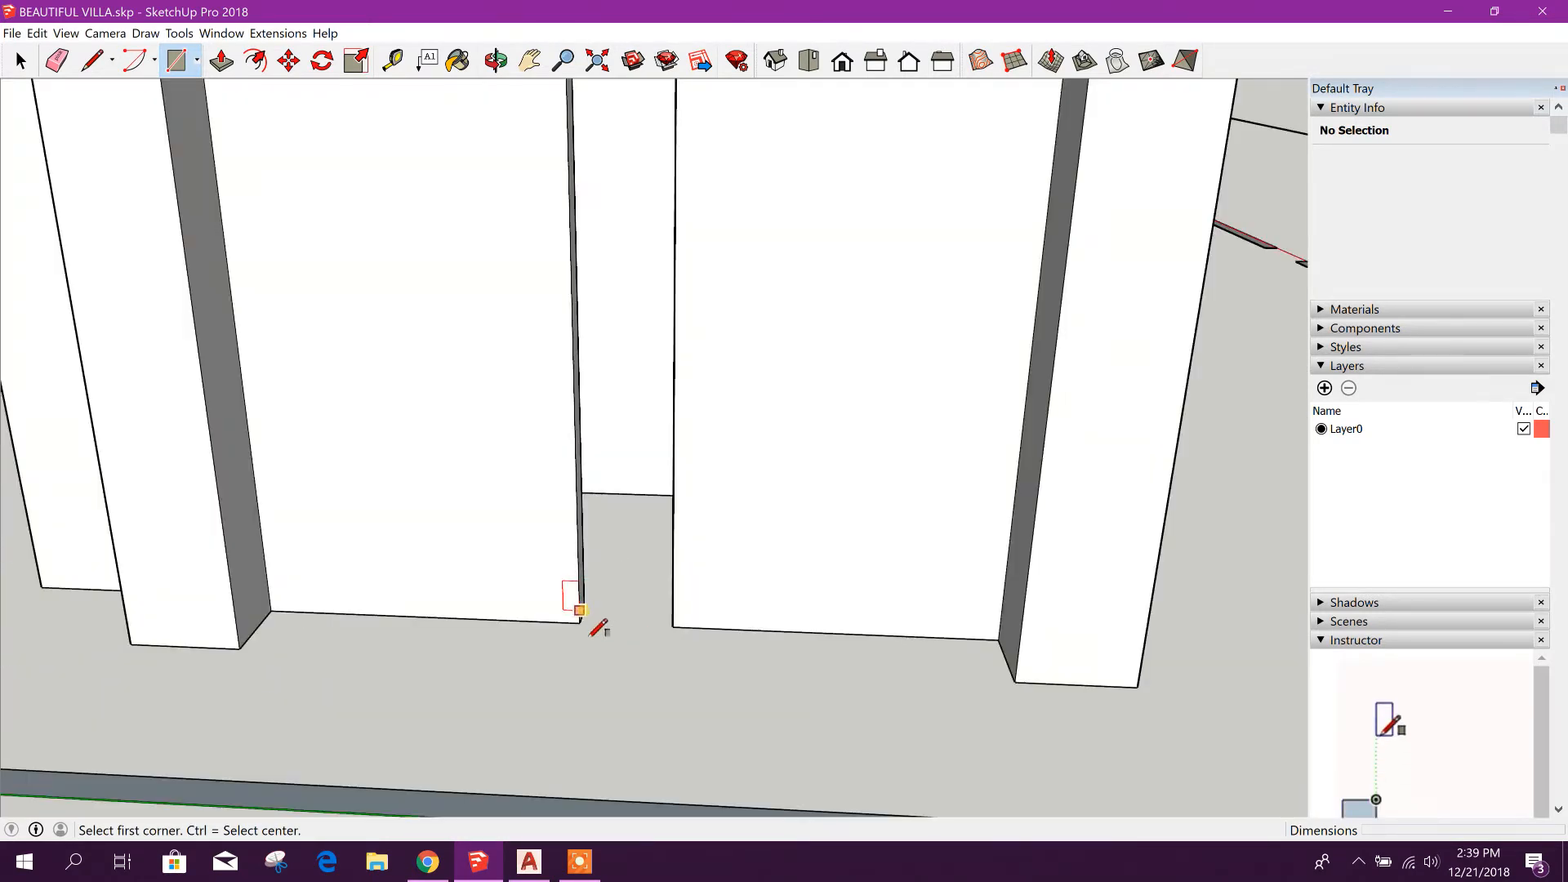
# Draw a rectangle in the wall gap and extrude it into a lower infill wall, checking heights in AutoCAD
pyautogui.click(583, 608)
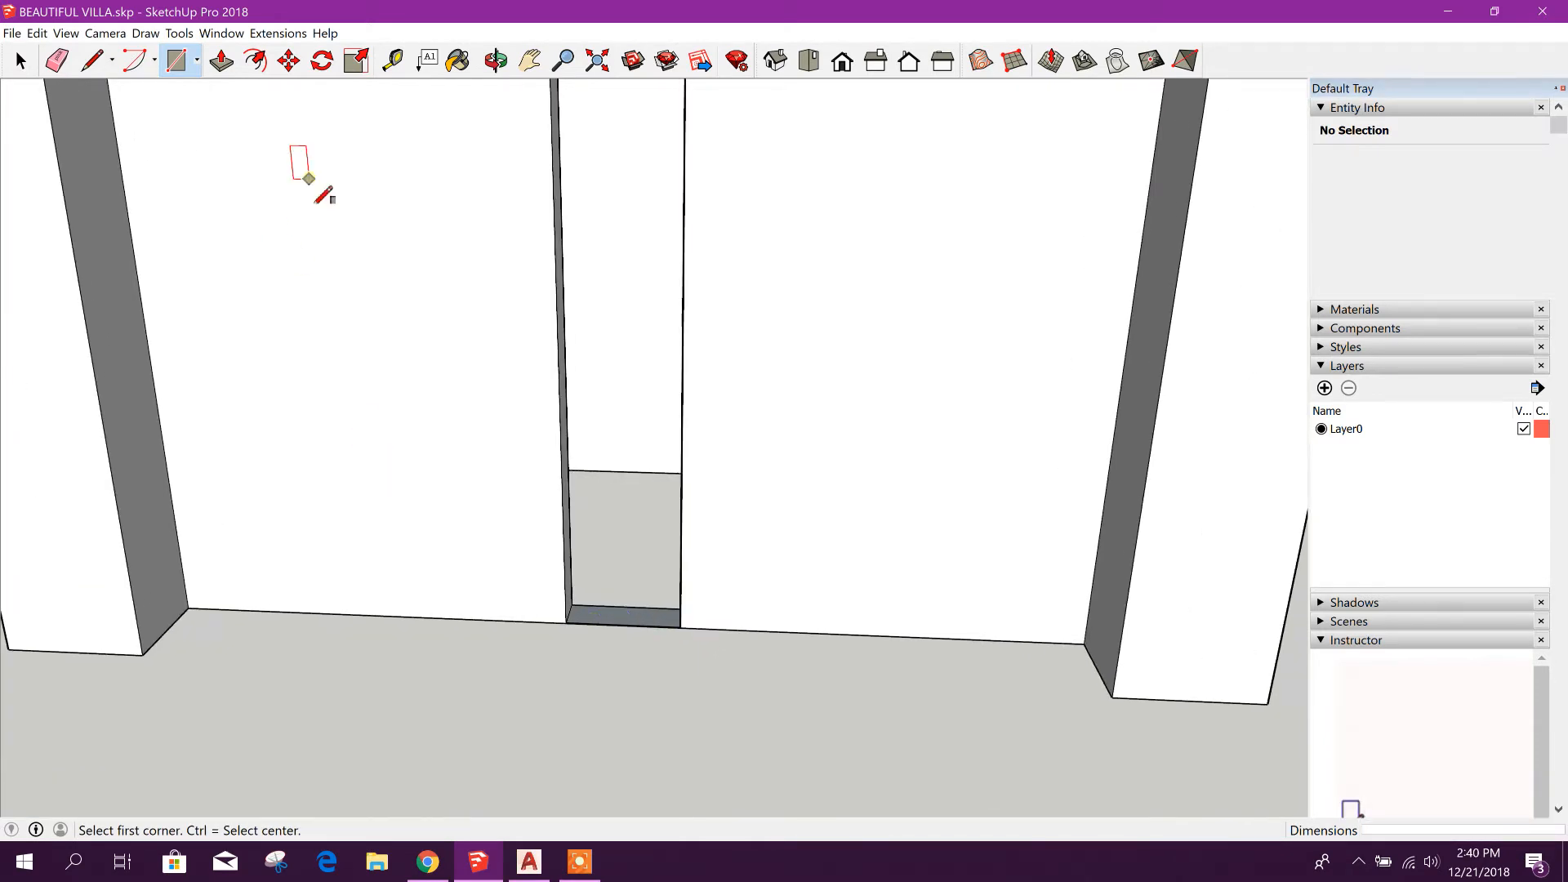
pyautogui.click(220, 60)
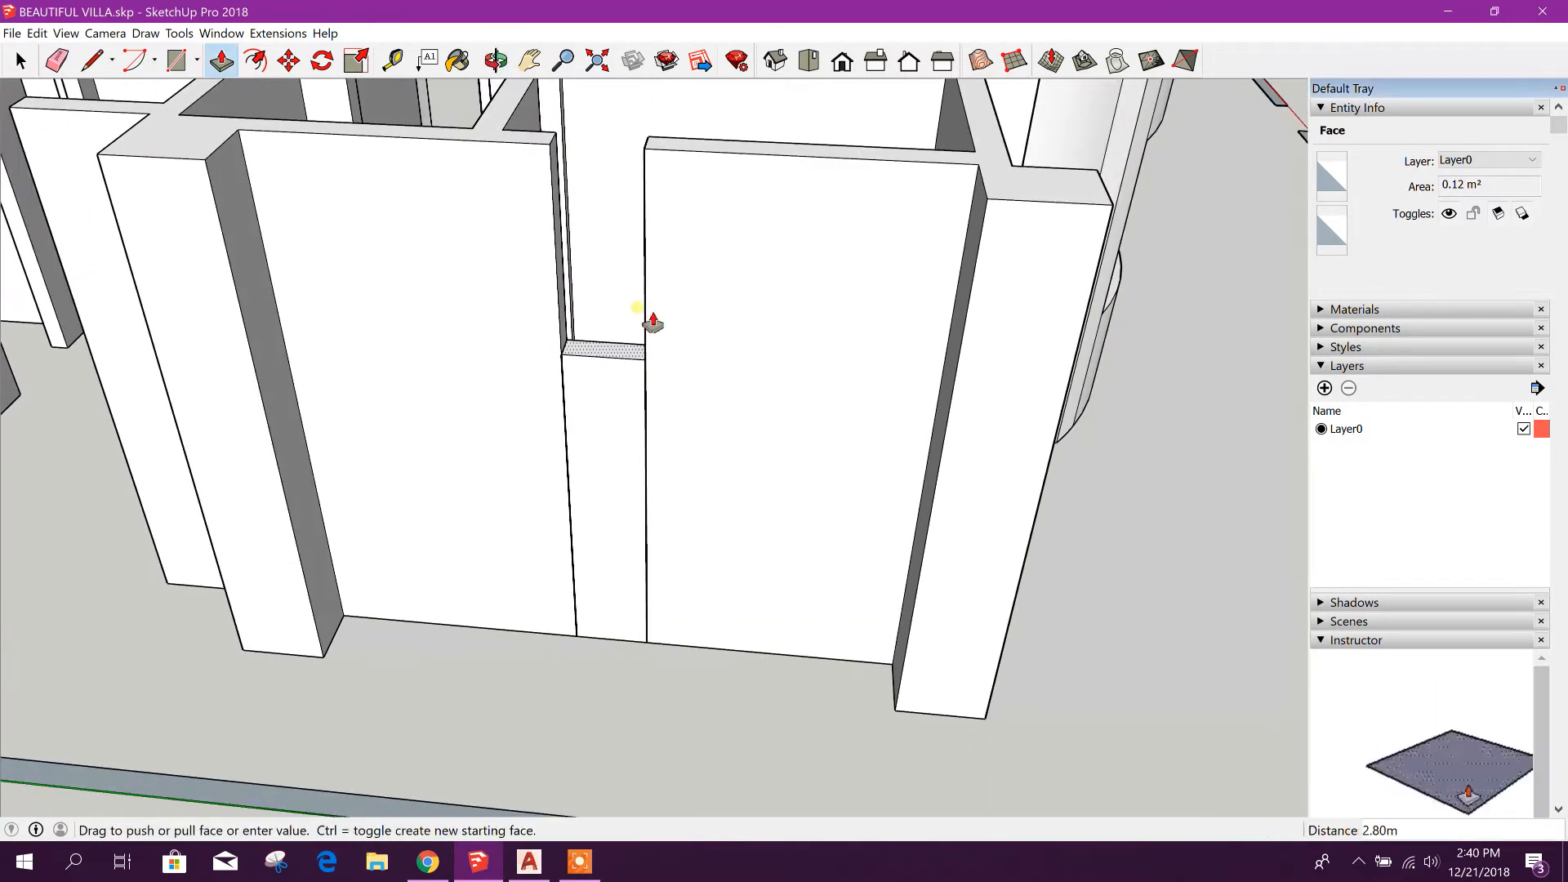
pyautogui.click(527, 860)
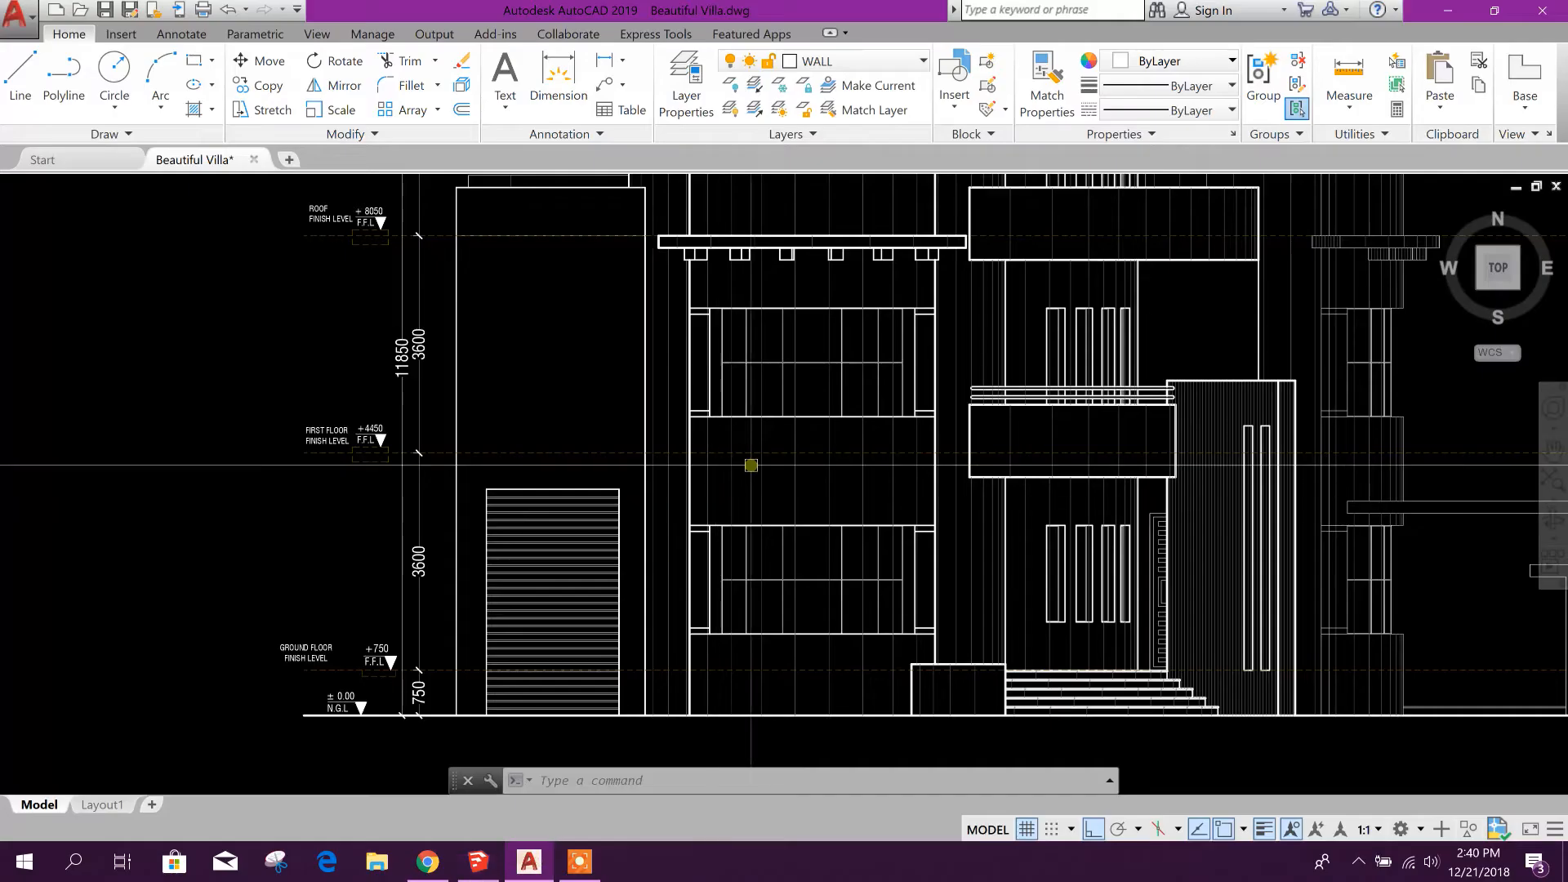
pyautogui.scroll(-3)
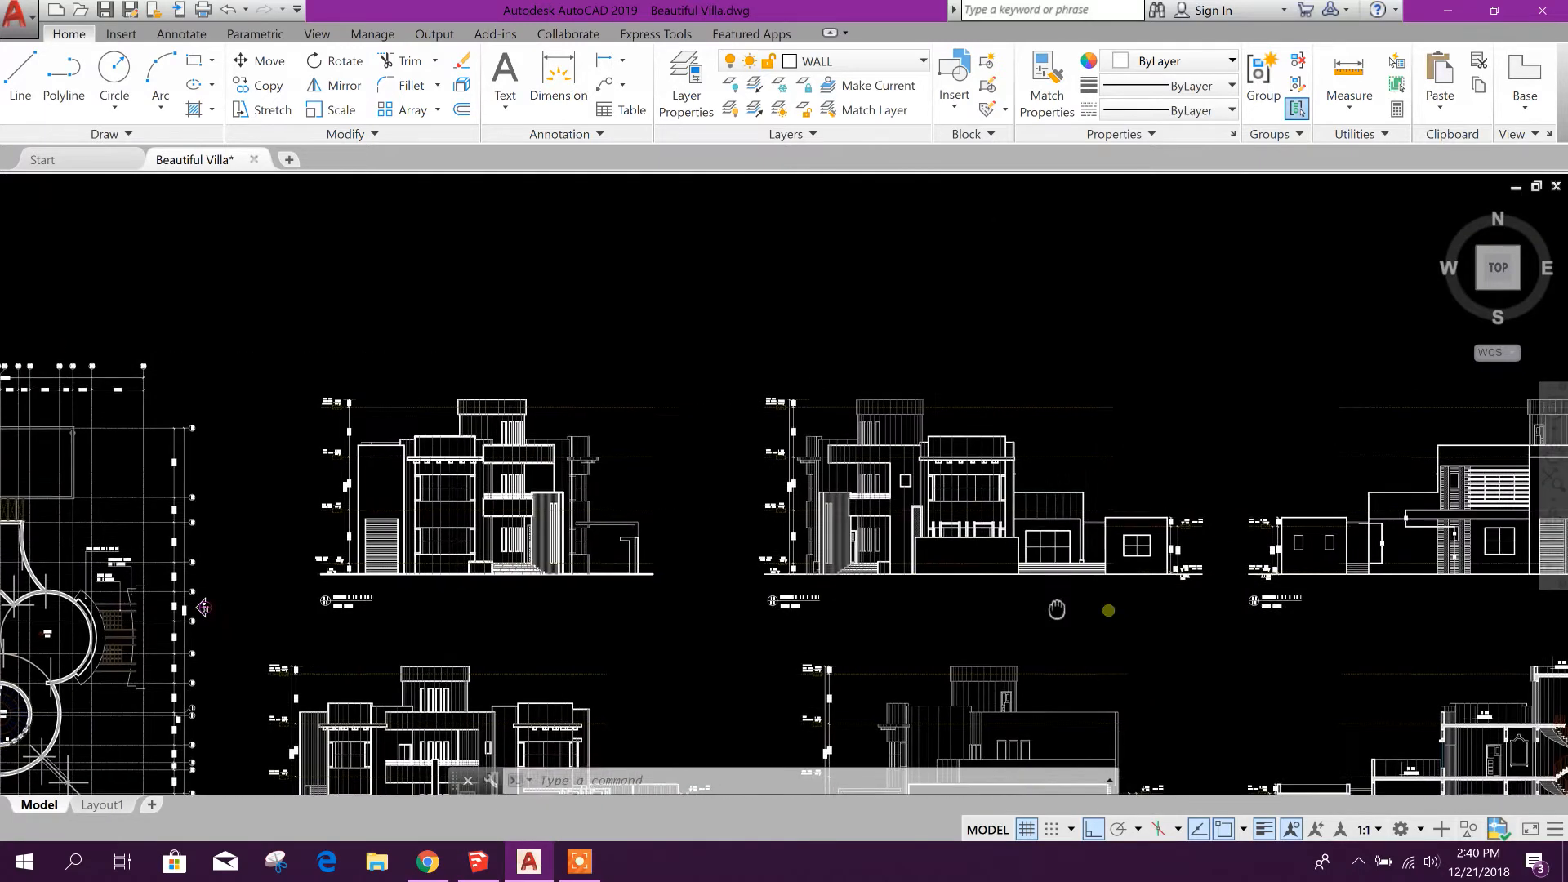
pyautogui.scroll(-3)
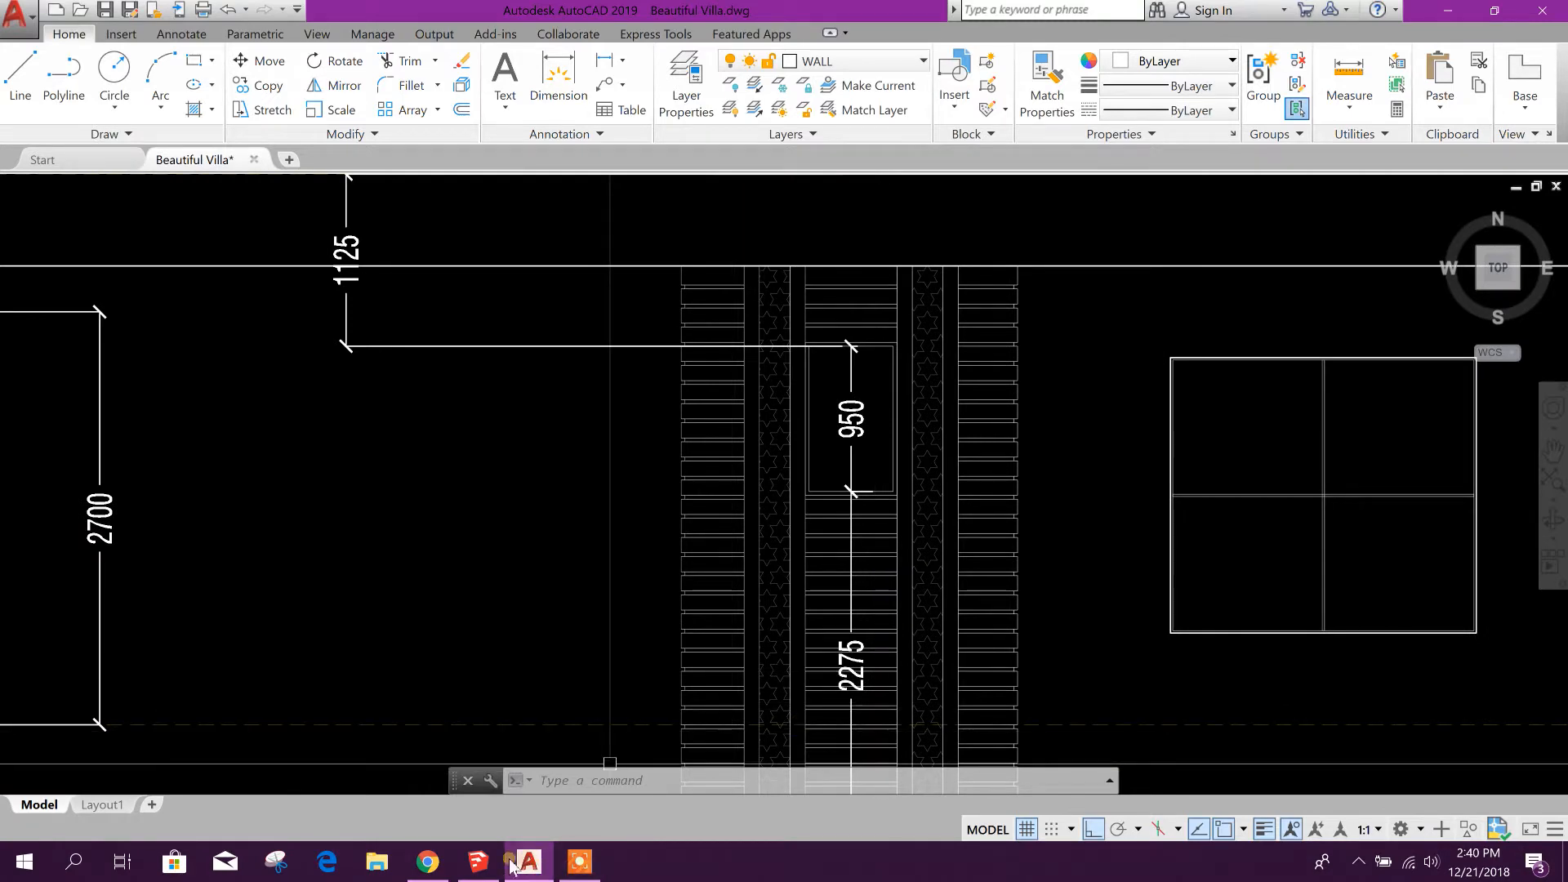
pyautogui.click(527, 861)
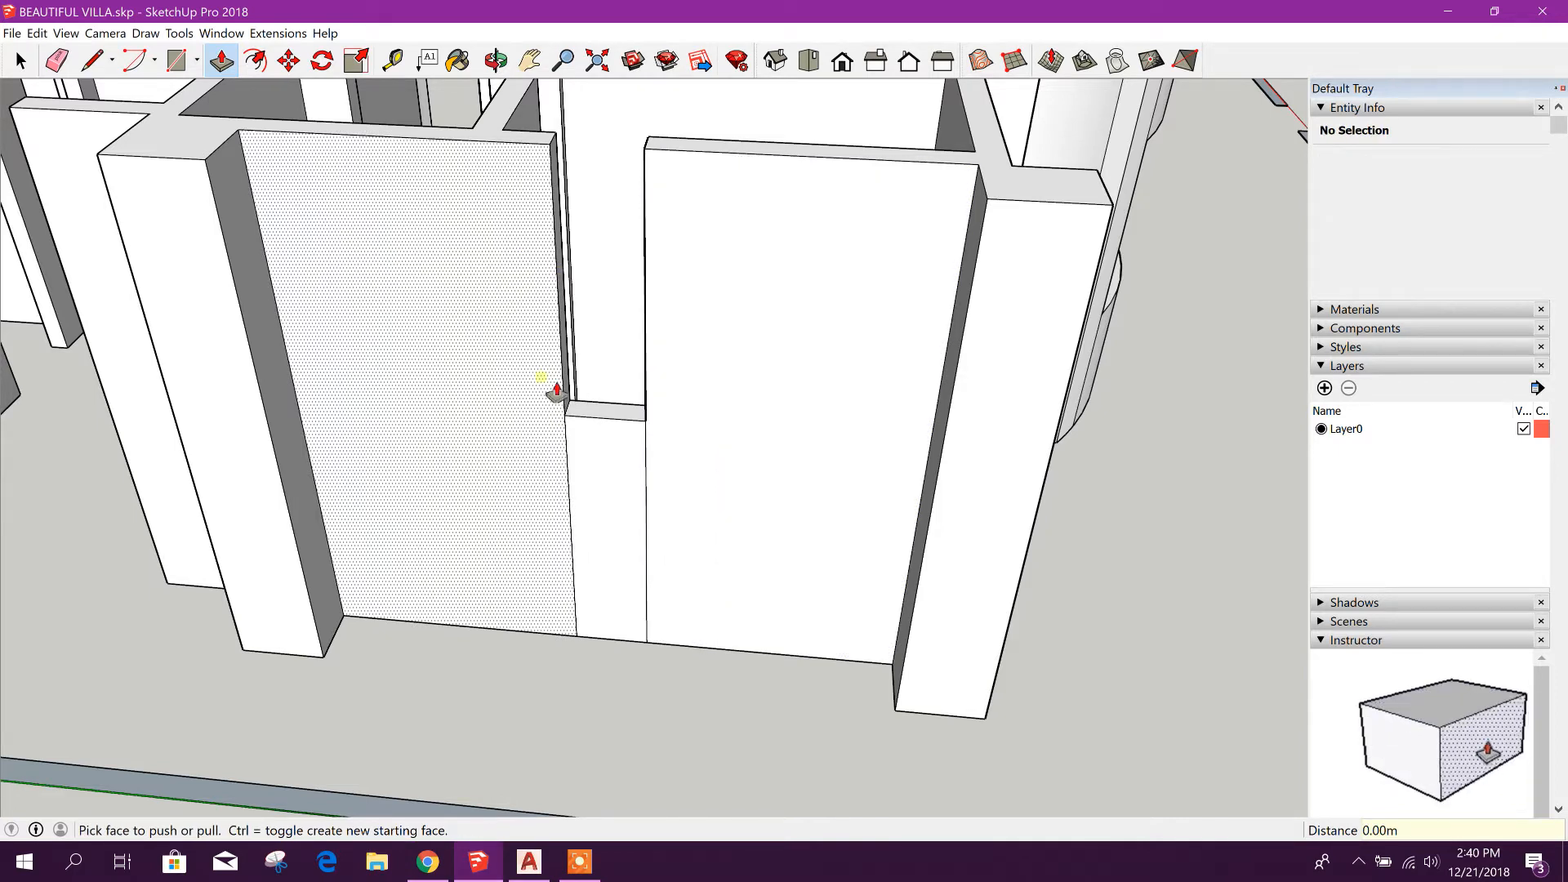
# Select the infill wall's top edge to read its 0.60 m length in Entity Info
pyautogui.click(19, 60)
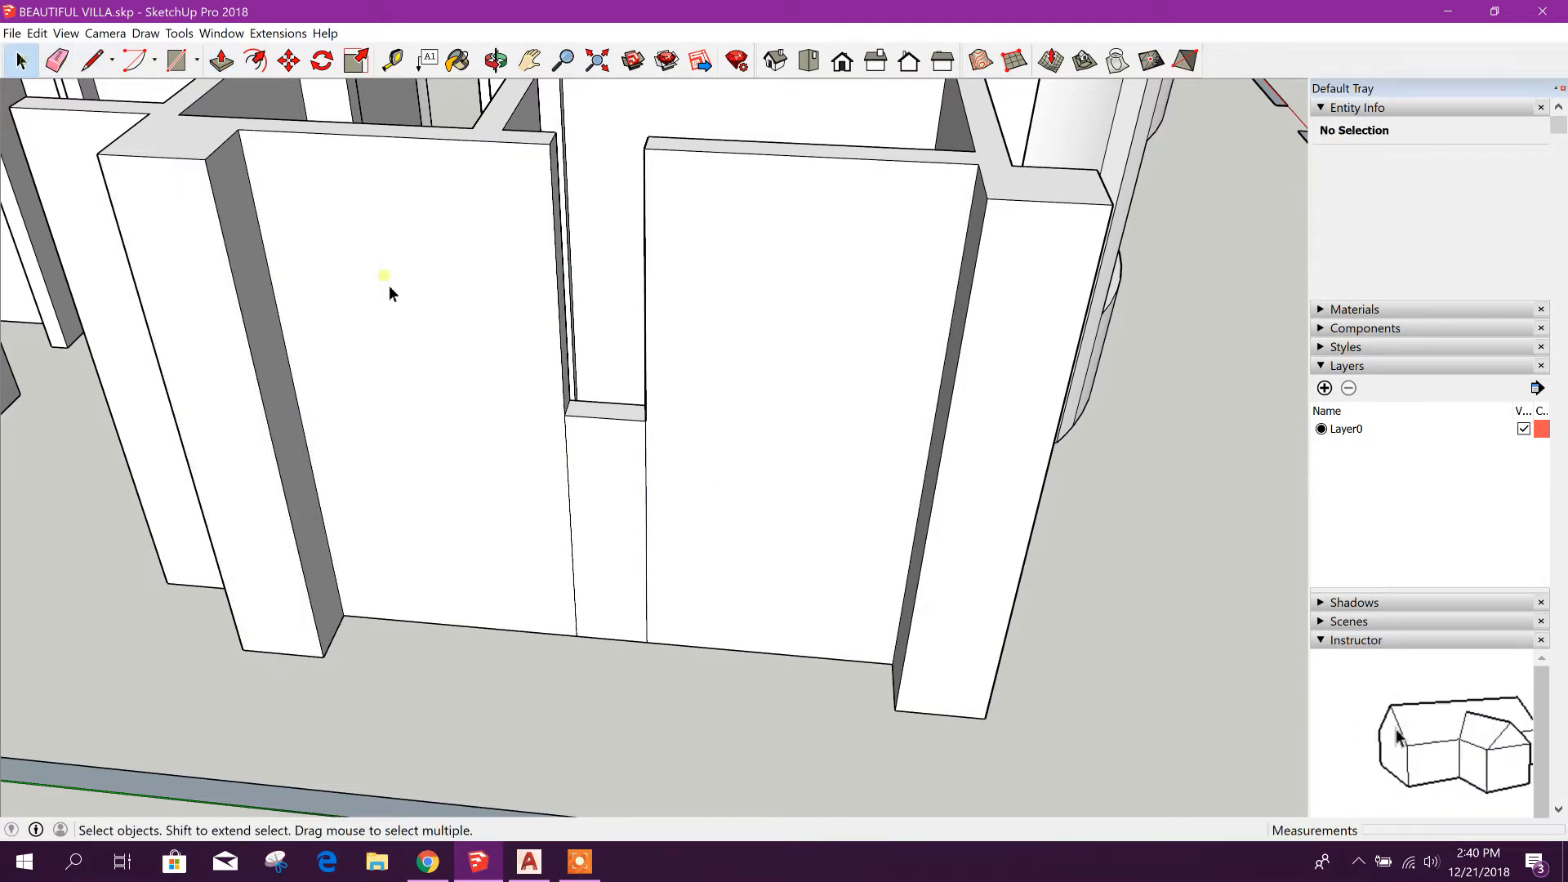
pyautogui.click(609, 412)
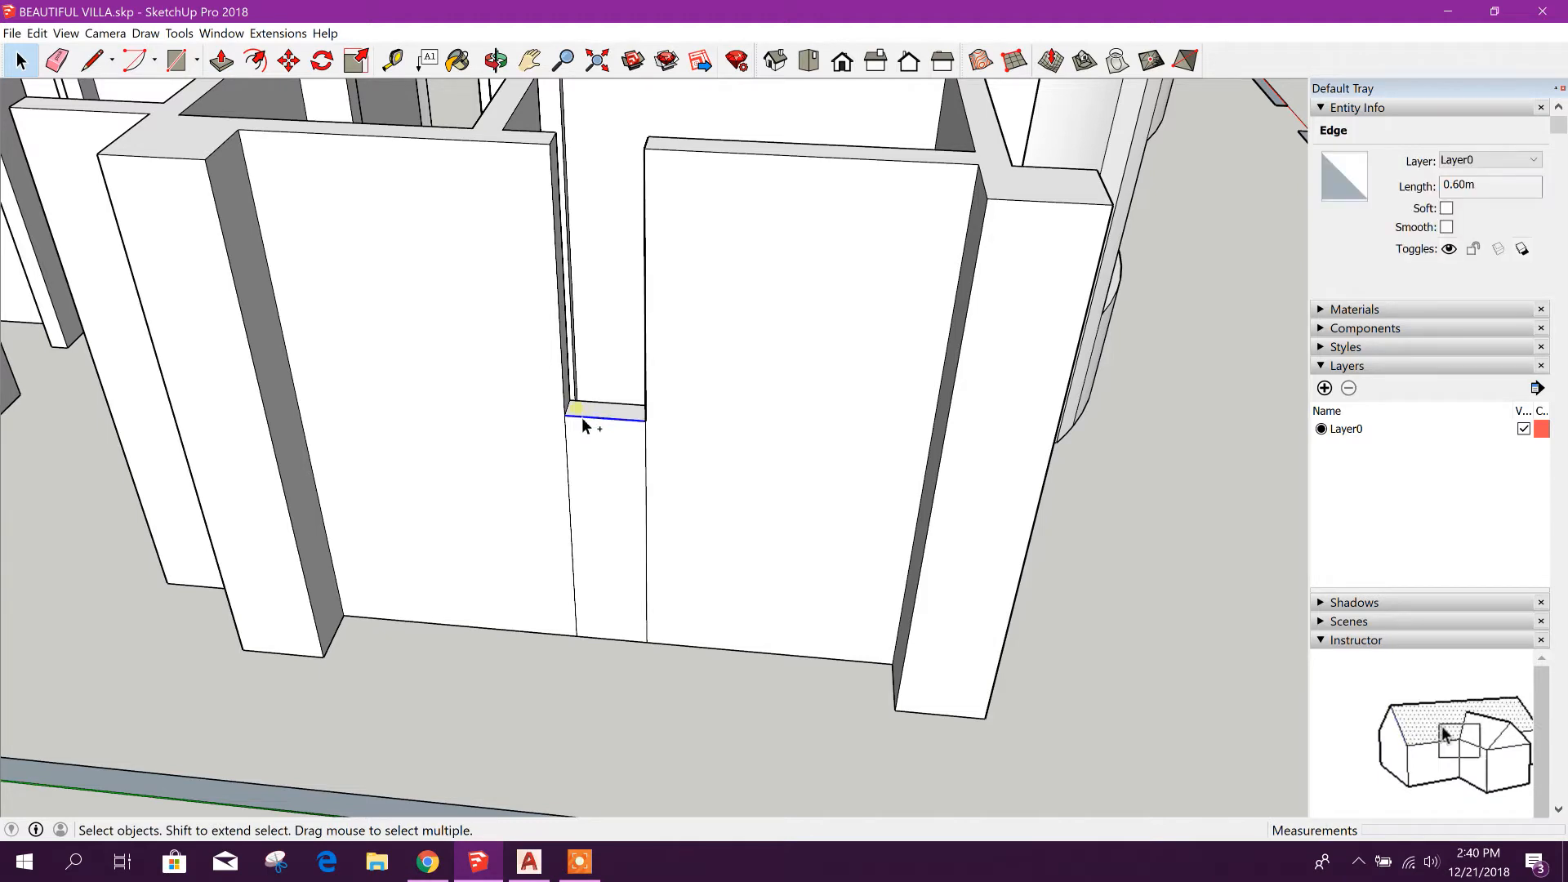
pyautogui.click(630, 410)
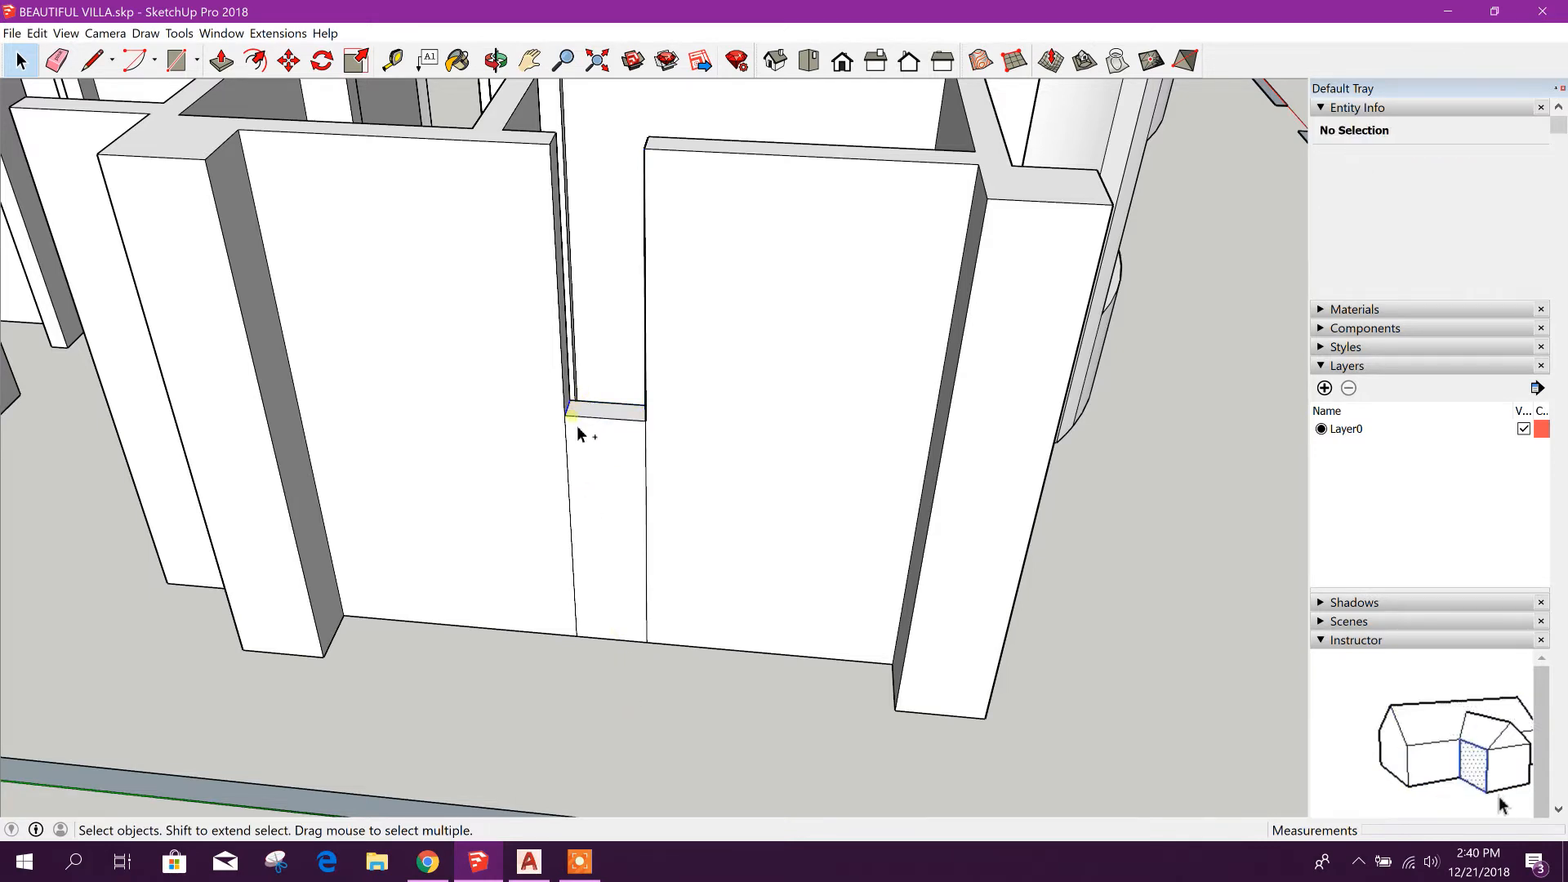
pyautogui.click(605, 410)
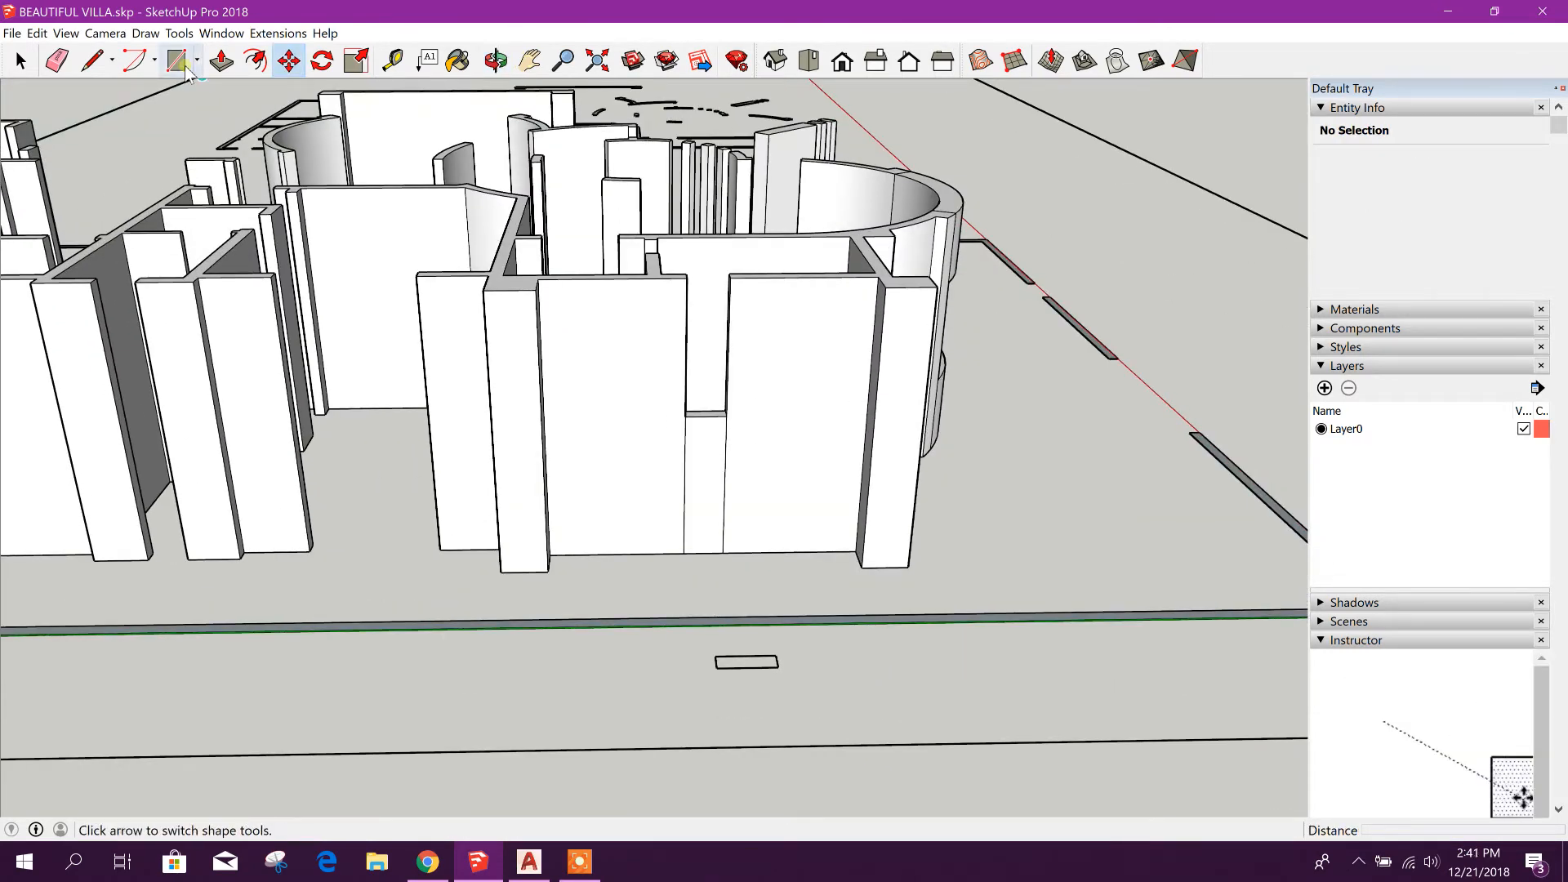
# Draw a 0.20 by 0.60 m rectangle before the walls, pull it into a block and select it for moving
pyautogui.click(181, 60)
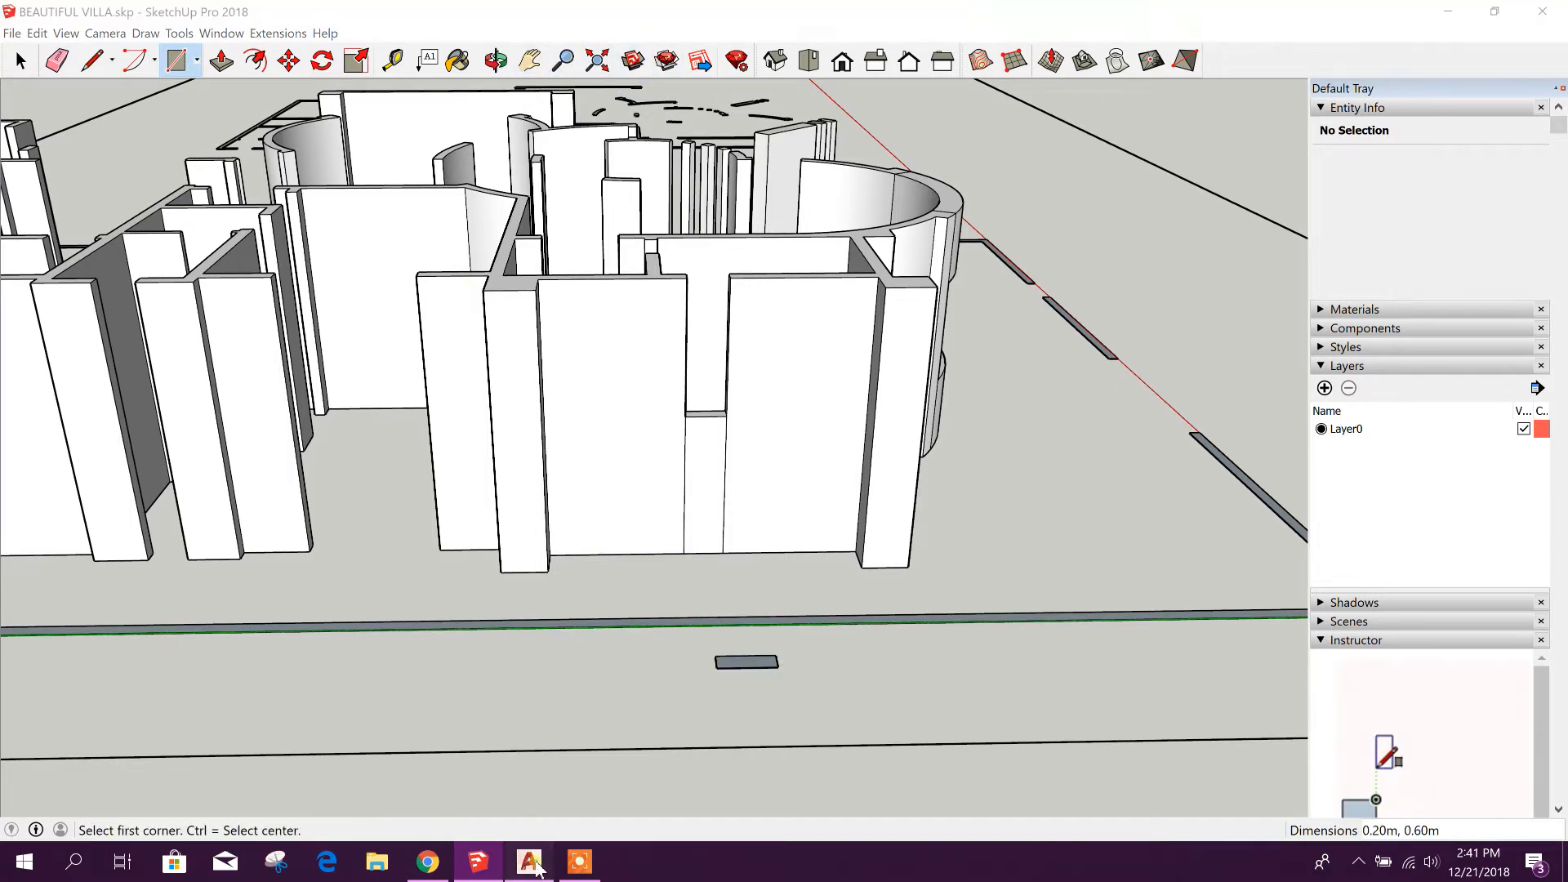
pyautogui.click(528, 861)
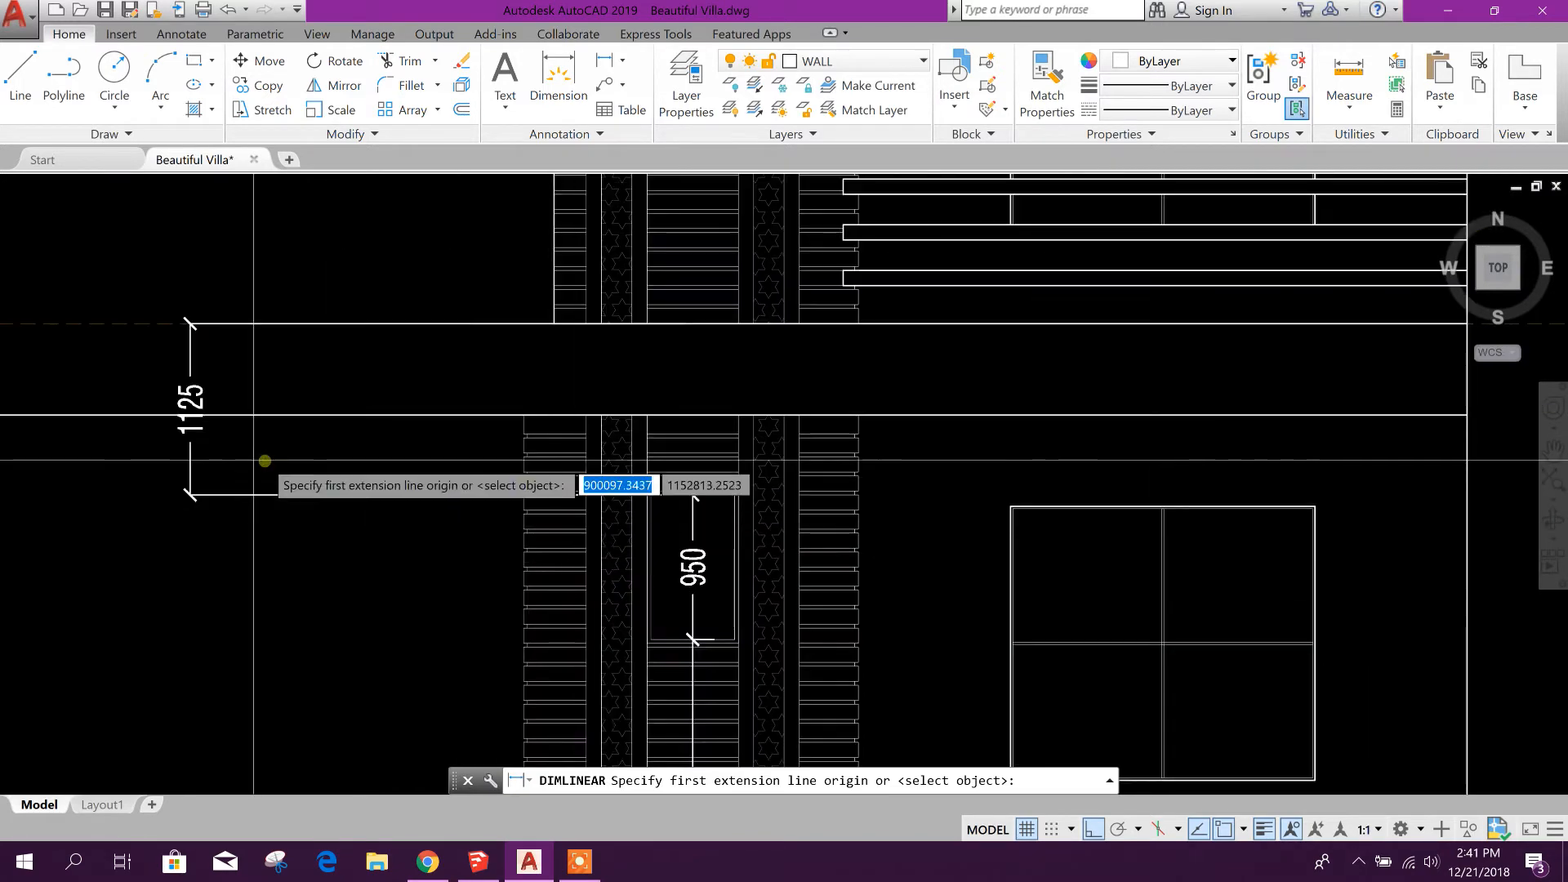
pyautogui.click(478, 861)
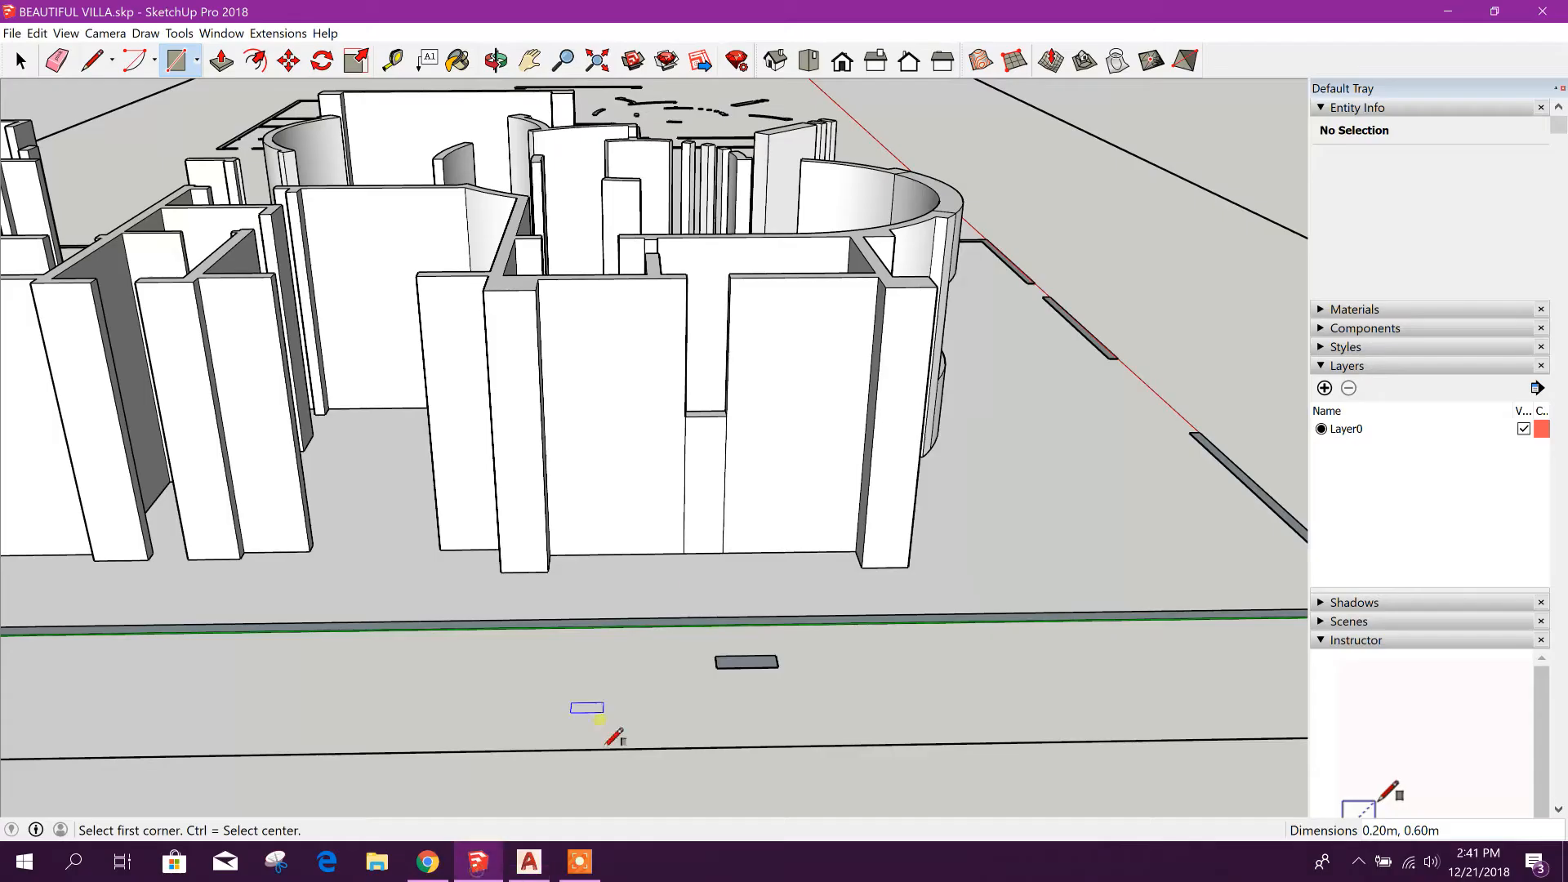
pyautogui.click(221, 61)
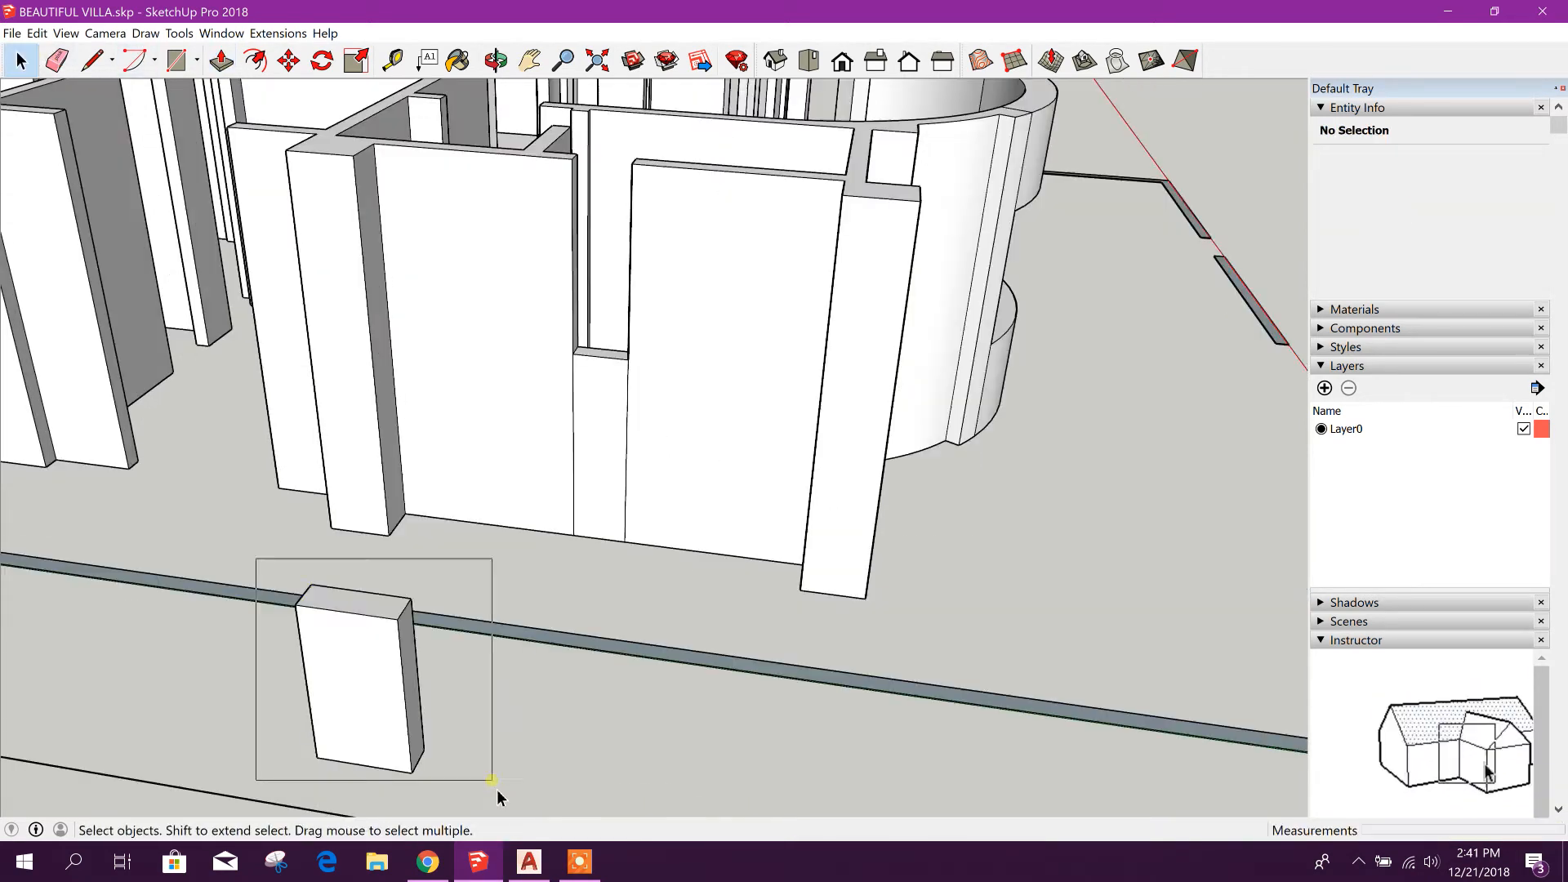
pyautogui.click(322, 60)
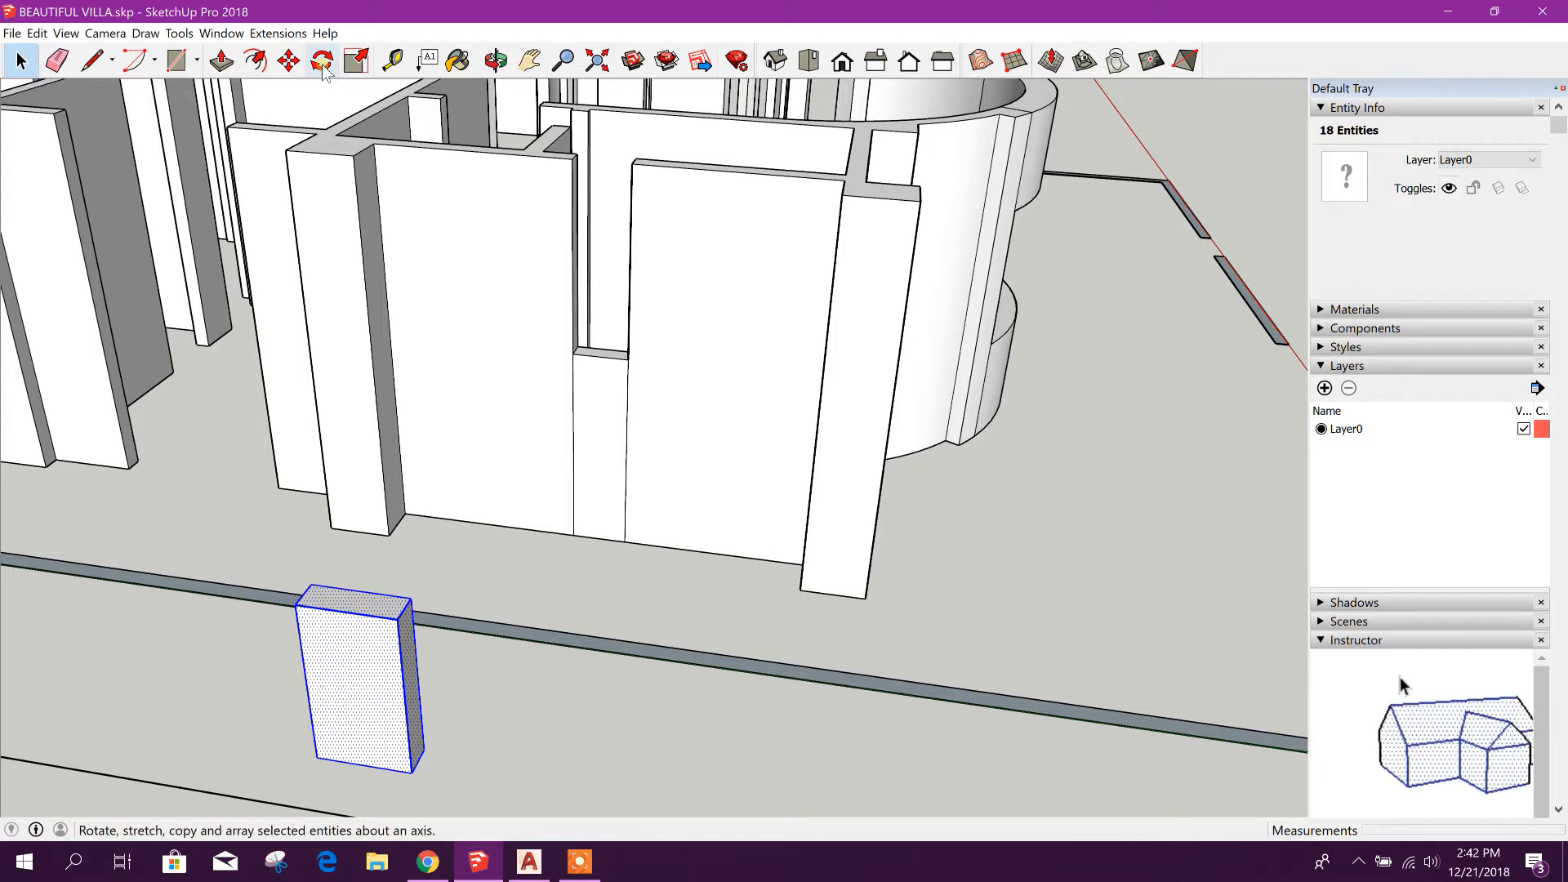
pyautogui.click(287, 60)
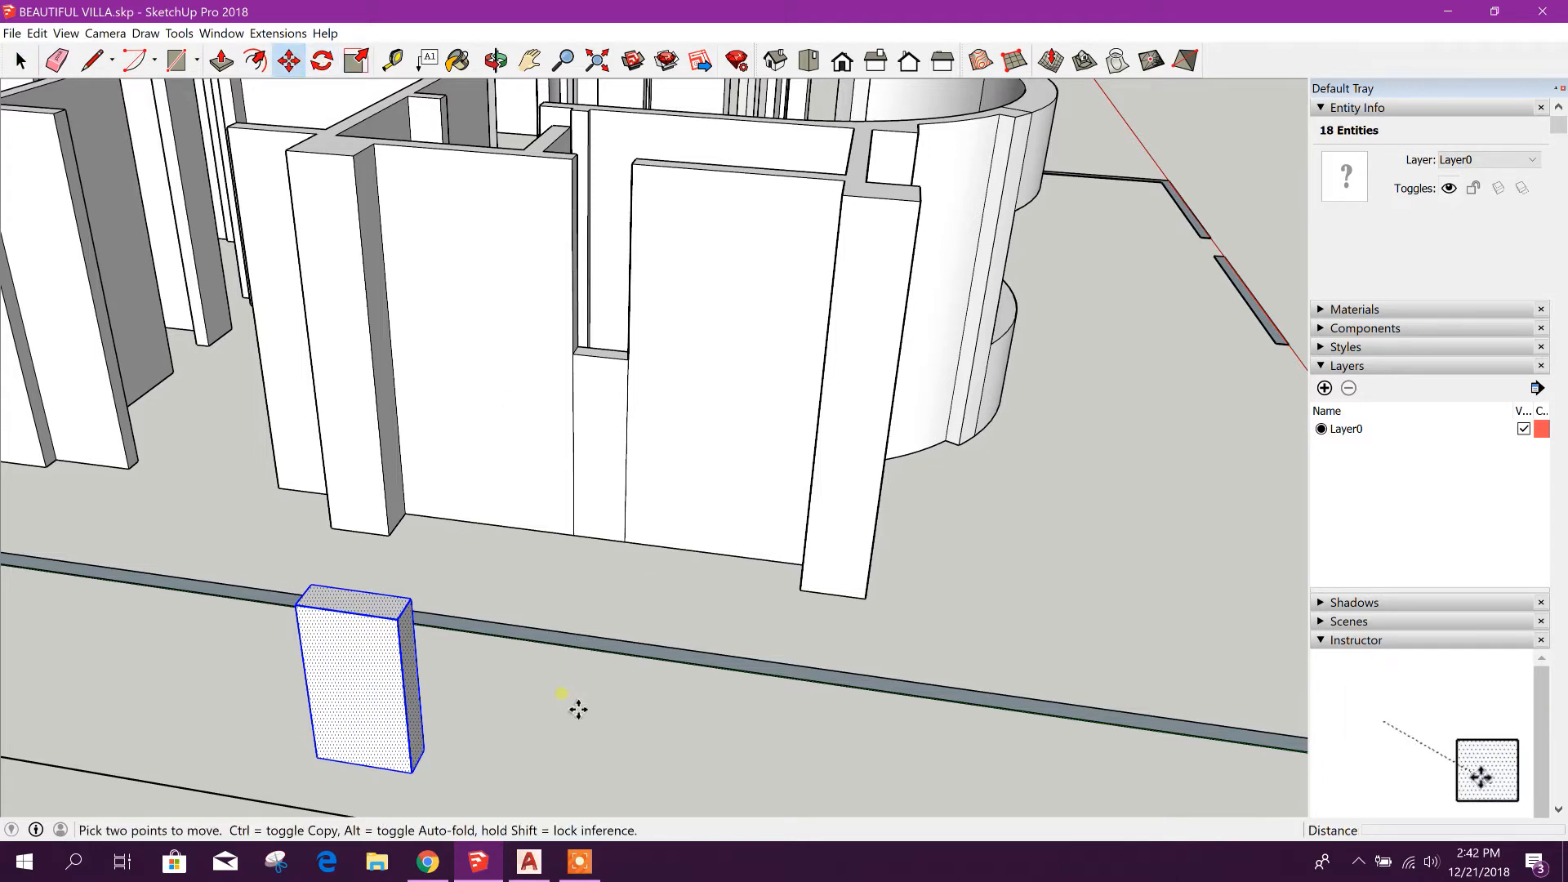
pyautogui.moveTo(311, 627)
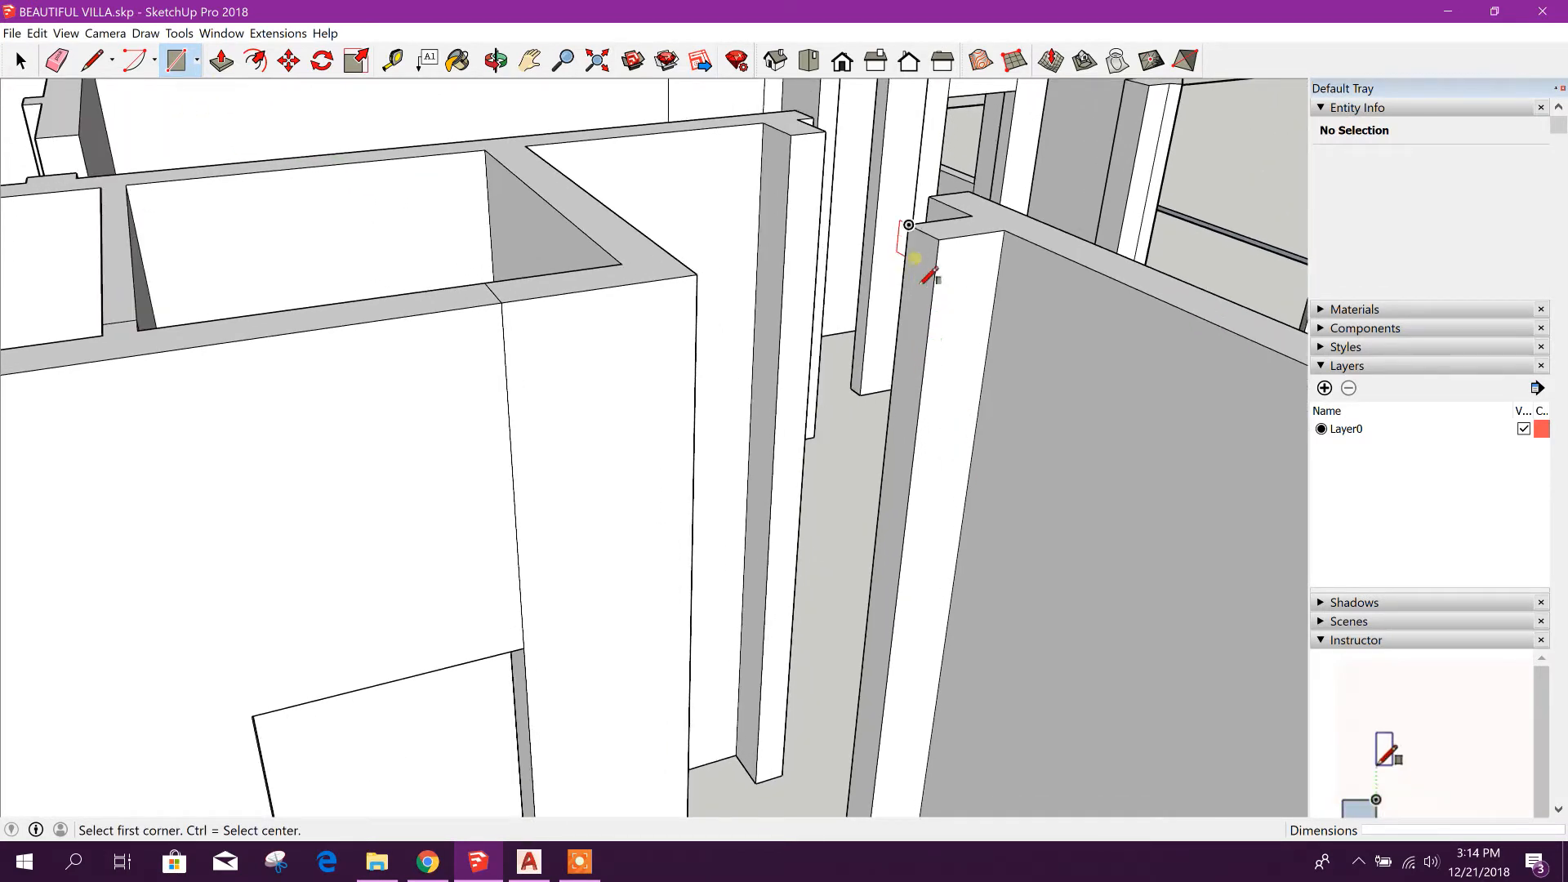
# Start a 0.61 by 0.20 m rectangle at the top corner of the wall end
pyautogui.click(906, 225)
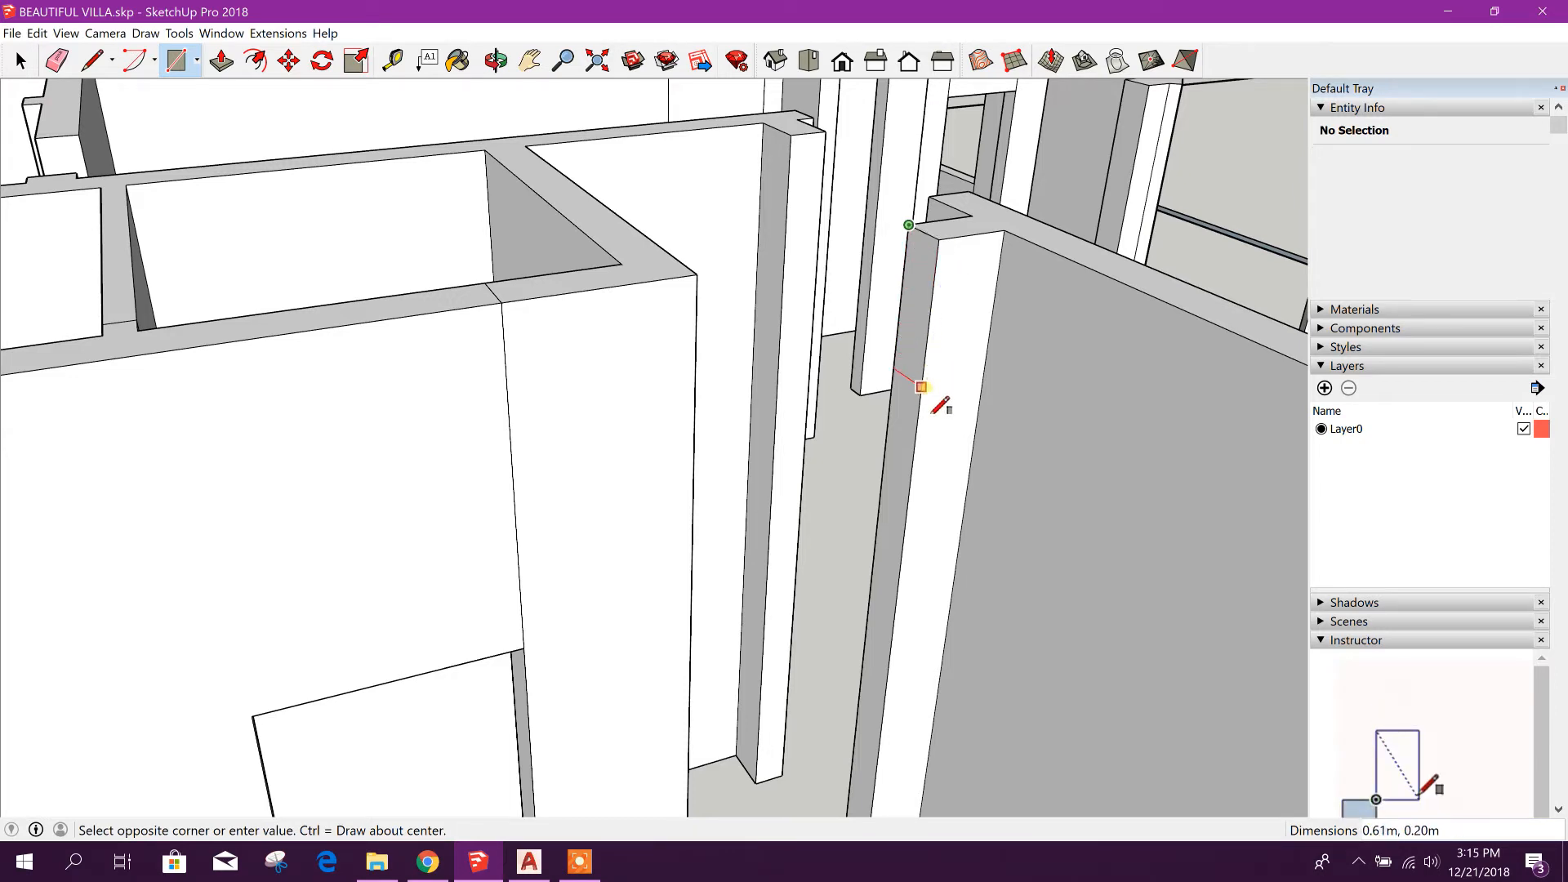
pyautogui.moveTo(919, 405)
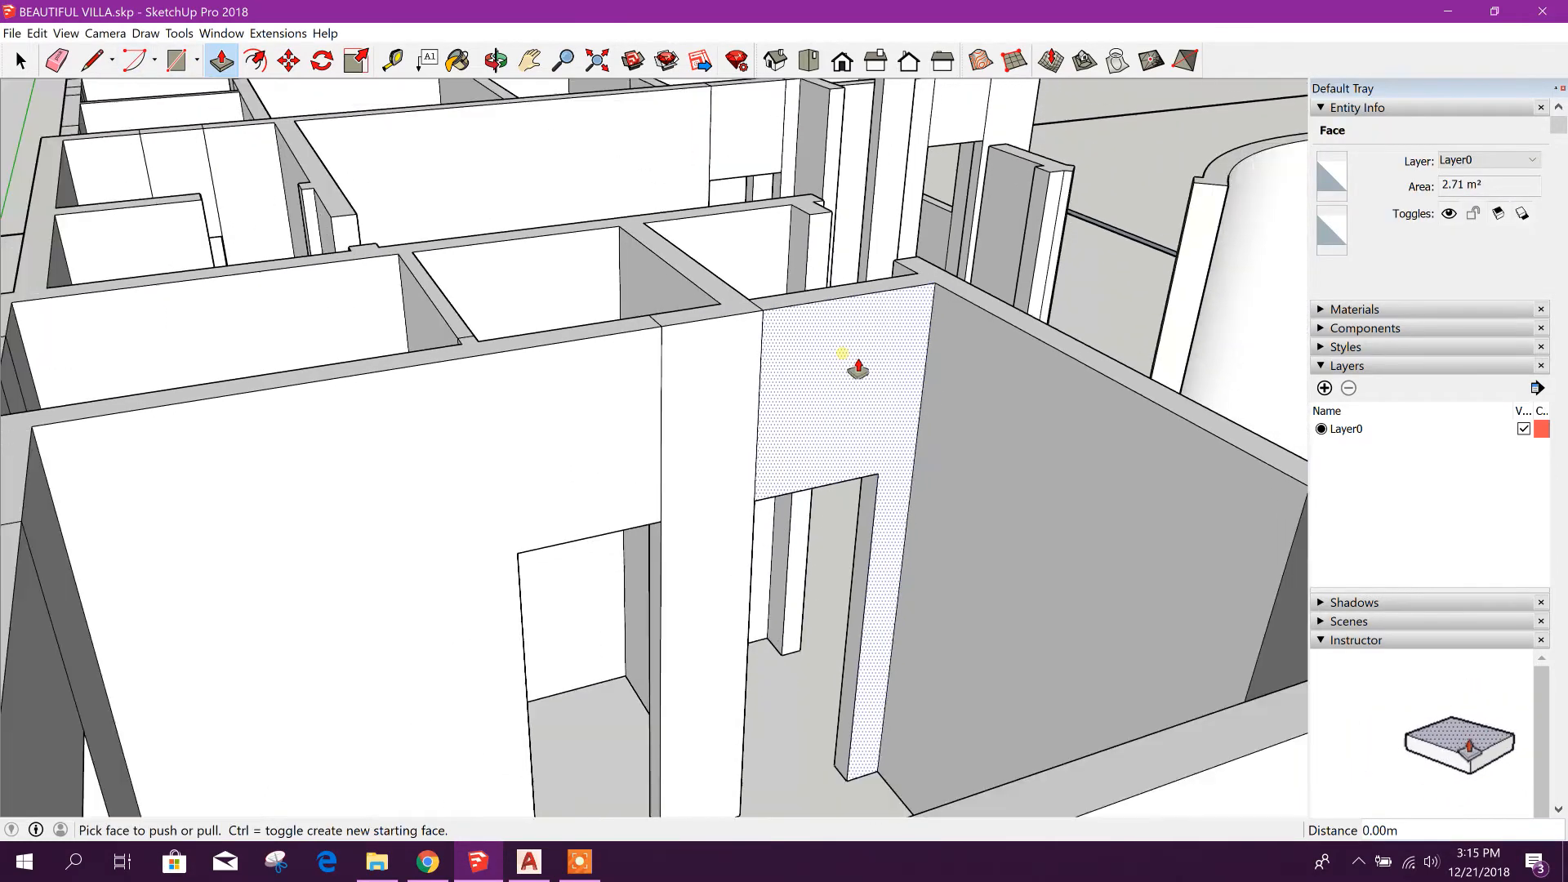
pyautogui.moveTo(675, 451)
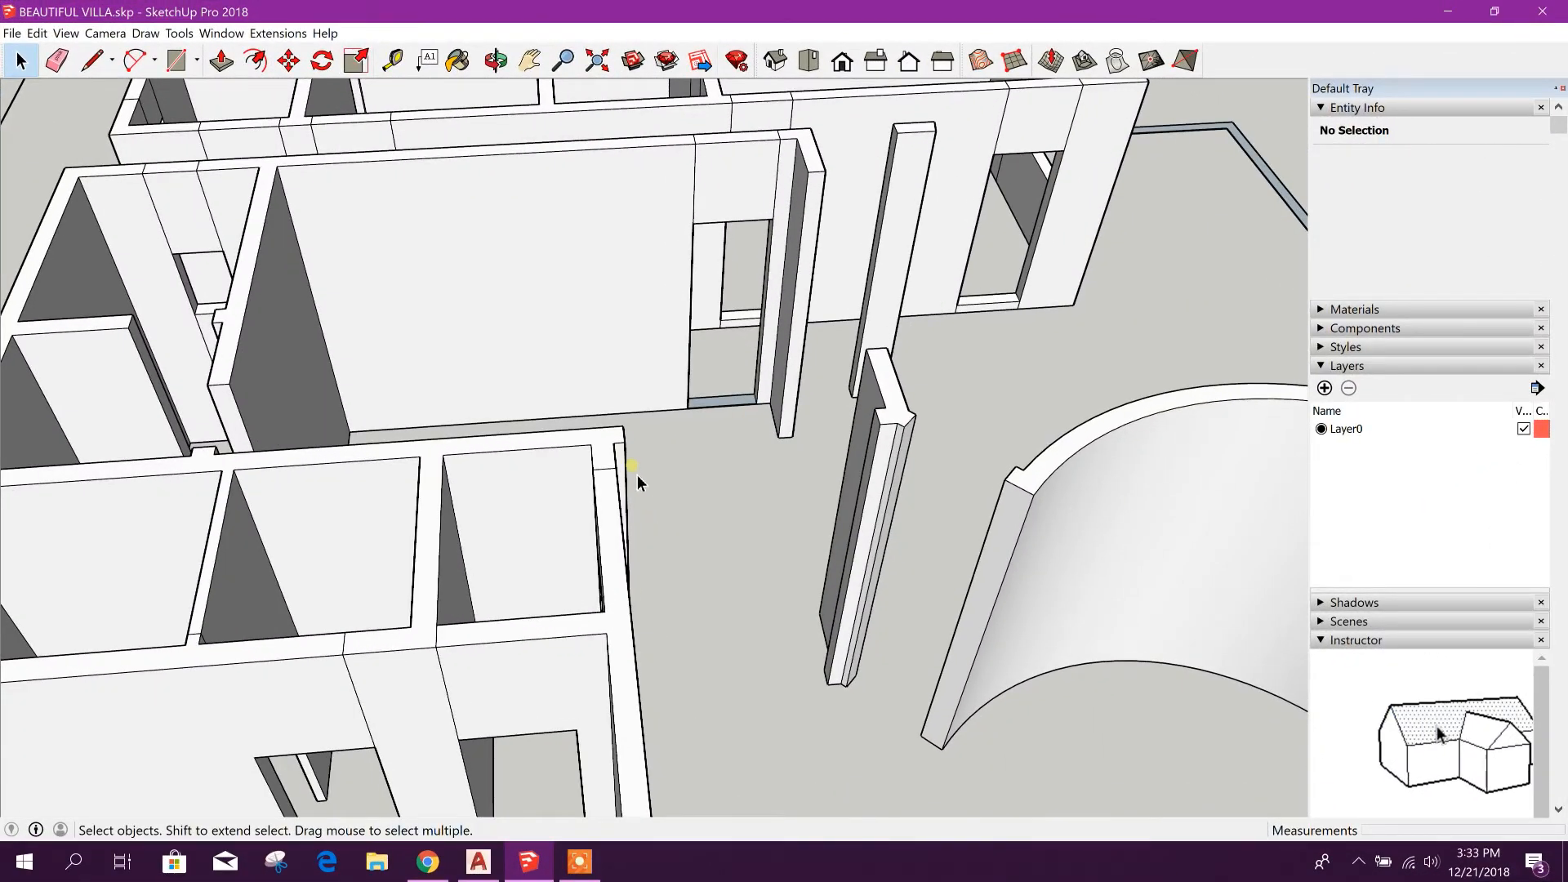
pyautogui.moveTo(812, 519)
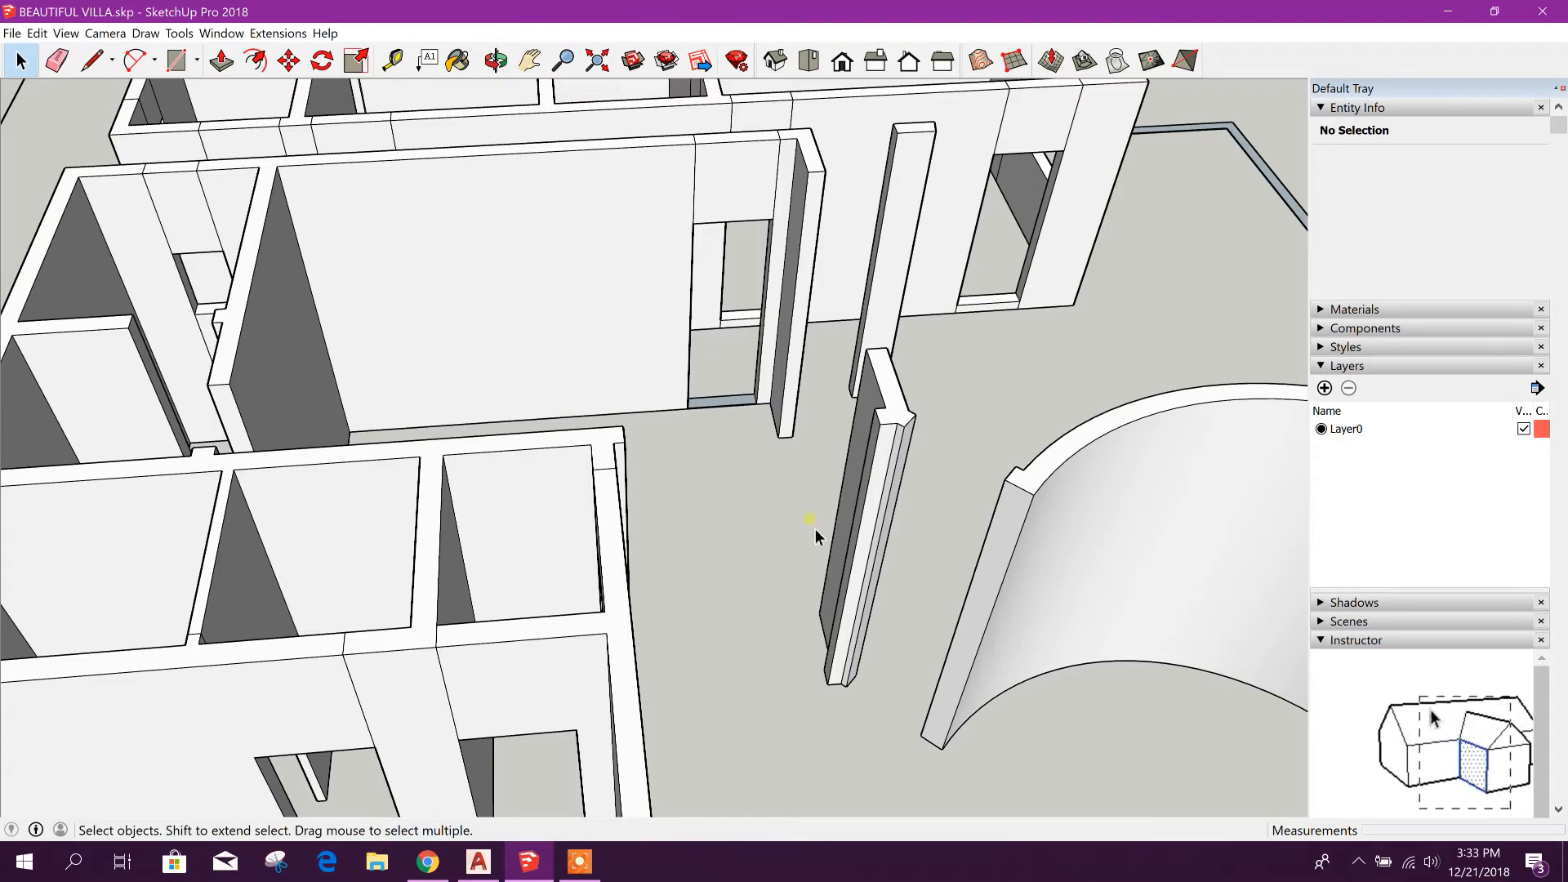
pyautogui.click(477, 861)
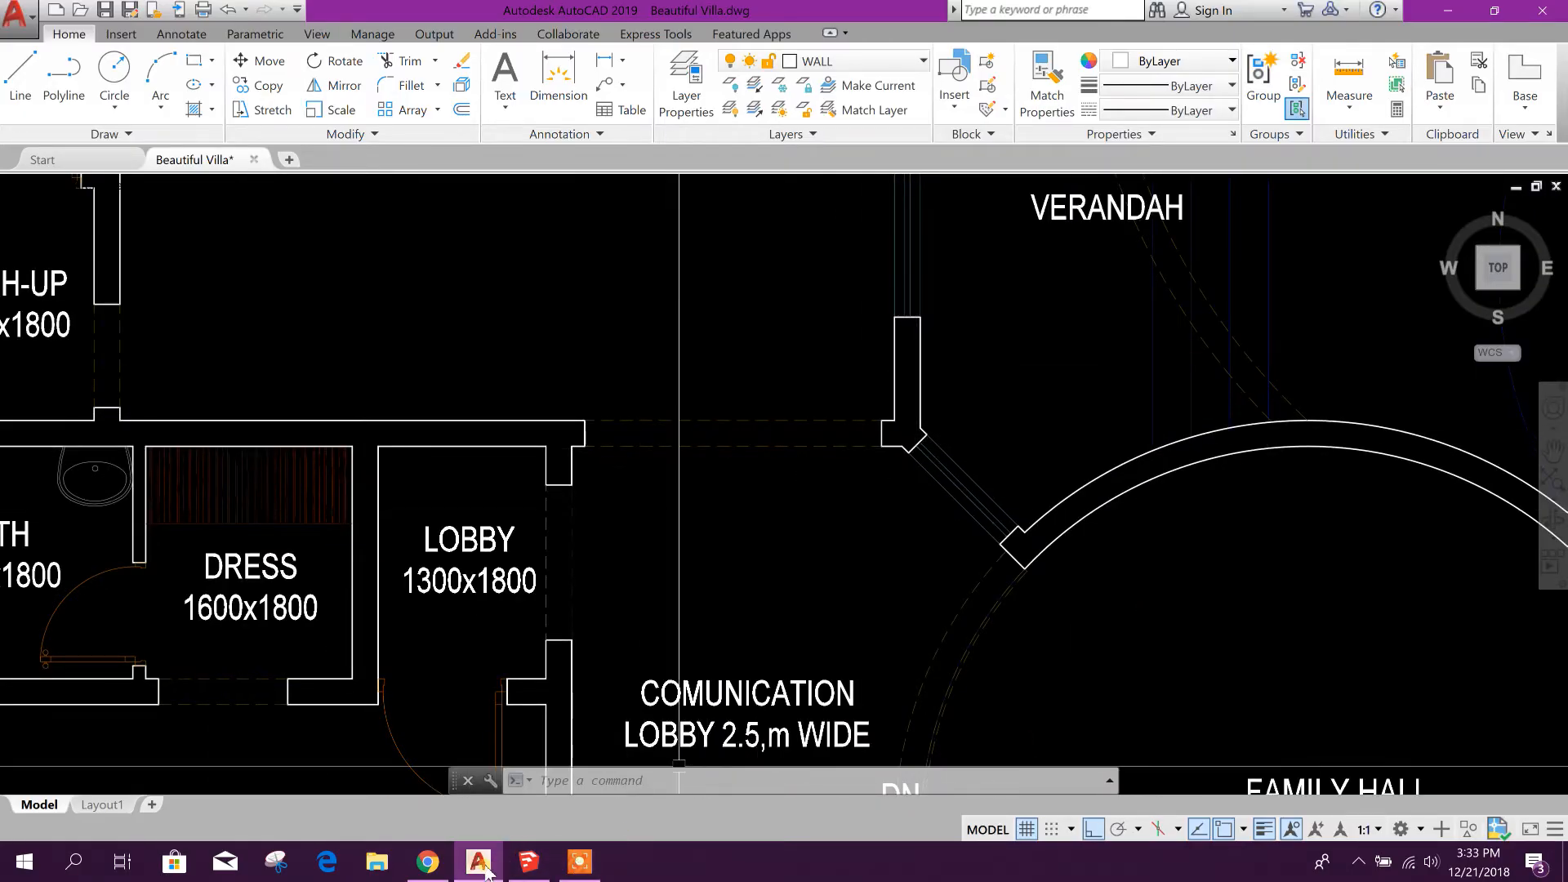
pyautogui.click(527, 861)
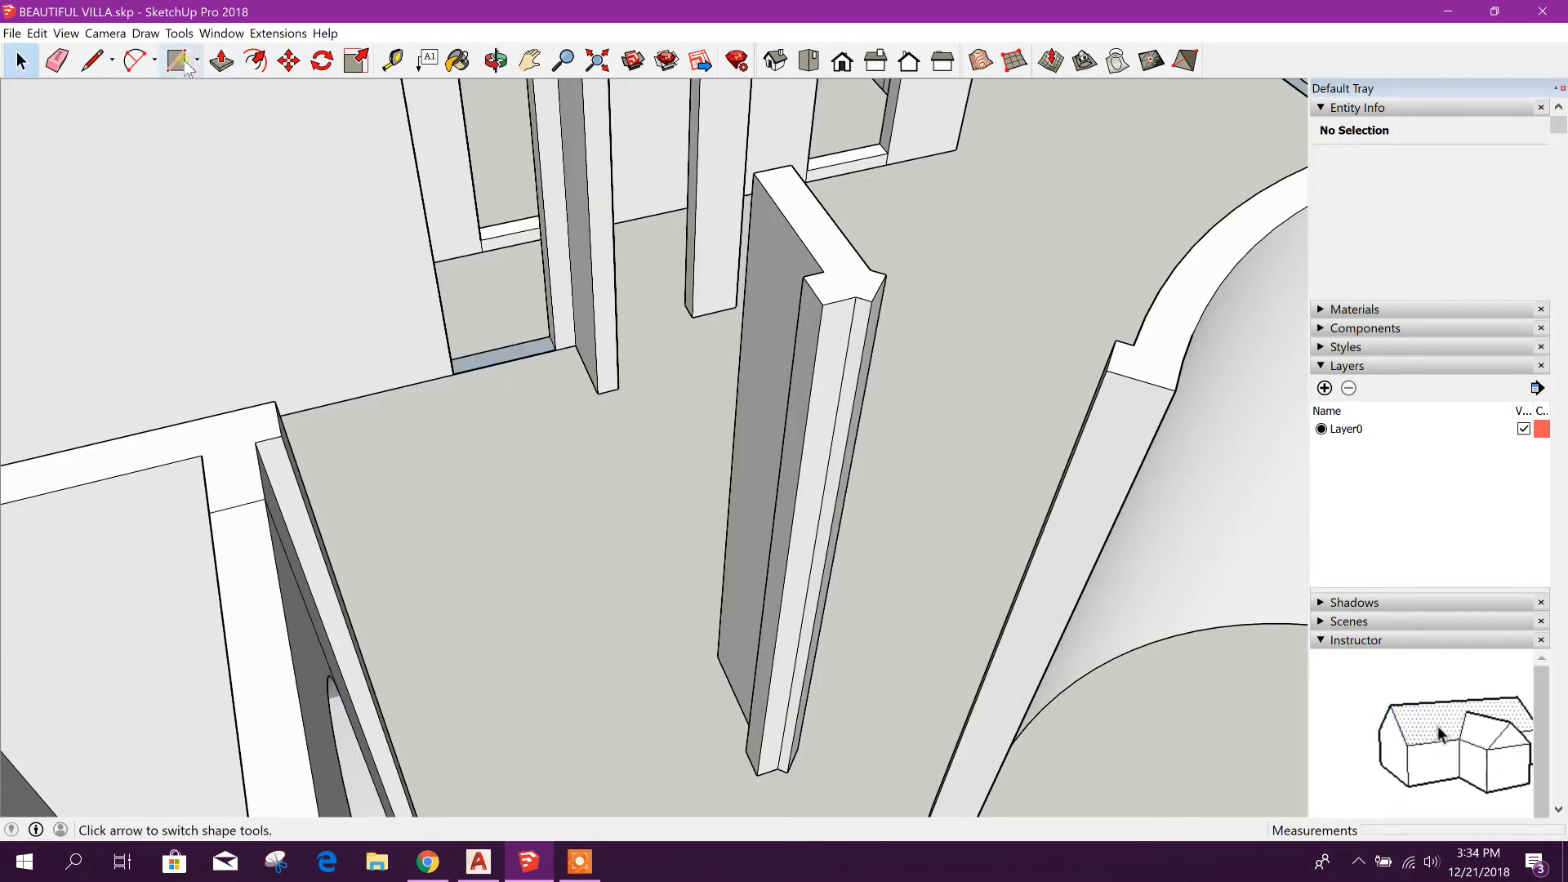
# Draw the rectangle on the wall end and push the face to span the doorway opening
pyautogui.click(804, 277)
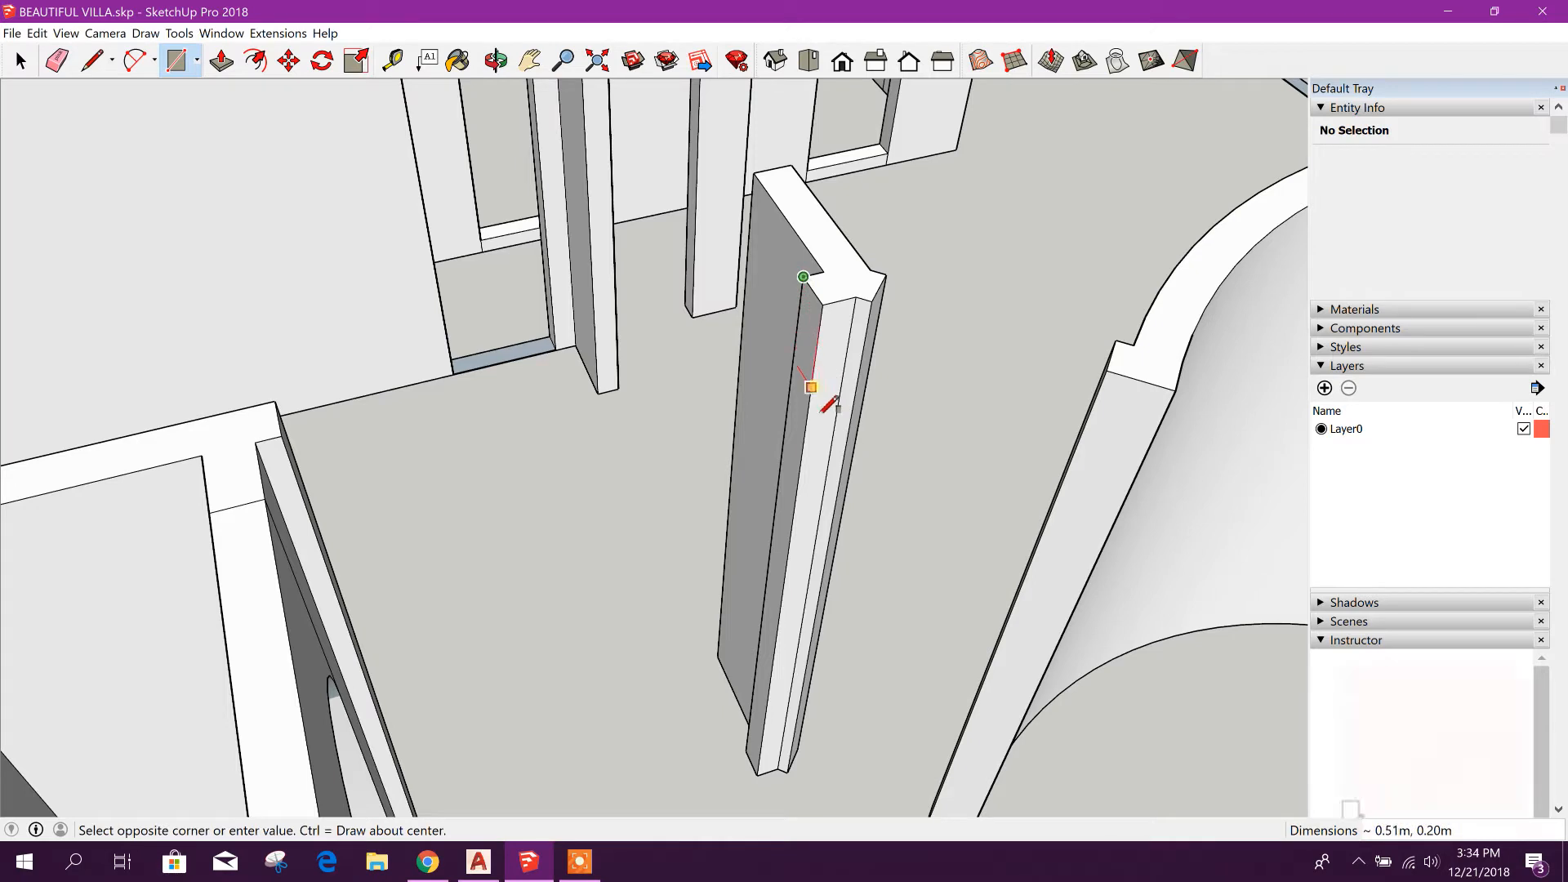
pyautogui.moveTo(812, 444)
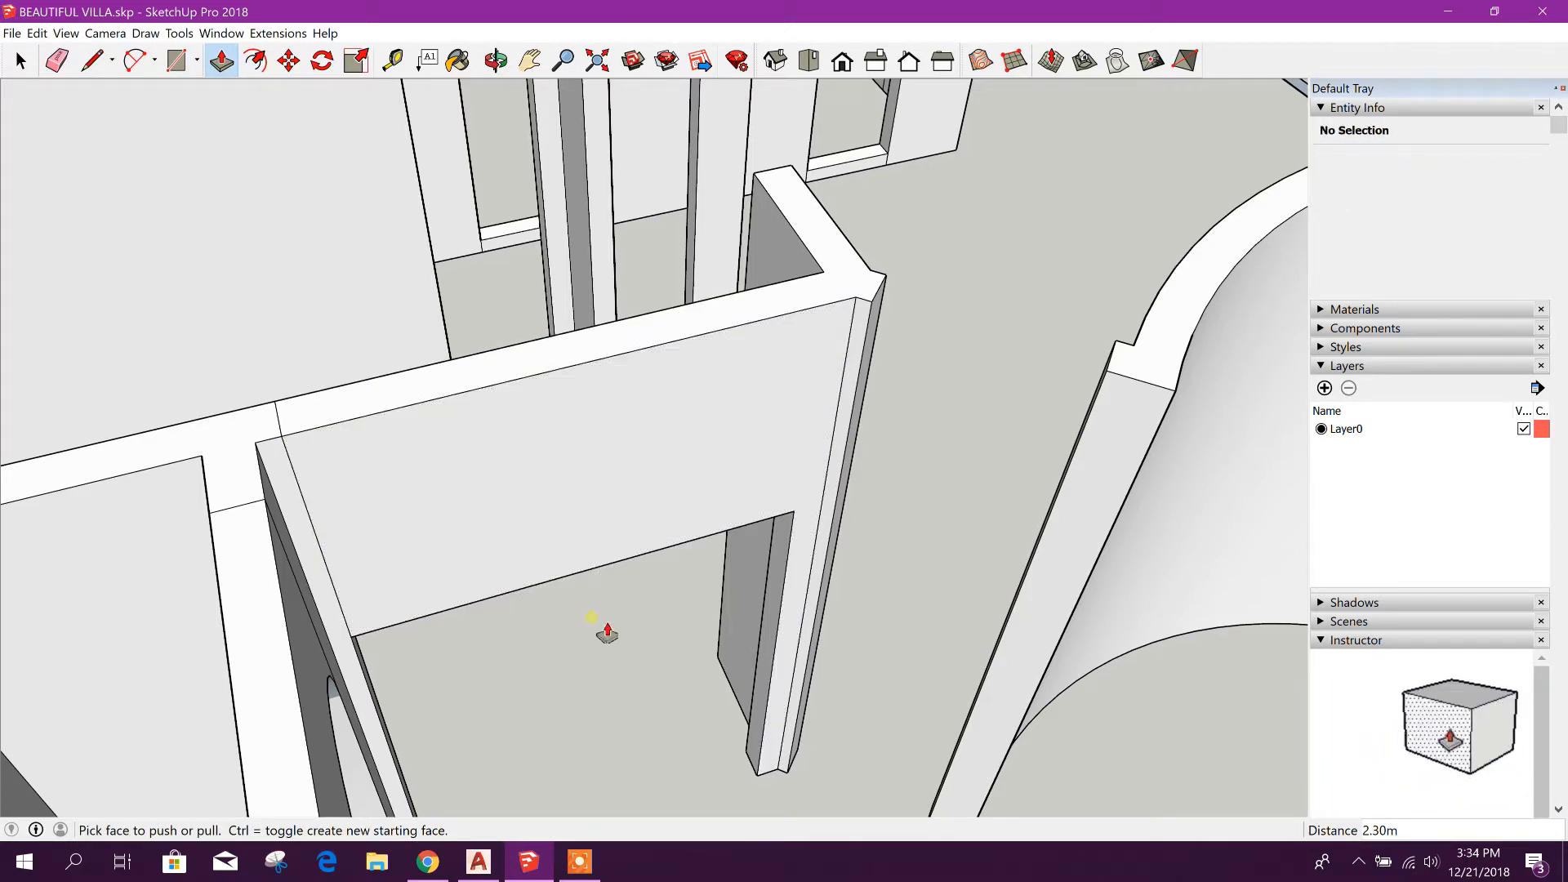
pyautogui.click(57, 61)
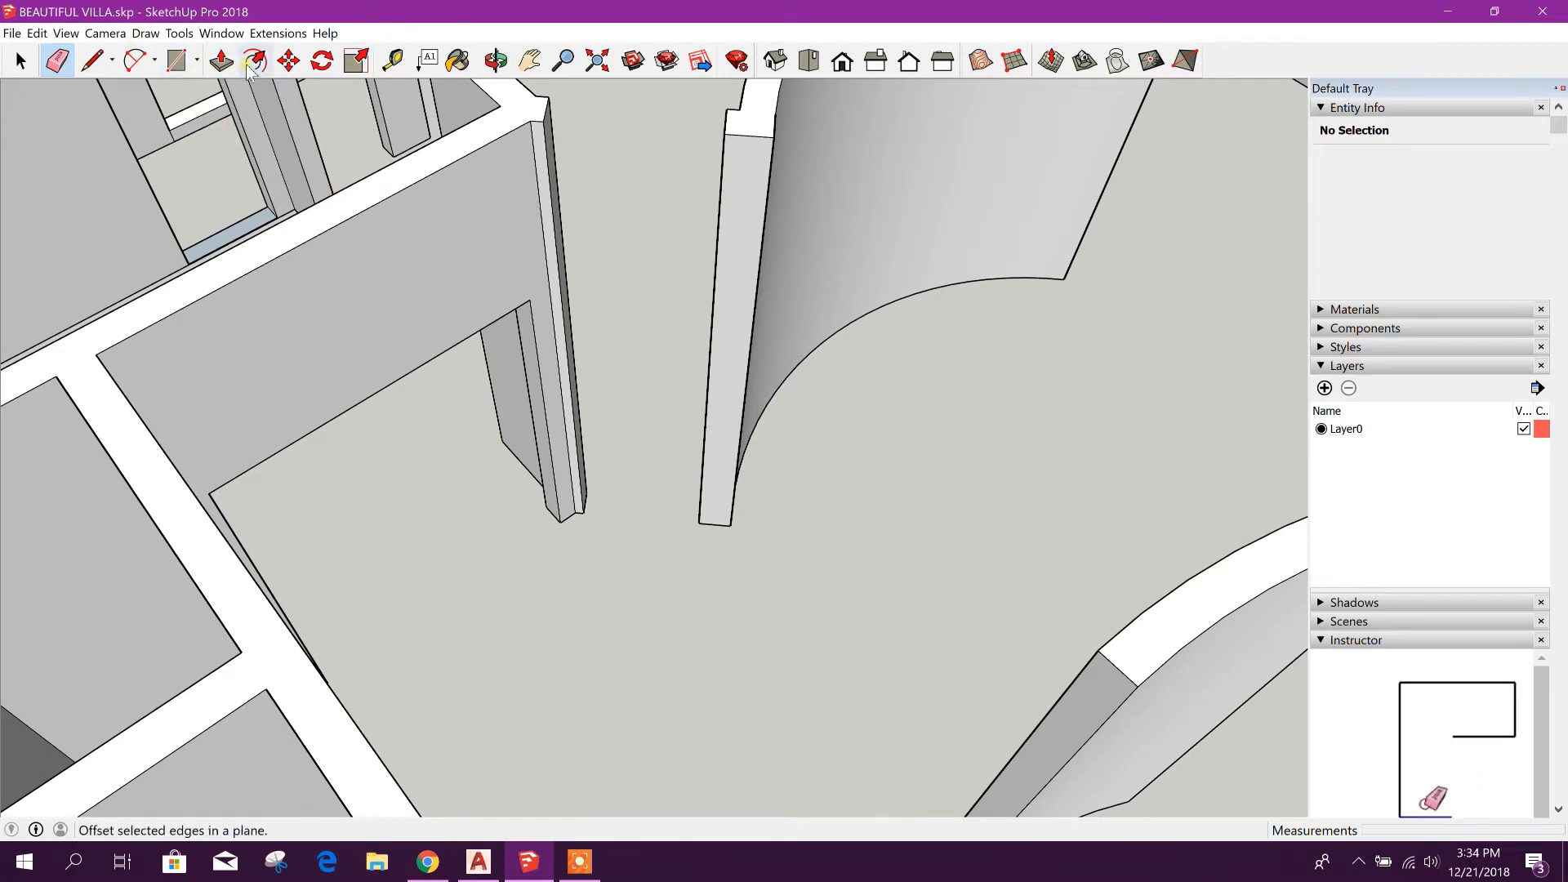
# Draw a 2 Point Arc between the wall's top corners, bulging into a half-round
pyautogui.click(157, 60)
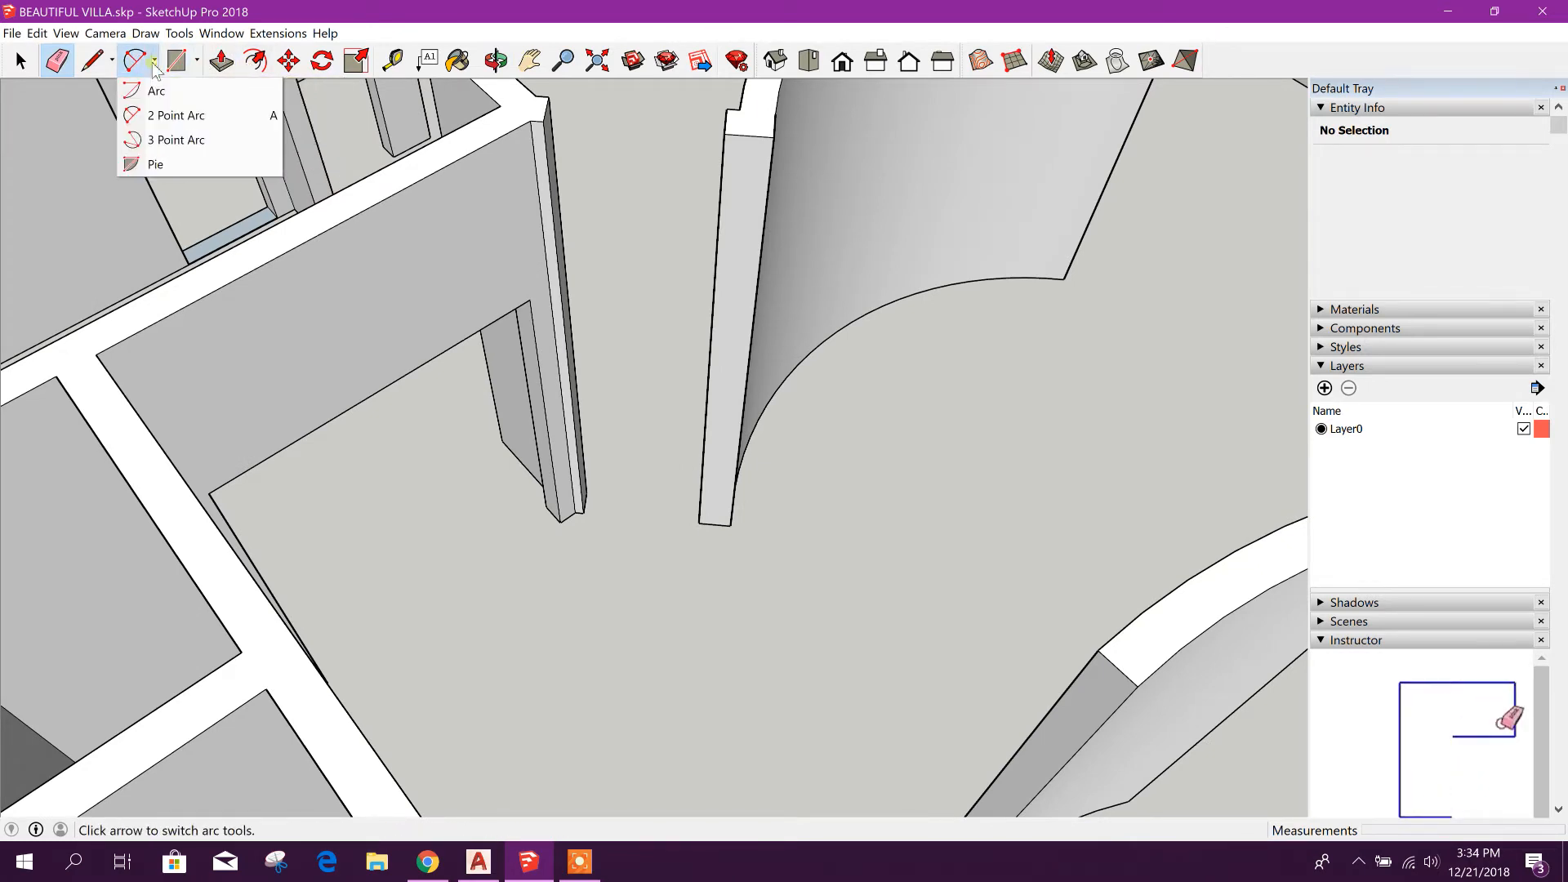
pyautogui.moveTo(175, 114)
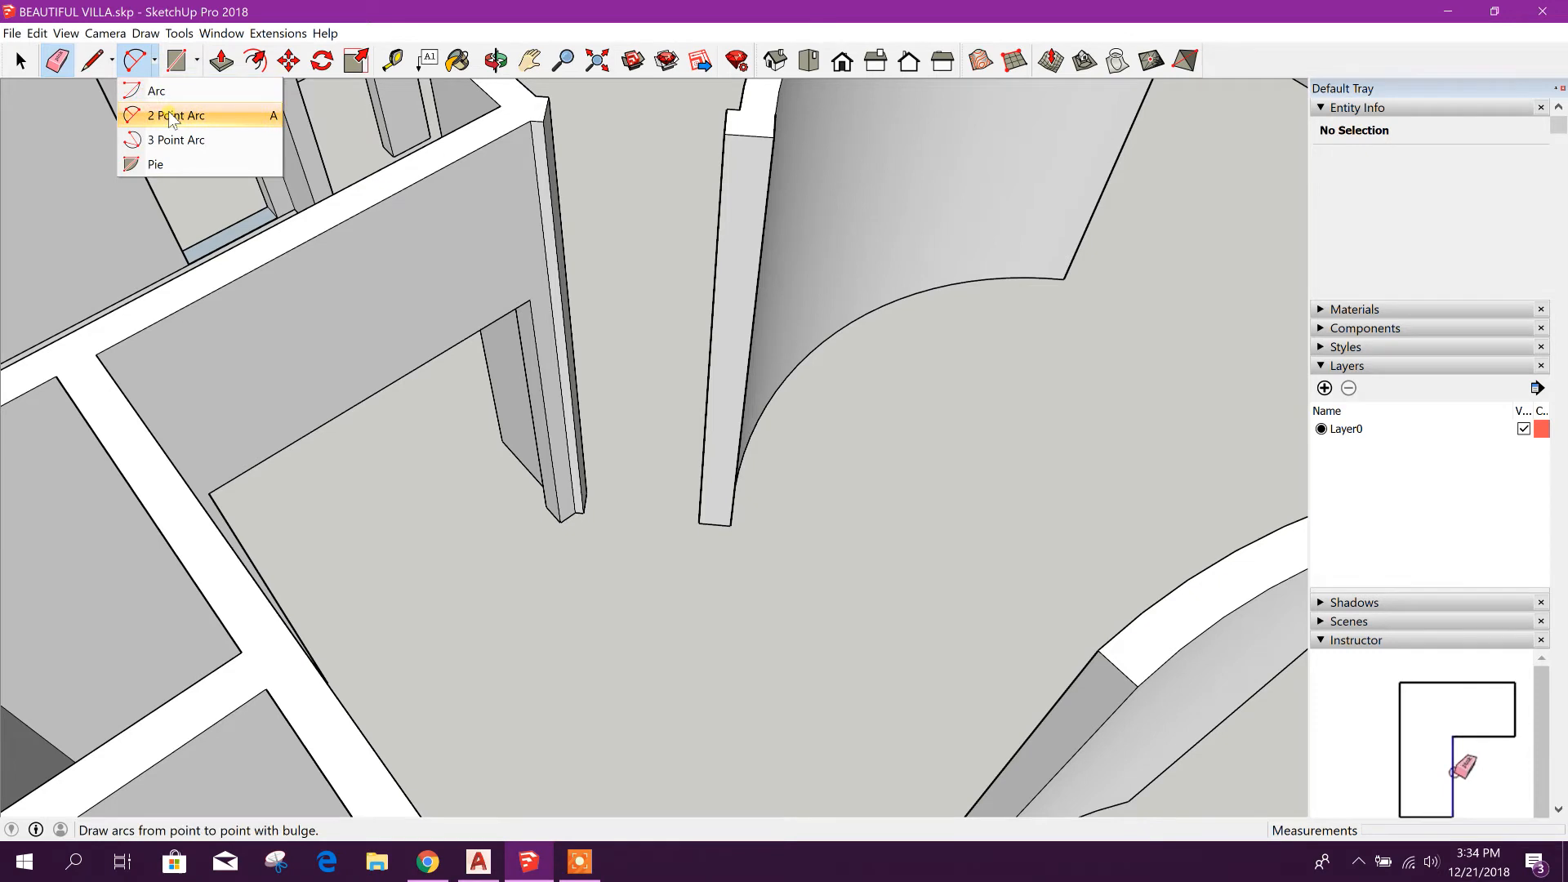
pyautogui.click(175, 114)
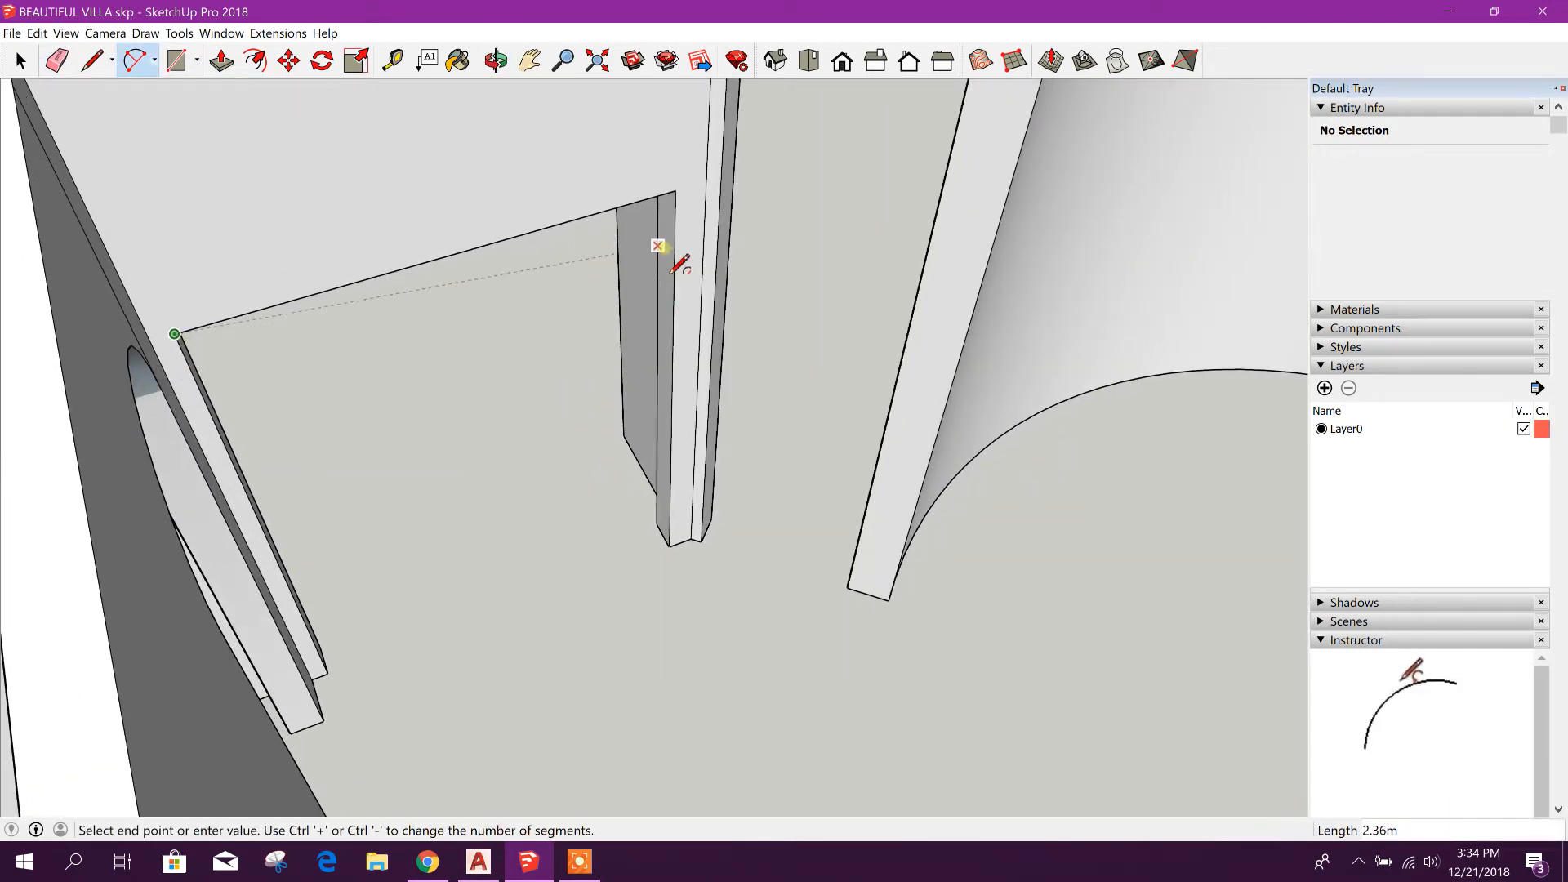
pyautogui.click(677, 190)
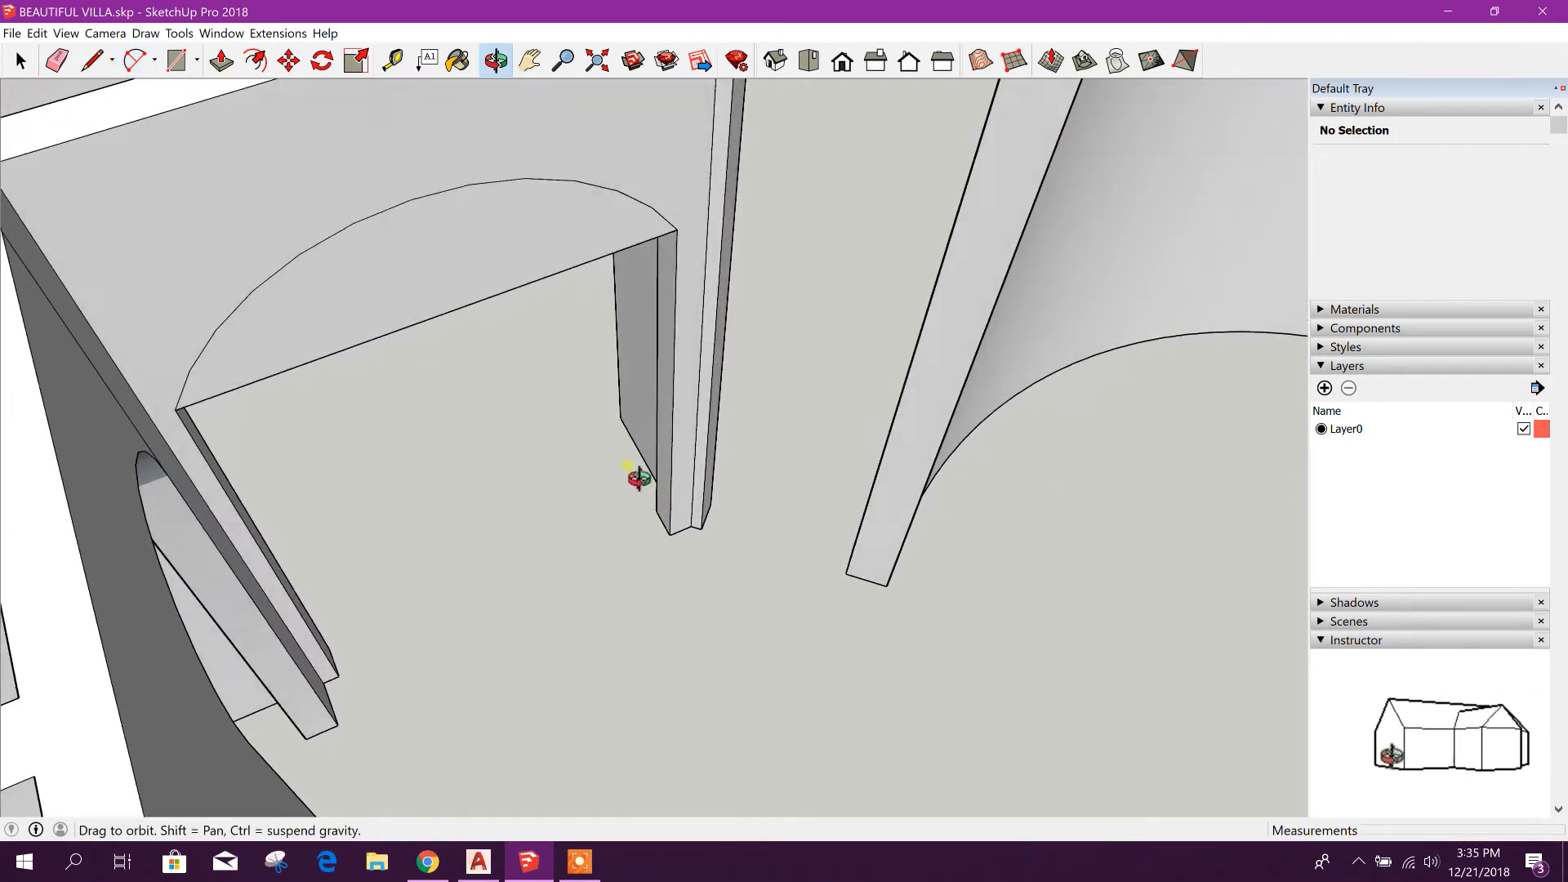
pyautogui.click(91, 60)
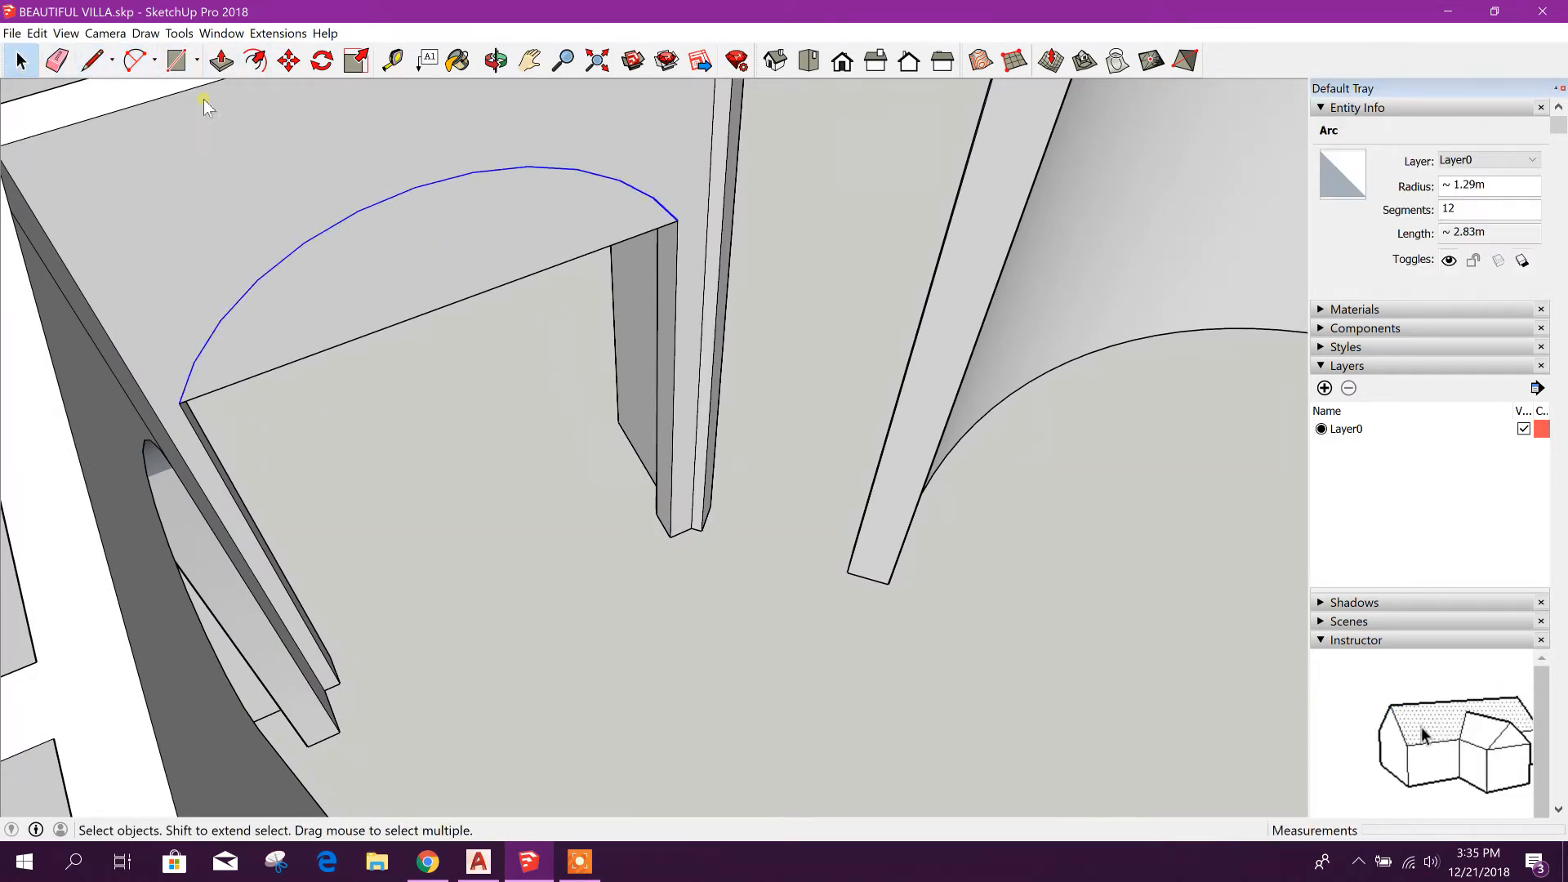
# Move-copy the arc lower across the wall and erase the original arc
pyautogui.click(288, 60)
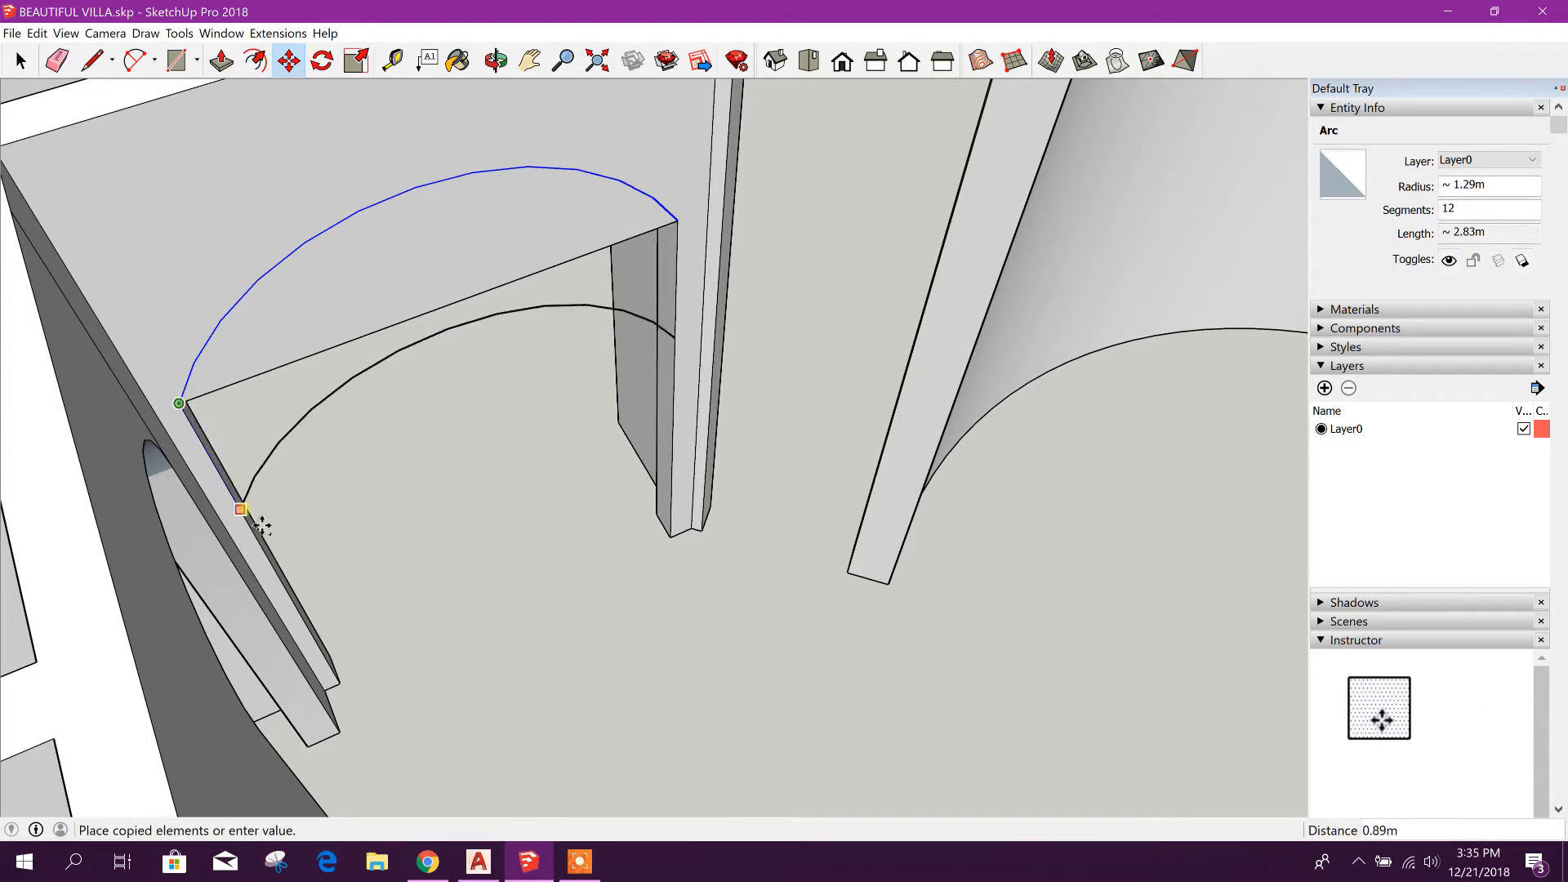
pyautogui.moveTo(235, 551)
pyautogui.write('1')
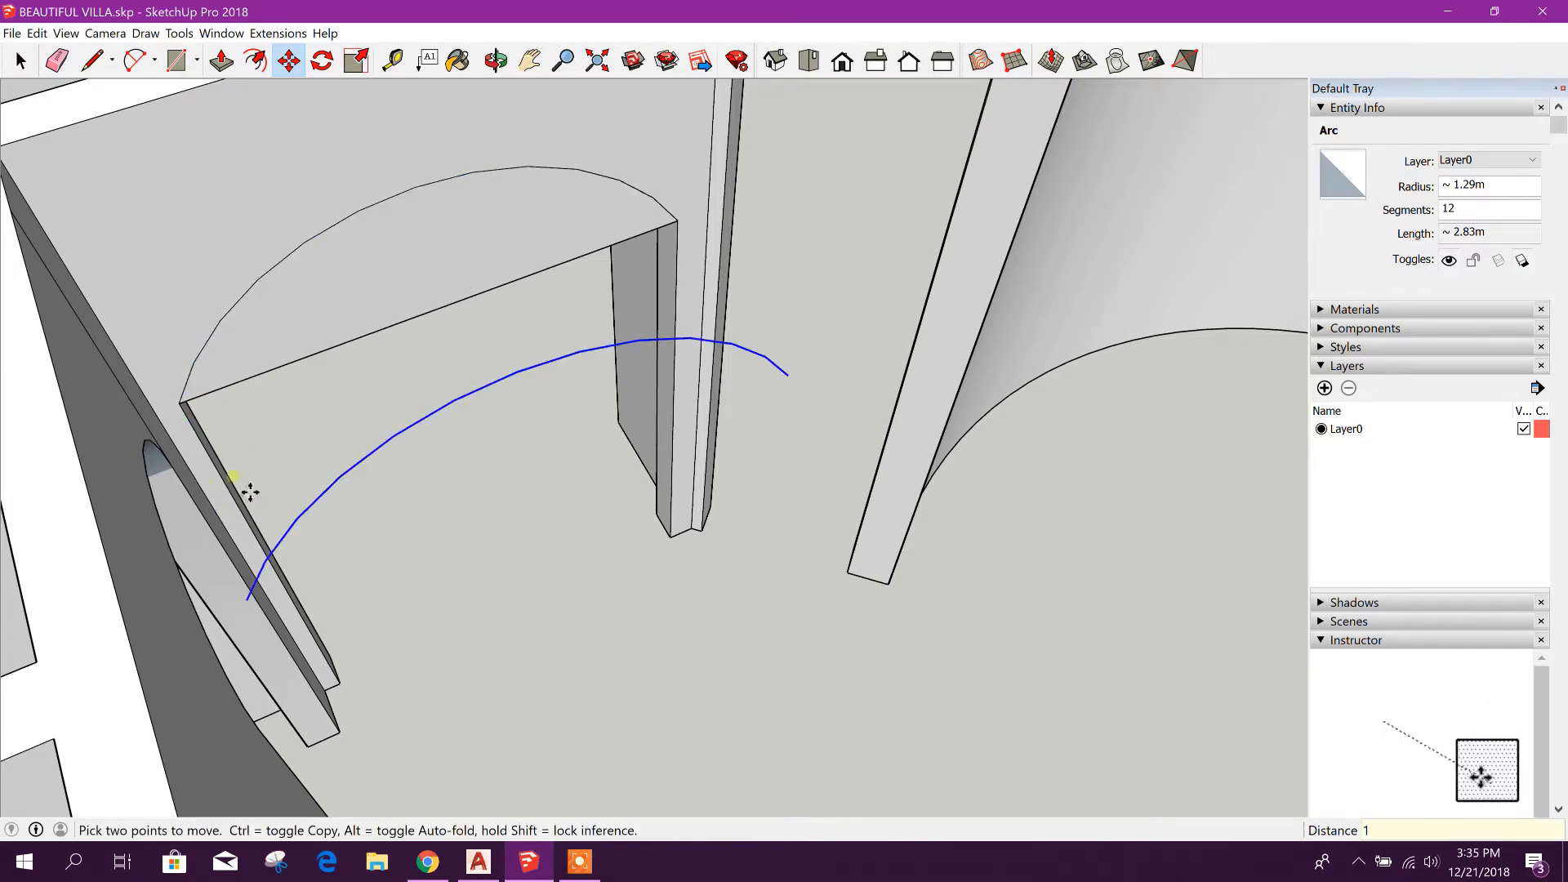
pyautogui.click(59, 61)
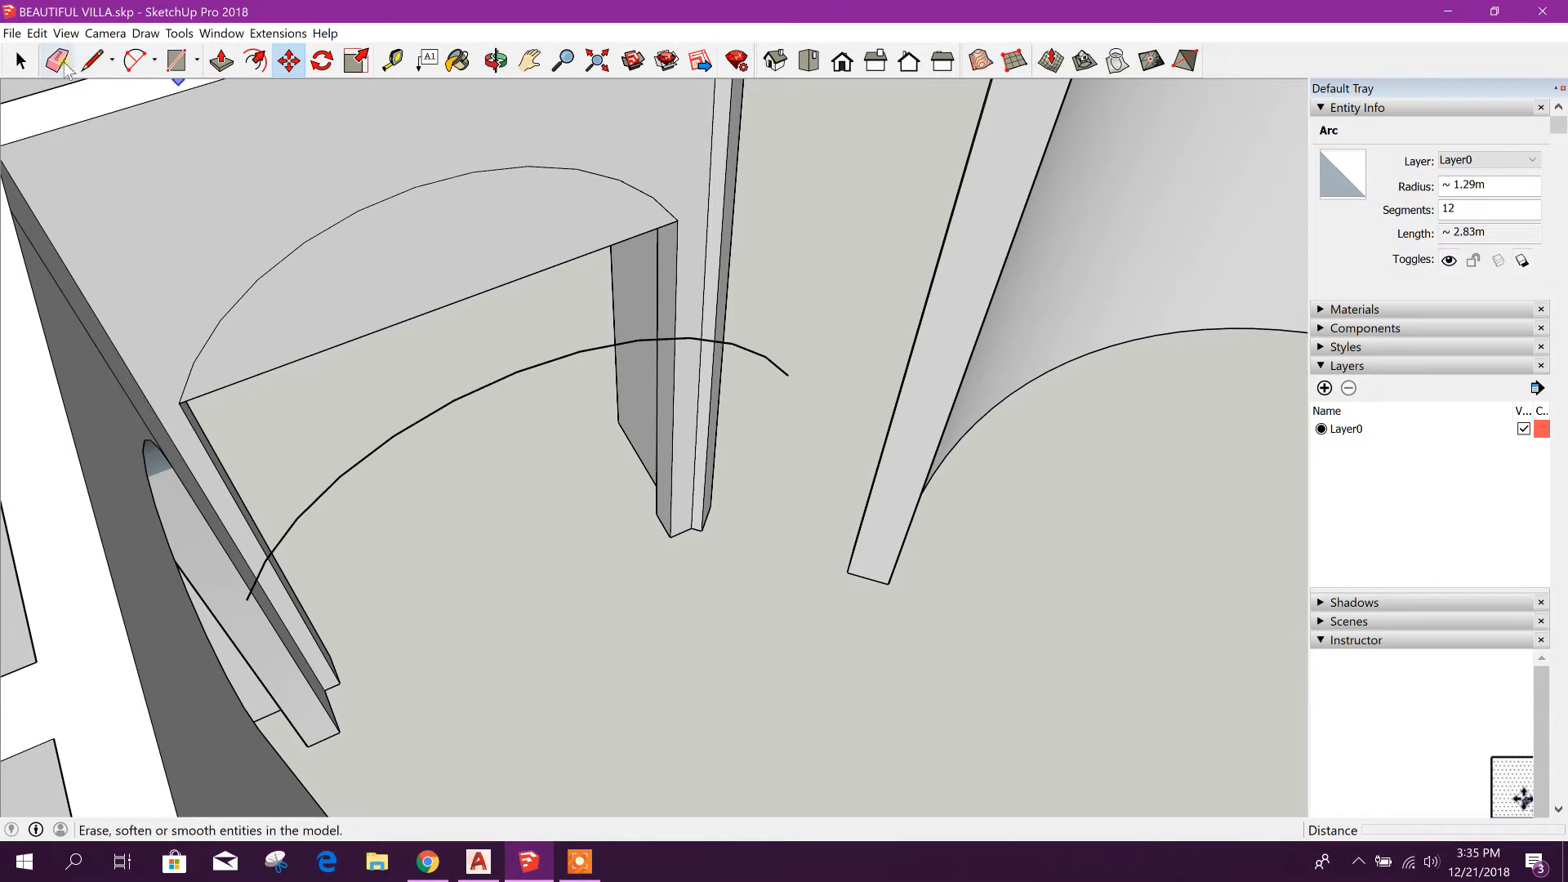
pyautogui.click(18, 61)
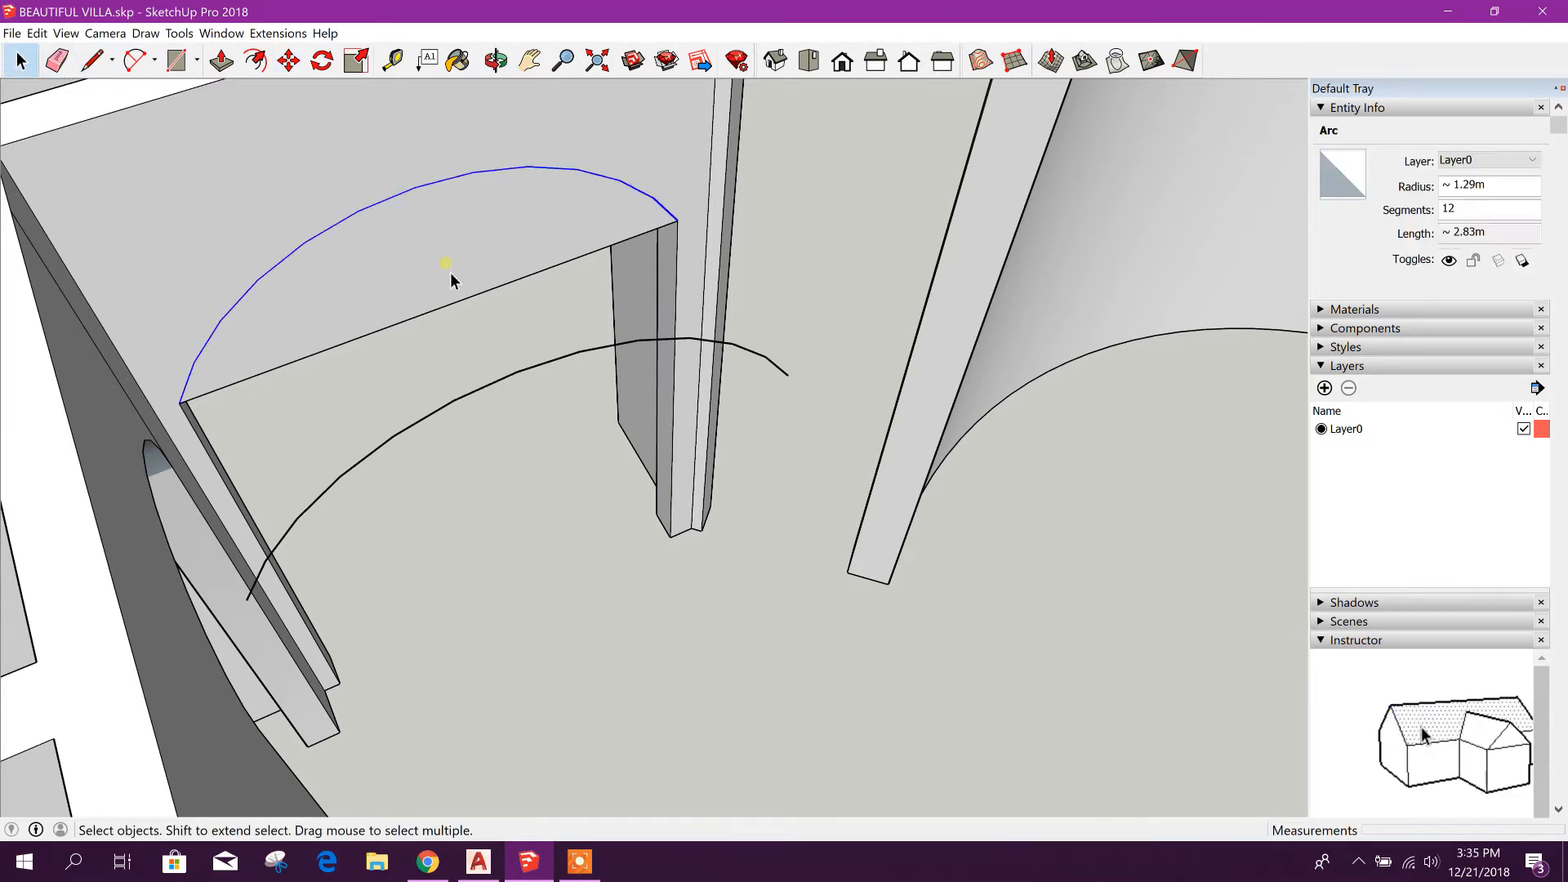
pyautogui.click(538, 371)
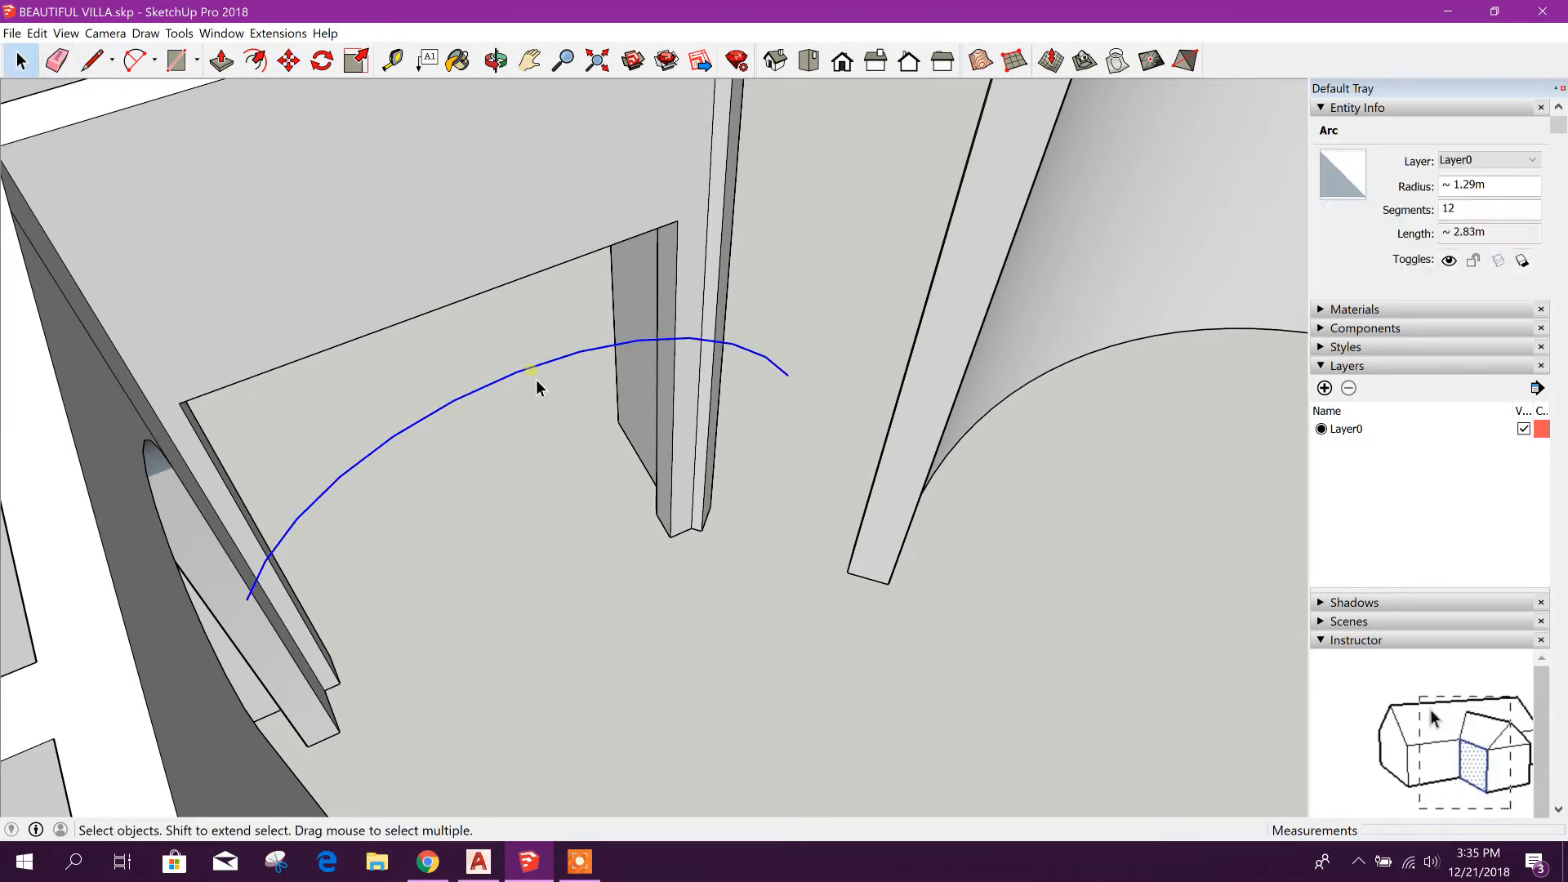
# Close the copied arc with a straight edge and Push/Pull the face up into a curved block
pyautogui.click(91, 61)
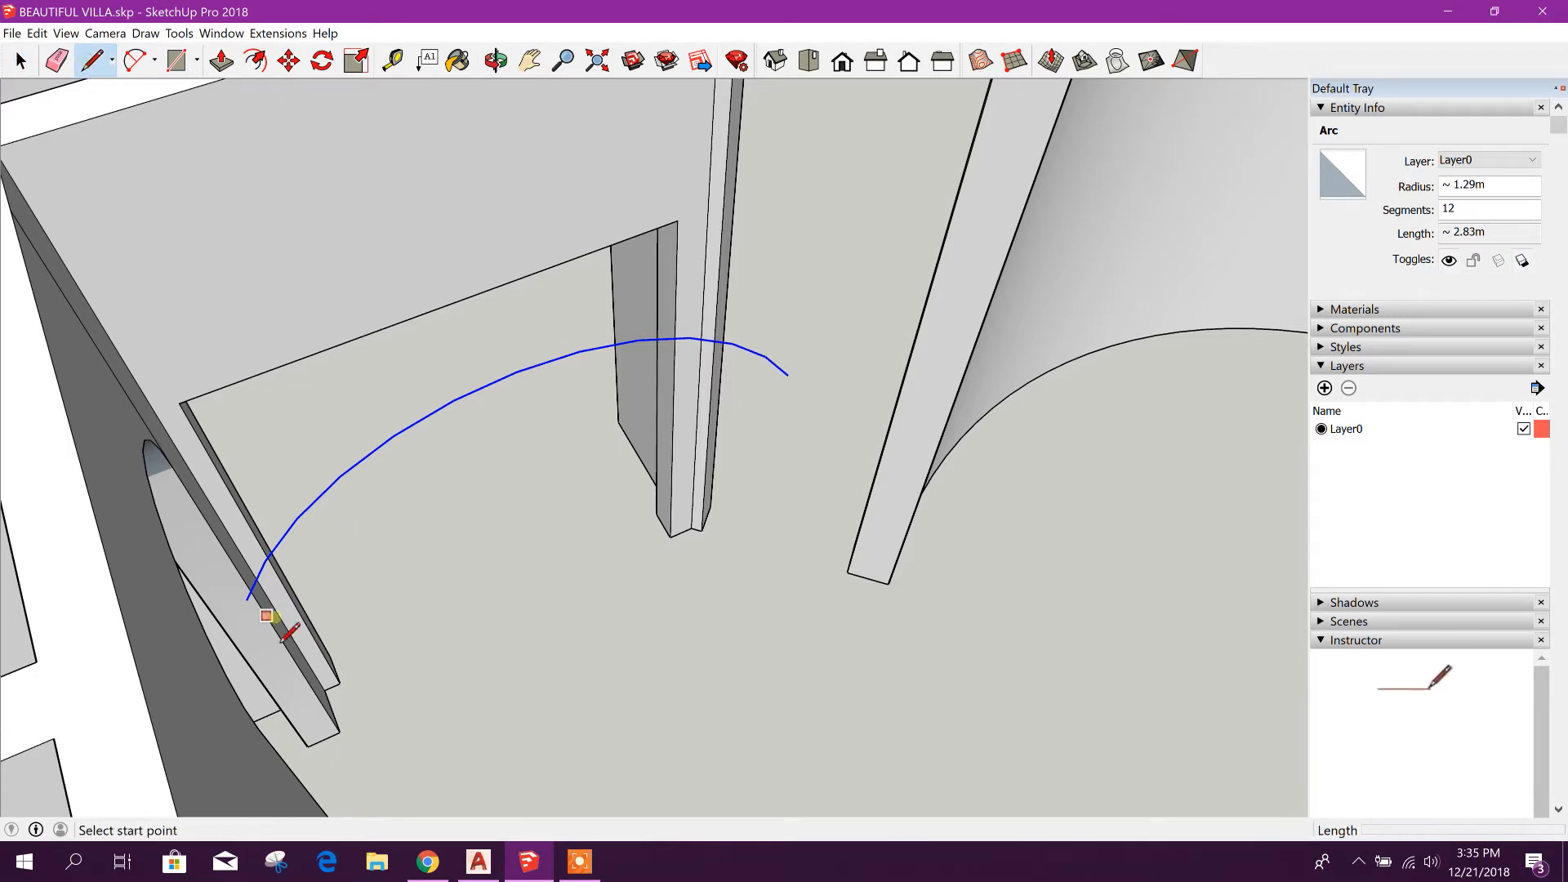
pyautogui.click(247, 600)
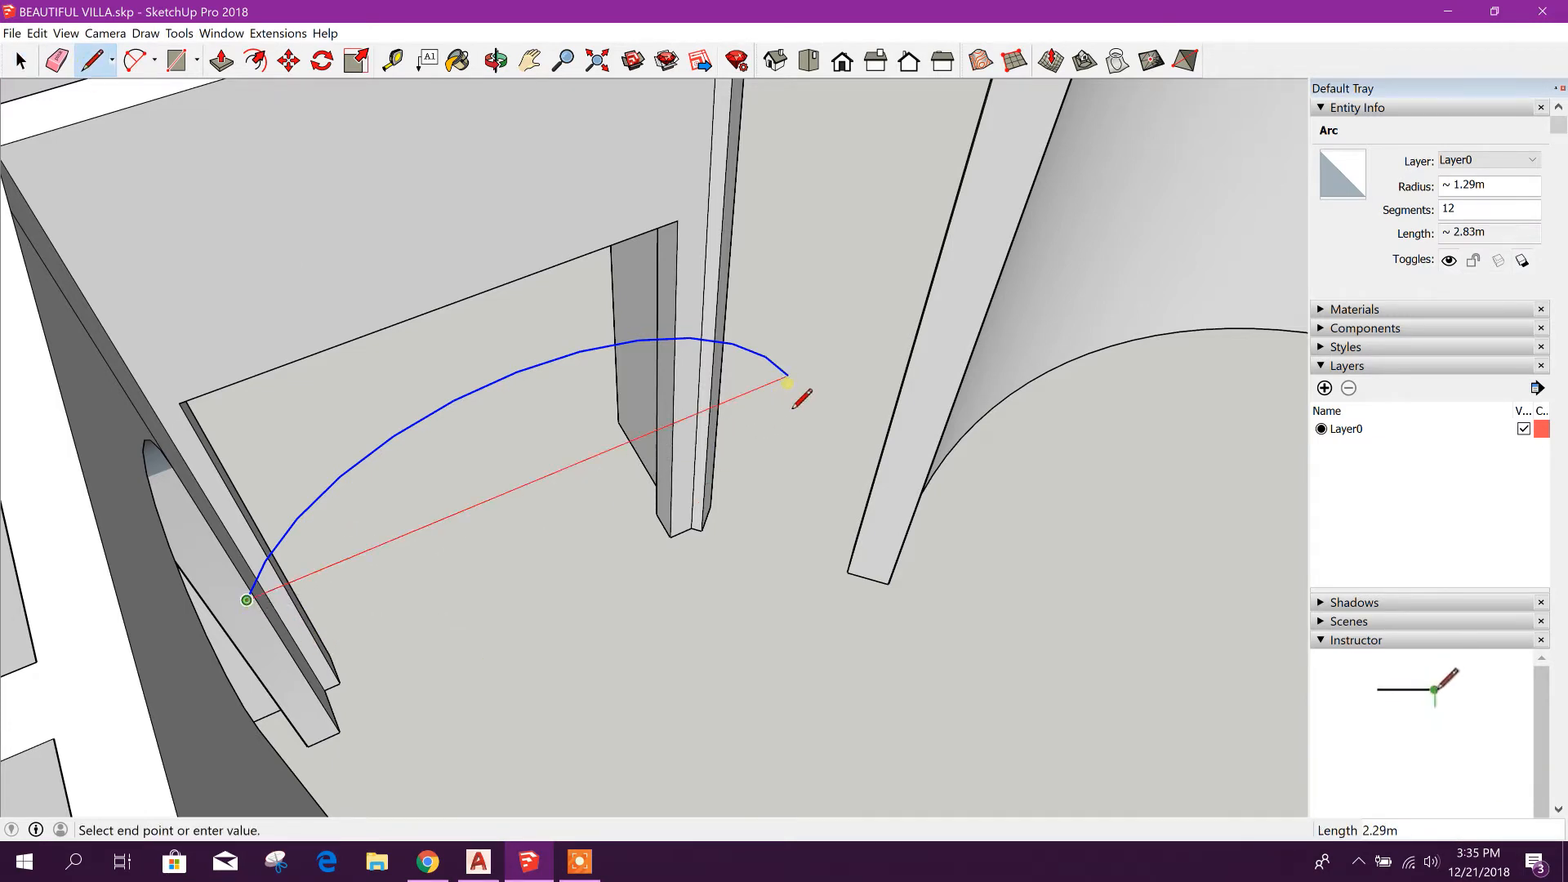
pyautogui.click(787, 382)
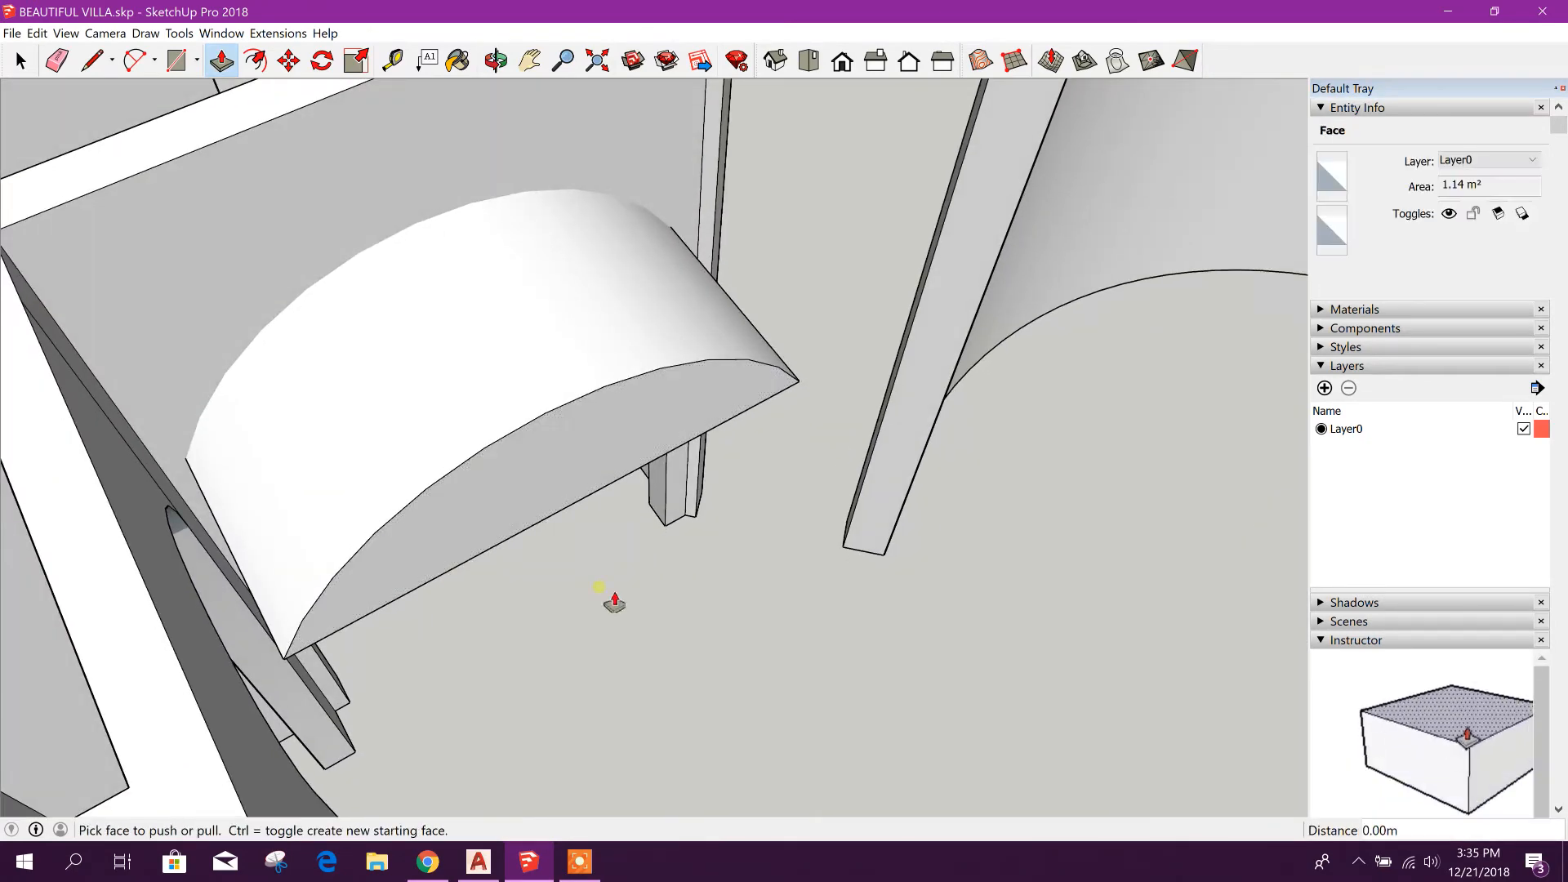
pyautogui.click(18, 61)
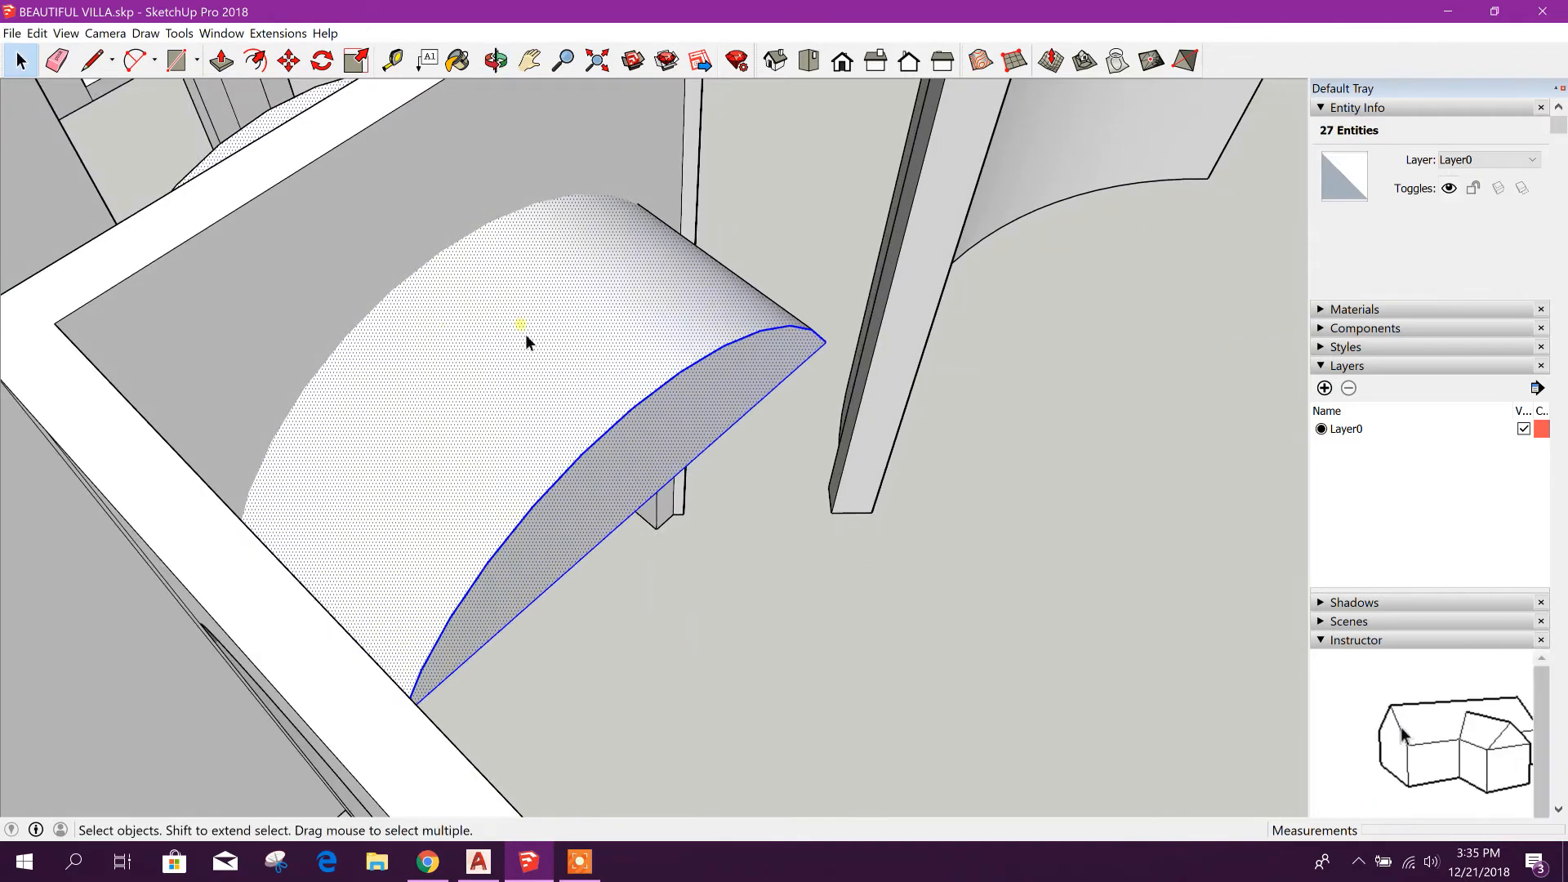
# Intersect the curved block with the wall and delete the leftover arch edge and face
pyautogui.rightClick(528, 343)
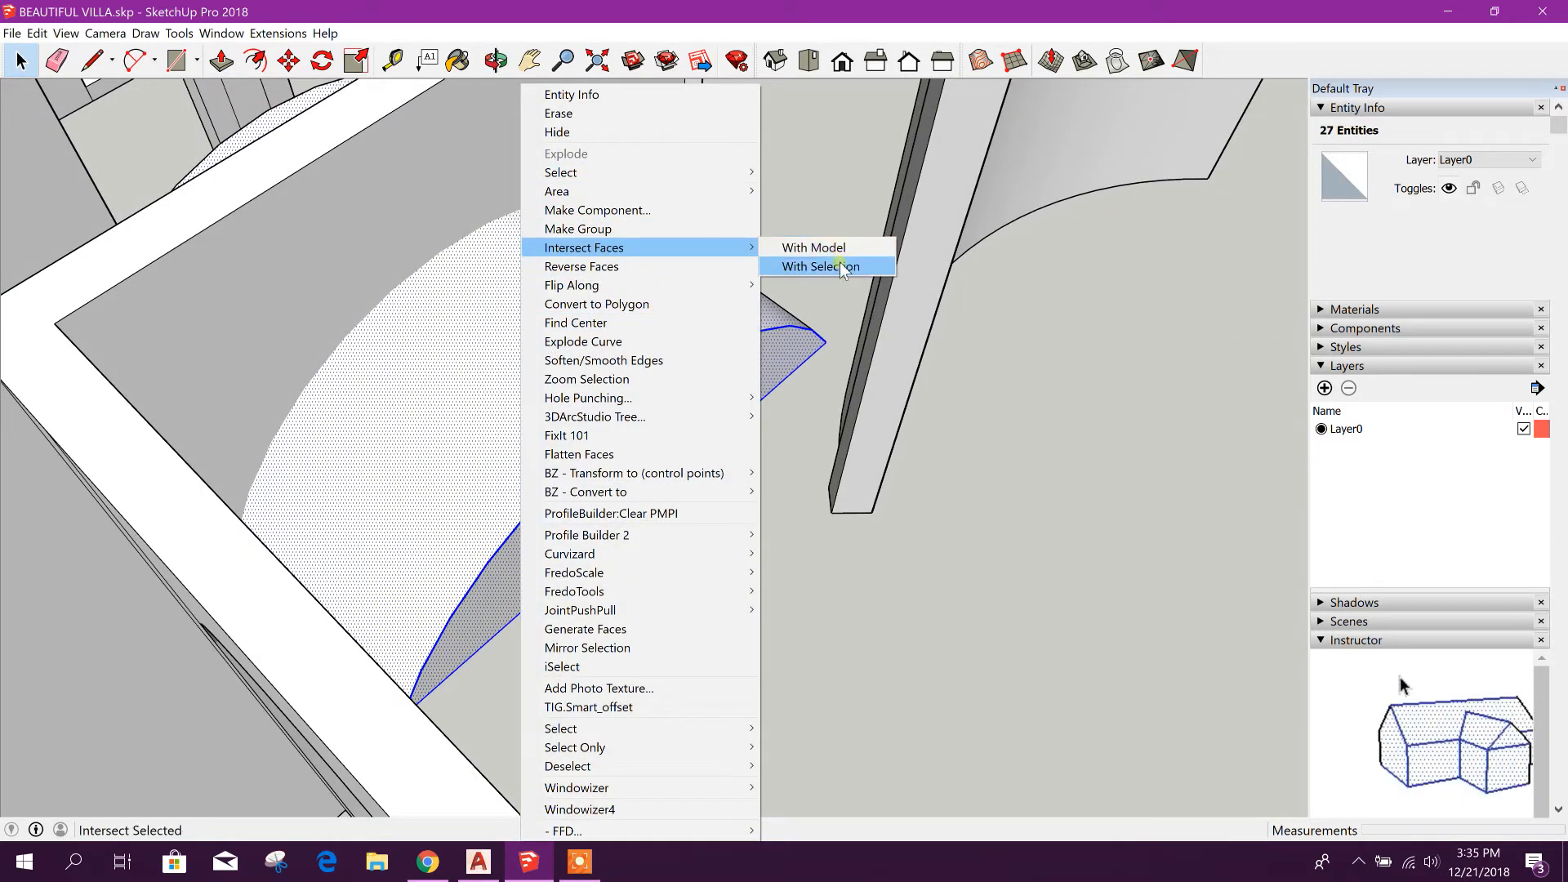
pyautogui.click(817, 266)
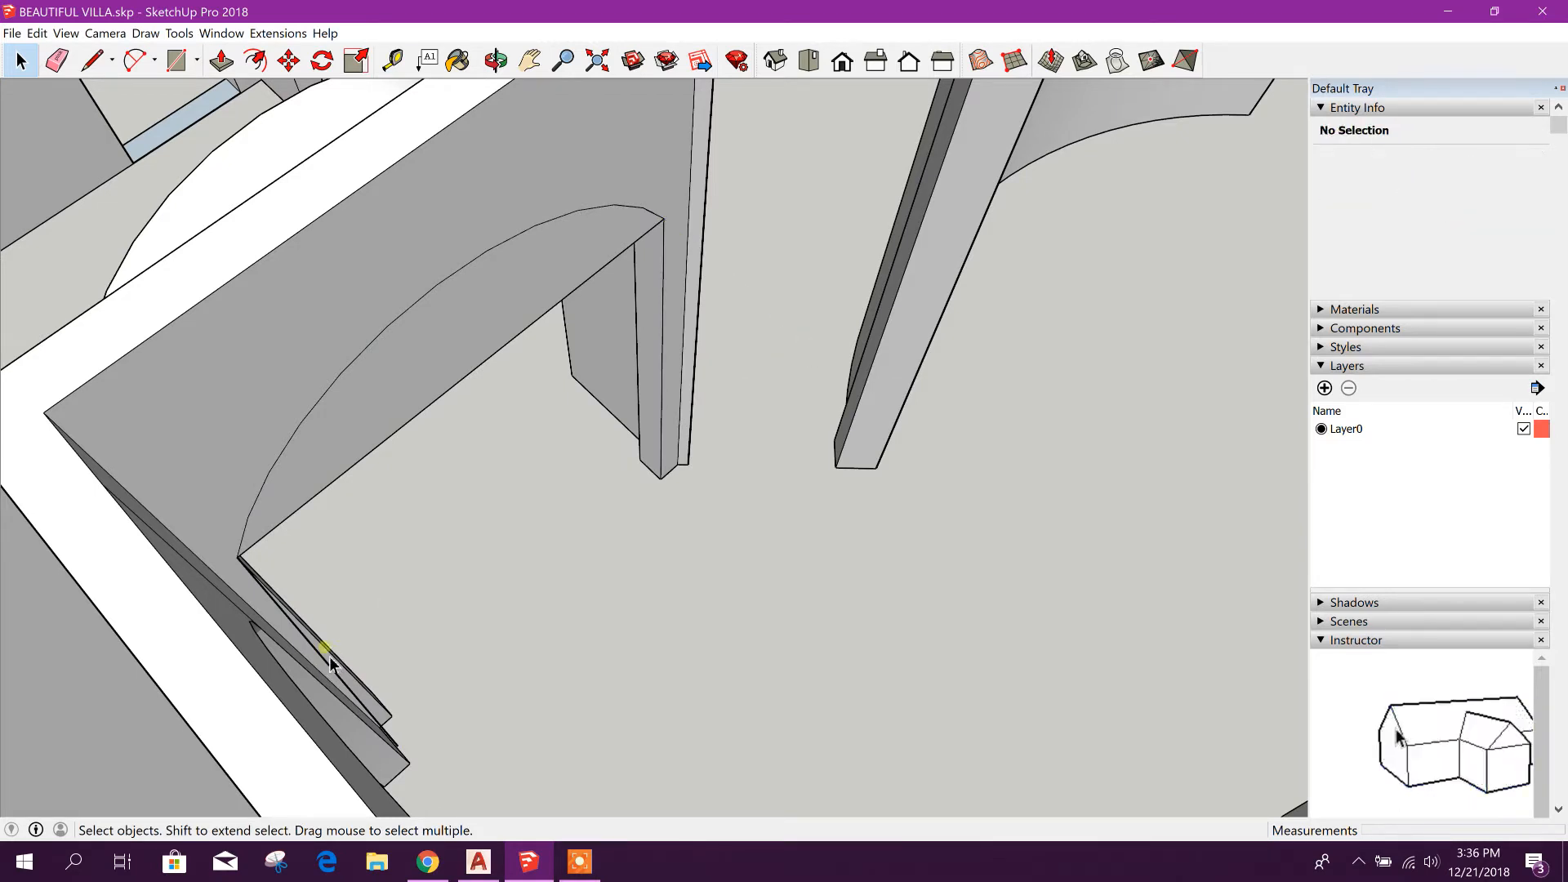
pyautogui.moveTo(437, 400)
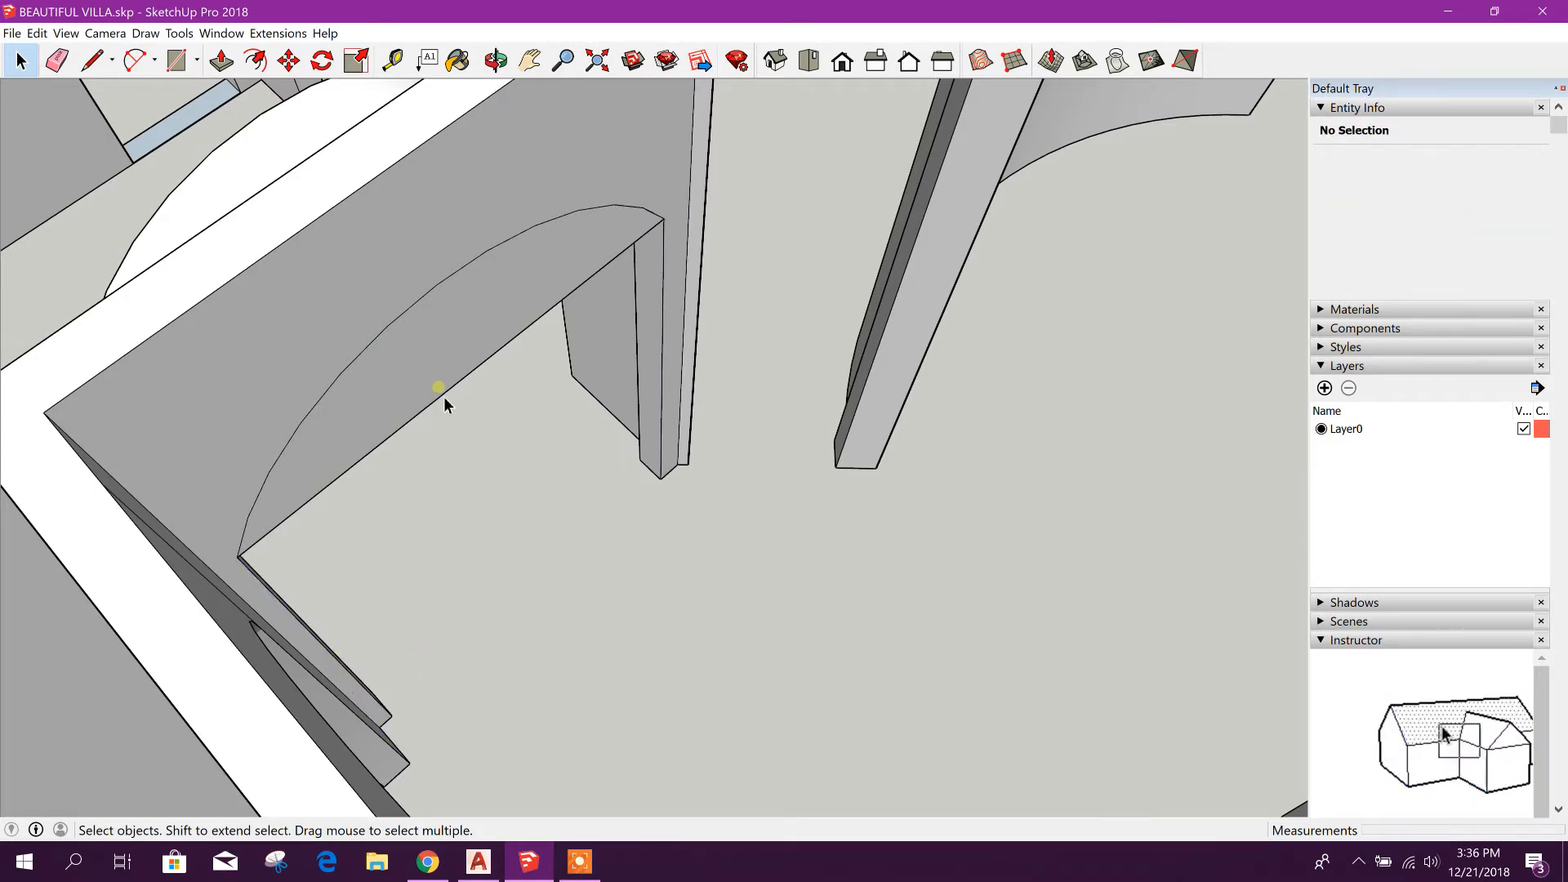
pyautogui.click(456, 410)
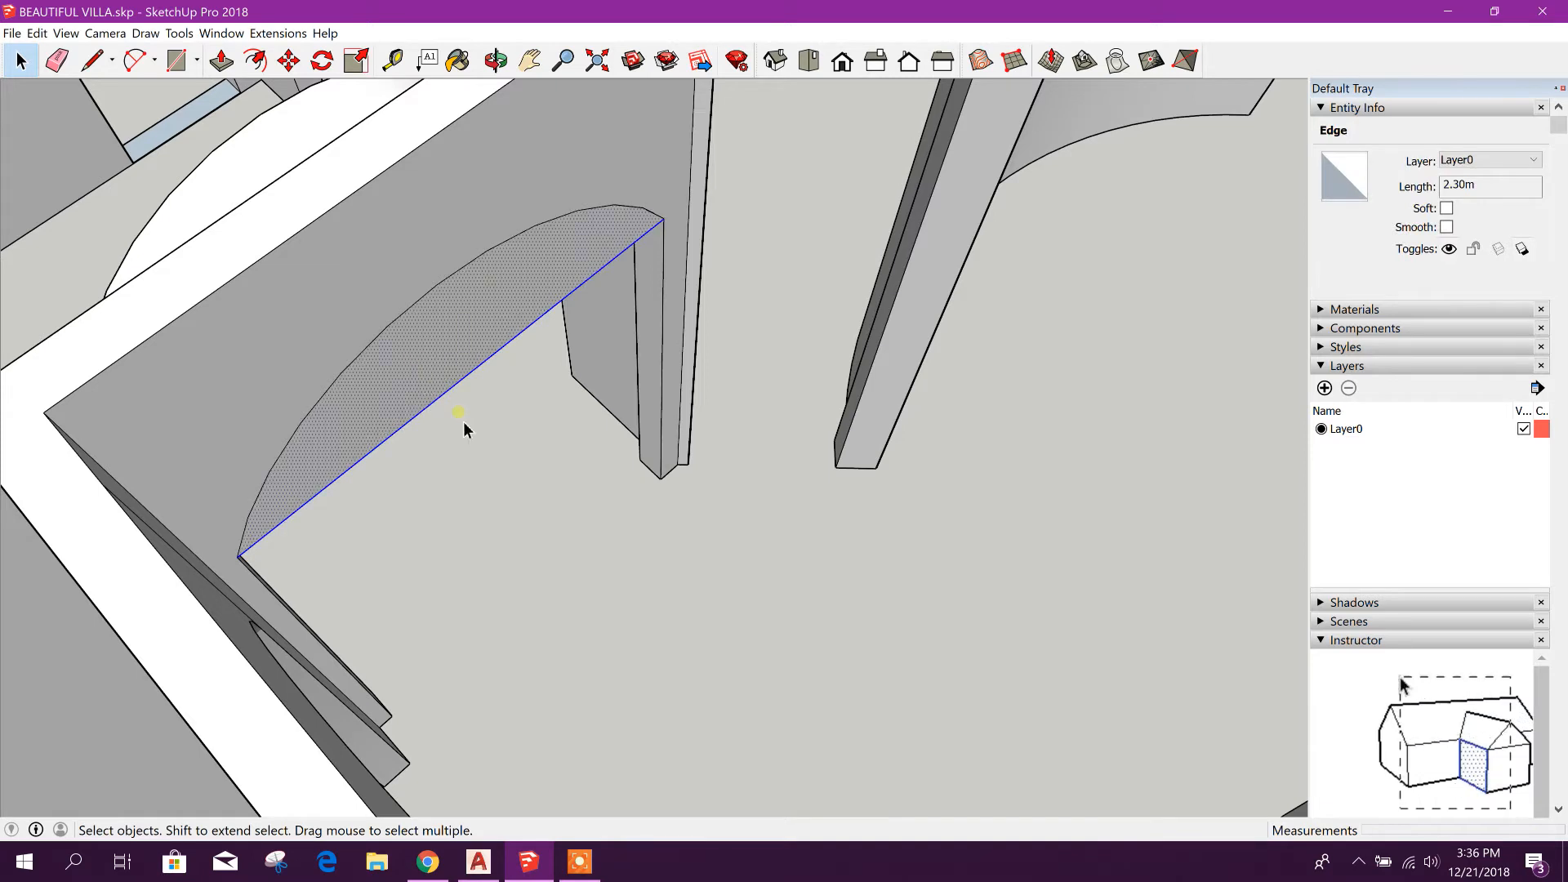
pyautogui.click(499, 581)
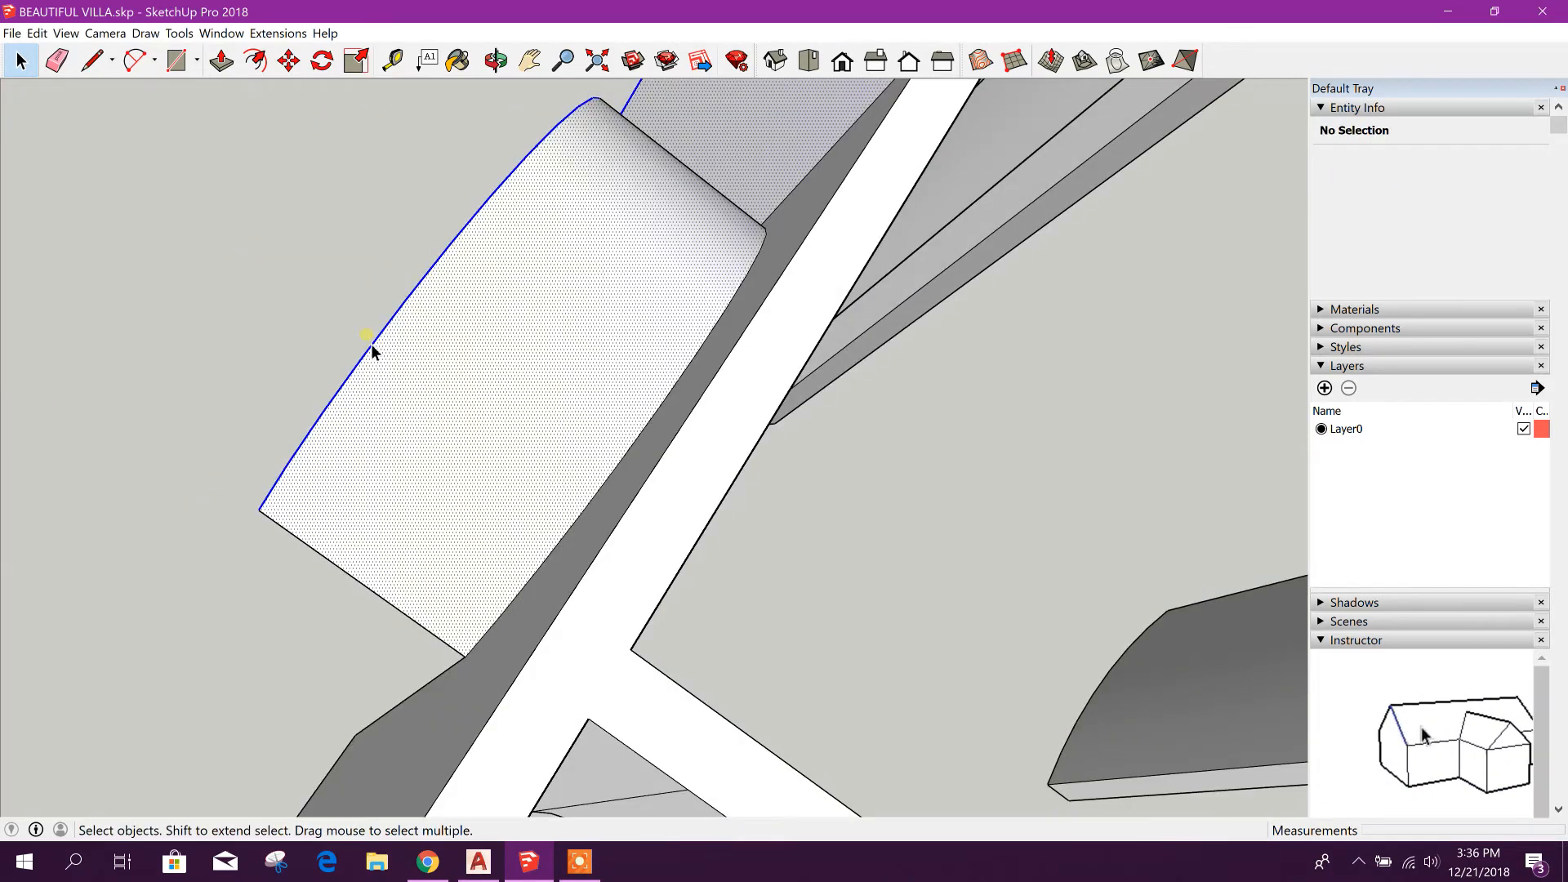
# Remove the remaining curved edge and reverse the faces of the arch's curved underside
pyautogui.click(455, 335)
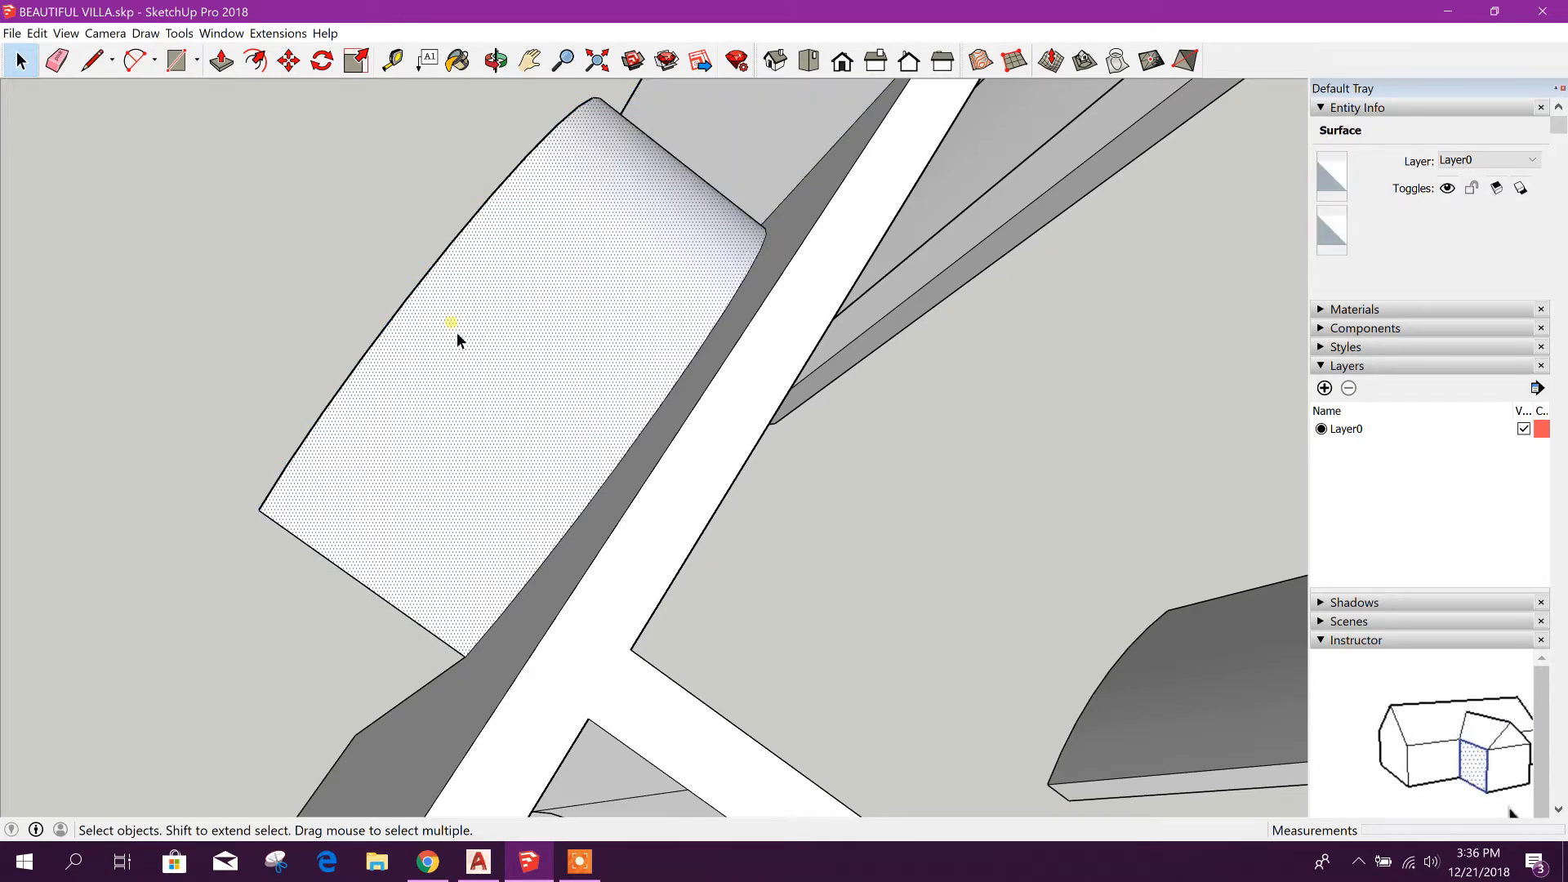
pyautogui.click(268, 377)
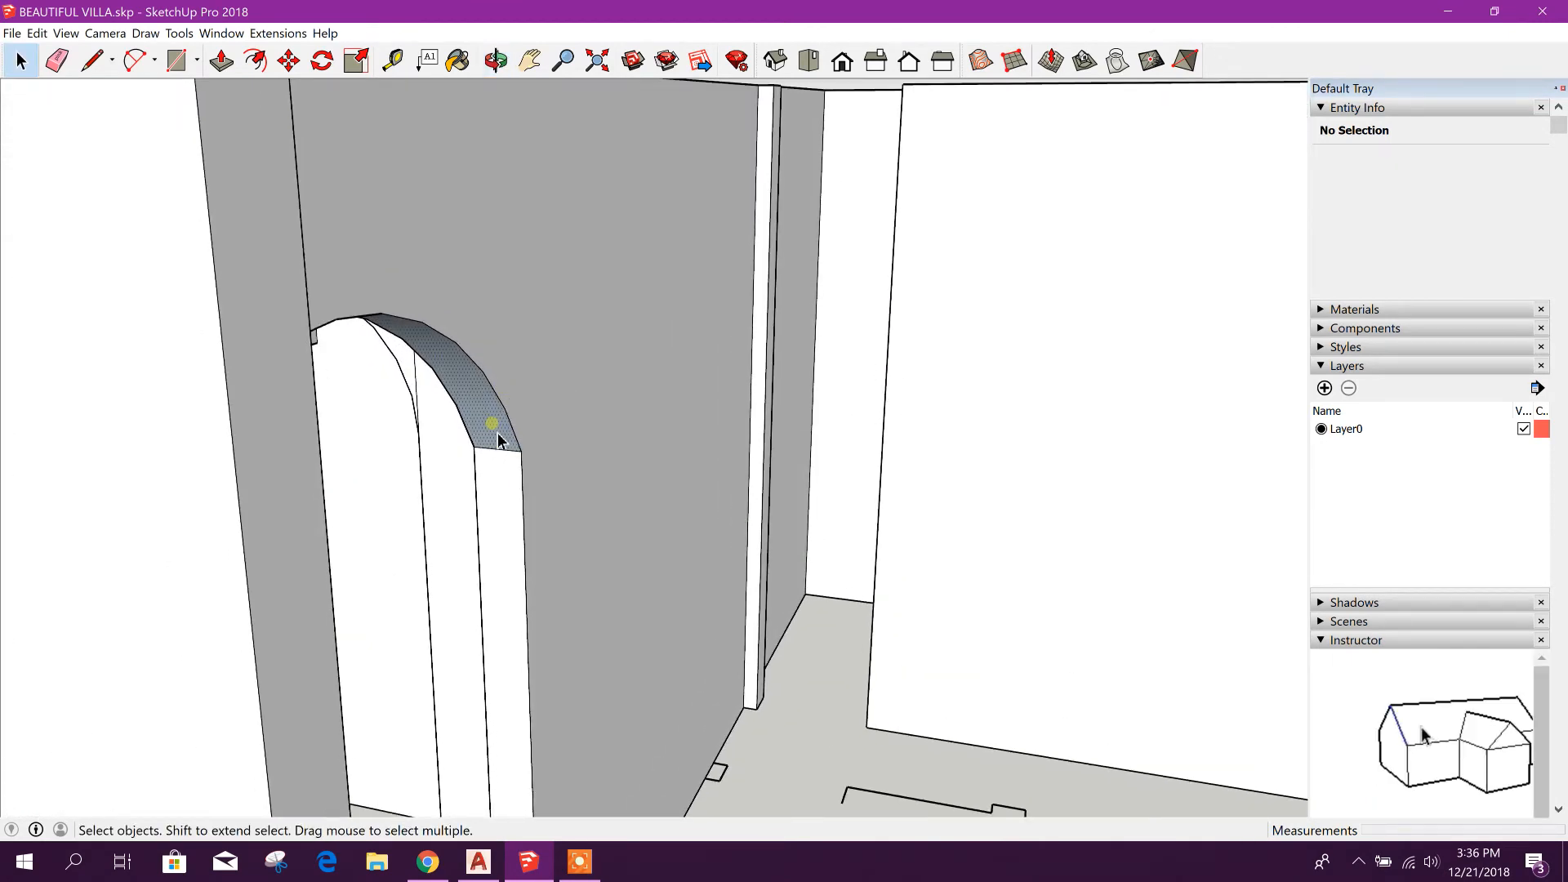
pyautogui.rightClick(496, 440)
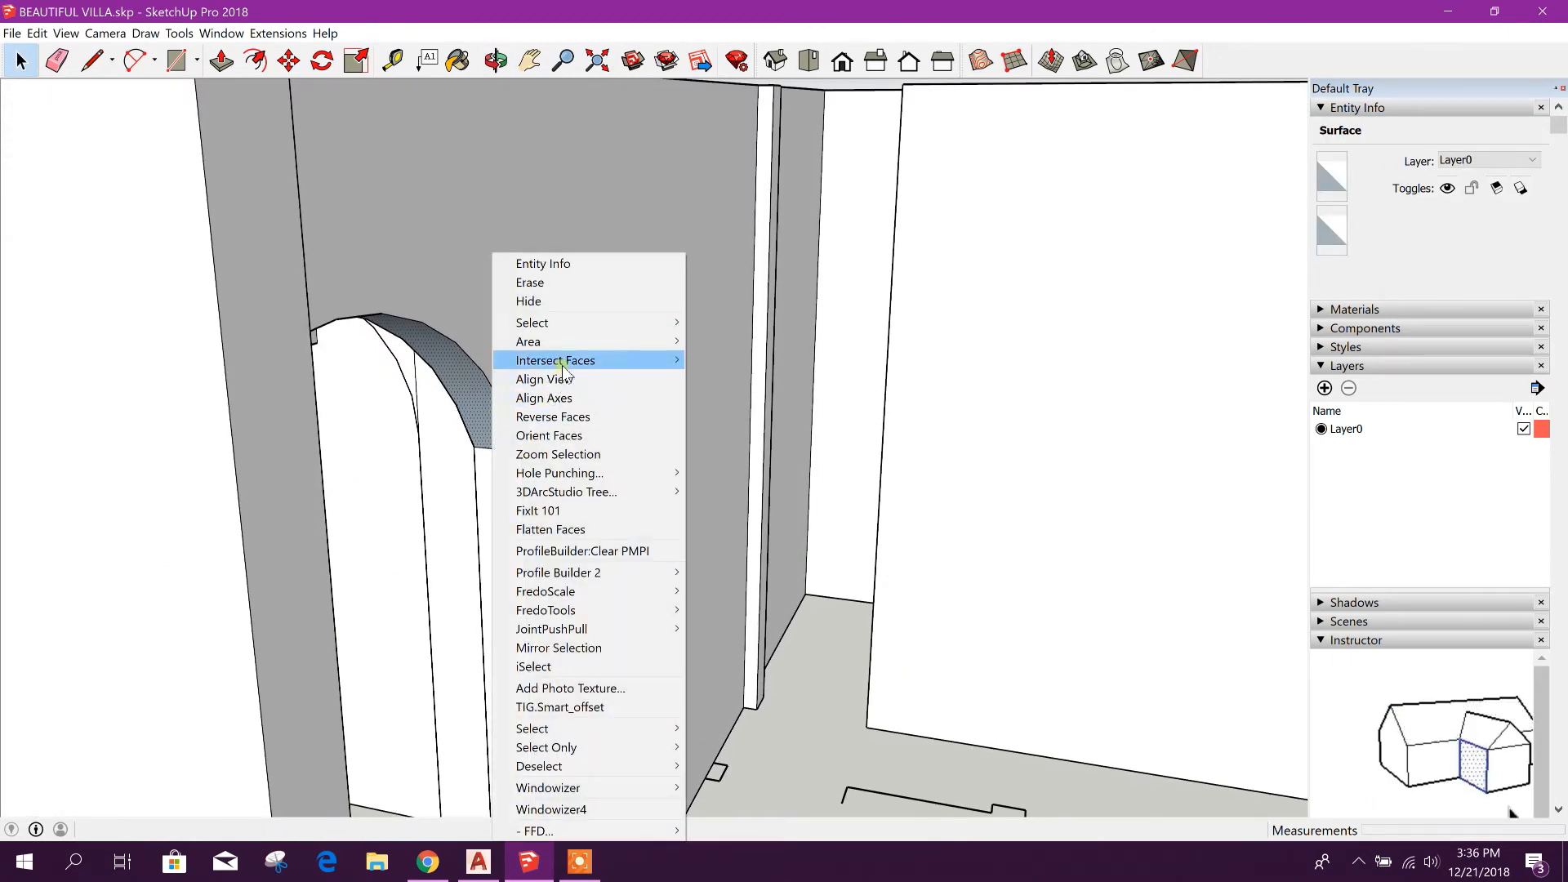
pyautogui.moveTo(552, 416)
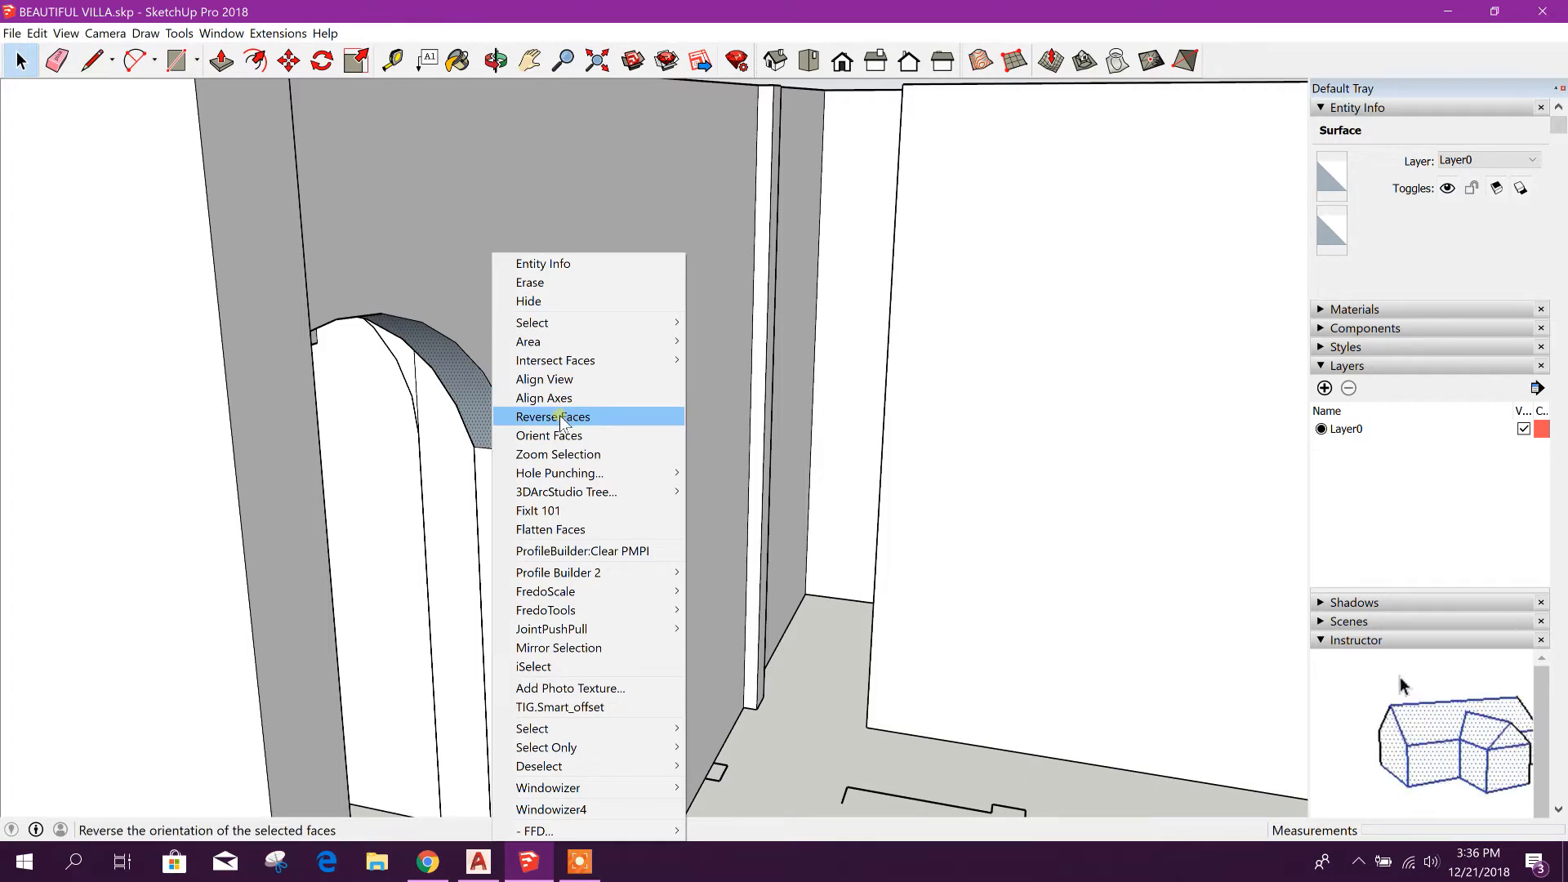
pyautogui.click(552, 416)
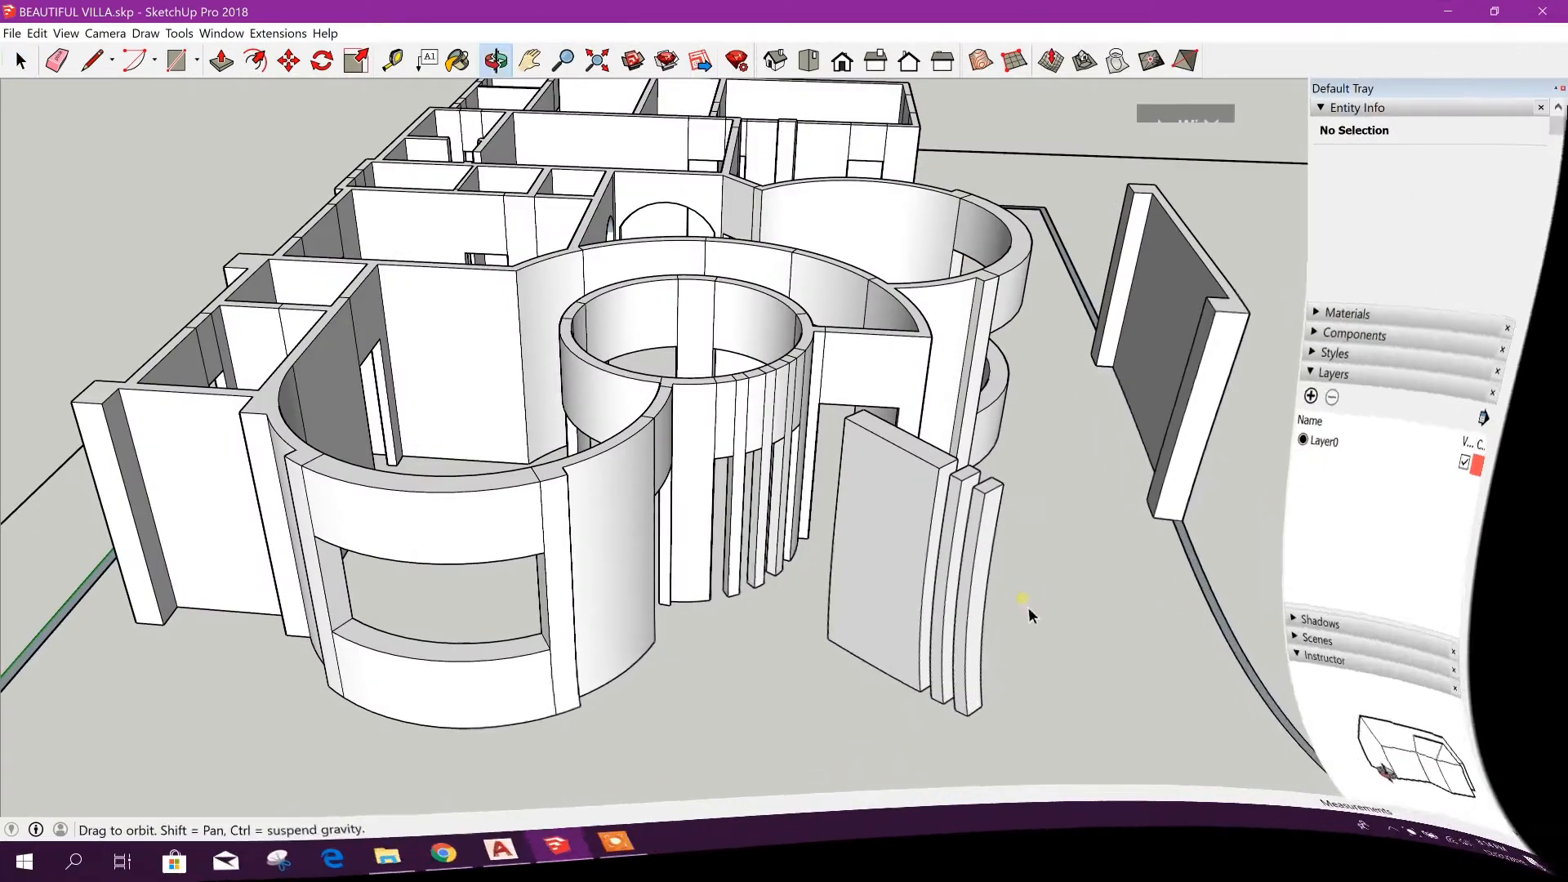
# Offset the window sill arc in the curved front wall inward by 0.2
pyautogui.click(17, 61)
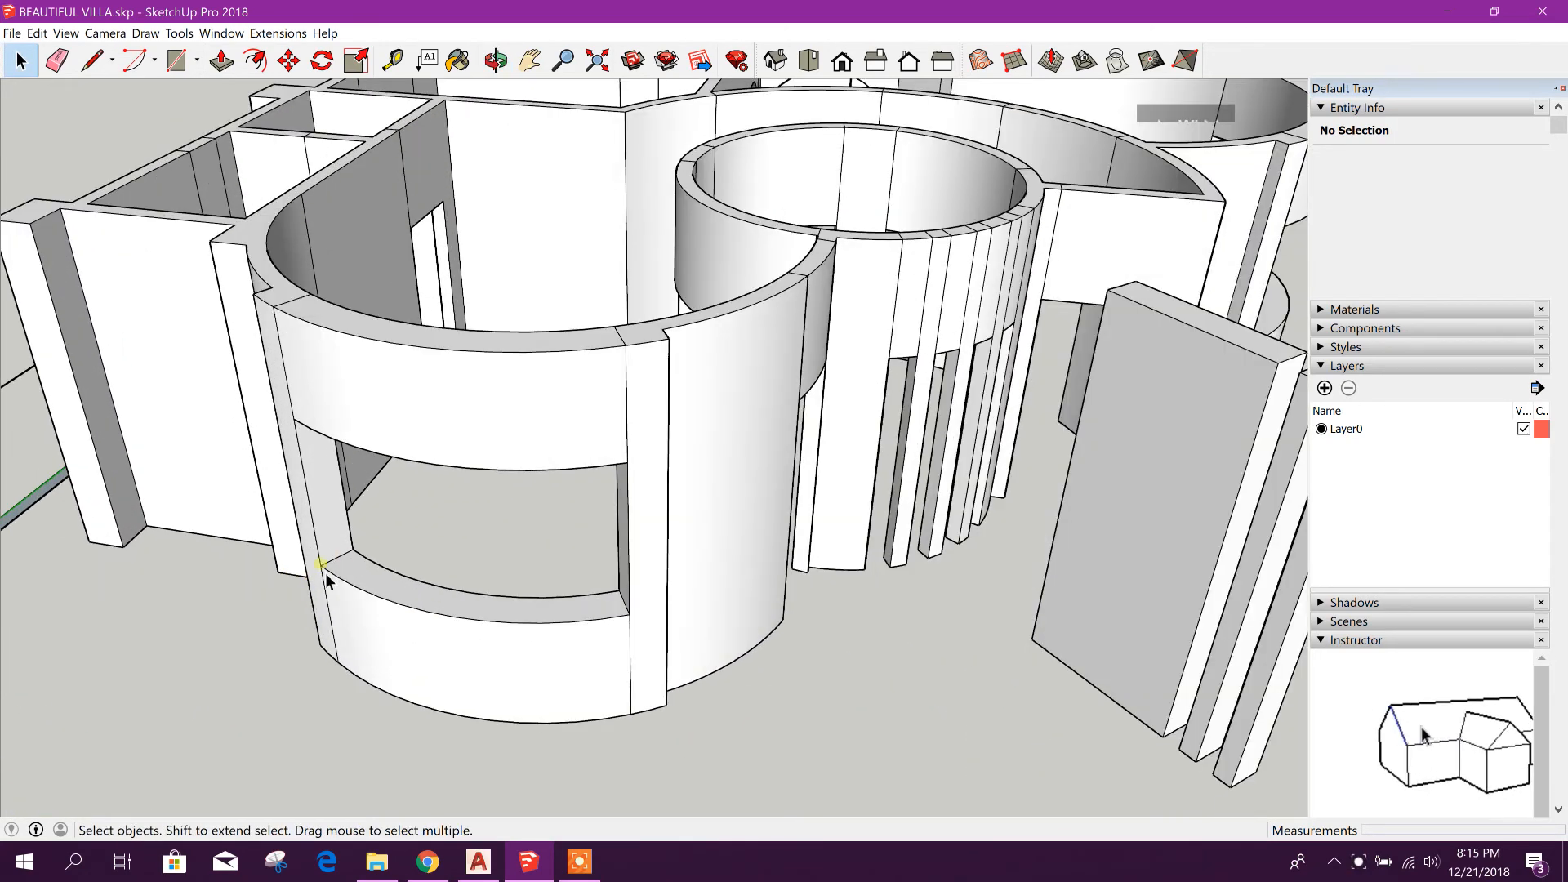
pyautogui.moveTo(320, 498)
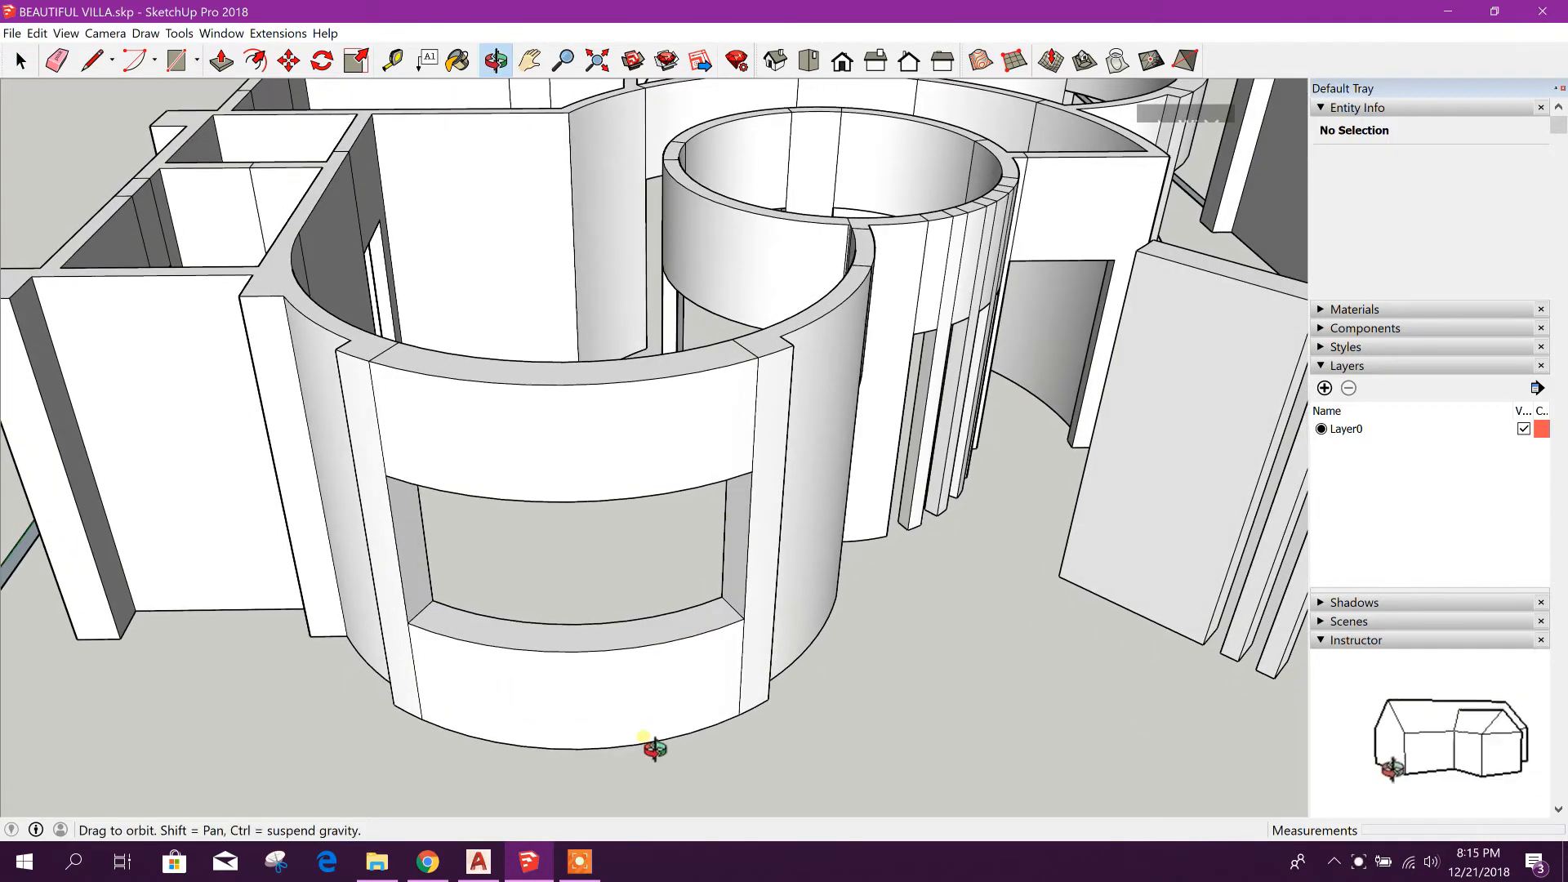
pyautogui.click(18, 60)
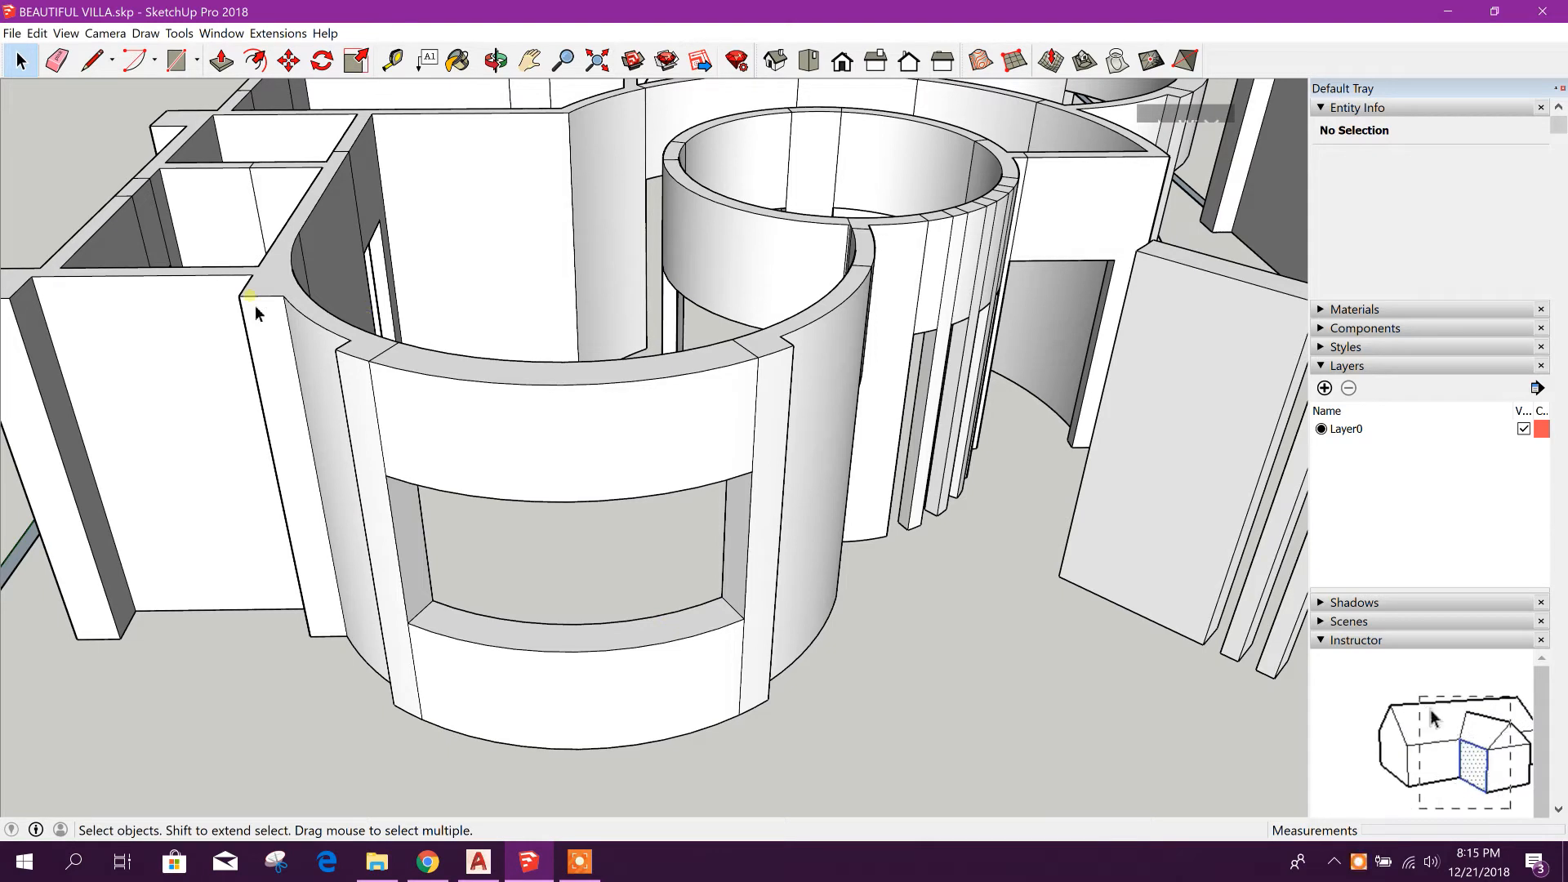
pyautogui.click(196, 60)
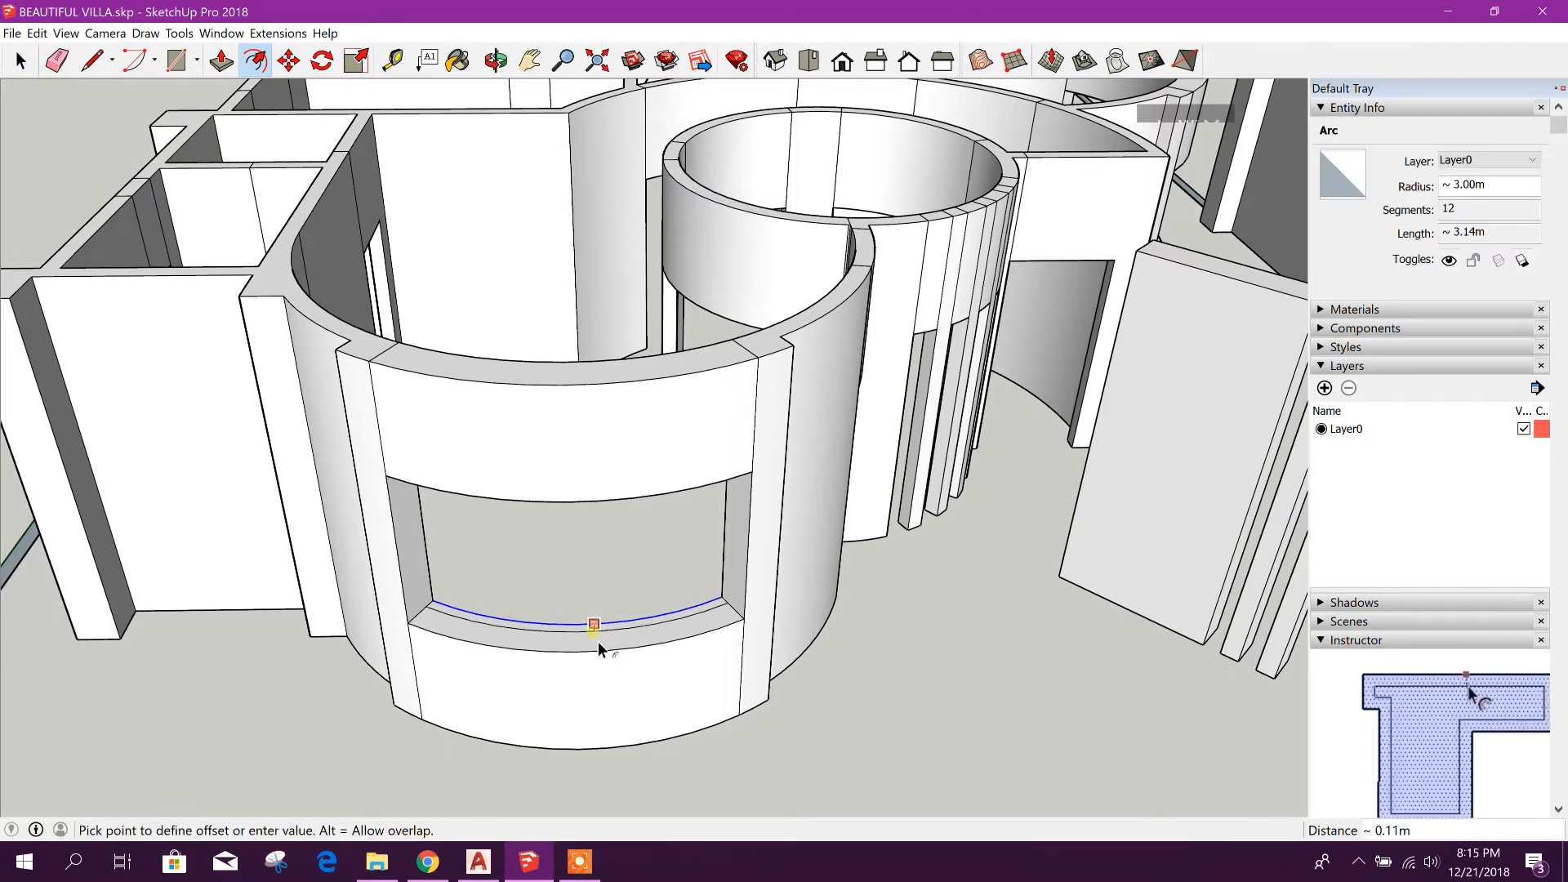
pyautogui.moveTo(594, 650)
pyautogui.write('0.2')
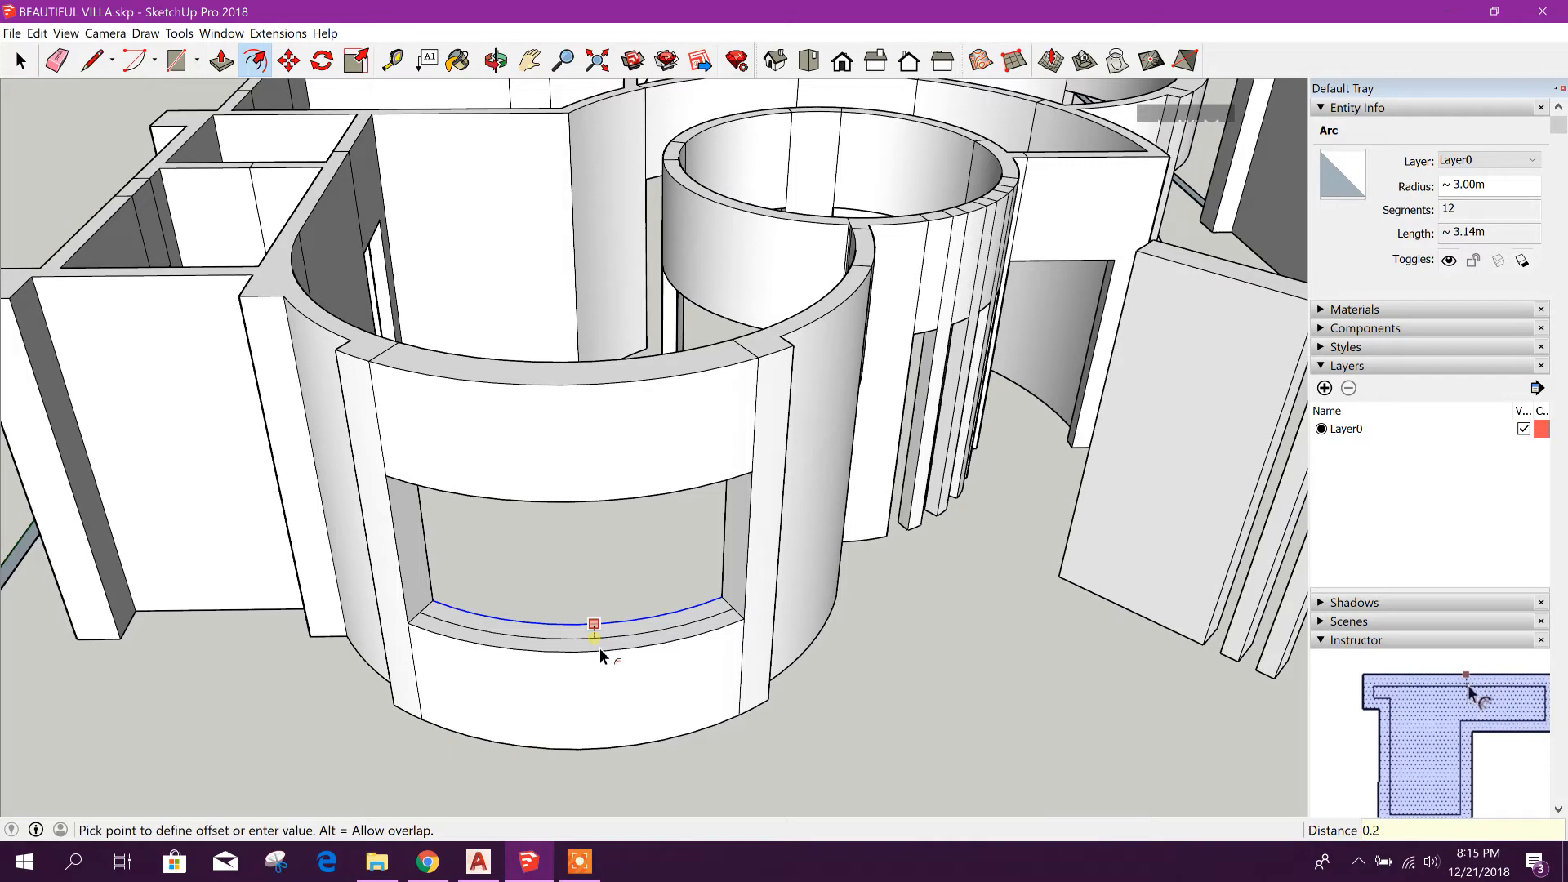
pyautogui.click(595, 624)
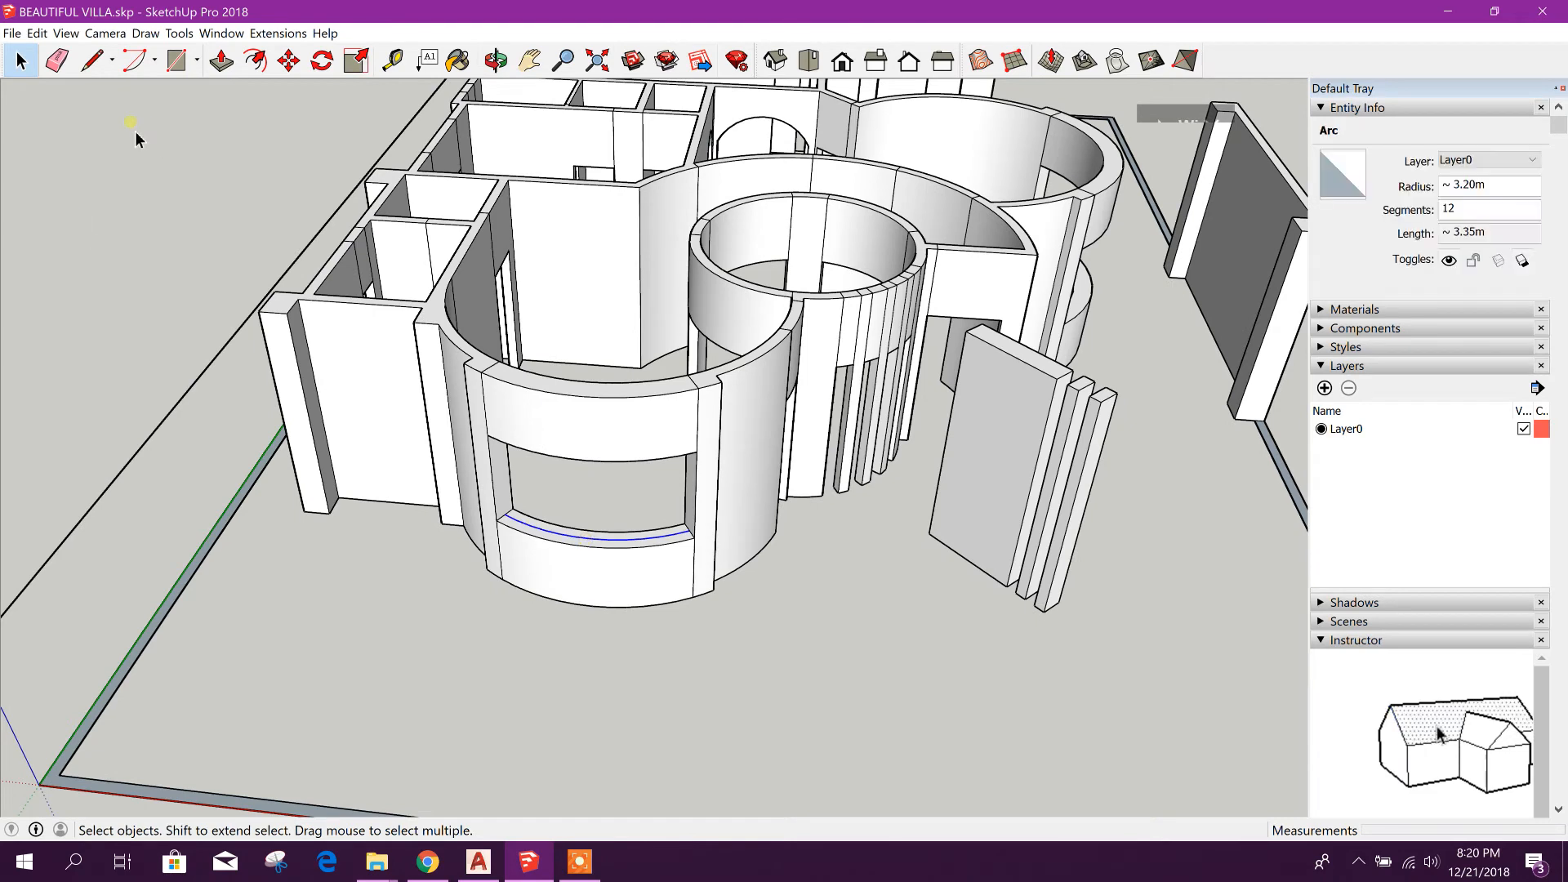
# Copy the window arc onto the ground beside the villa, then switch to the AutoCAD plan
pyautogui.click(288, 61)
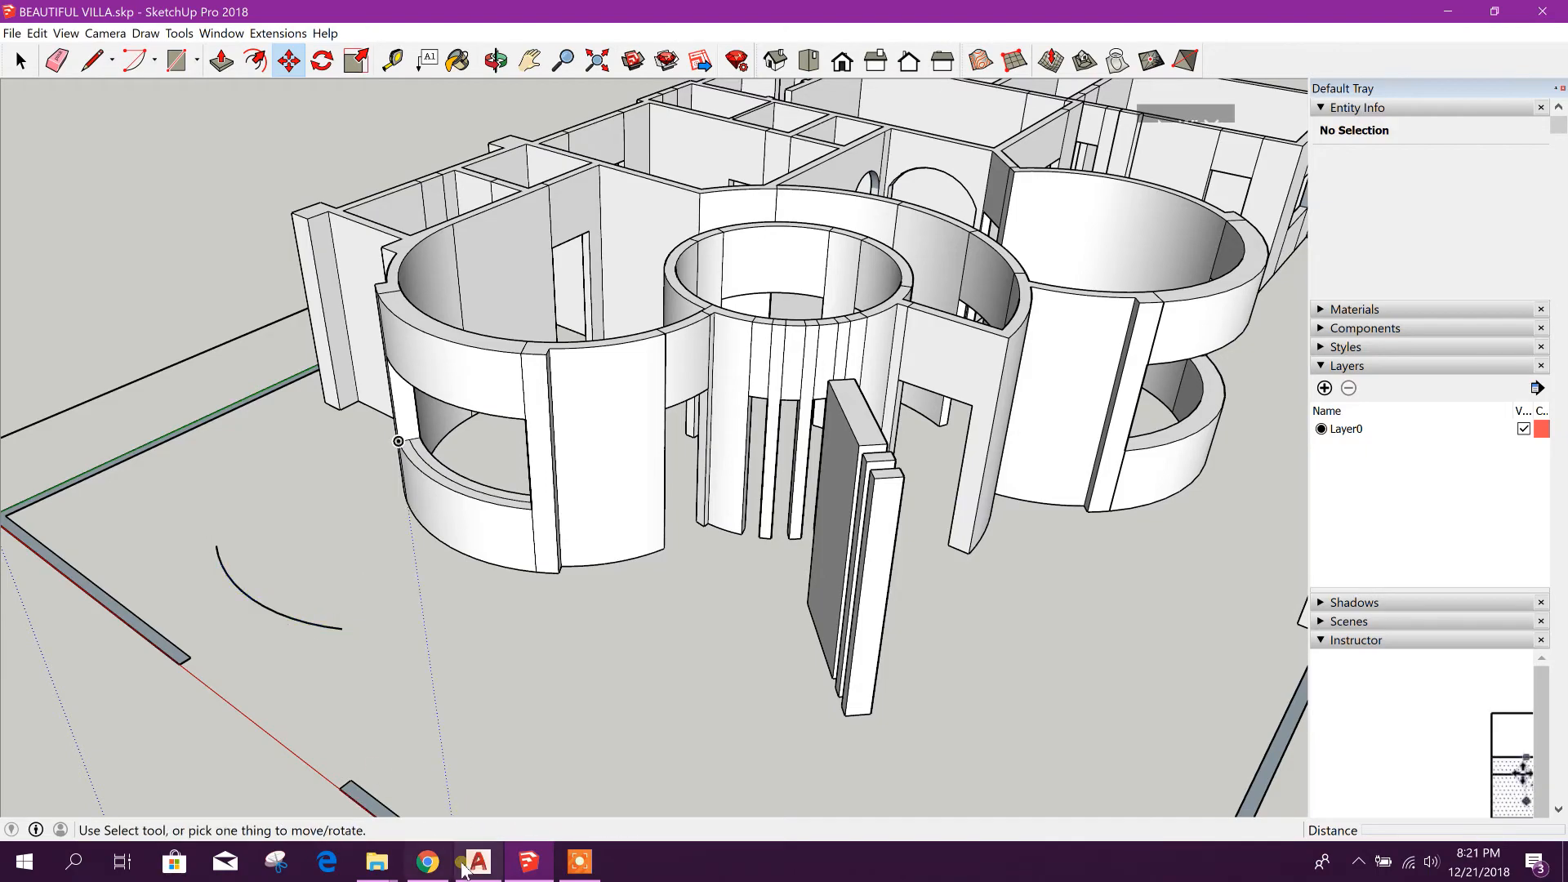
pyautogui.click(474, 861)
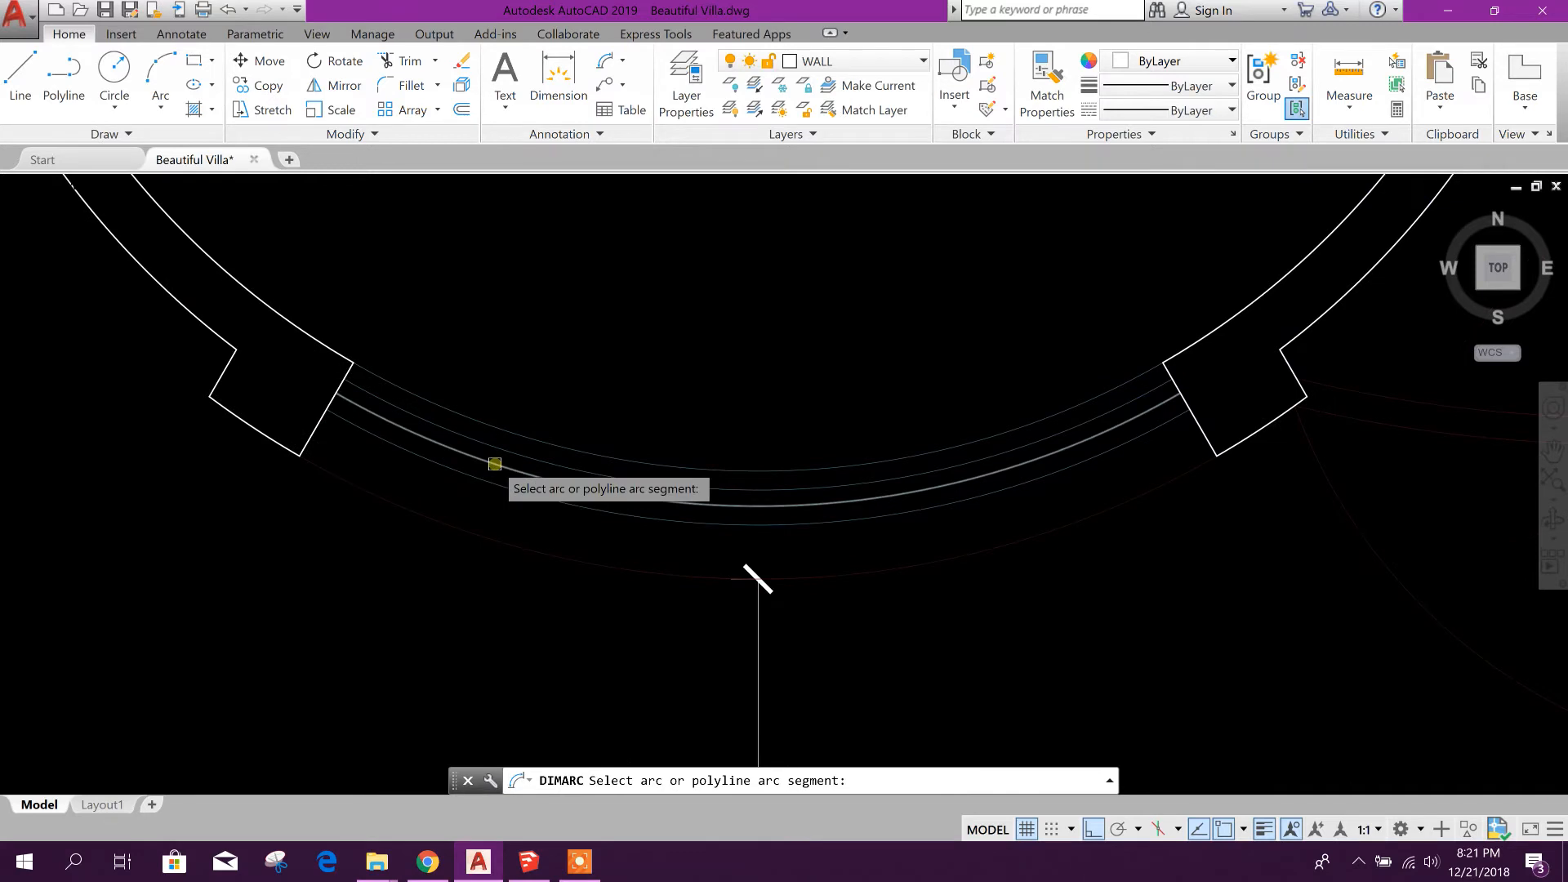
# Measure the curved wall's arc length with DIMARC, cancel it, and return to SketchUp
pyautogui.click(495, 462)
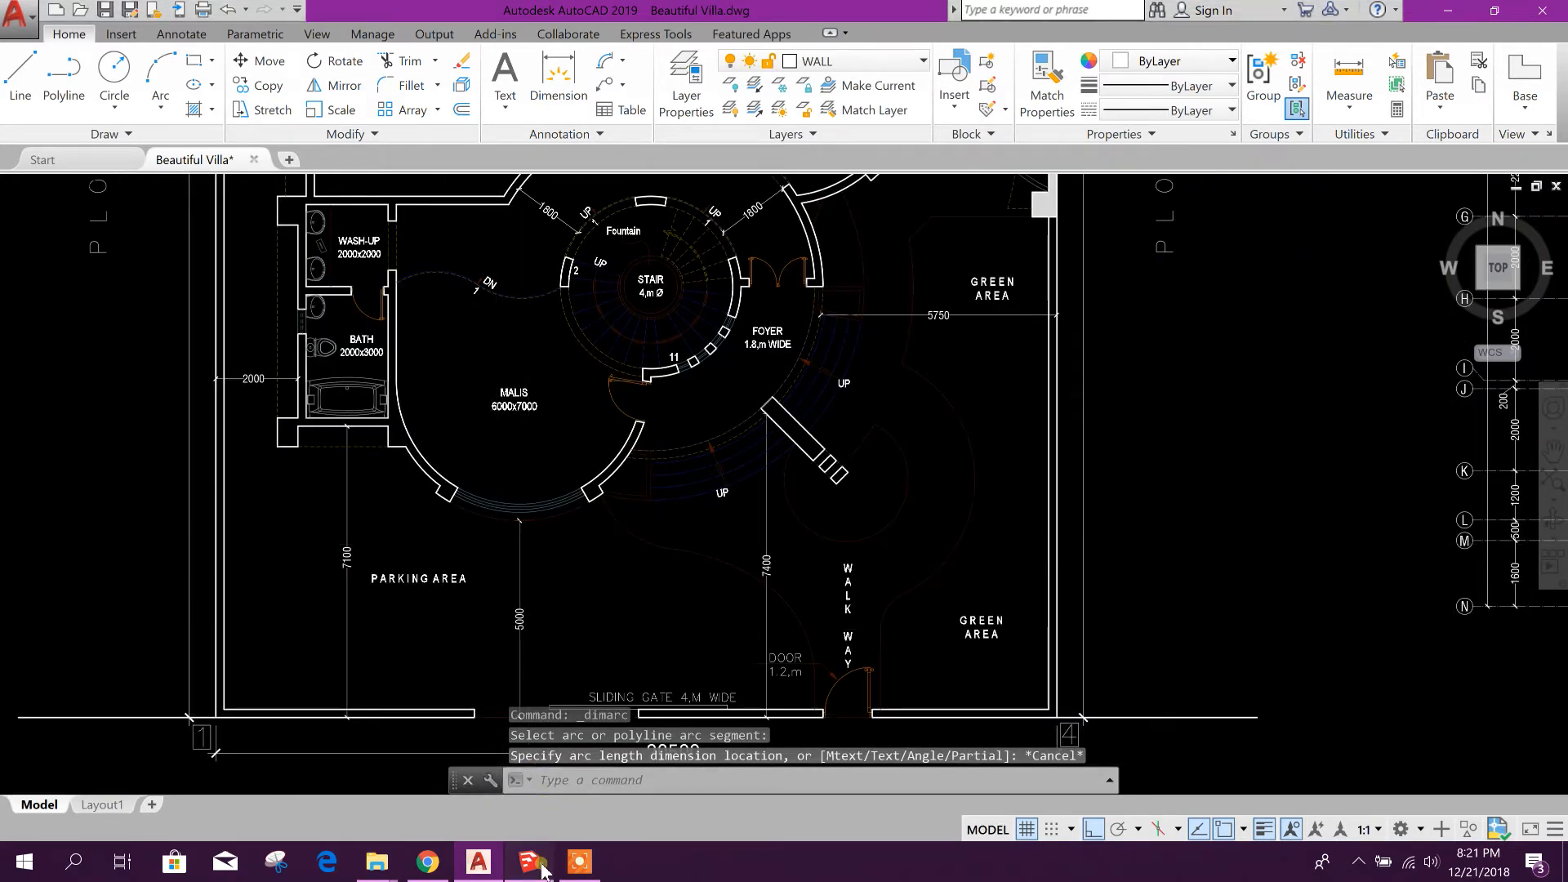
pyautogui.click(528, 860)
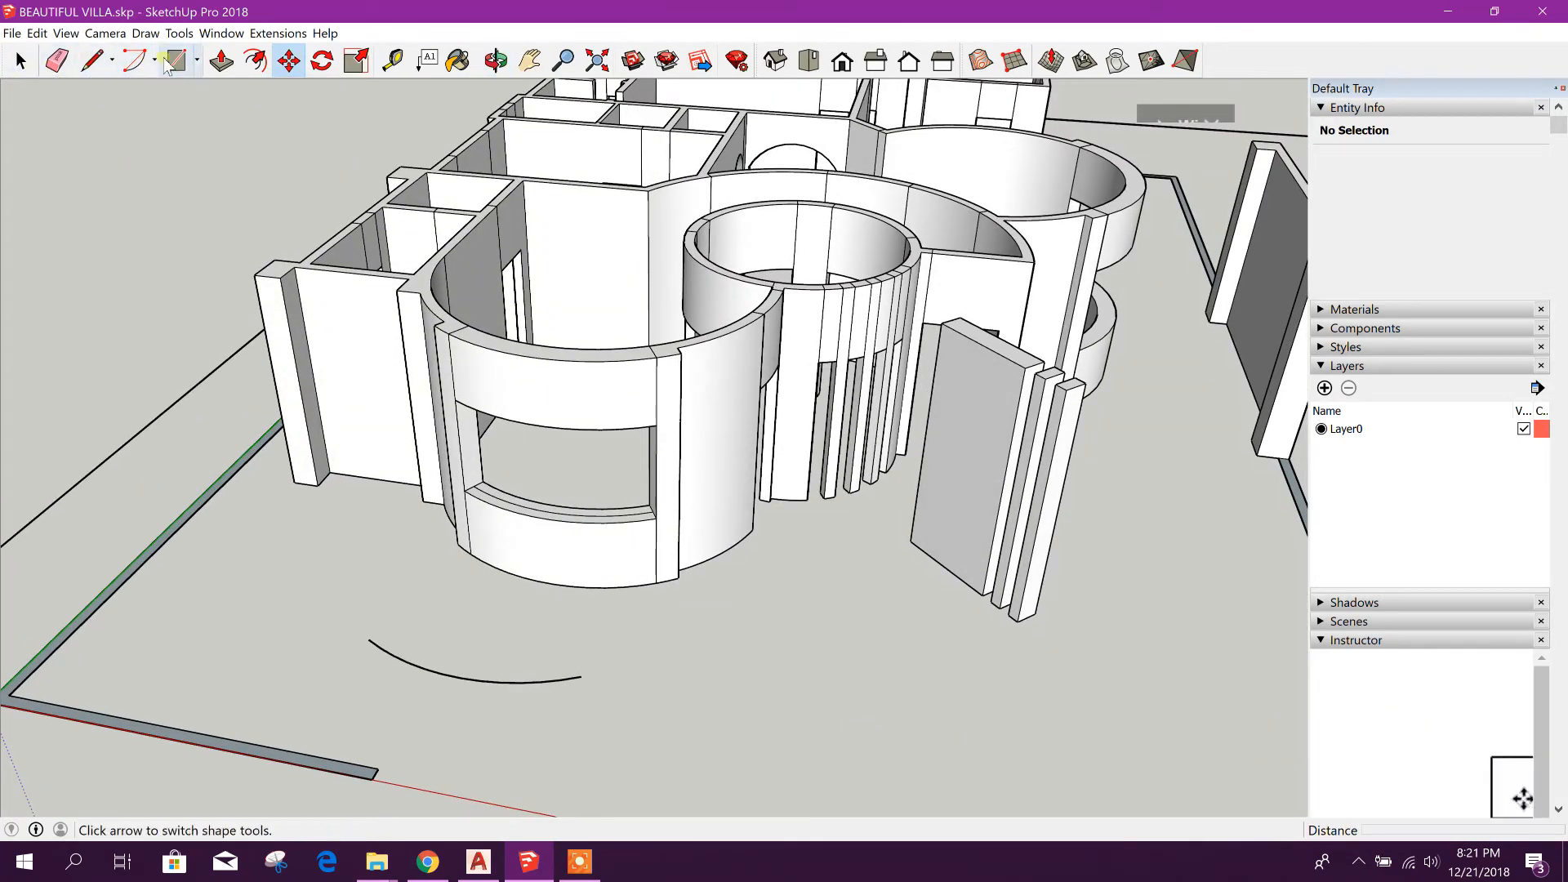
# Draw a 3.35 m line along the red axis beside the arc and copy it 1.8 away
pyautogui.click(91, 60)
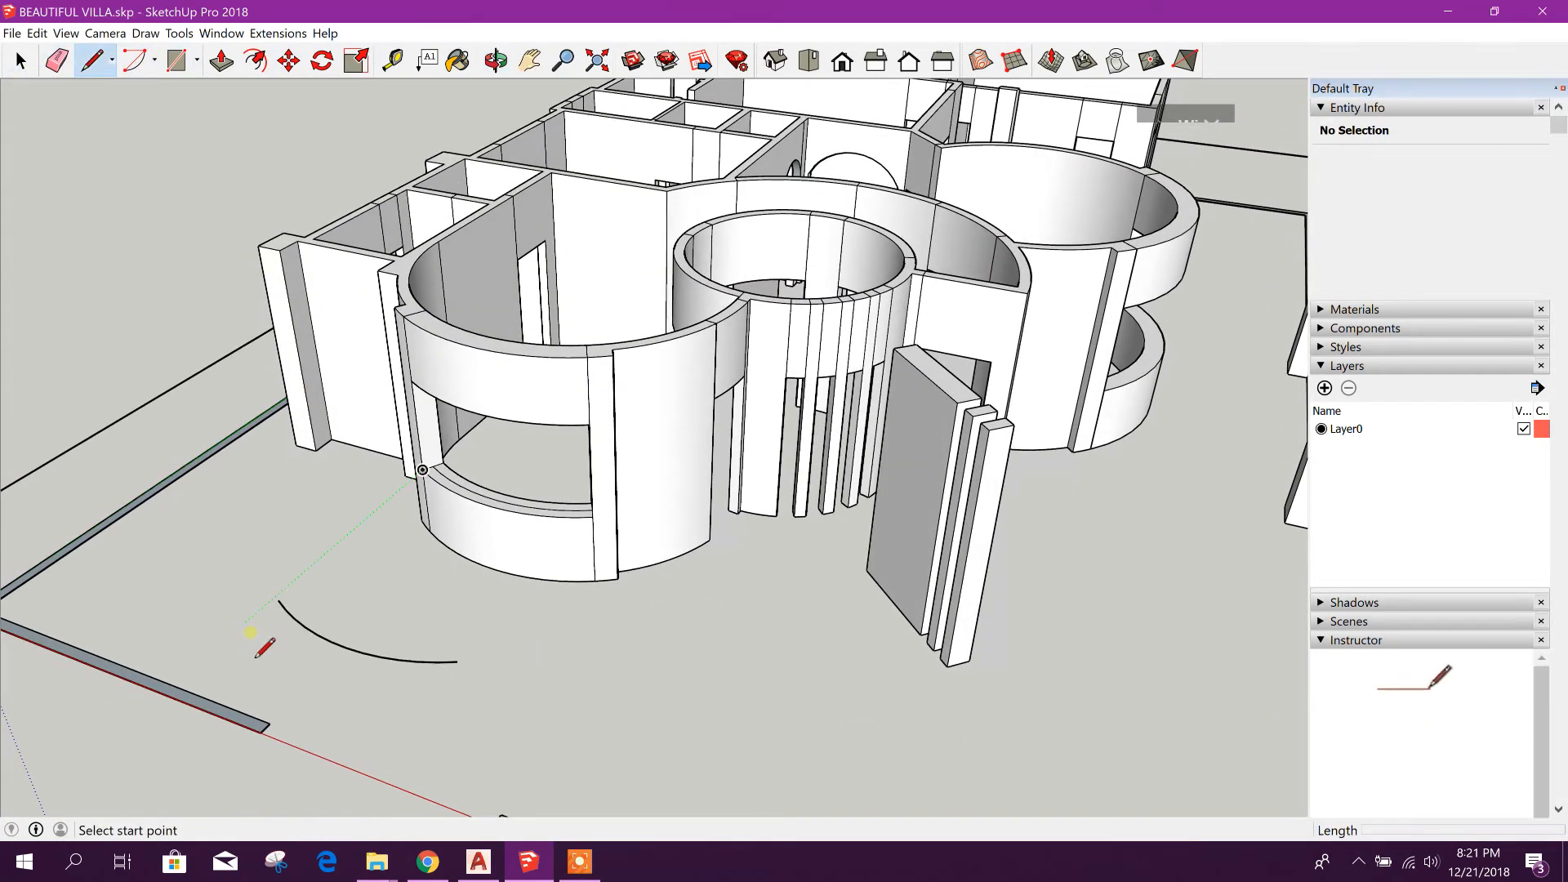
pyautogui.click(251, 634)
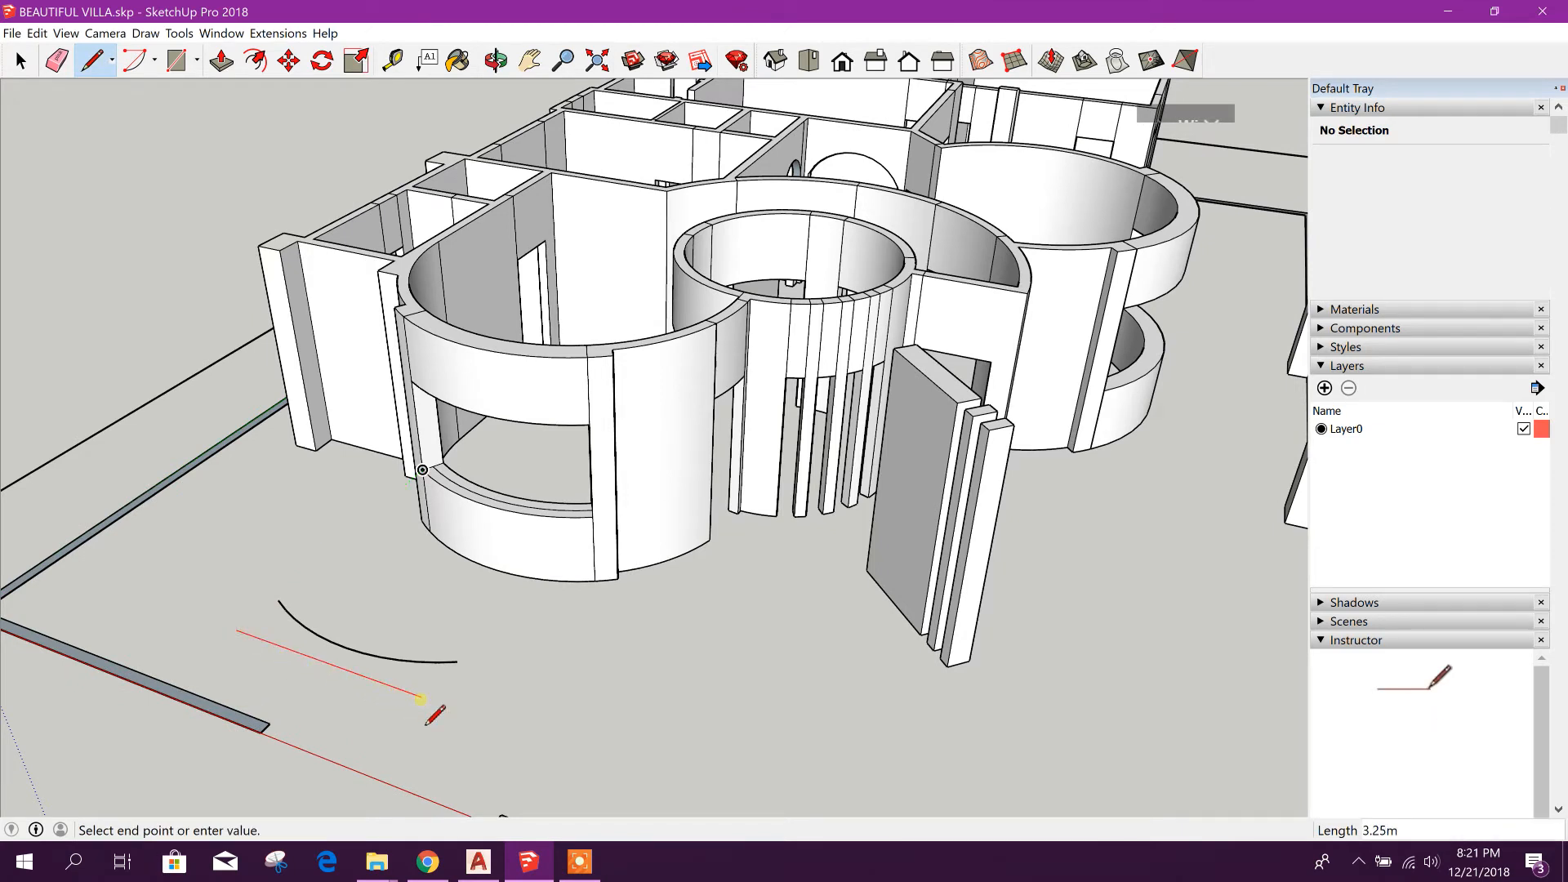
pyautogui.moveTo(425, 707)
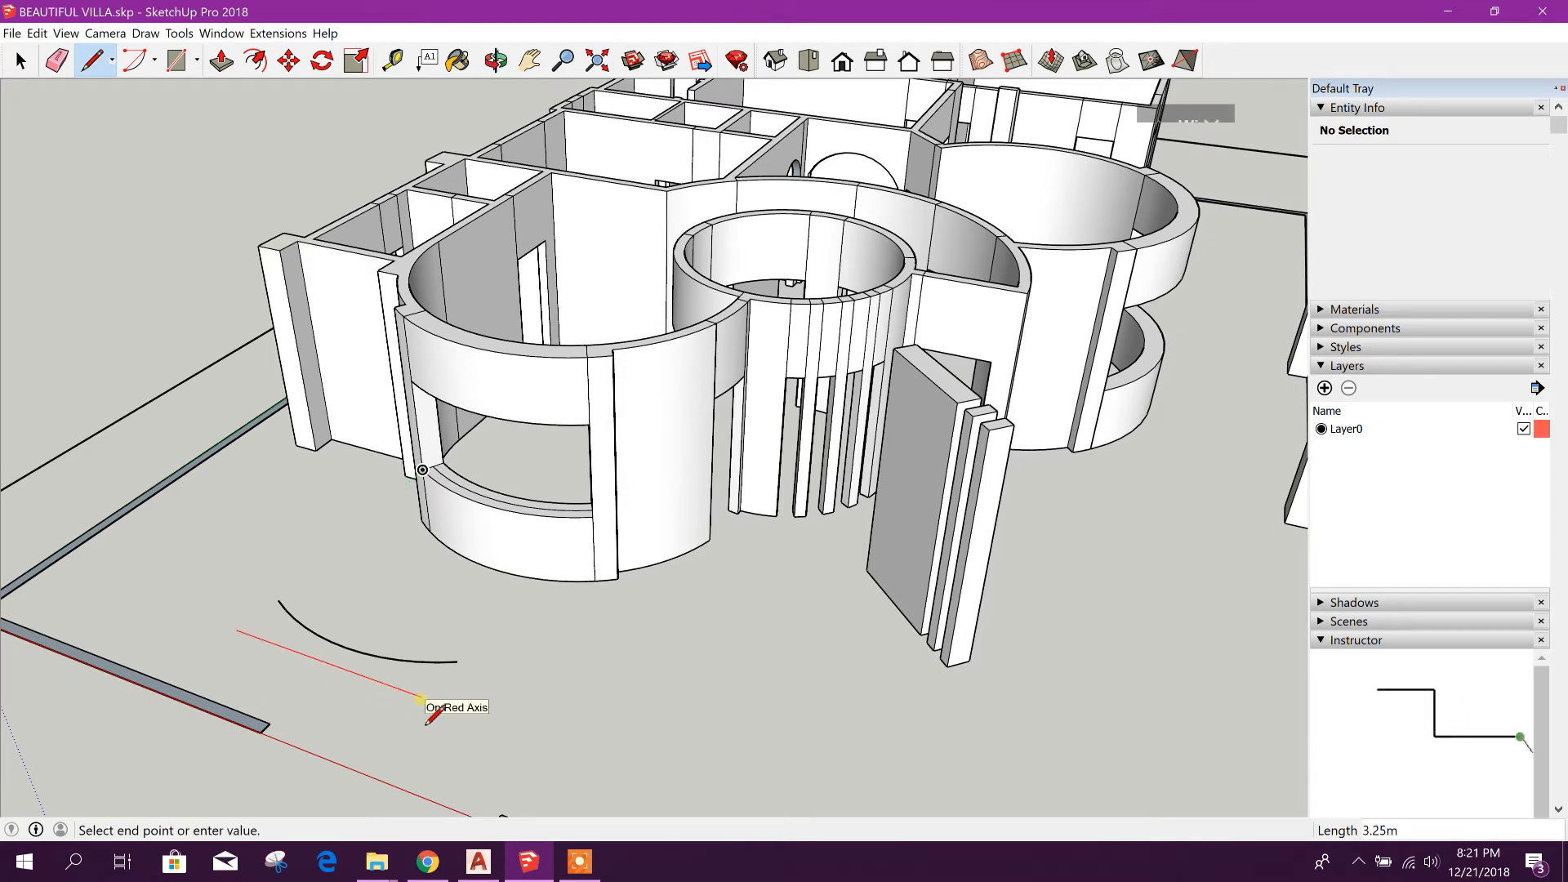
pyautogui.moveTo(423, 701)
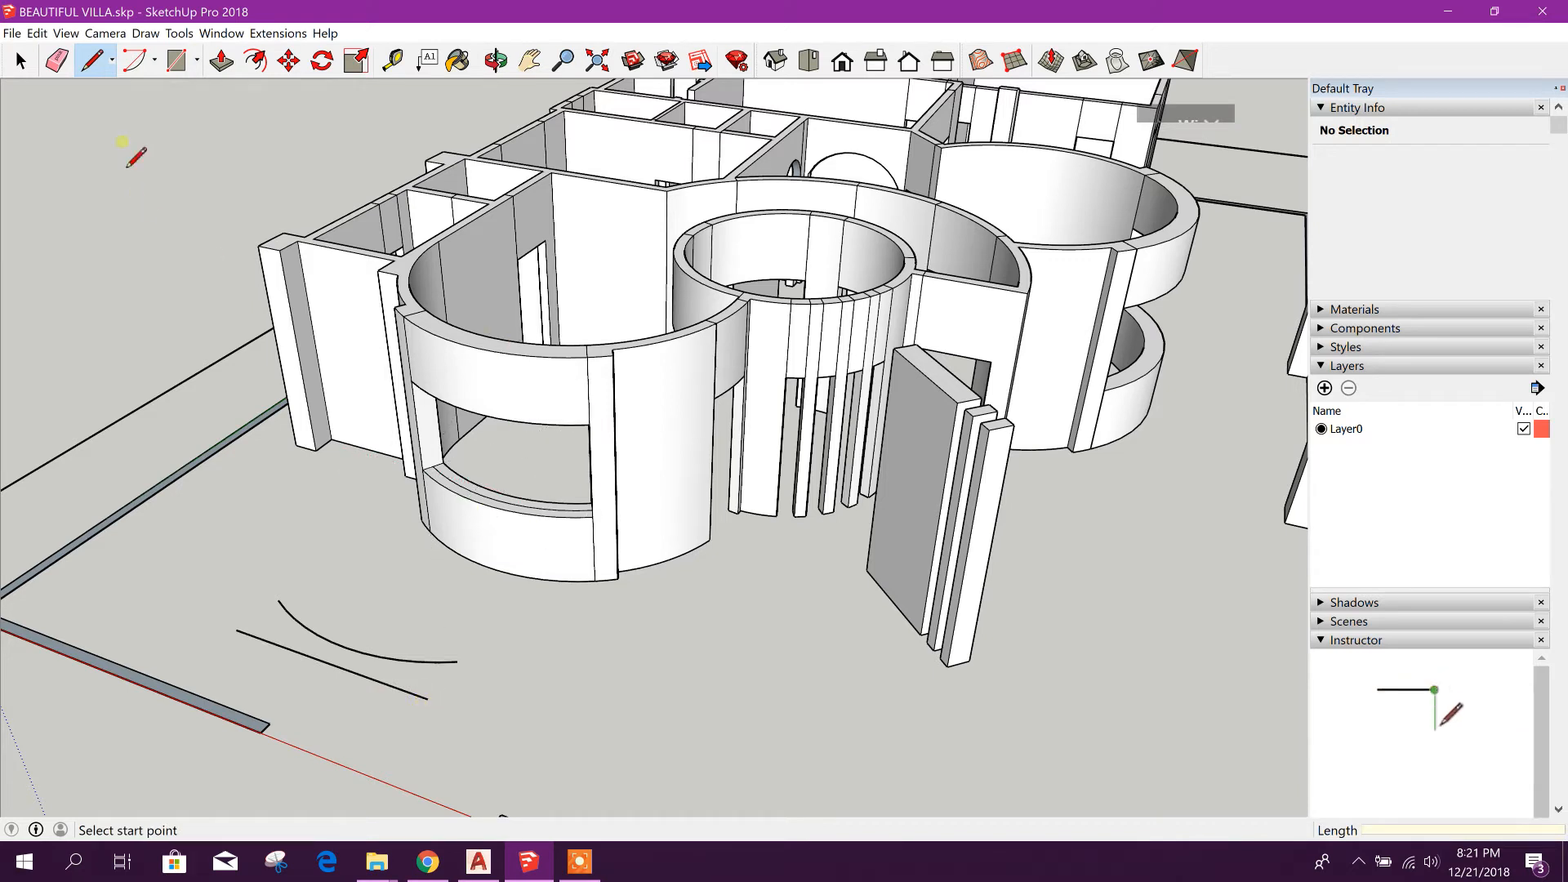
pyautogui.click(20, 60)
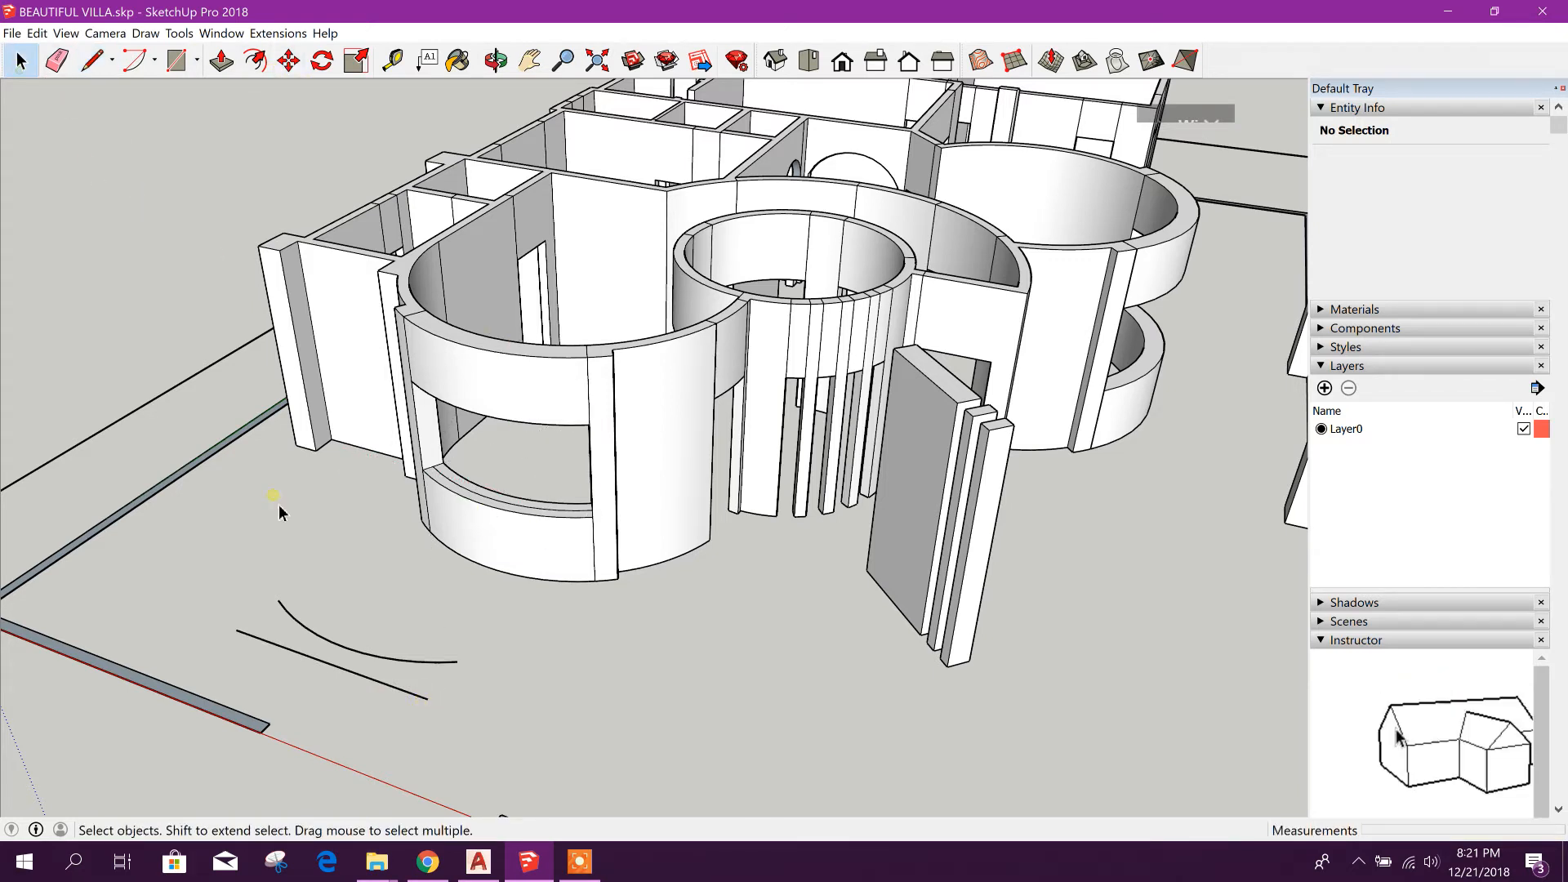
pyautogui.click(330, 679)
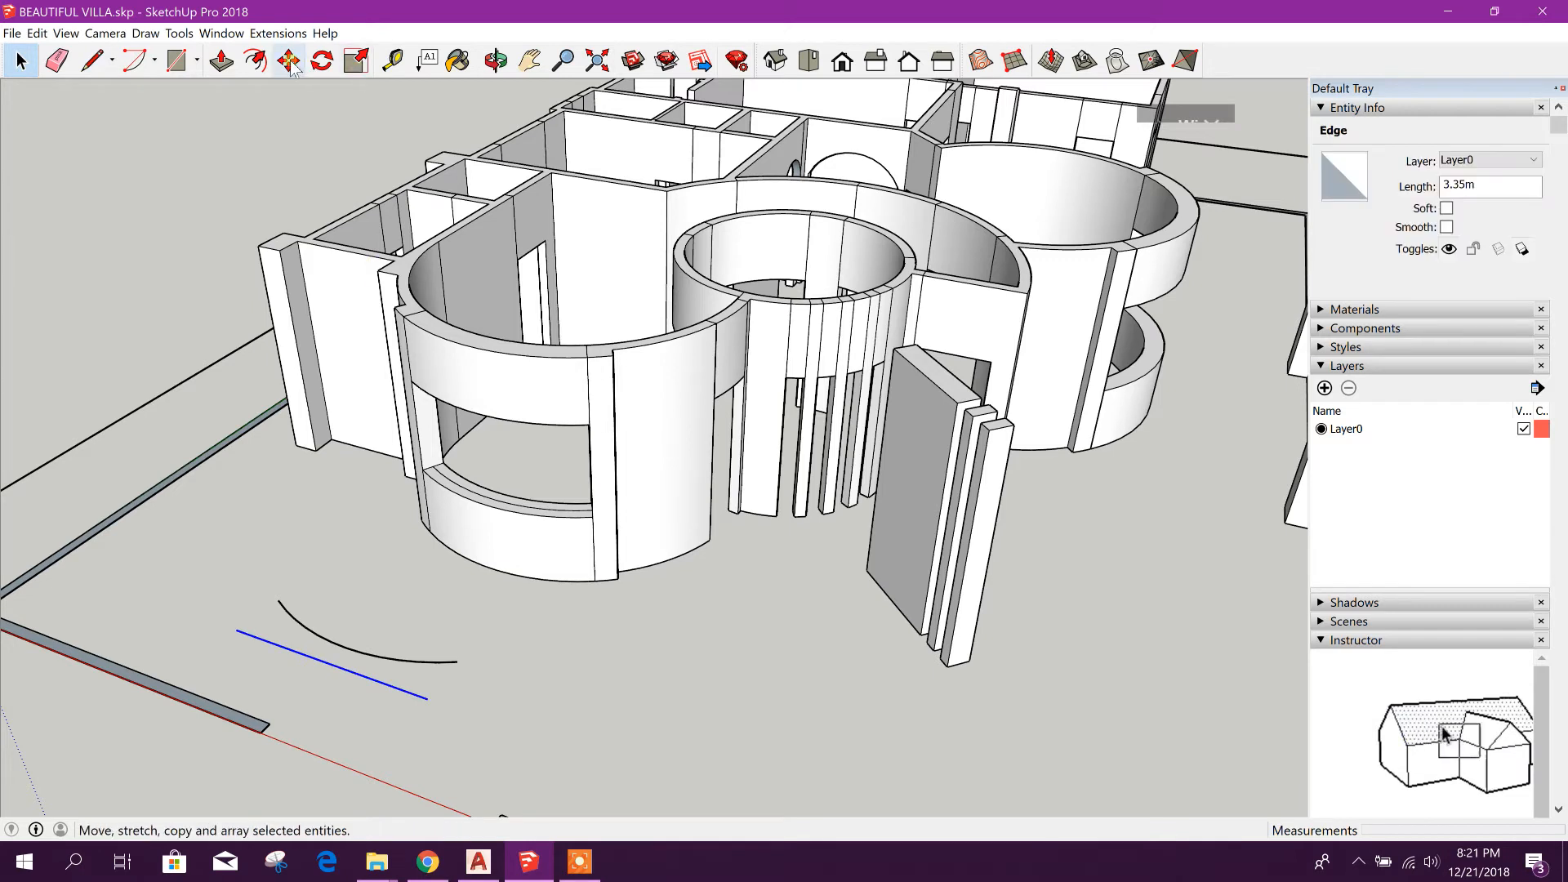
pyautogui.click(287, 61)
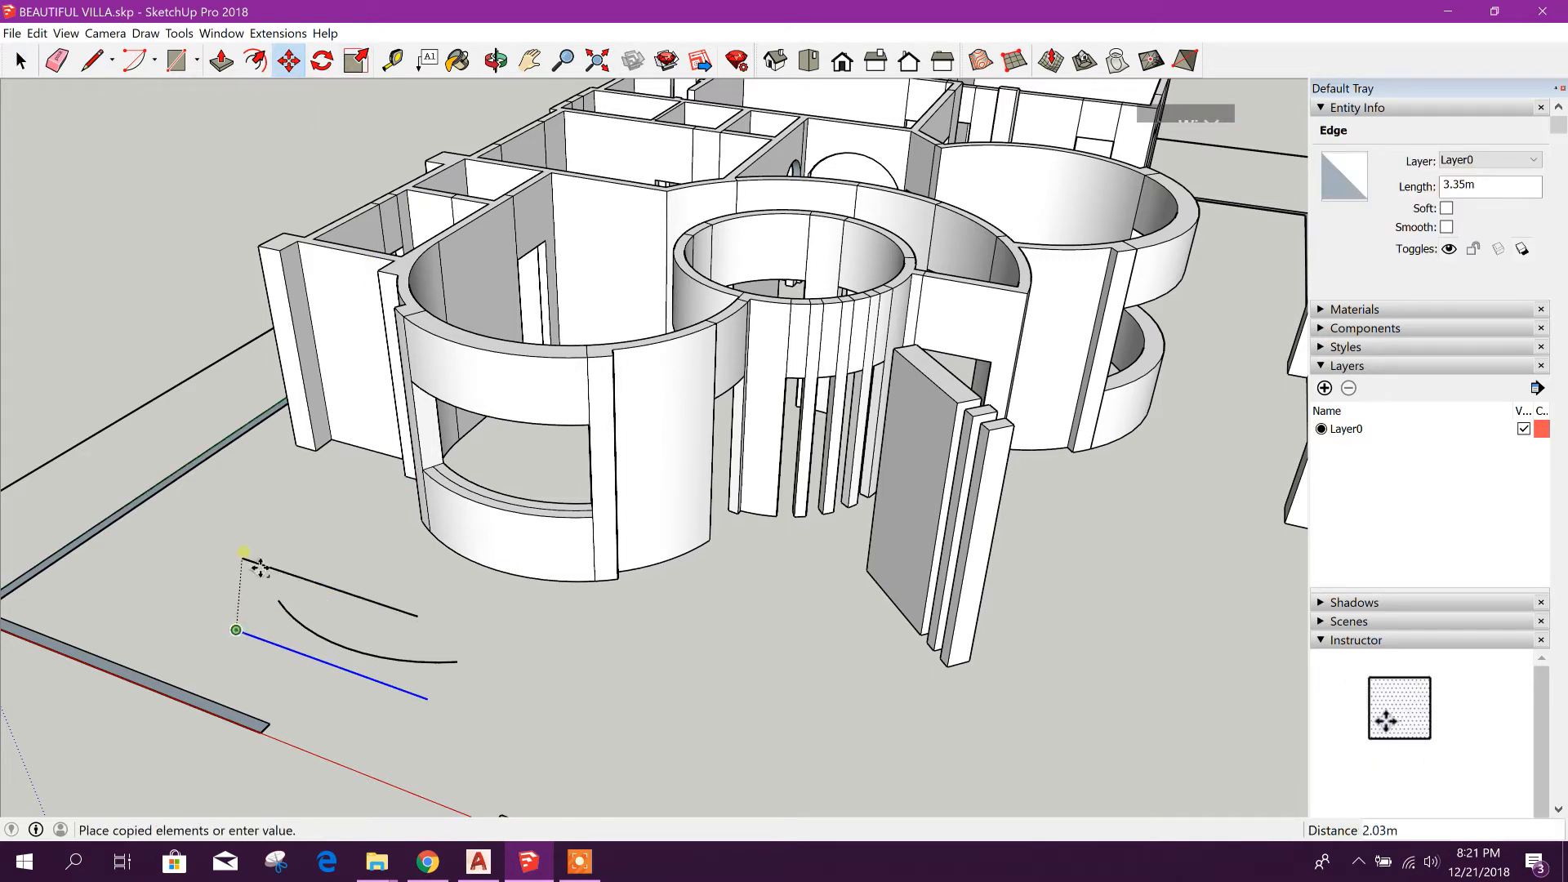
pyautogui.moveTo(199, 470)
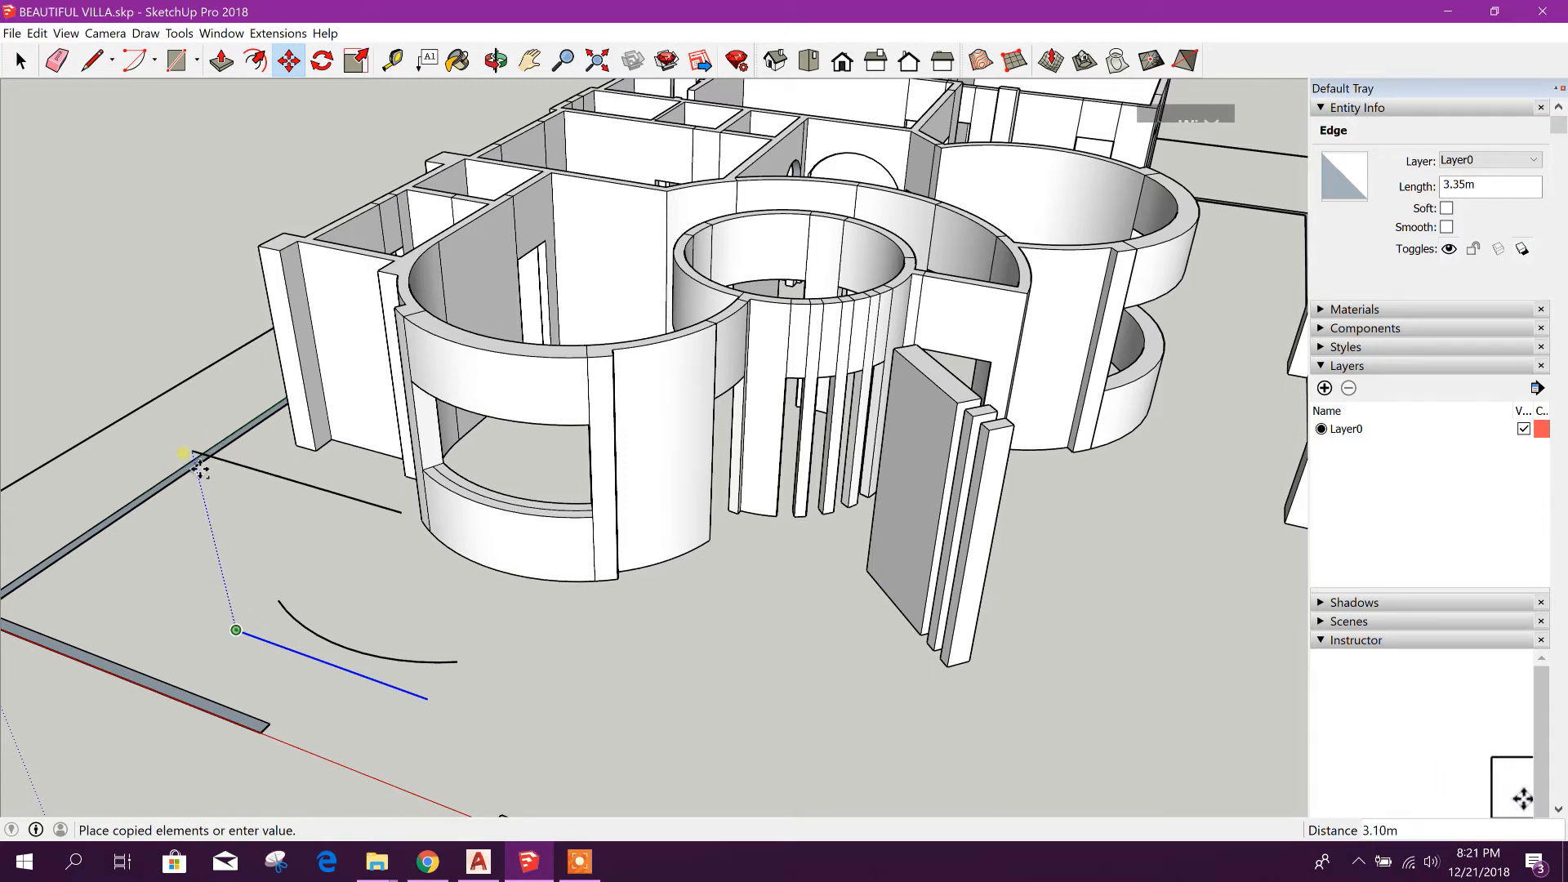
pyautogui.moveTo(205, 466)
pyautogui.write('1.8')
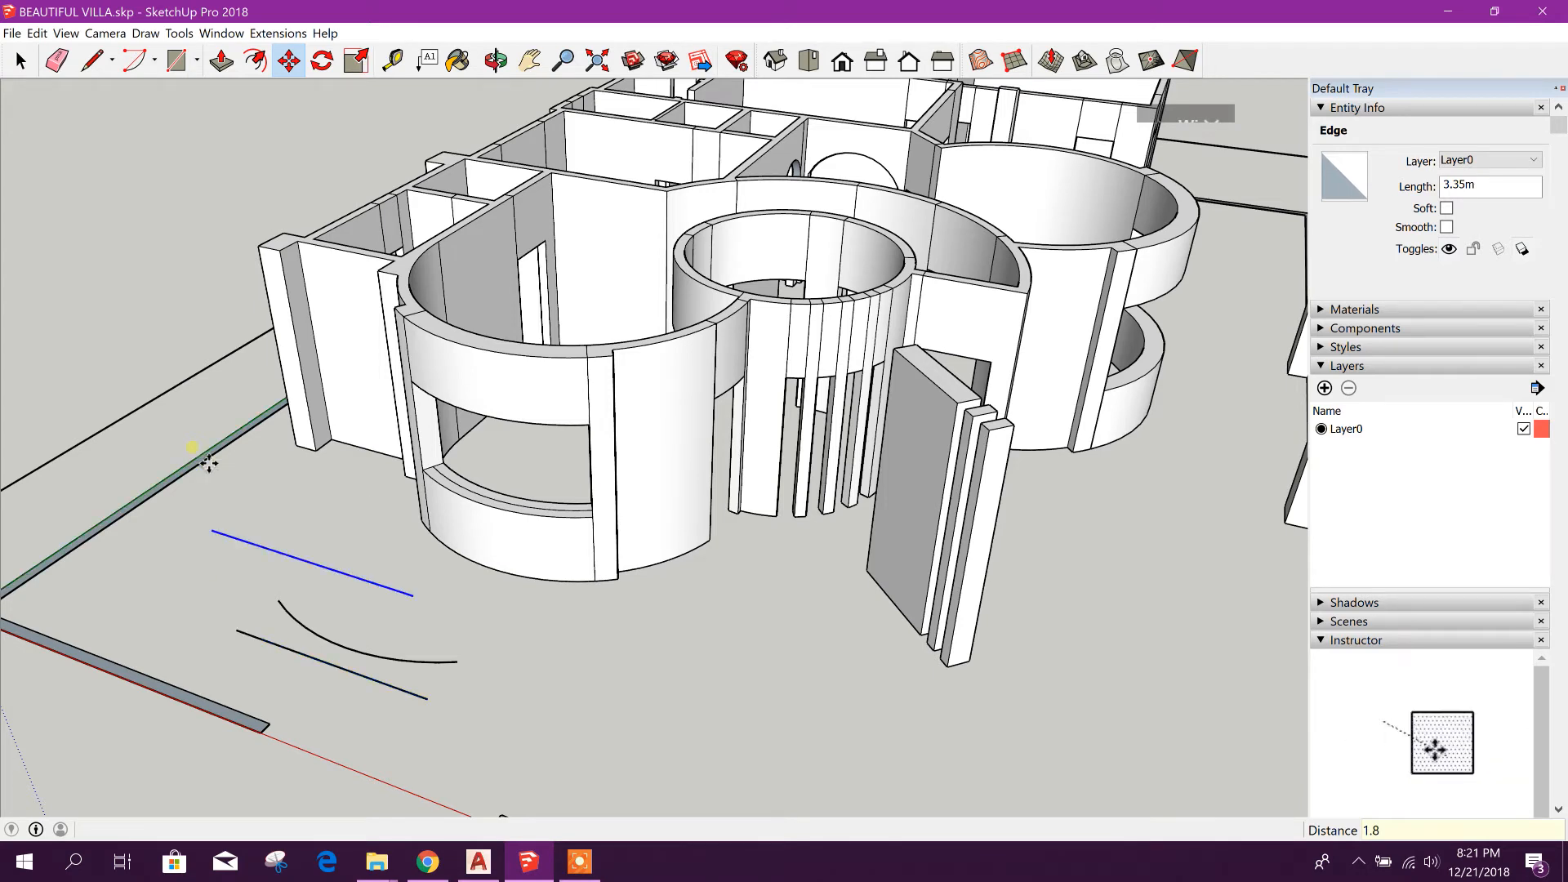
pyautogui.click(92, 60)
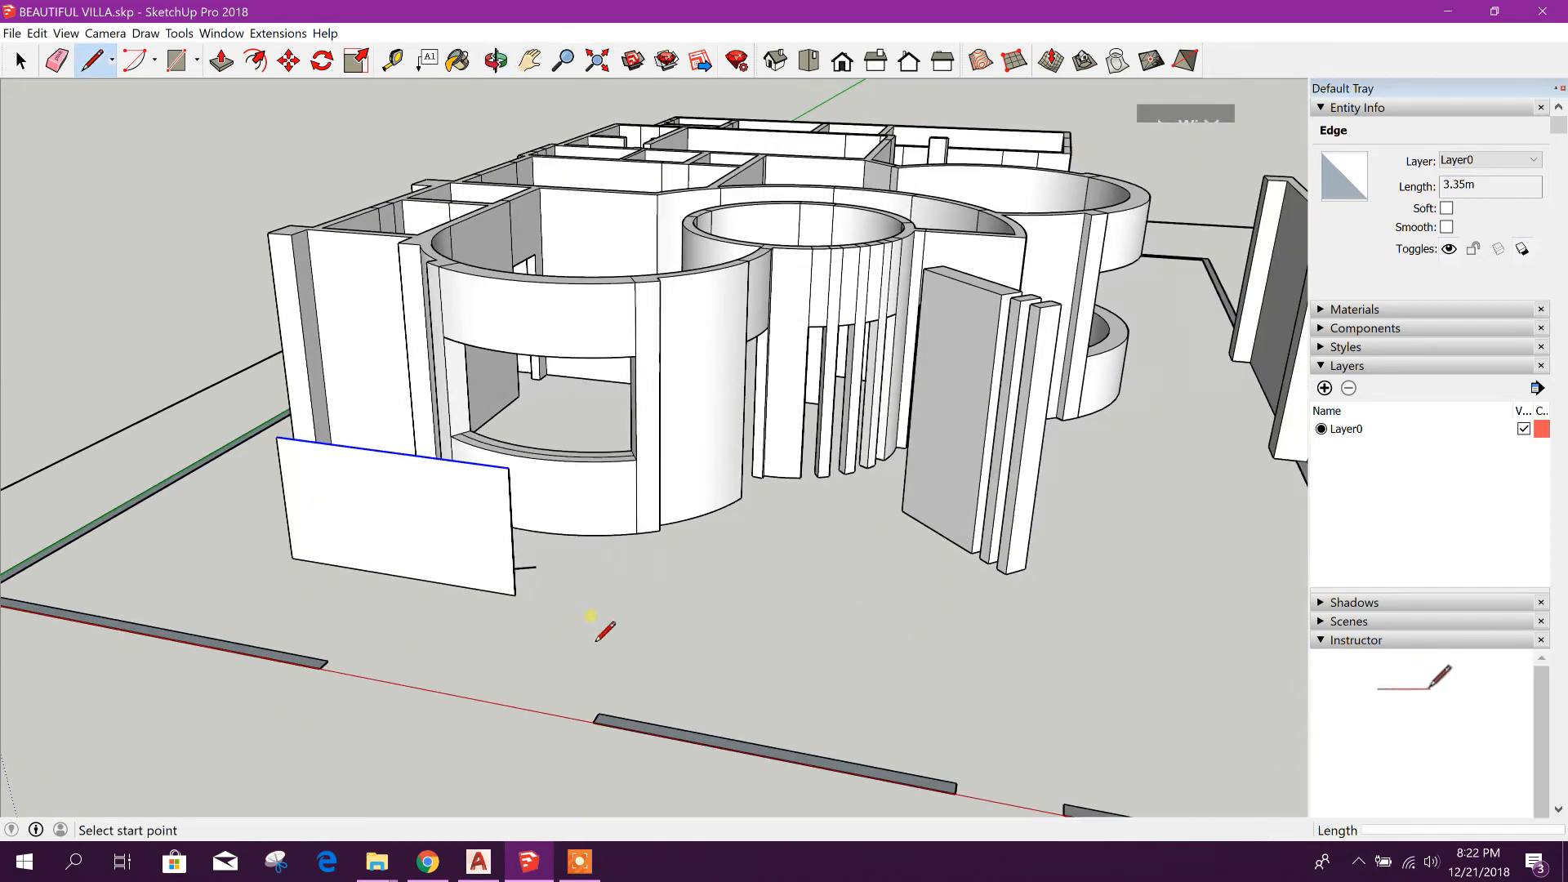
# Join the two lines' ends to close them into a rectangular panel face
pyautogui.click(20, 60)
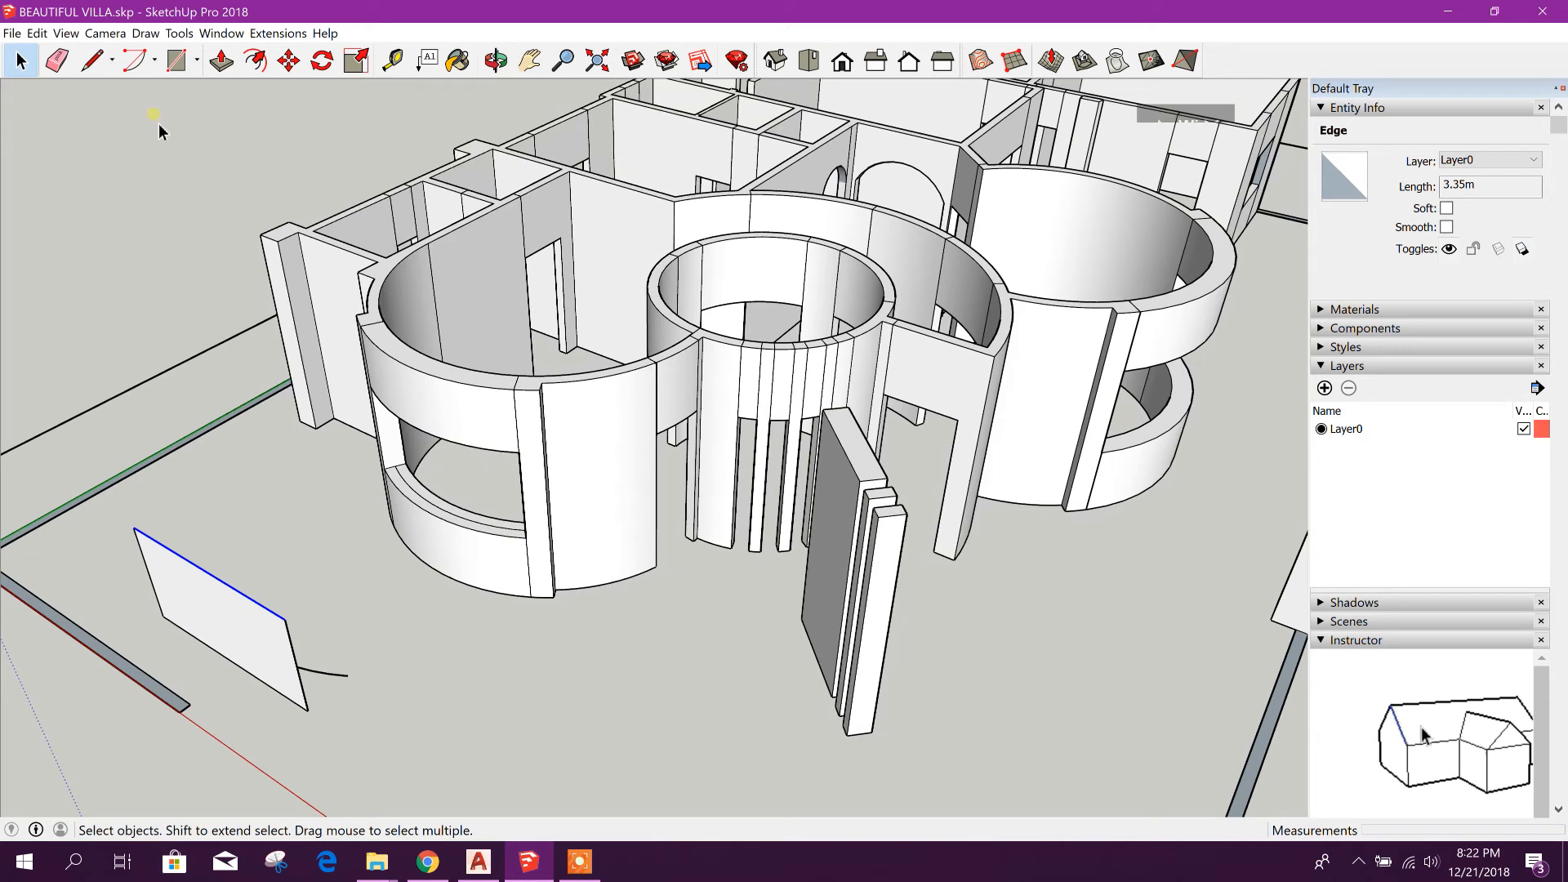
pyautogui.click(287, 60)
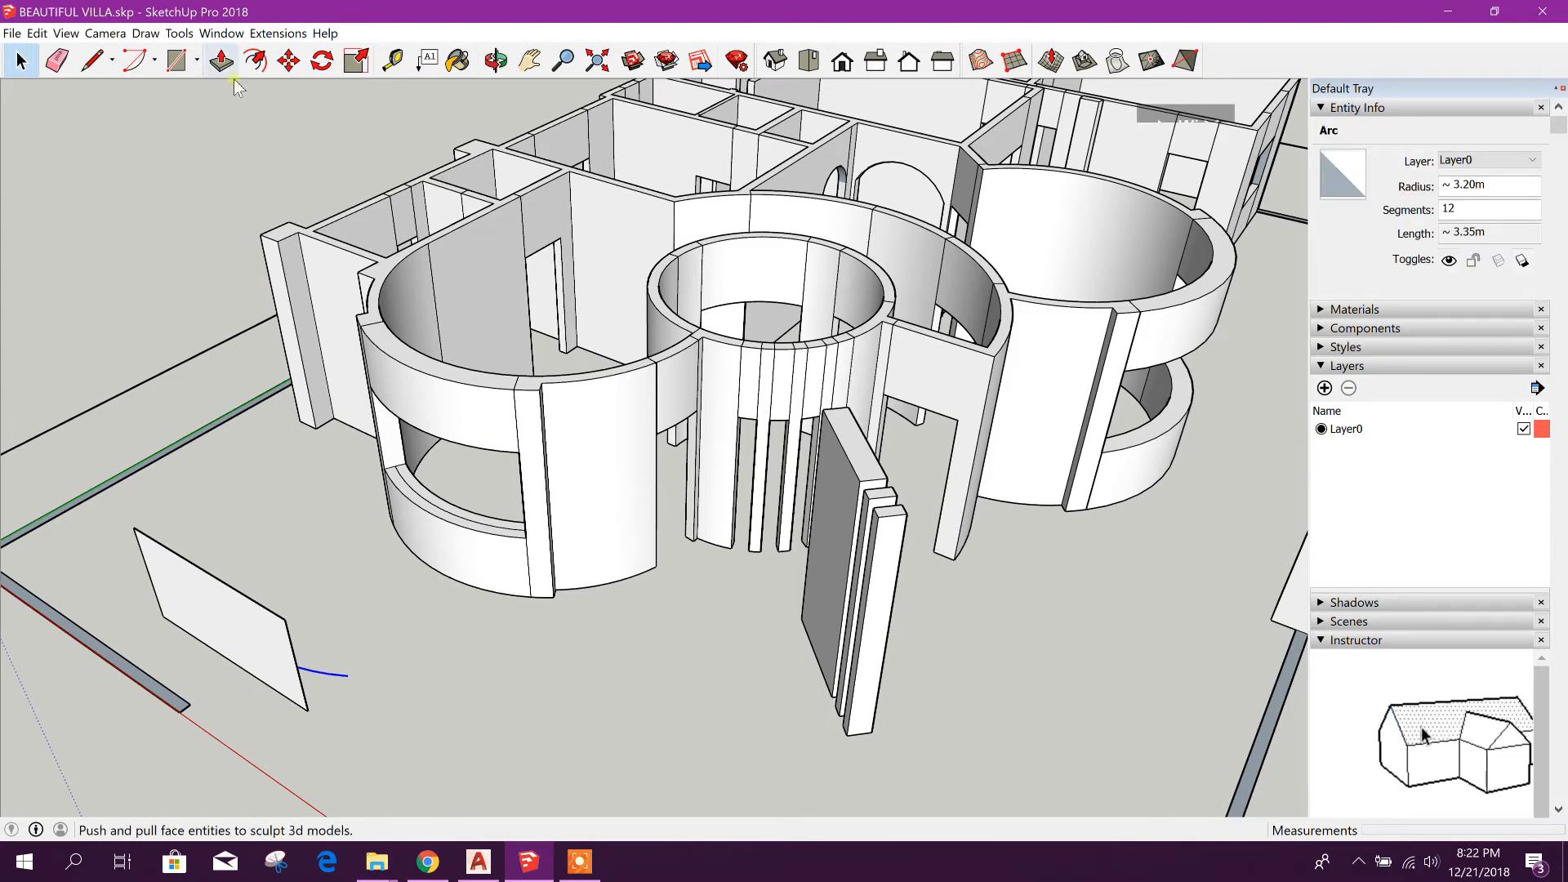
pyautogui.click(288, 61)
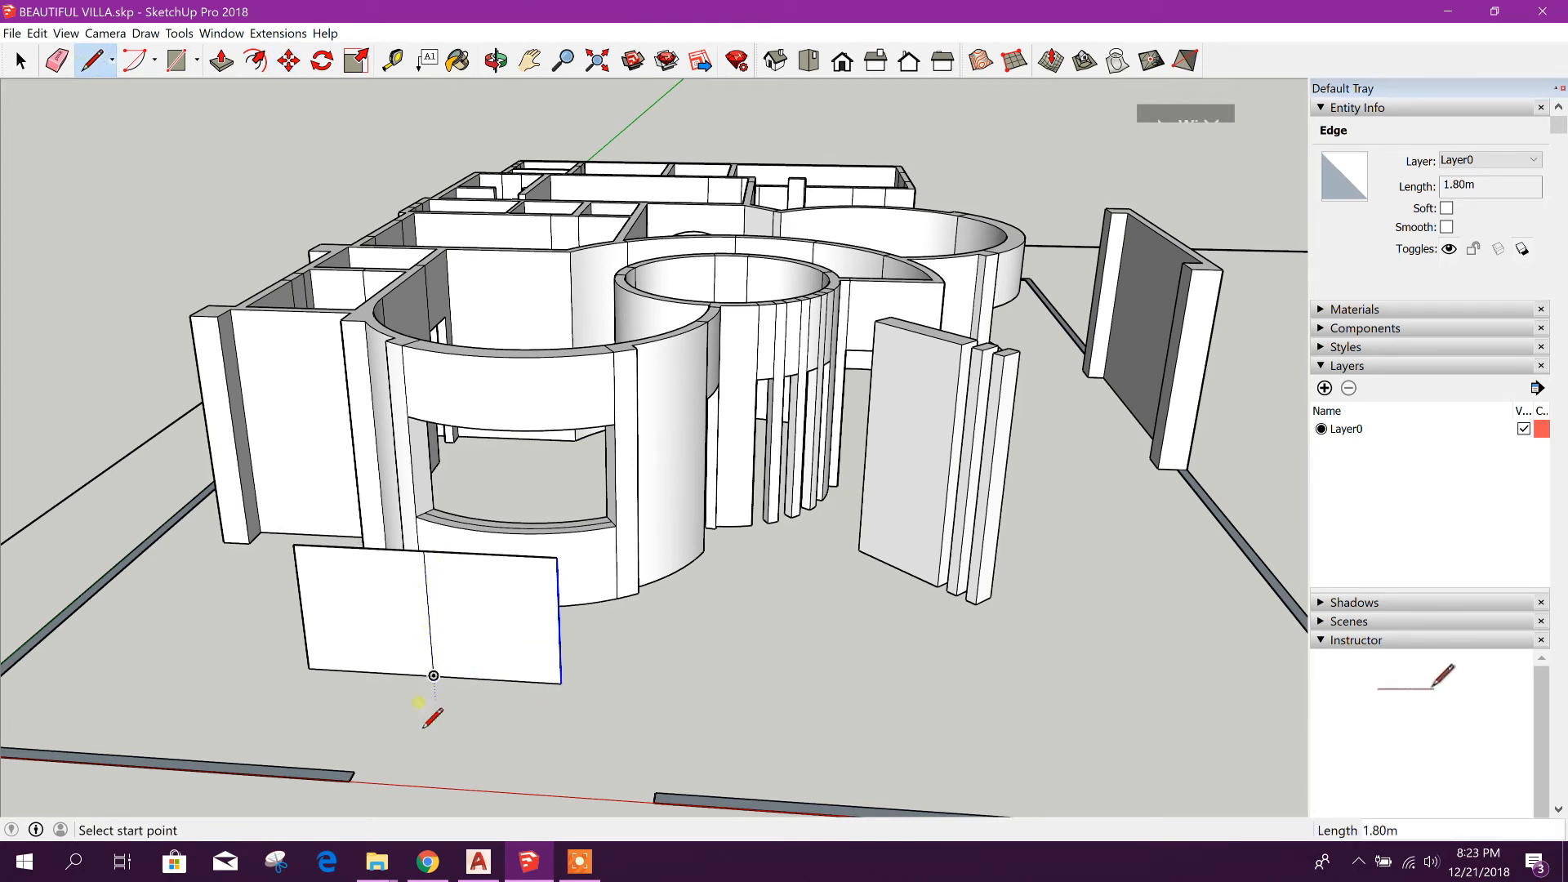
pyautogui.moveTo(304, 612)
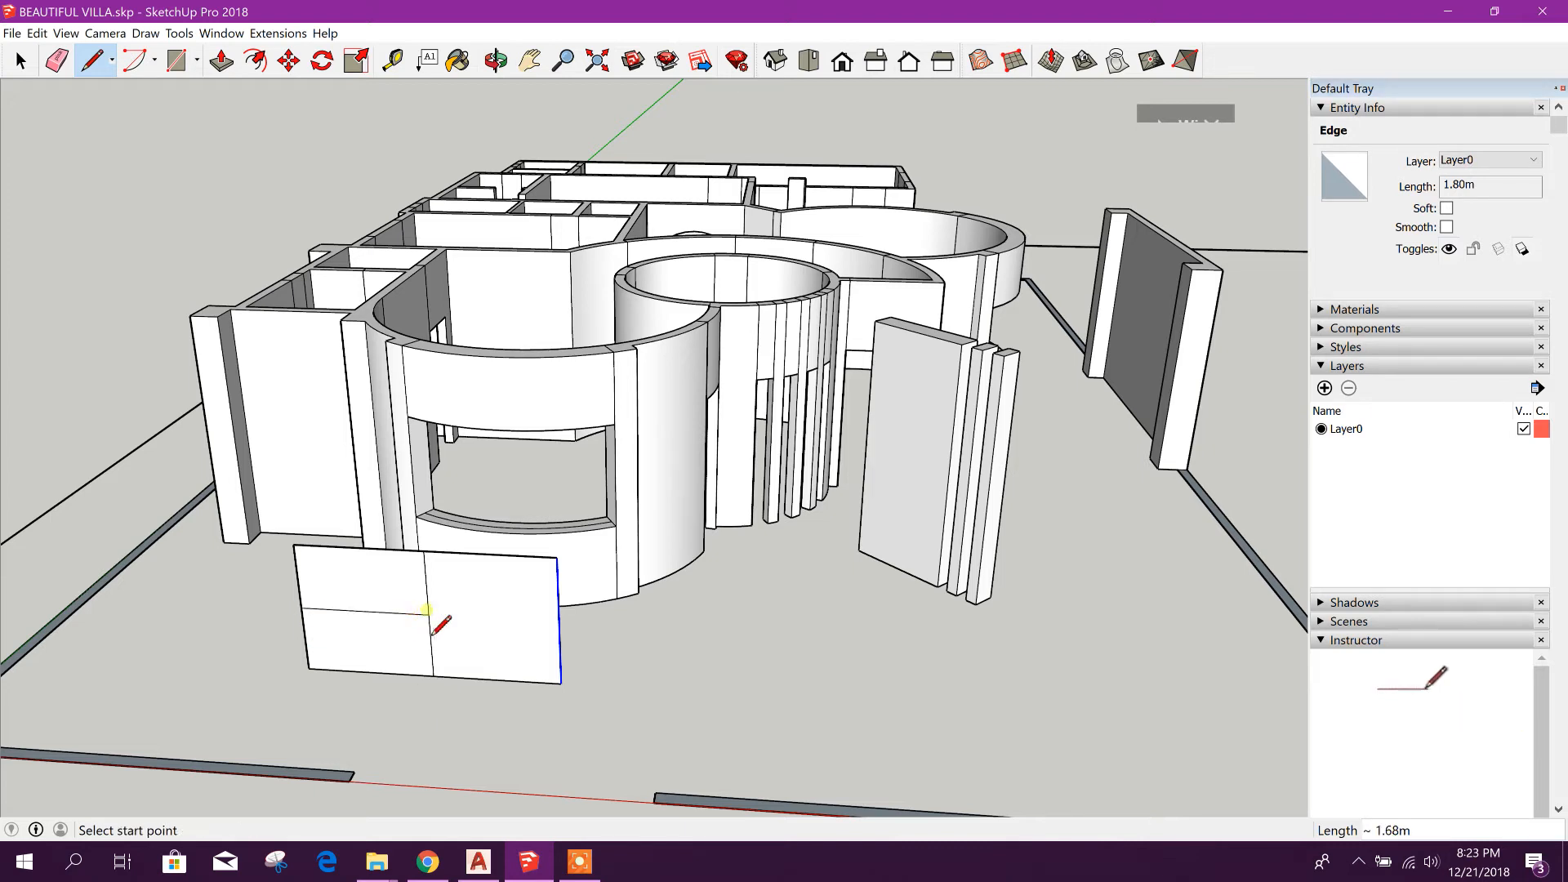
# Divide the panel with midpoint lines into a 4×2 grid of eight panes
pyautogui.click(428, 615)
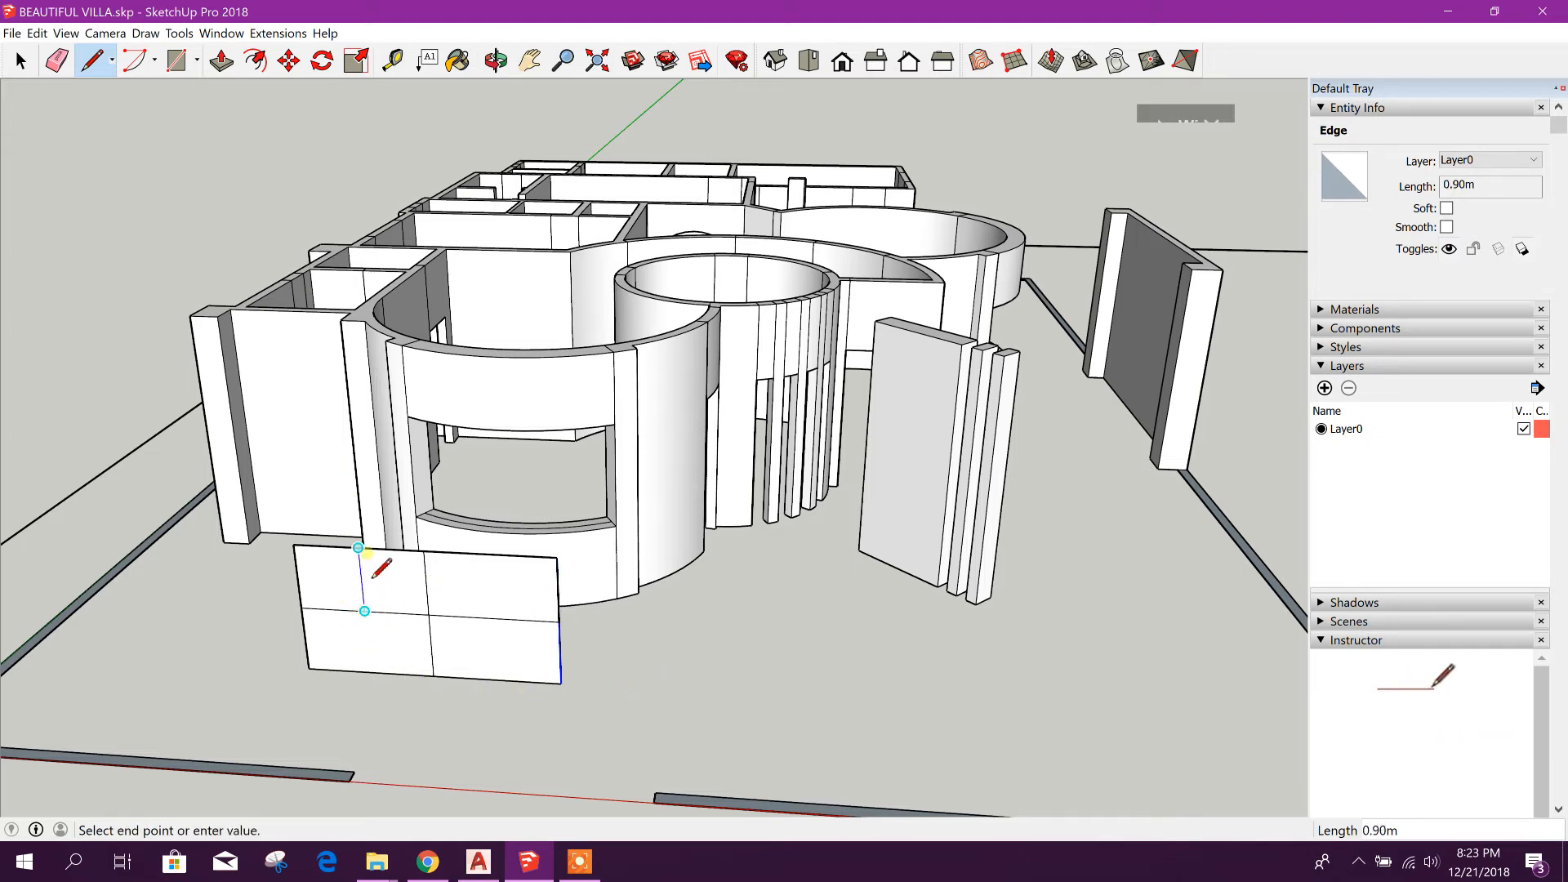
pyautogui.moveTo(386, 679)
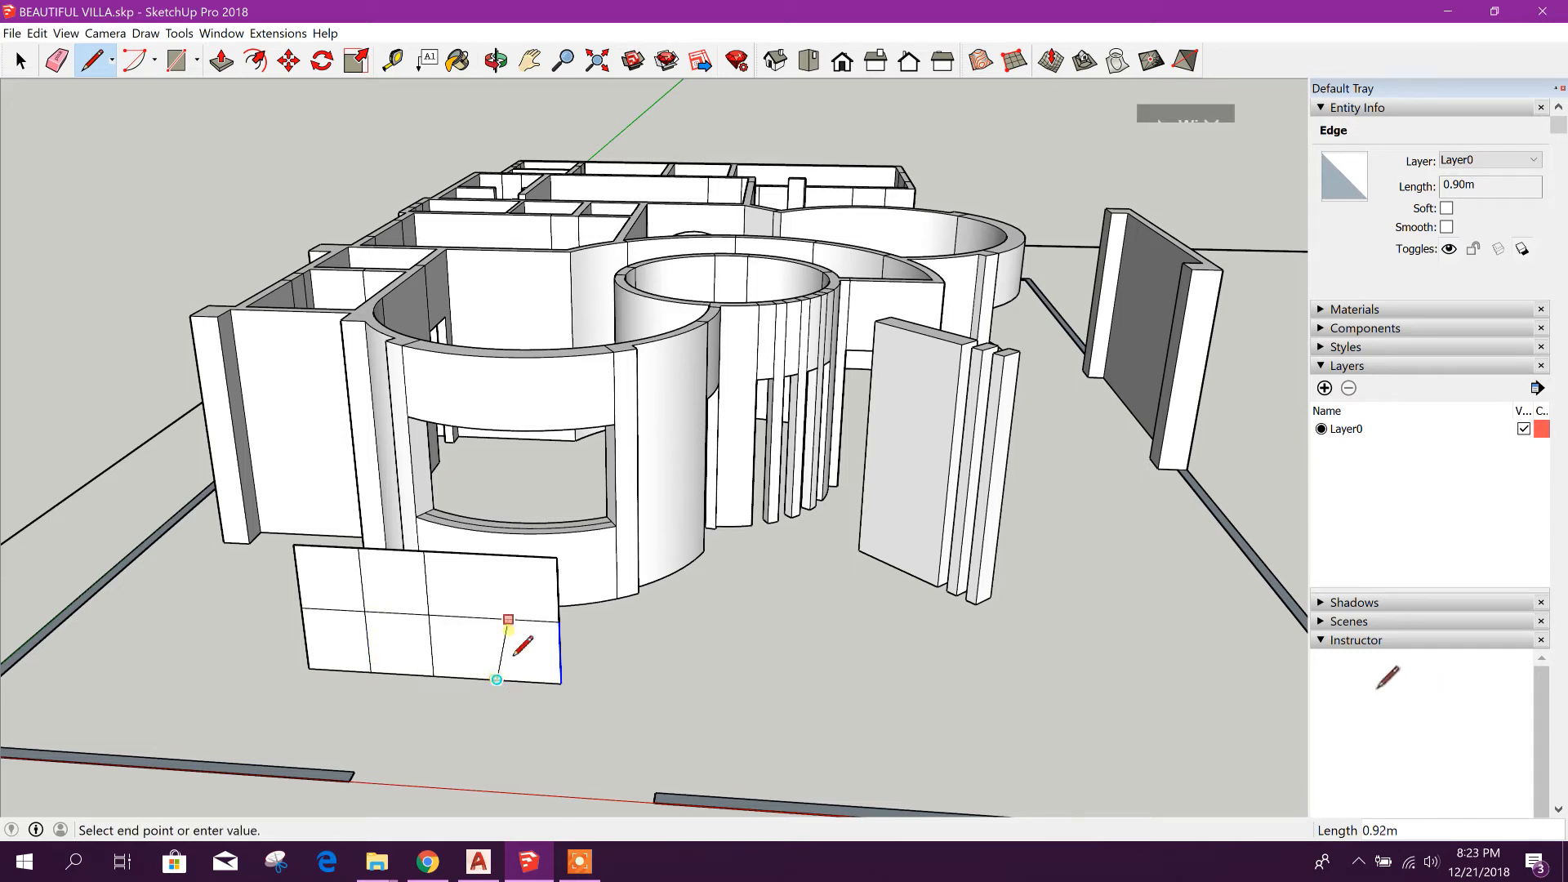
pyautogui.click(660, 685)
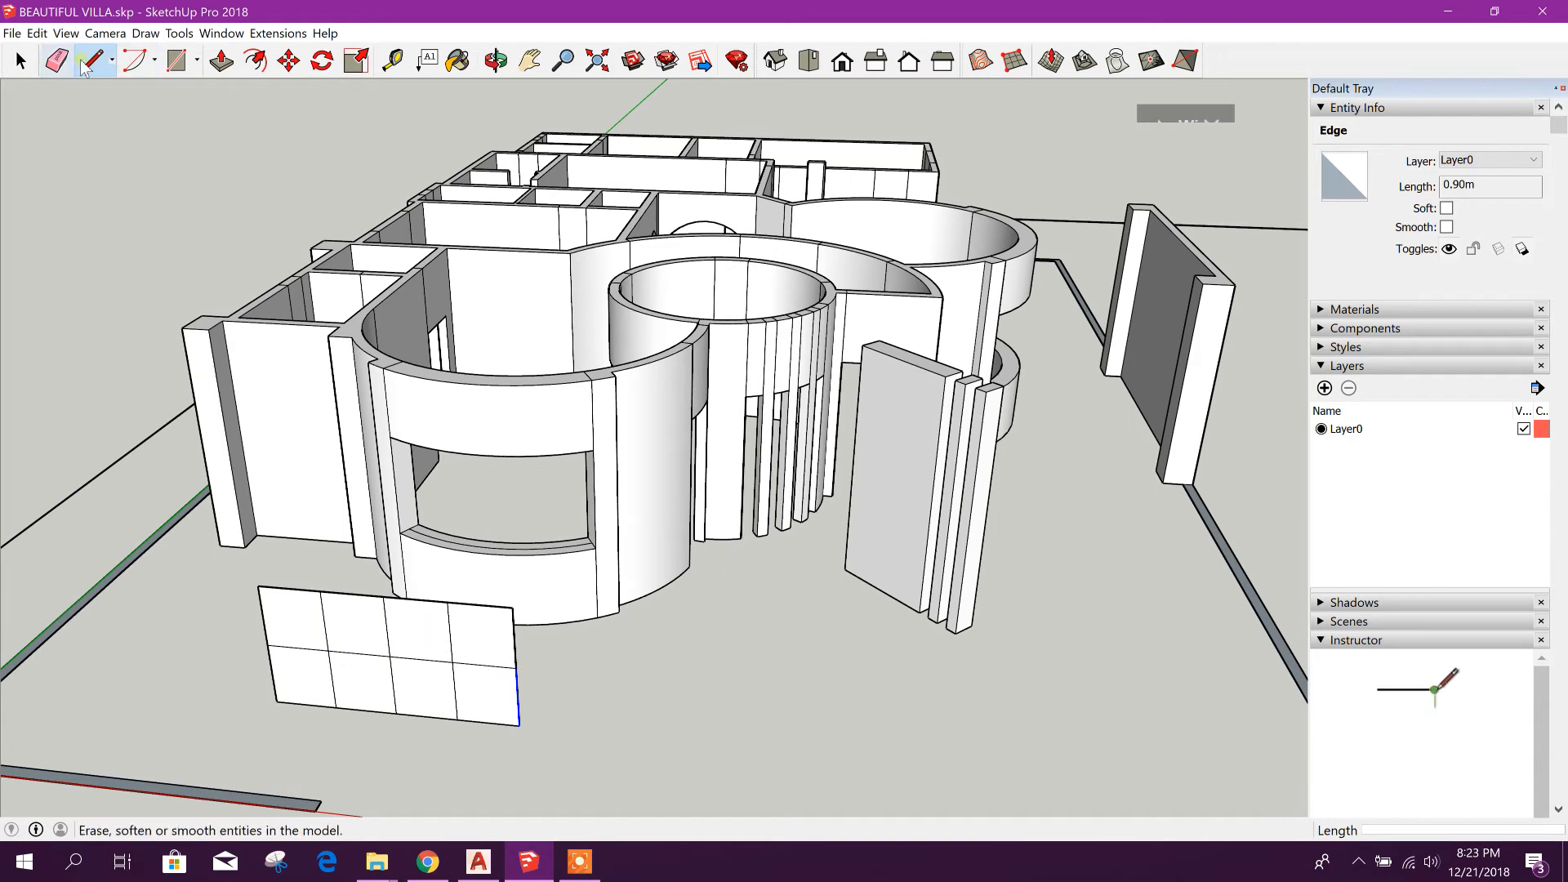
pyautogui.click(19, 60)
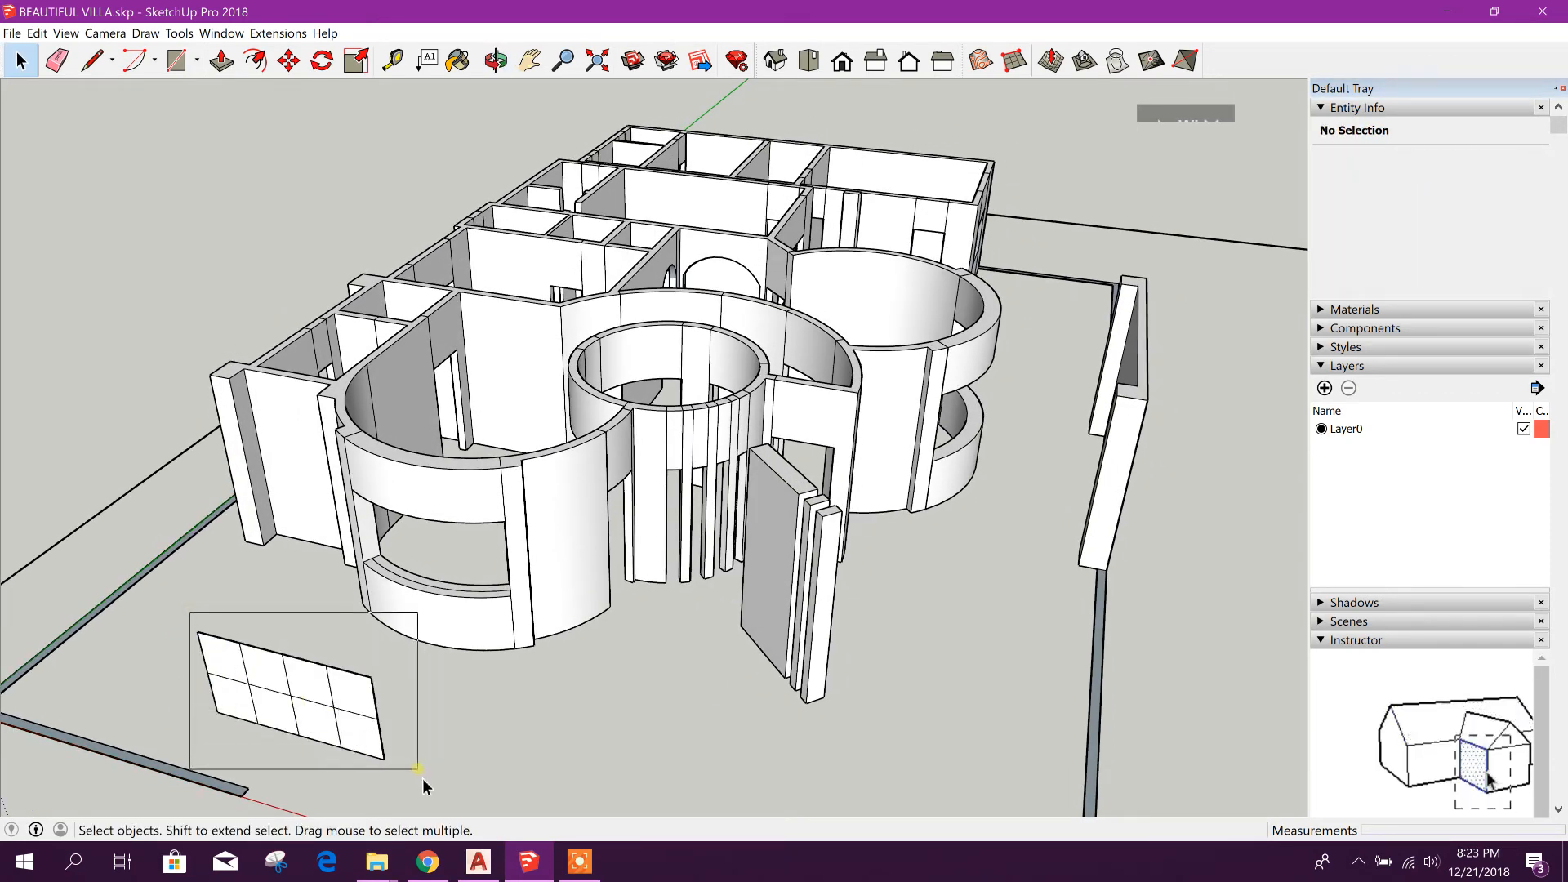
# Group the eight-pane gridded panel and bring up its context actions for Lattice-izer
pyautogui.click(300, 689)
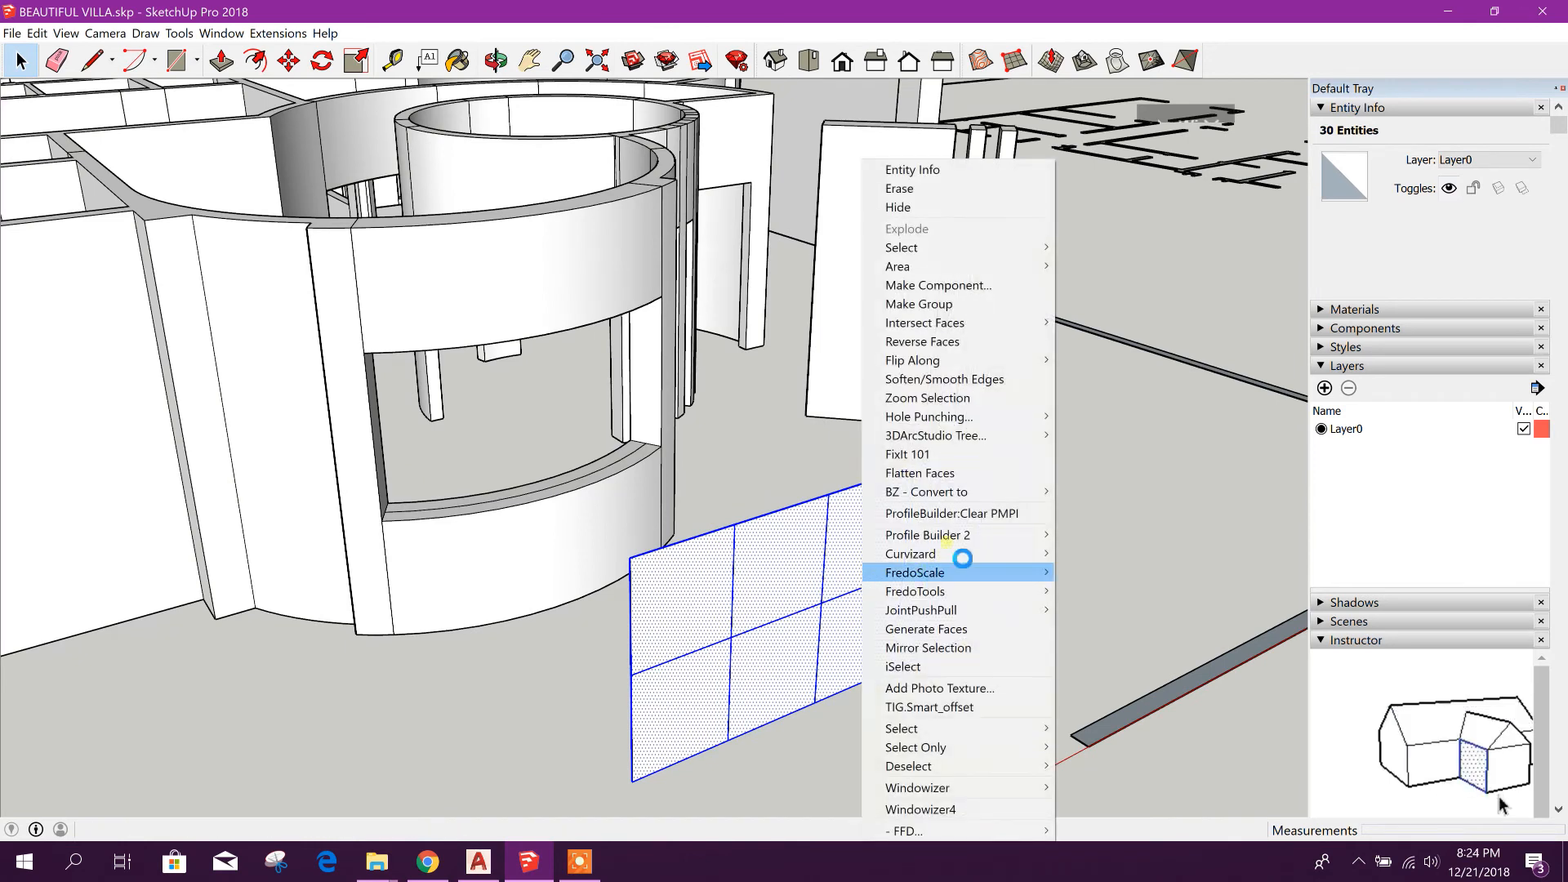
pyautogui.moveTo(918, 304)
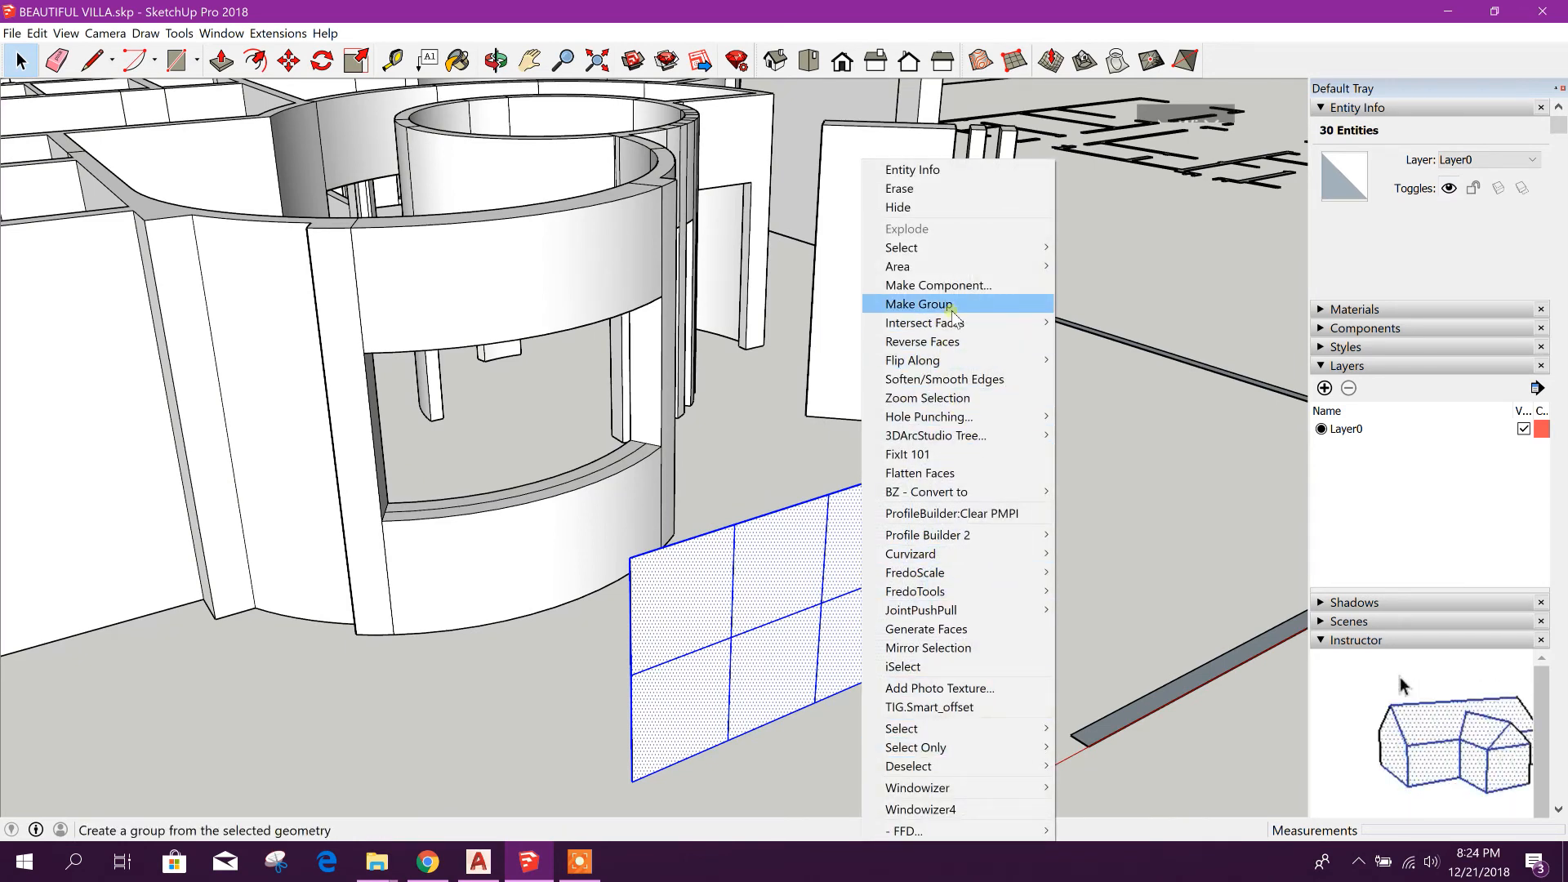
pyautogui.click(919, 304)
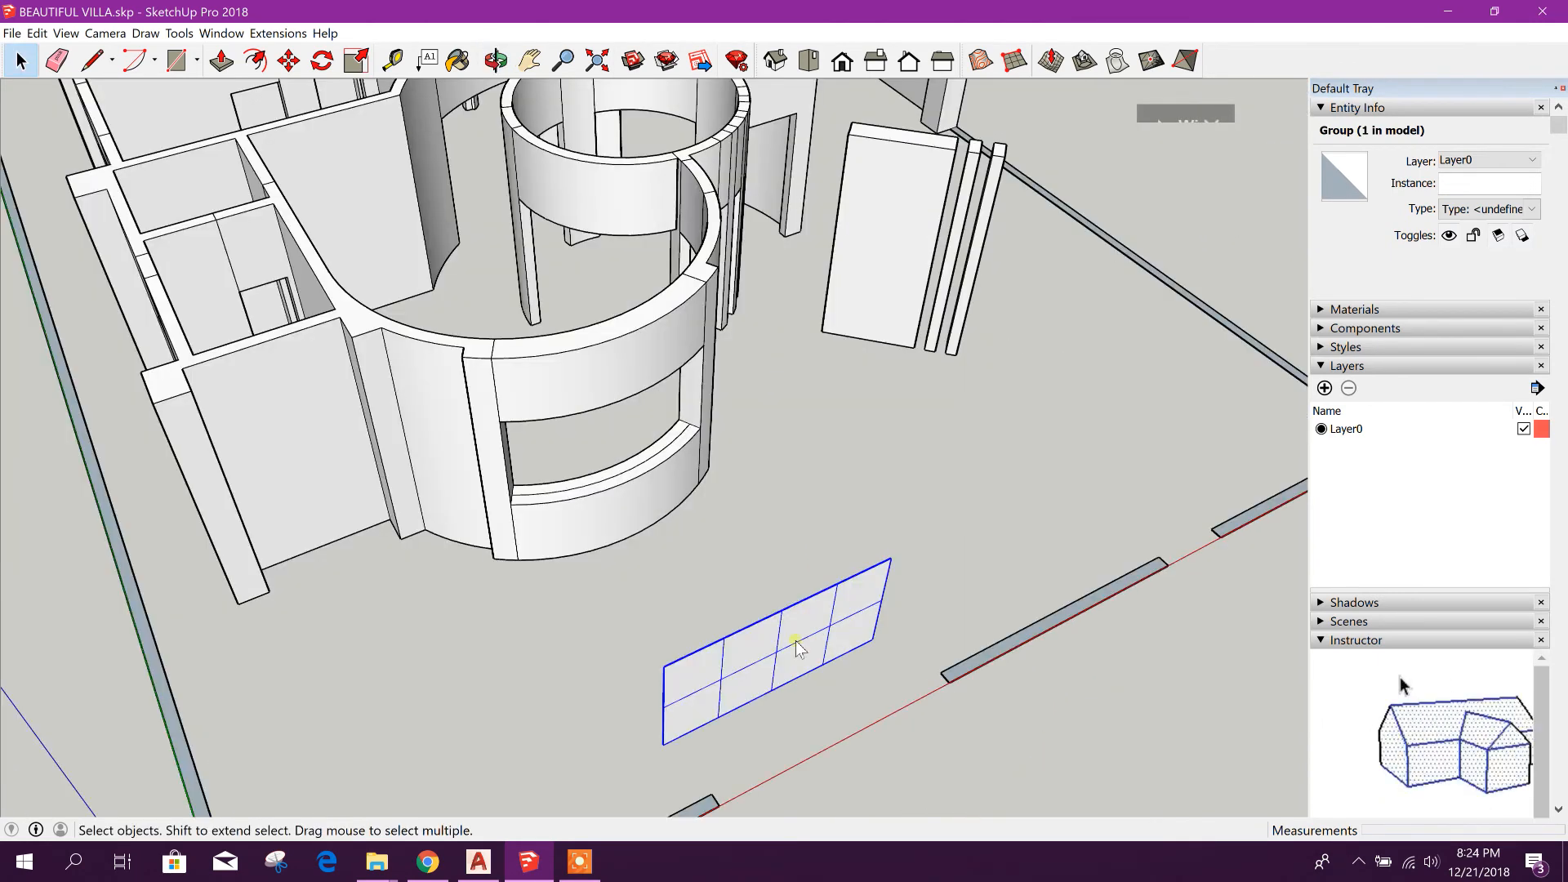
pyautogui.rightClick(796, 648)
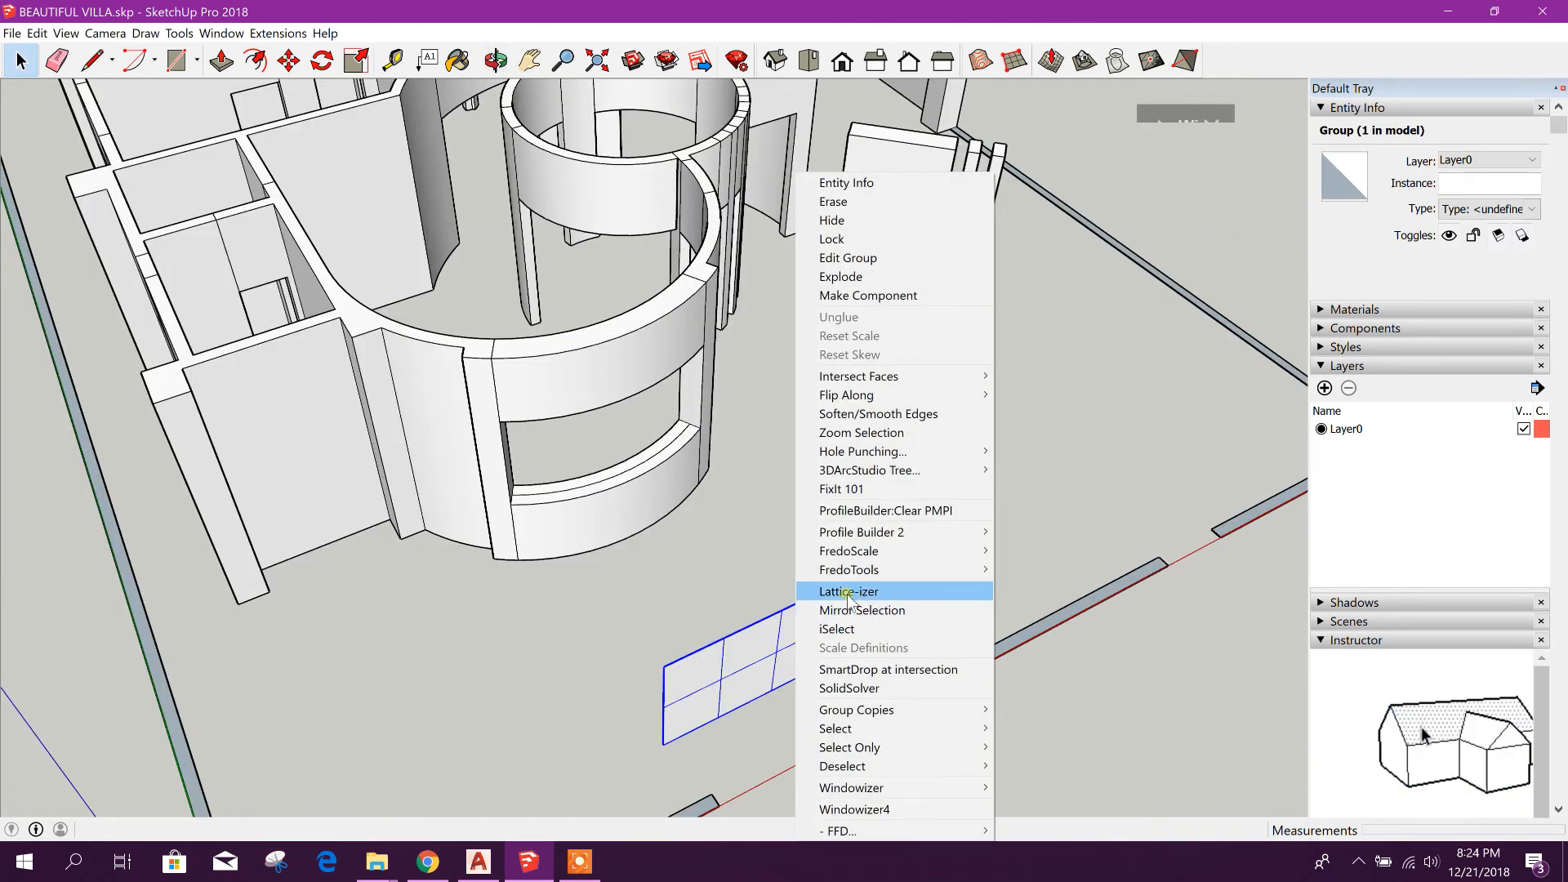
pyautogui.moveTo(895, 593)
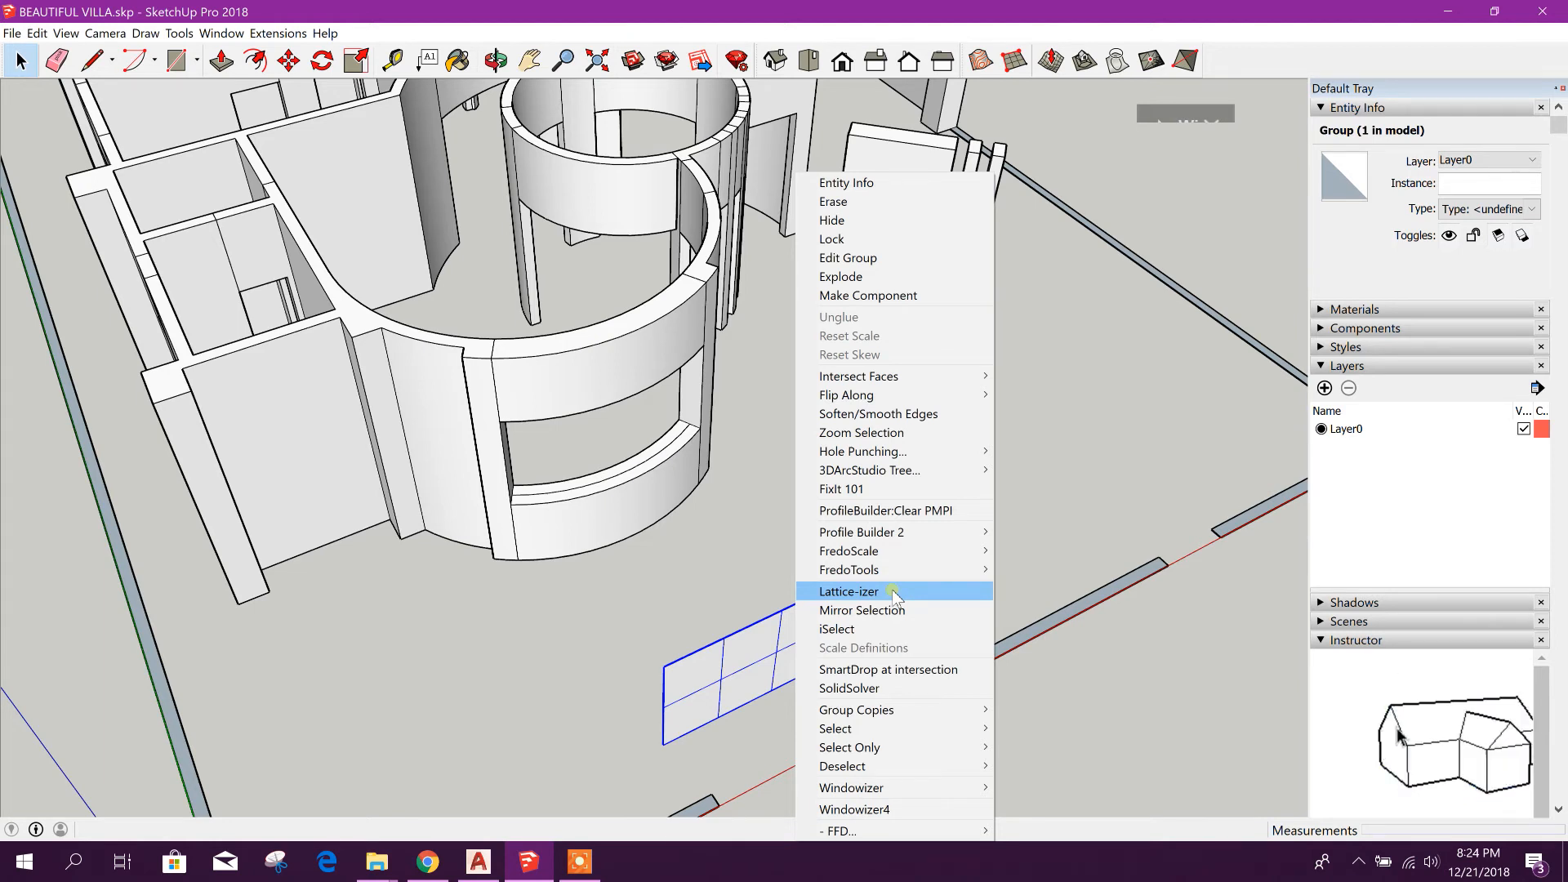
# Apply Lattice-izer with 0.02 m width, Material1 bars and BlueGlass panes
pyautogui.click(847, 592)
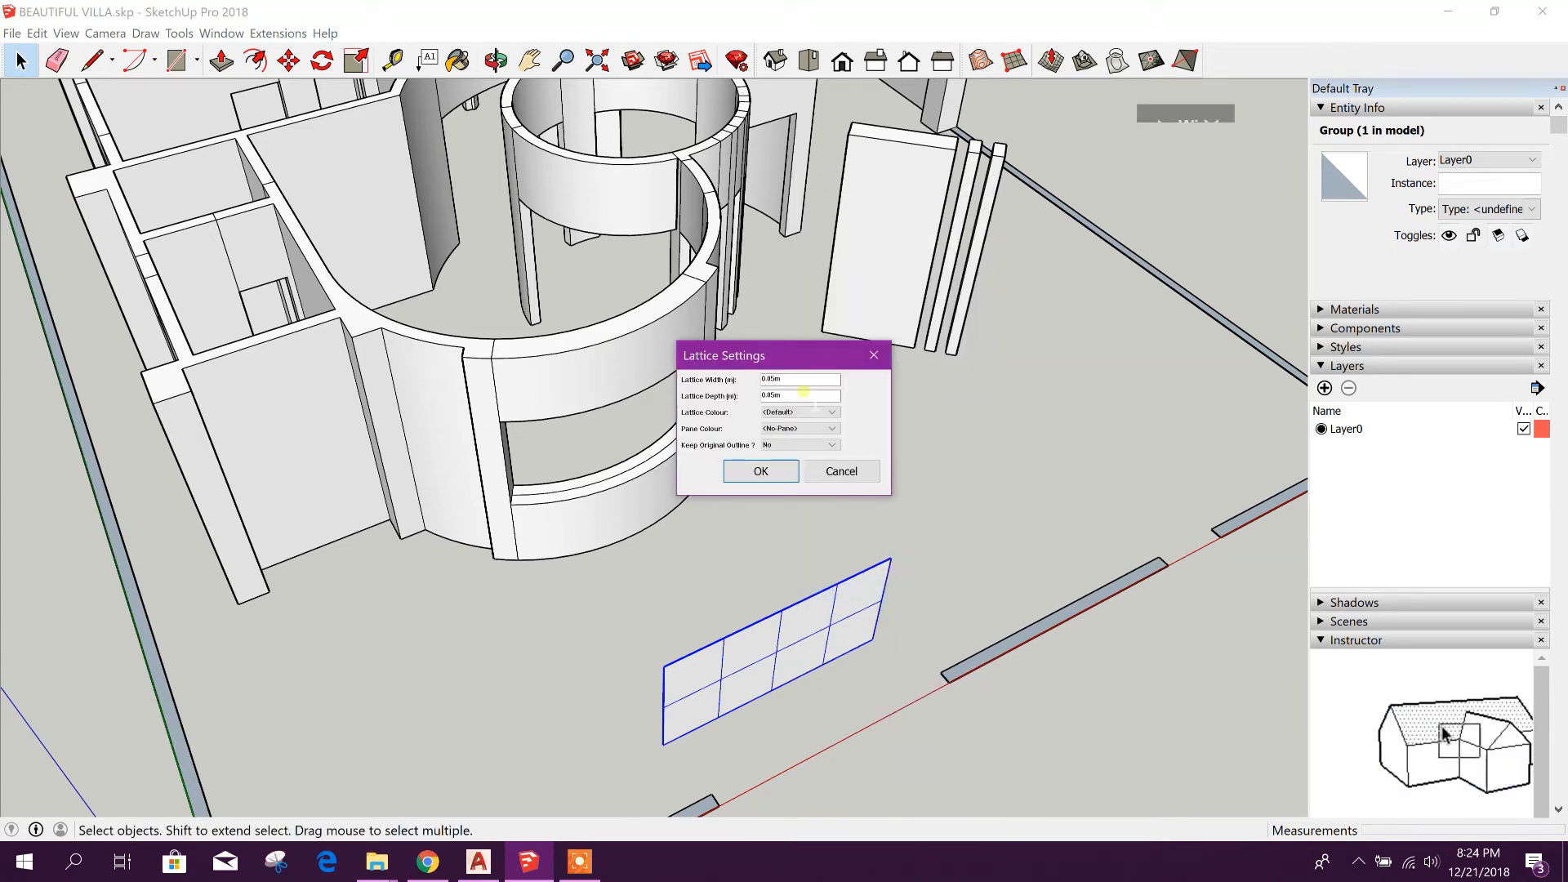
pyautogui.tripleClick(797, 379)
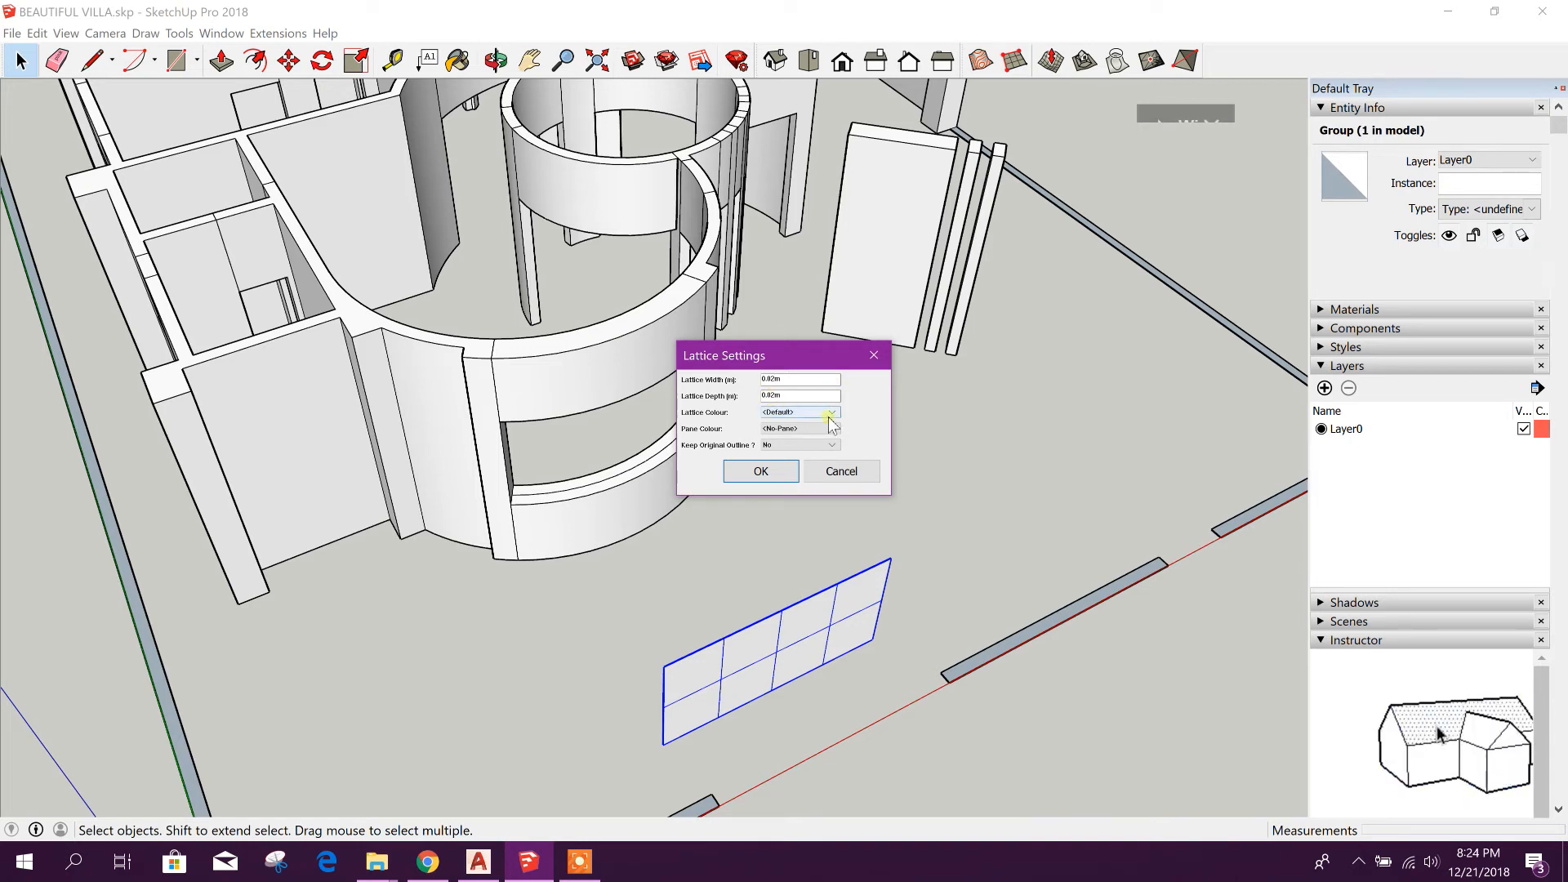
pyautogui.click(829, 412)
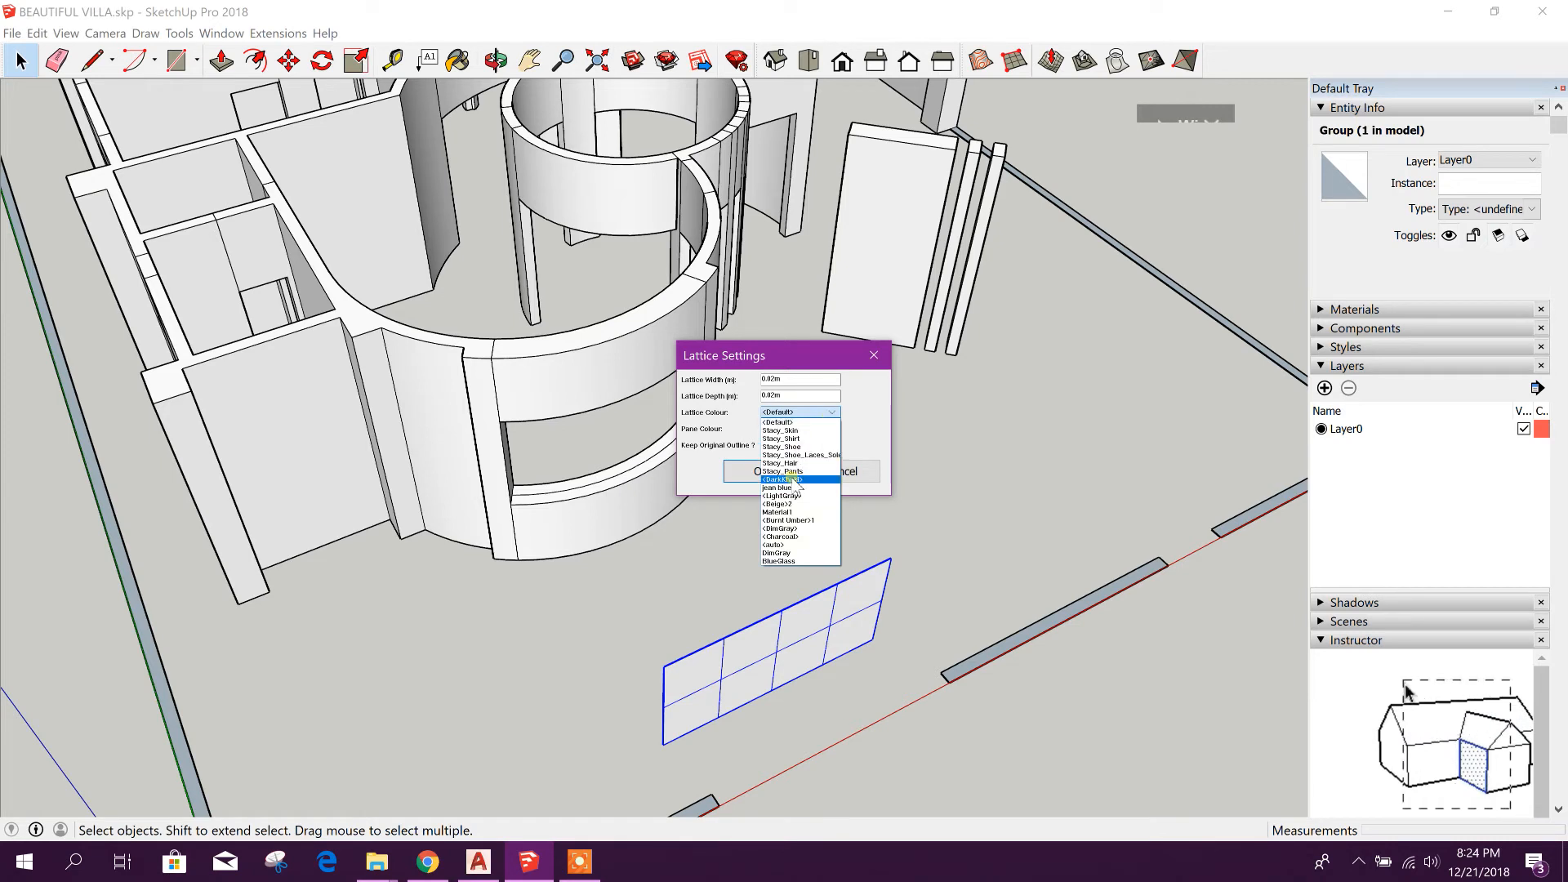
pyautogui.click(777, 512)
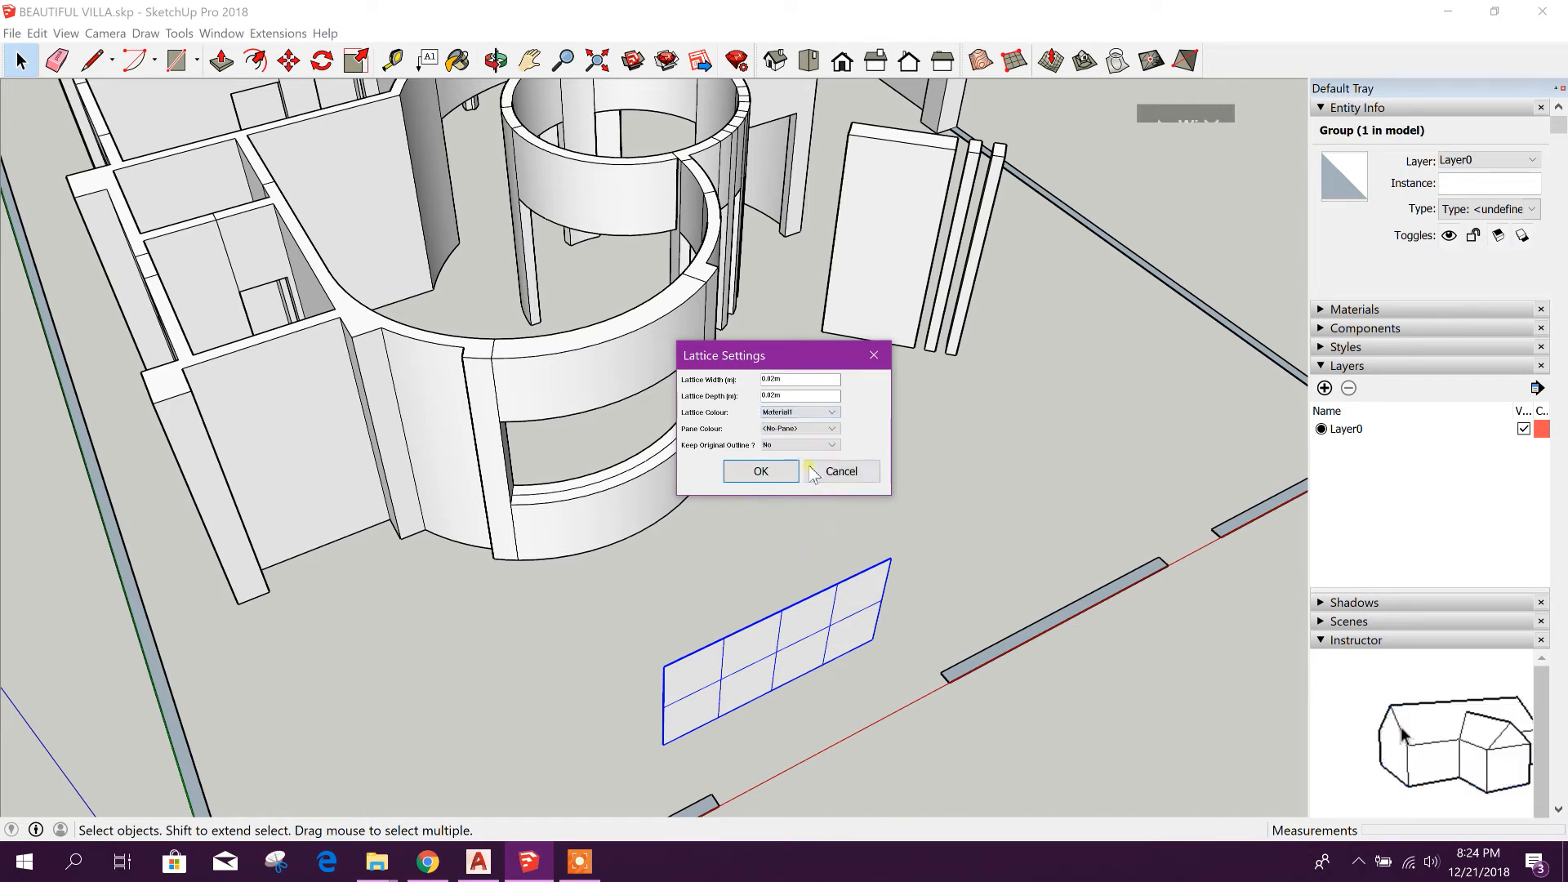
pyautogui.click(830, 428)
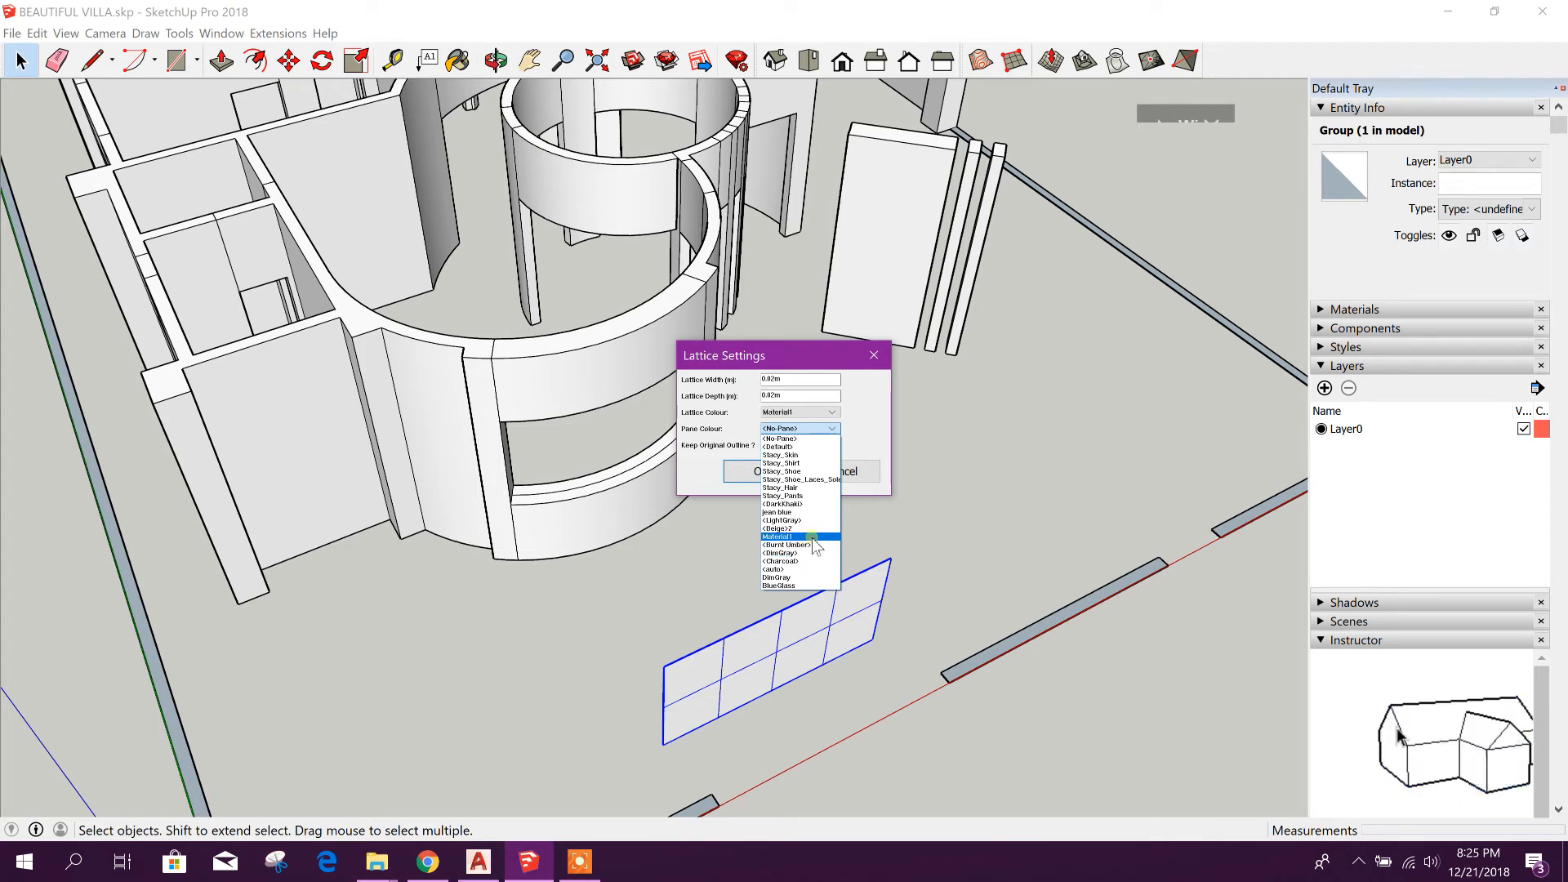
pyautogui.click(777, 586)
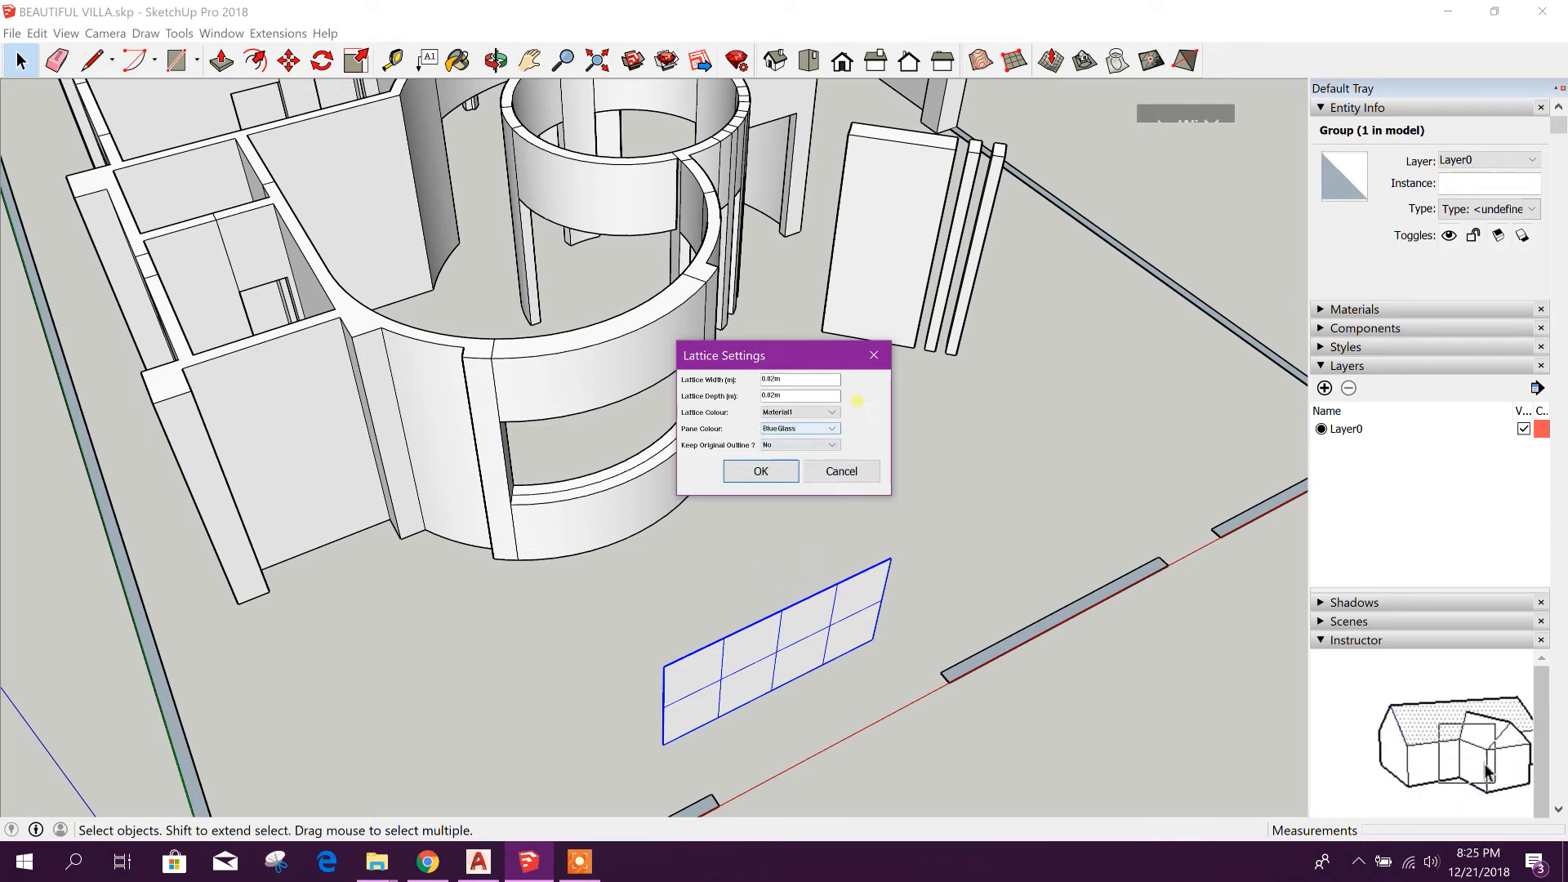
pyautogui.click(759, 470)
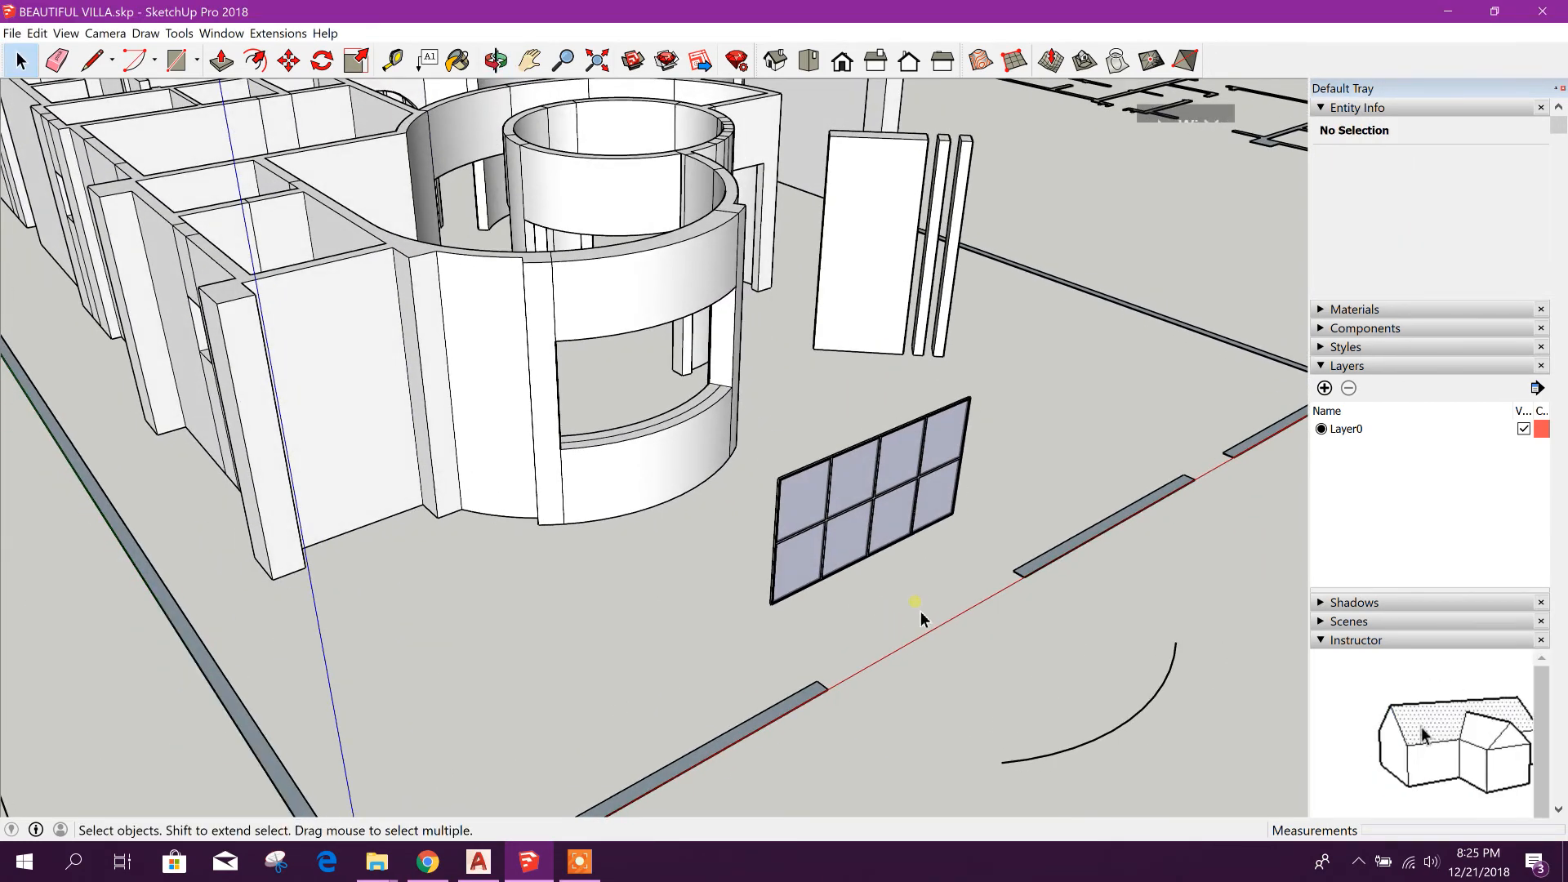
# Inspect the glass lattice and the ground arc, then clear the selection
pyautogui.click(861, 490)
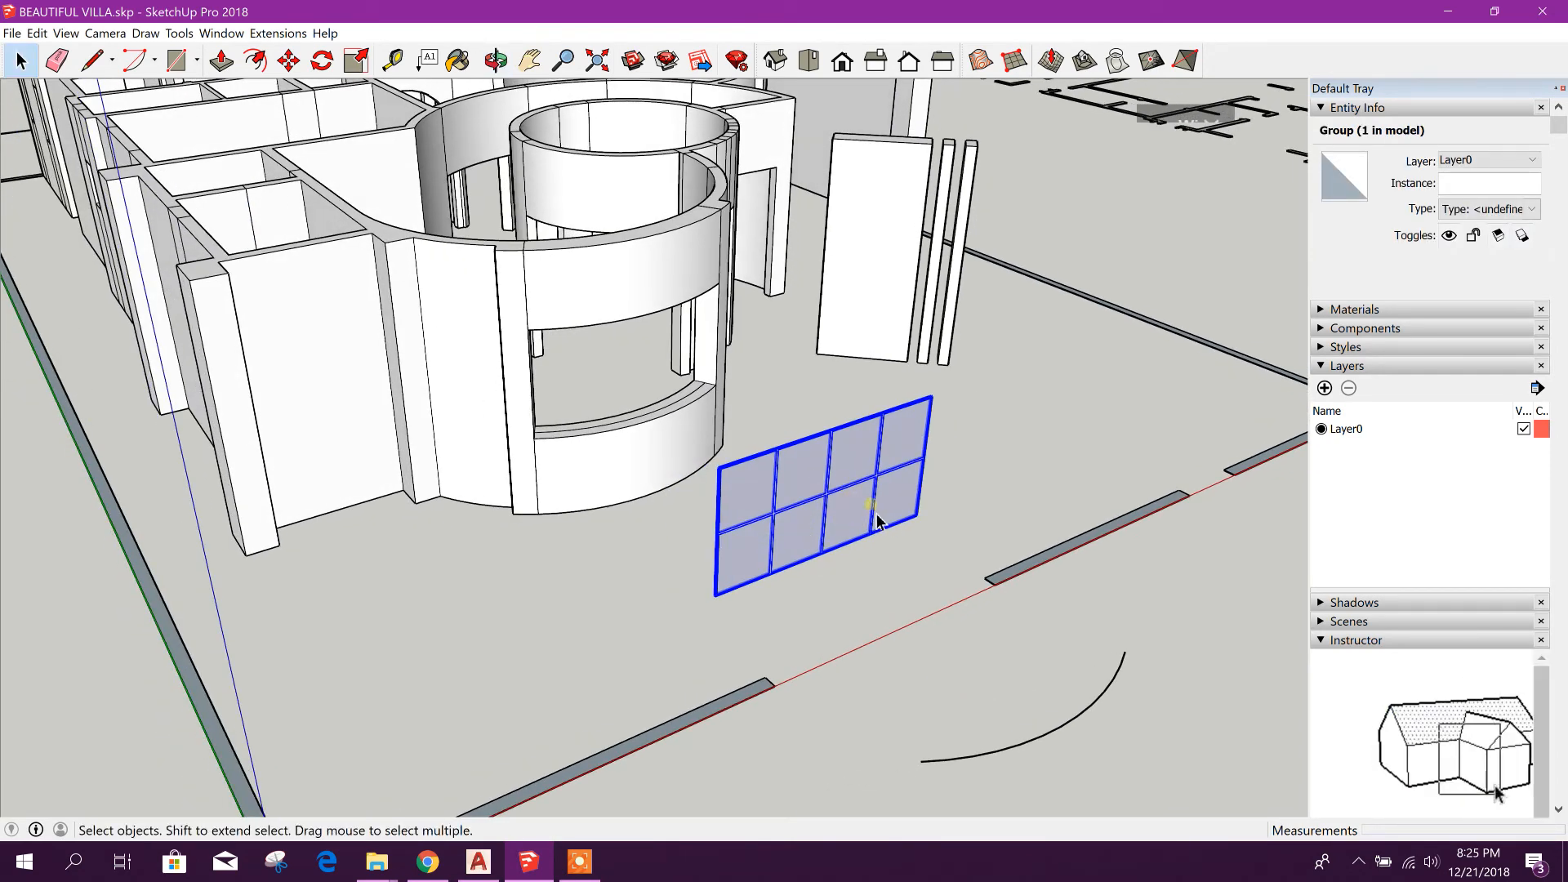
pyautogui.click(340, 340)
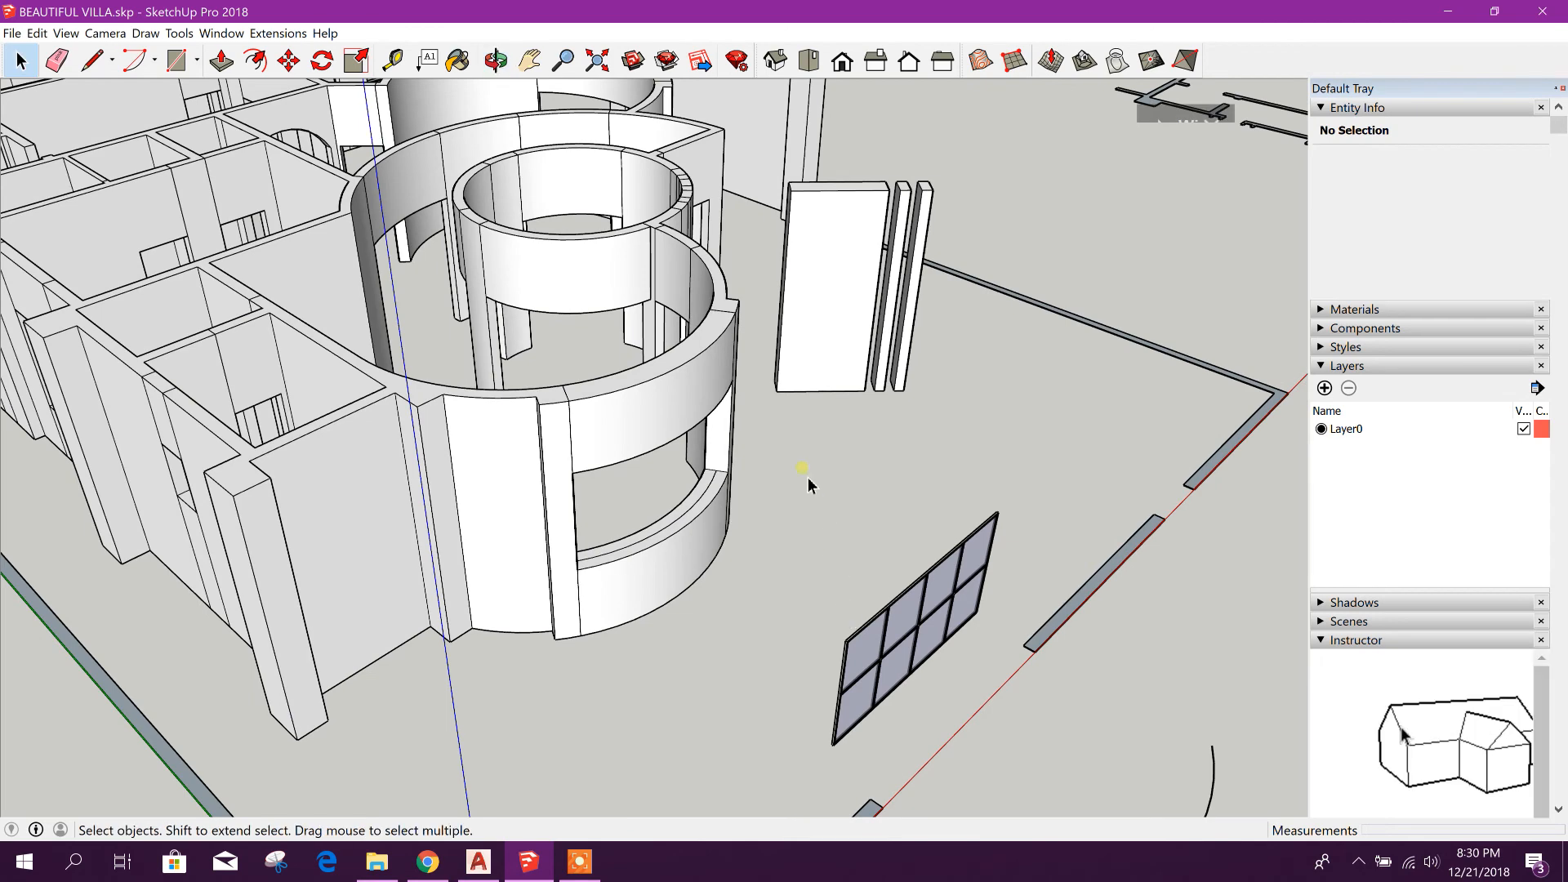
pyautogui.click(876, 588)
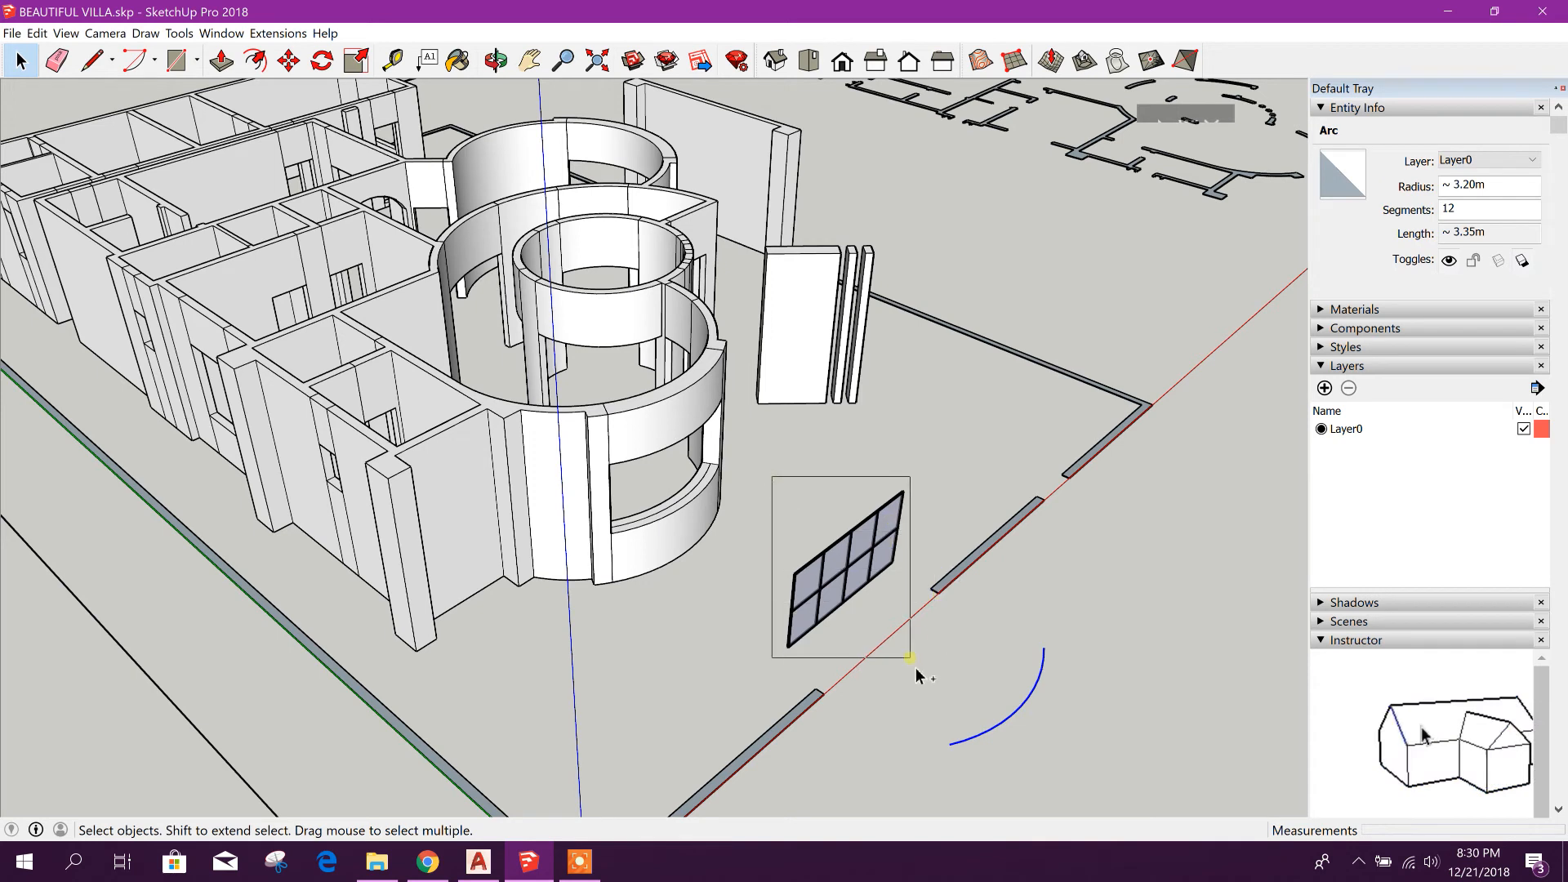
pyautogui.click(839, 570)
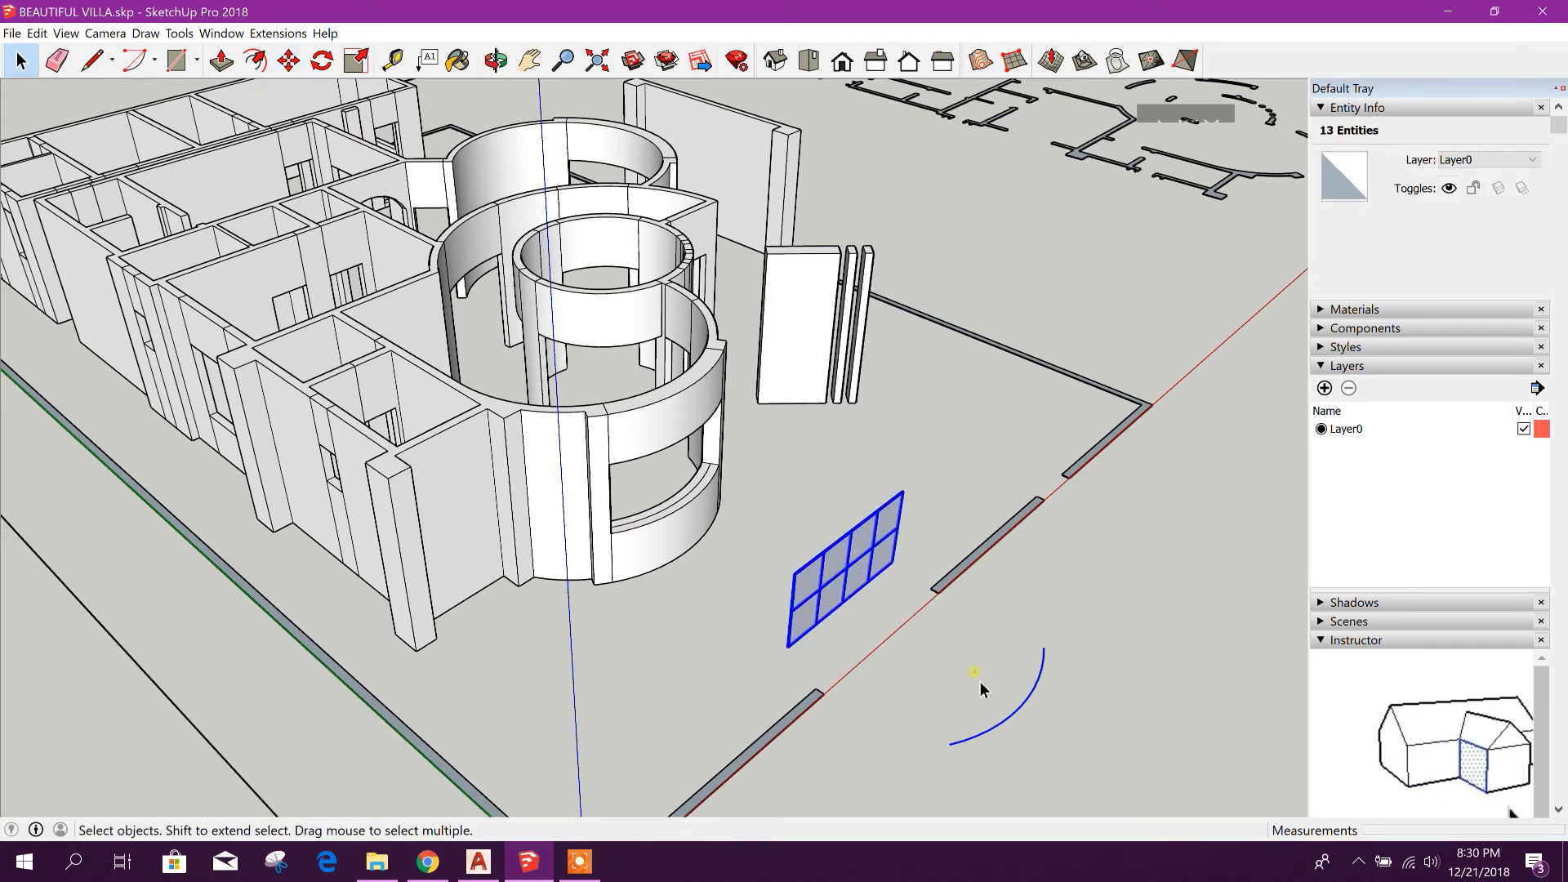
pyautogui.click(419, 375)
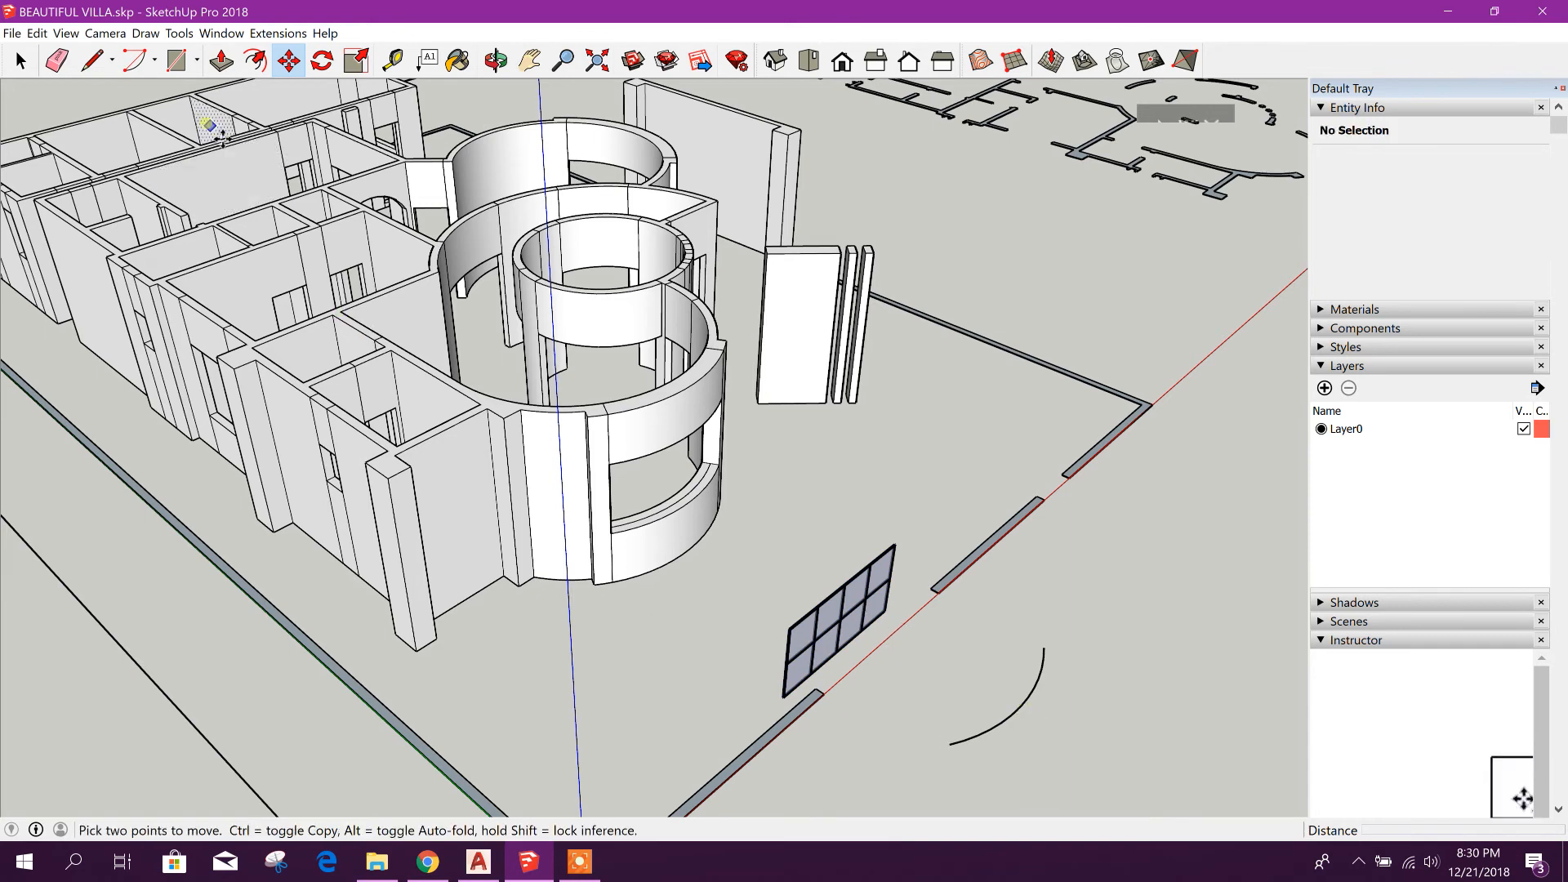
# Select the ground arc and grab its endpoint to move it about 2.50 m
pyautogui.click(1009, 679)
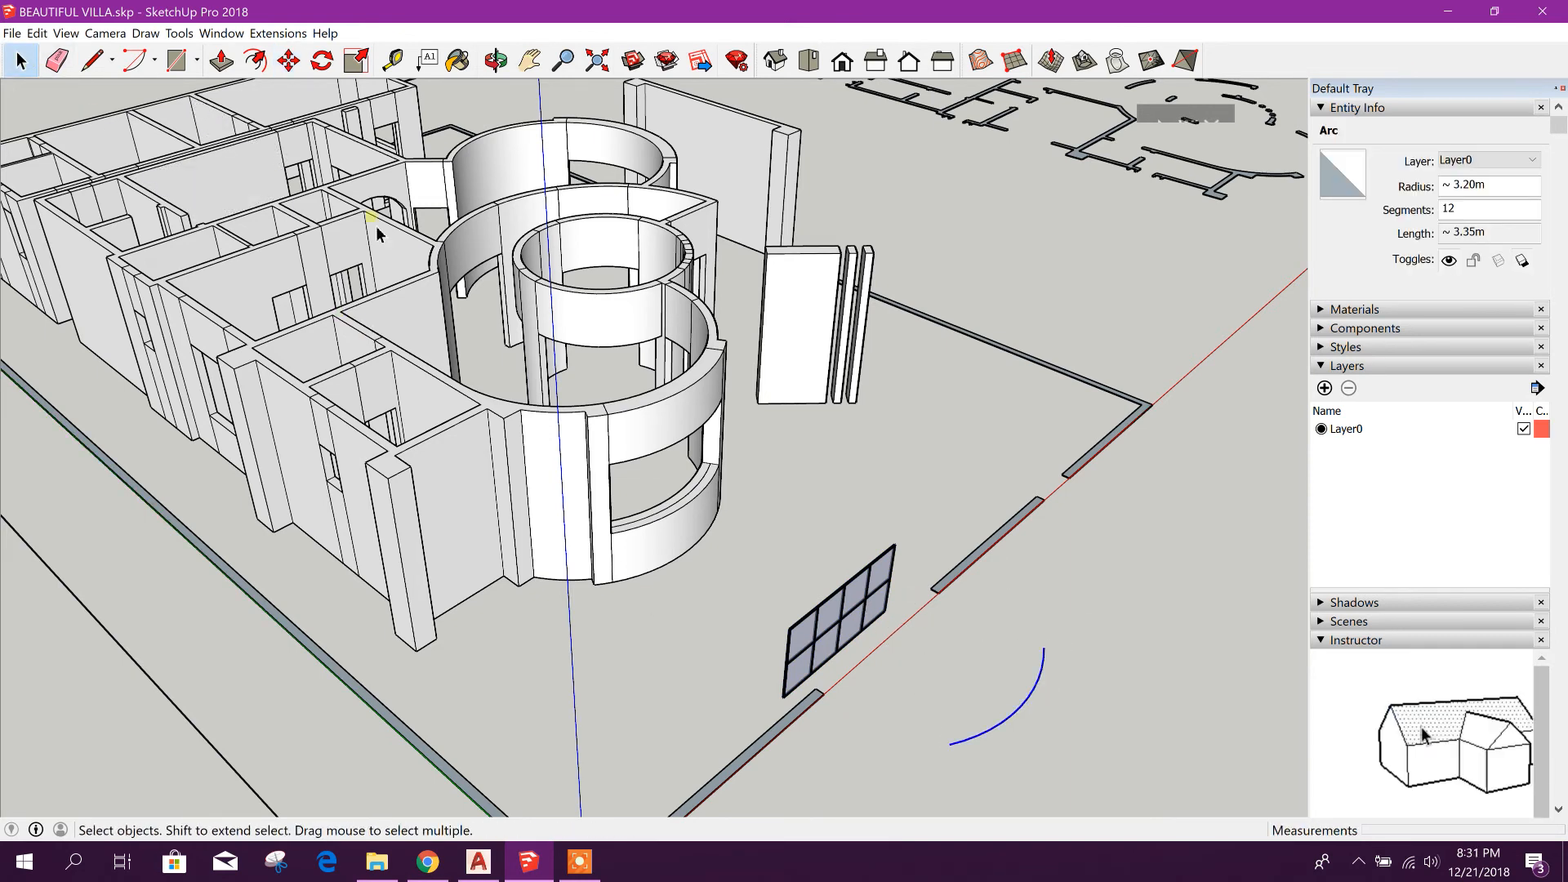
pyautogui.click(288, 60)
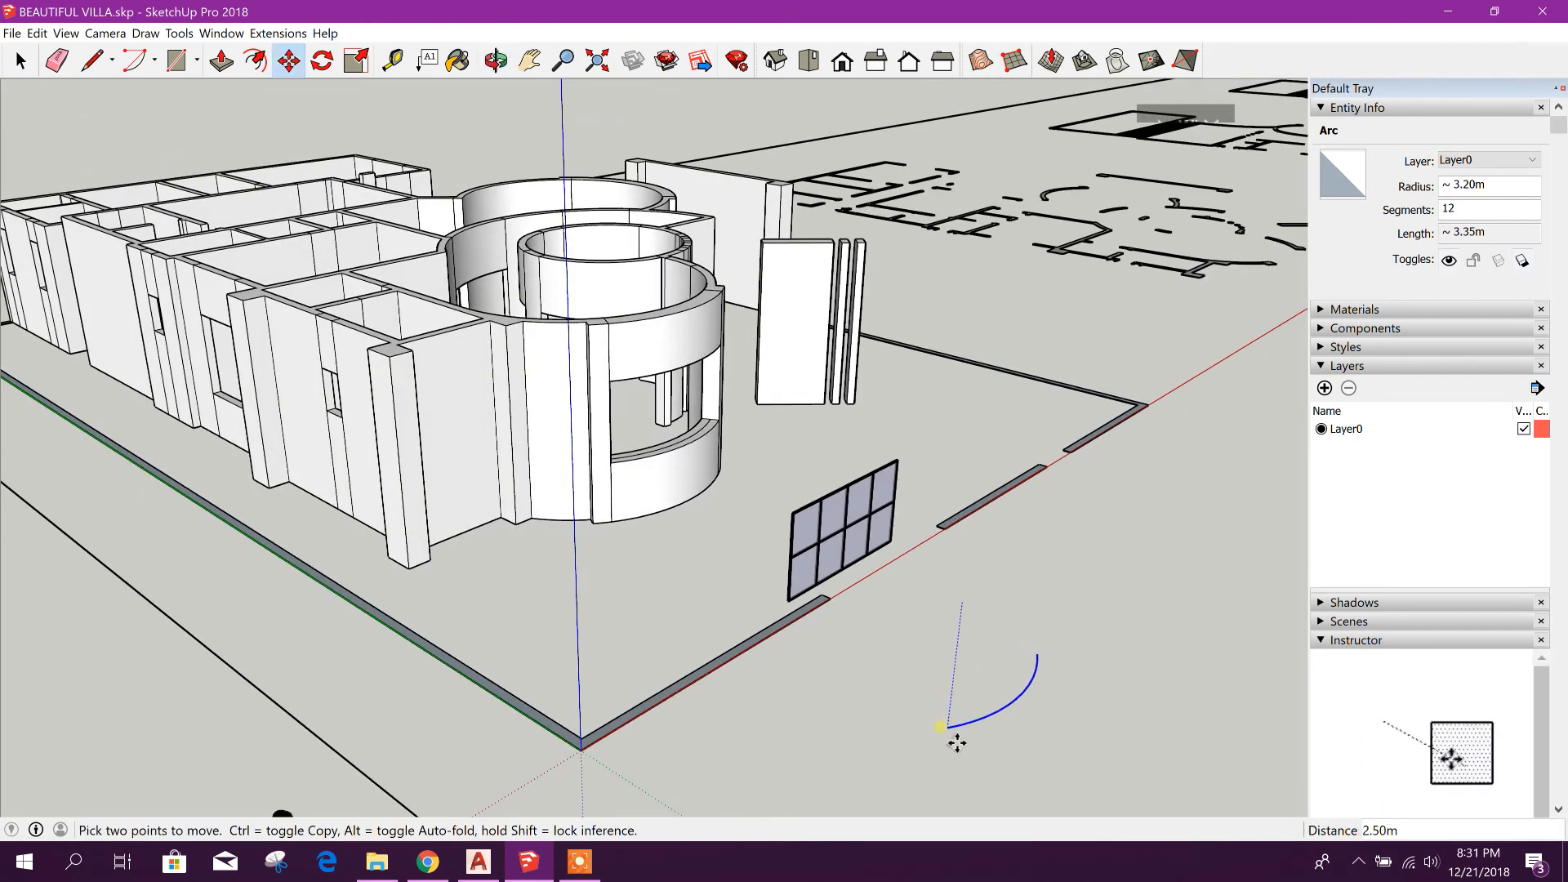
pyautogui.moveTo(955, 742)
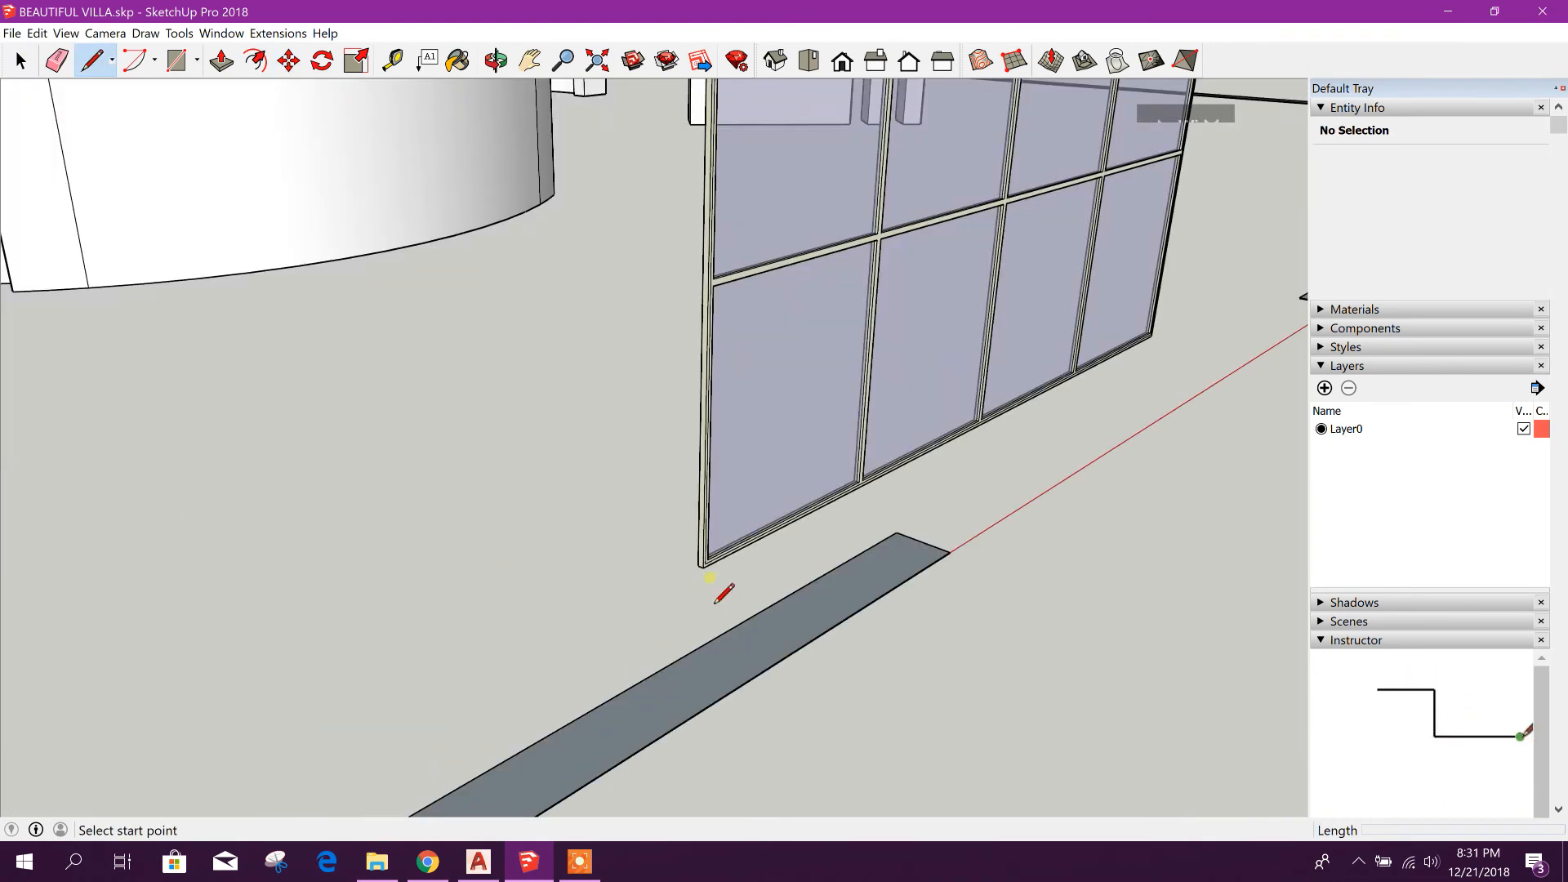
# Draw a line along the lattice's bottom edge and select the lattice group
pyautogui.click(702, 562)
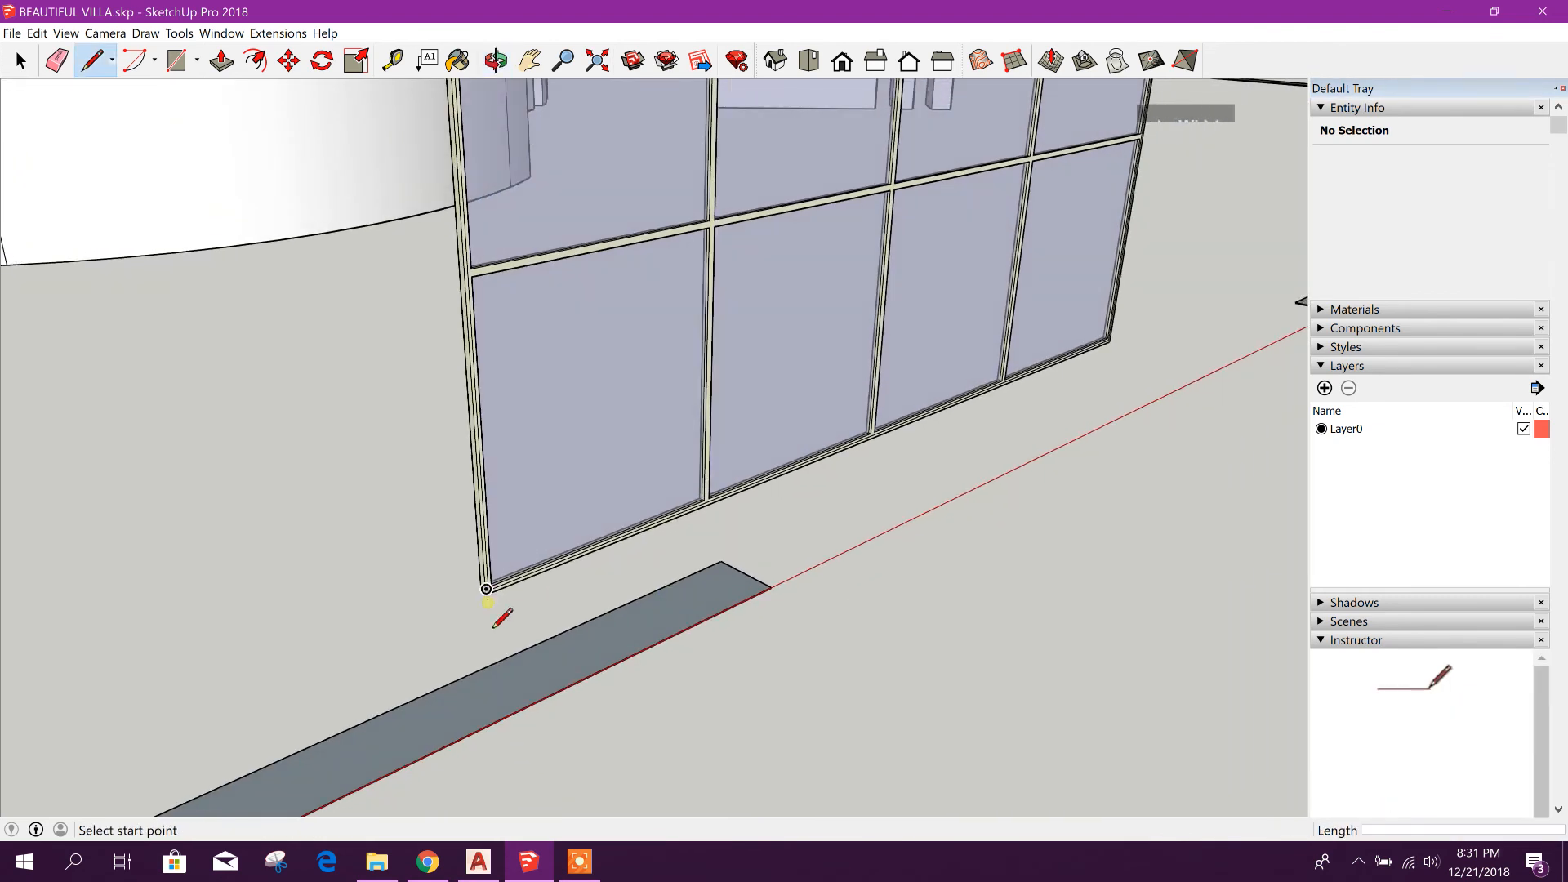
pyautogui.click(486, 588)
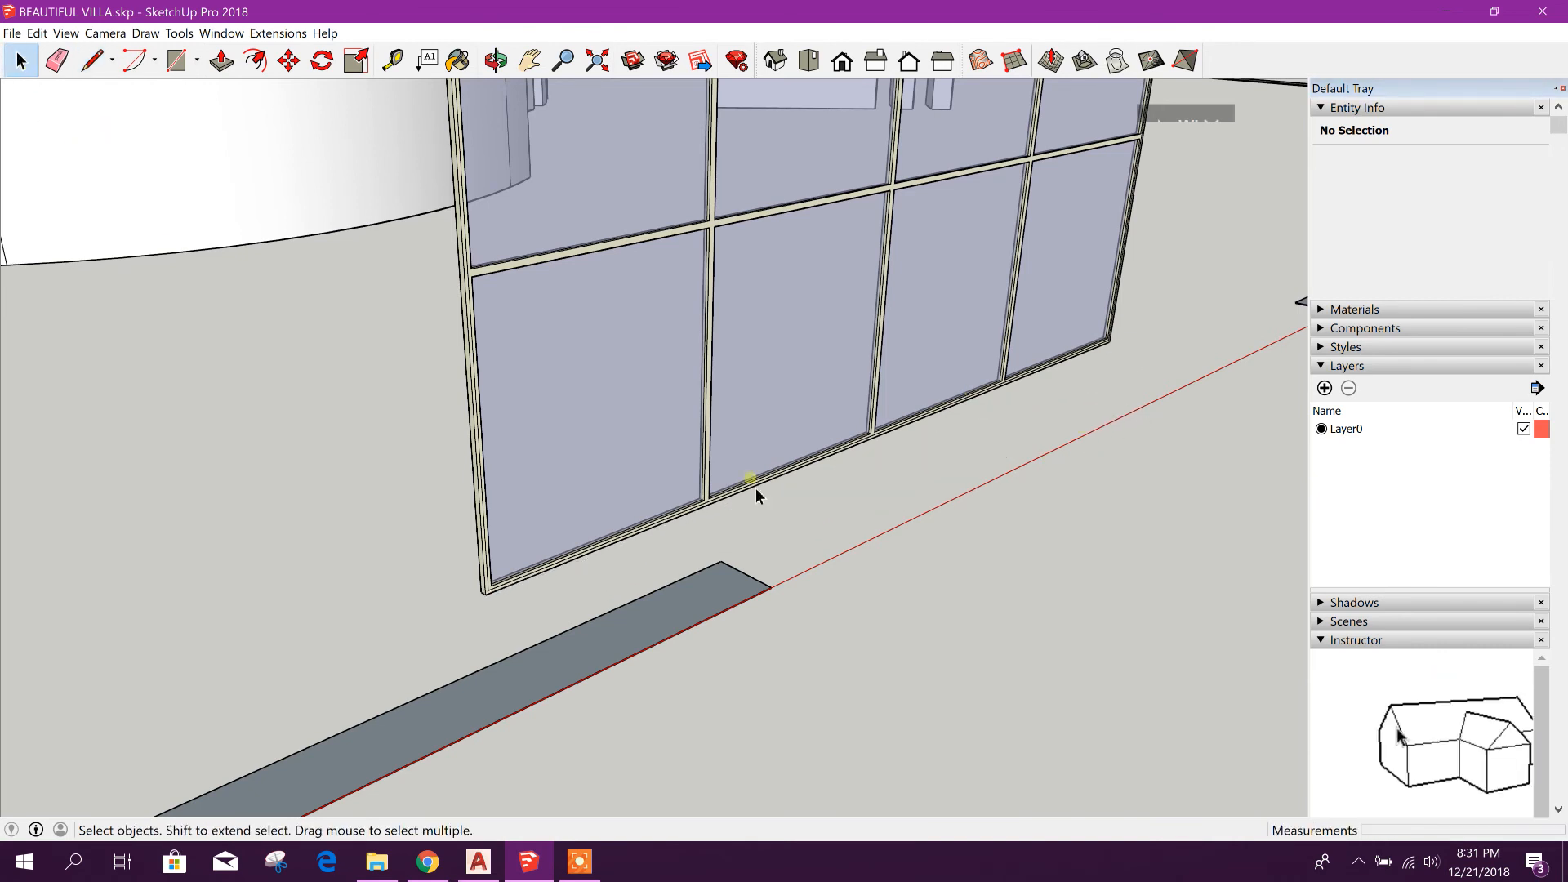
pyautogui.click(750, 481)
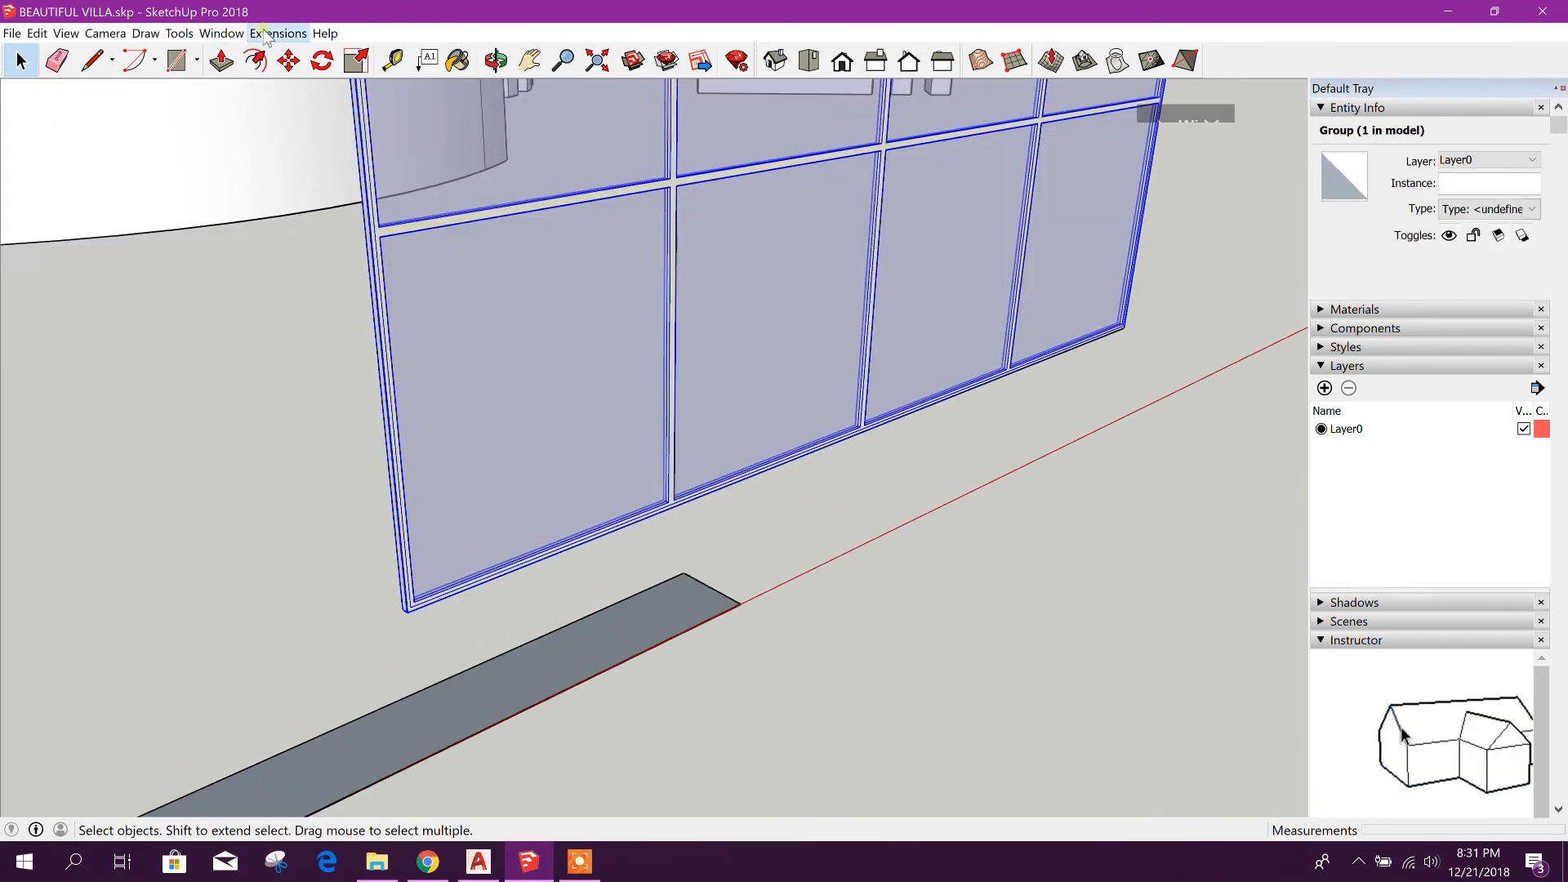
# Bend the lattice along the ground arc with Shape Bender using the bottom line as reference
pyautogui.click(278, 33)
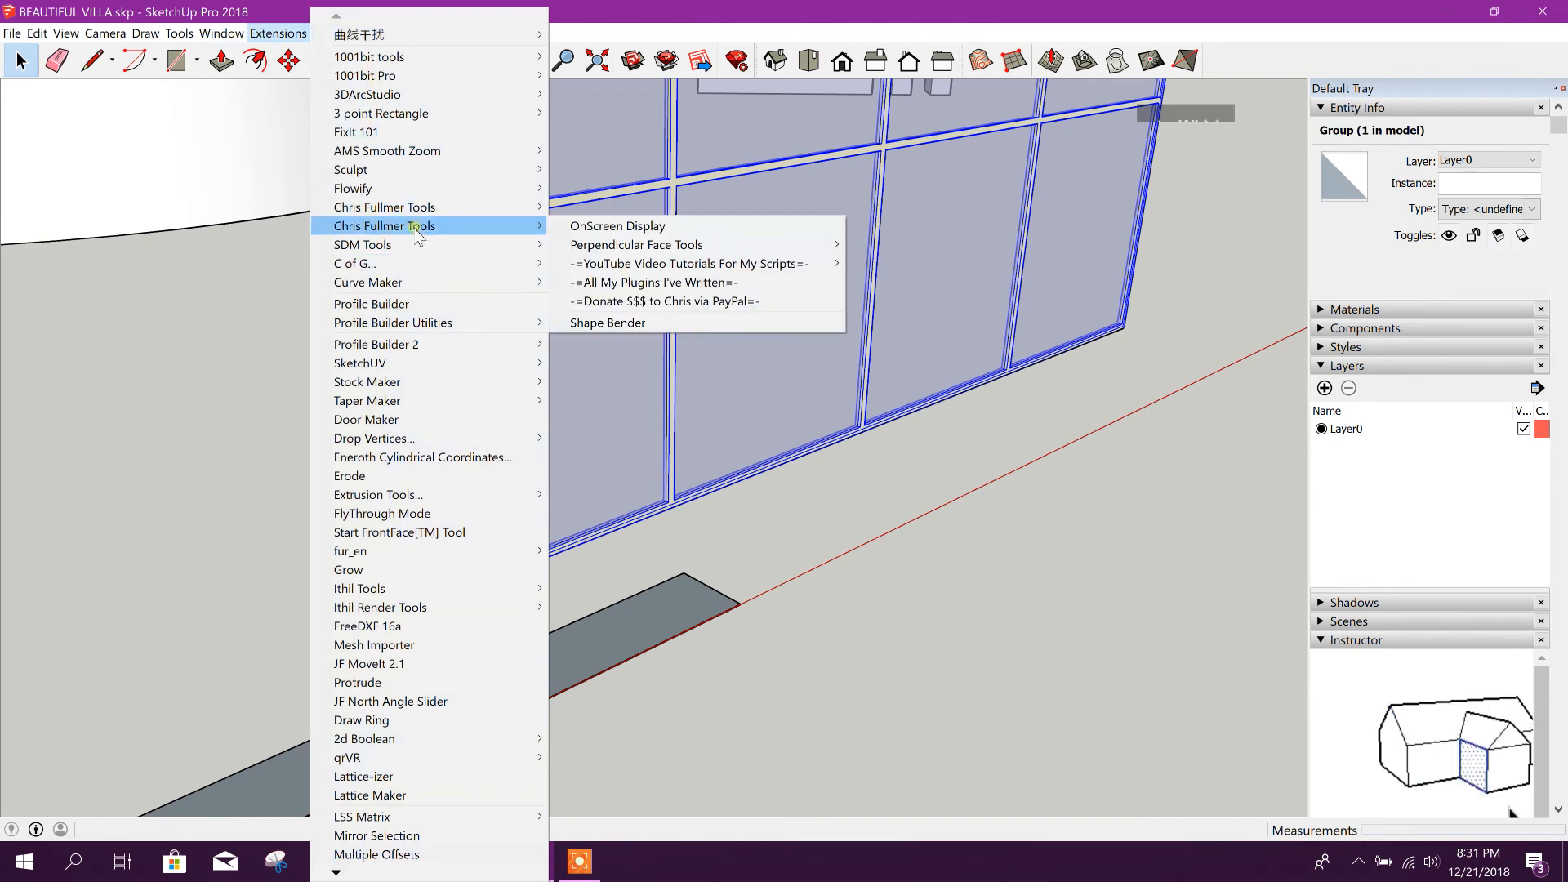
pyautogui.moveTo(607, 321)
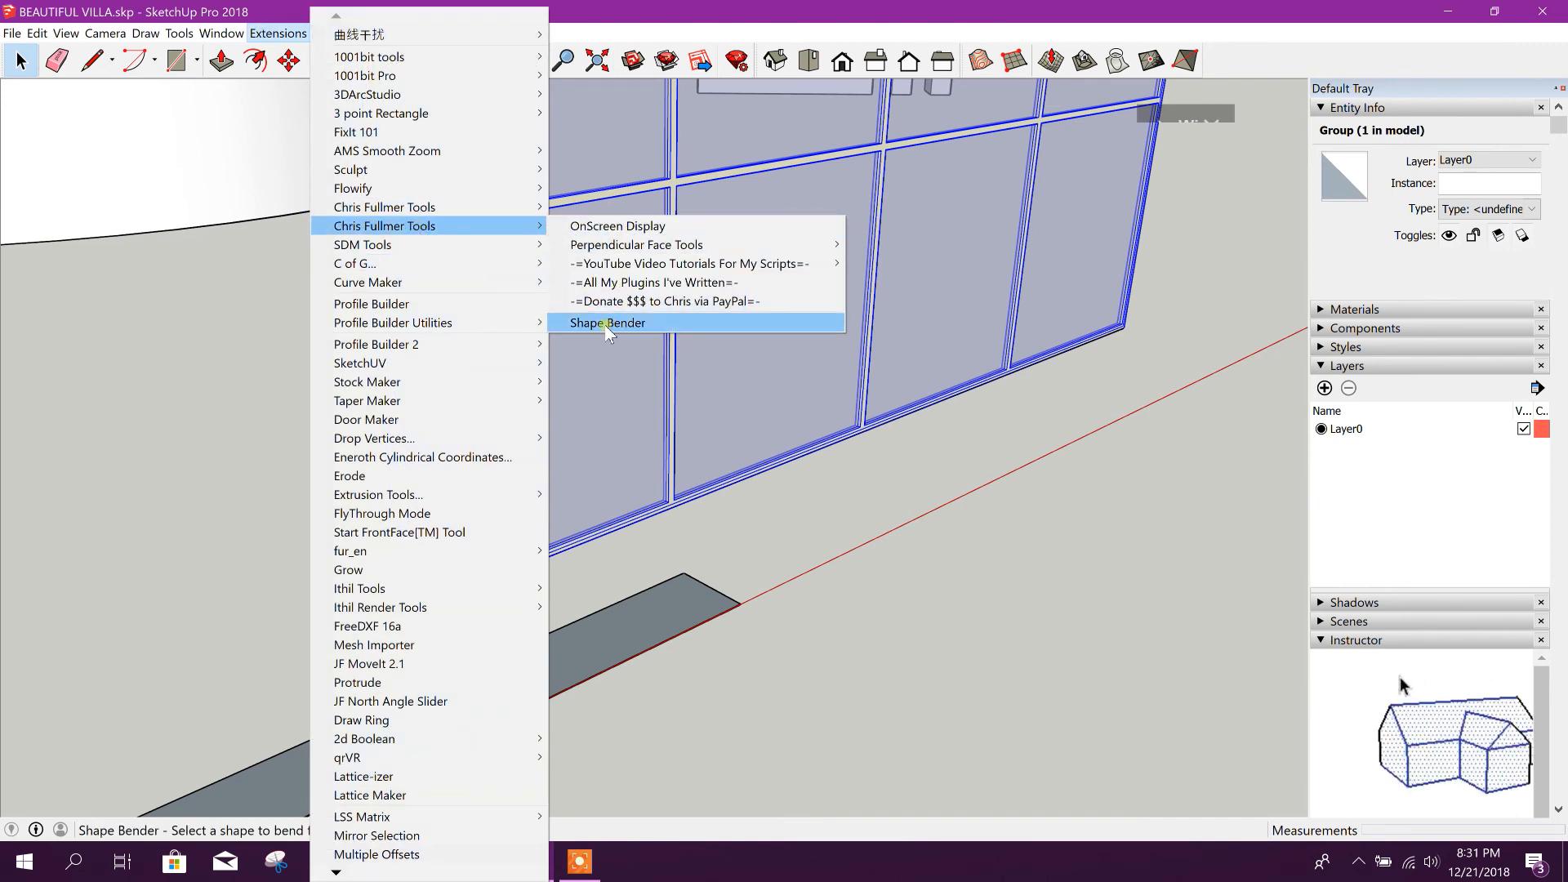
pyautogui.click(604, 322)
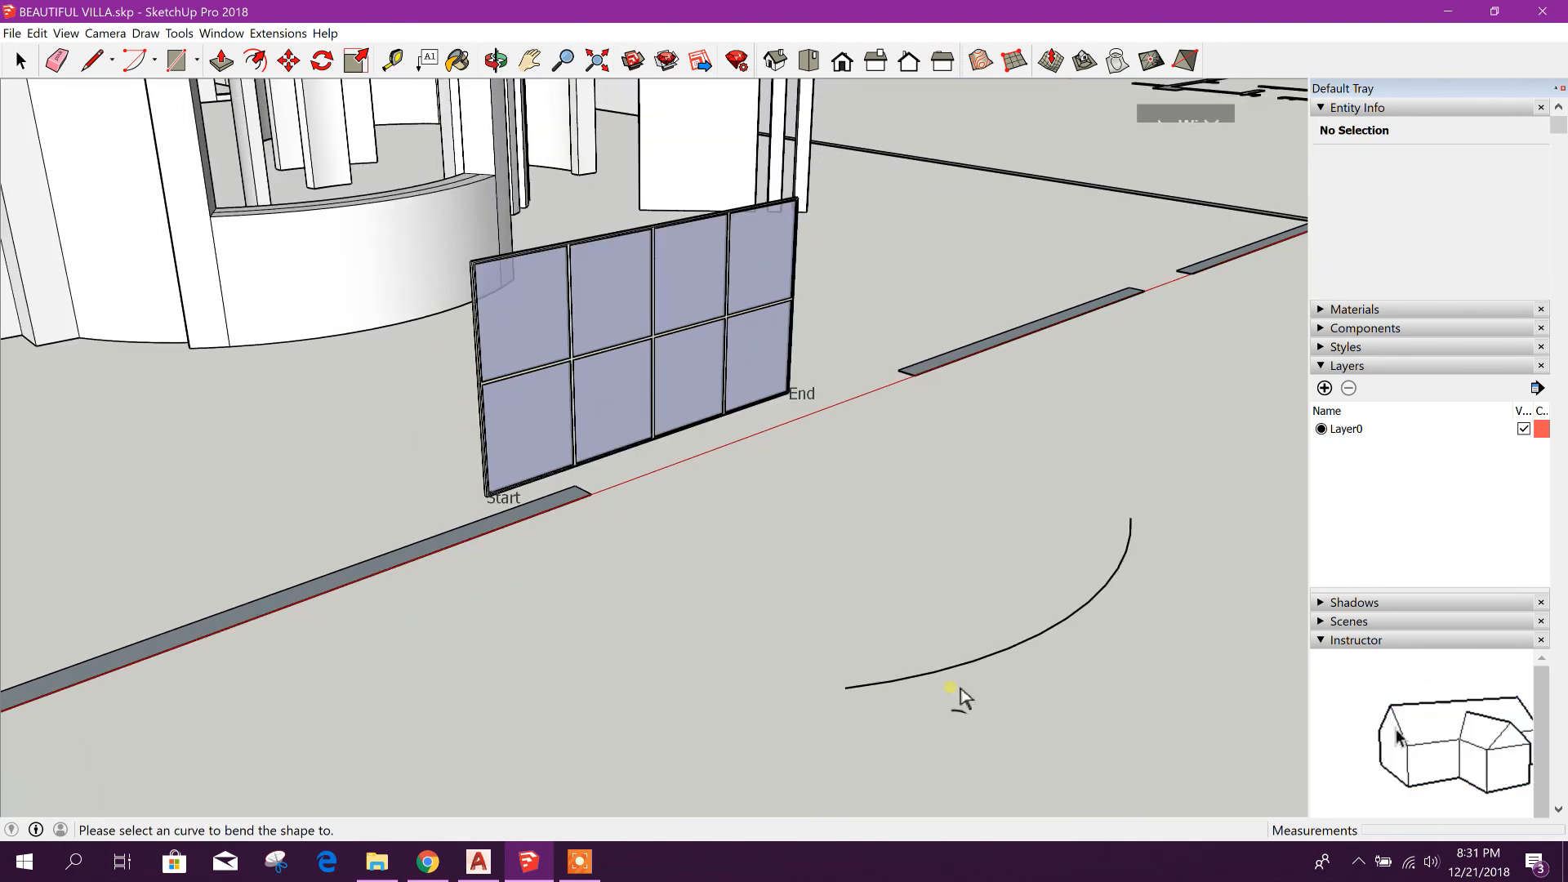
pyautogui.click(951, 687)
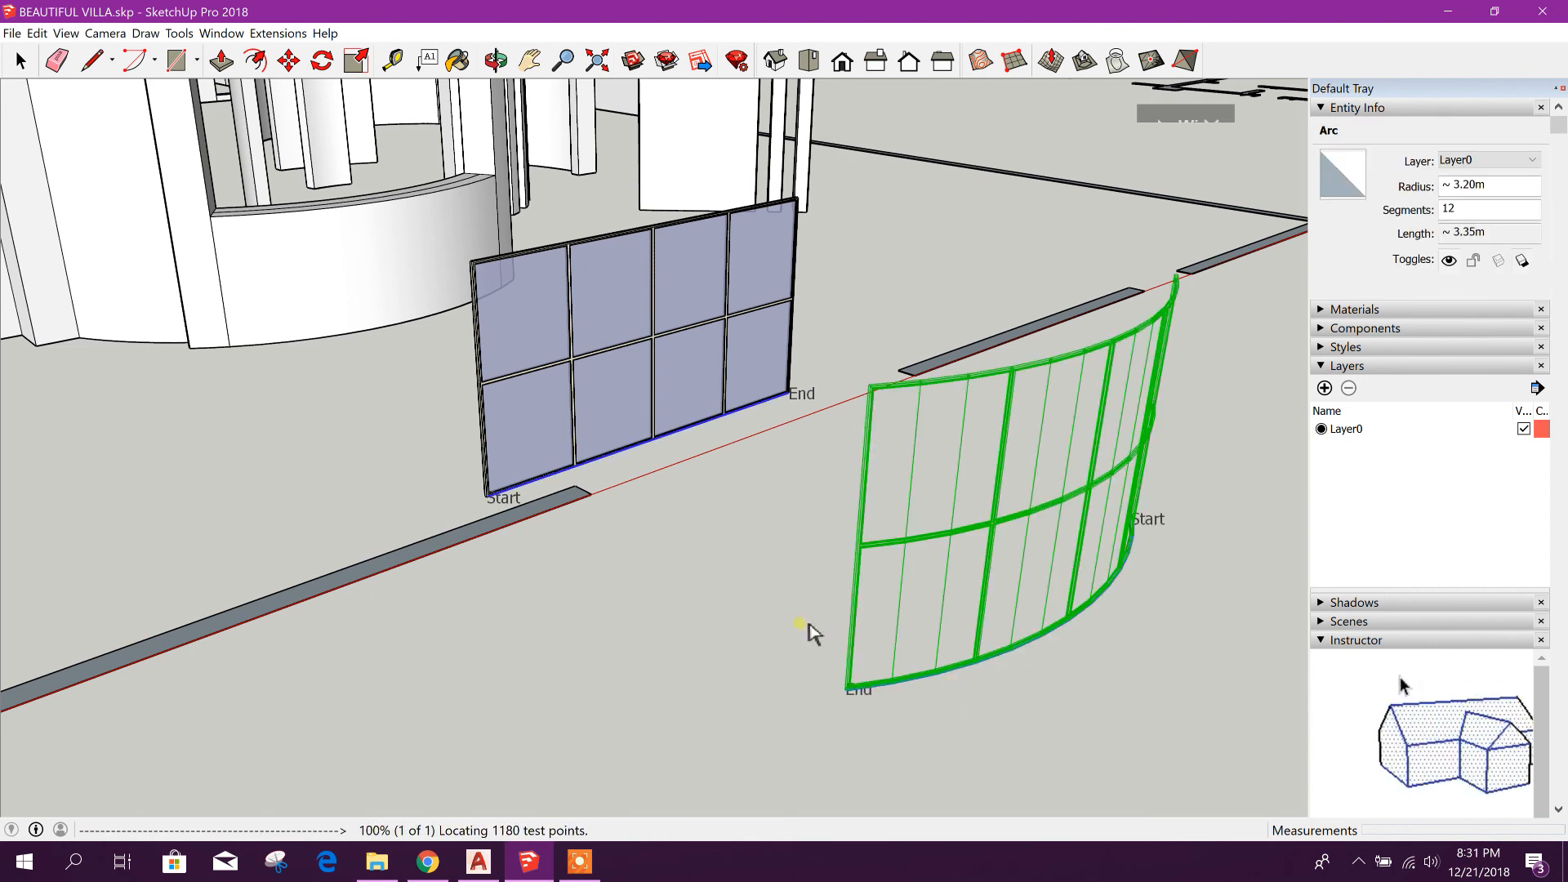
pyautogui.click(805, 650)
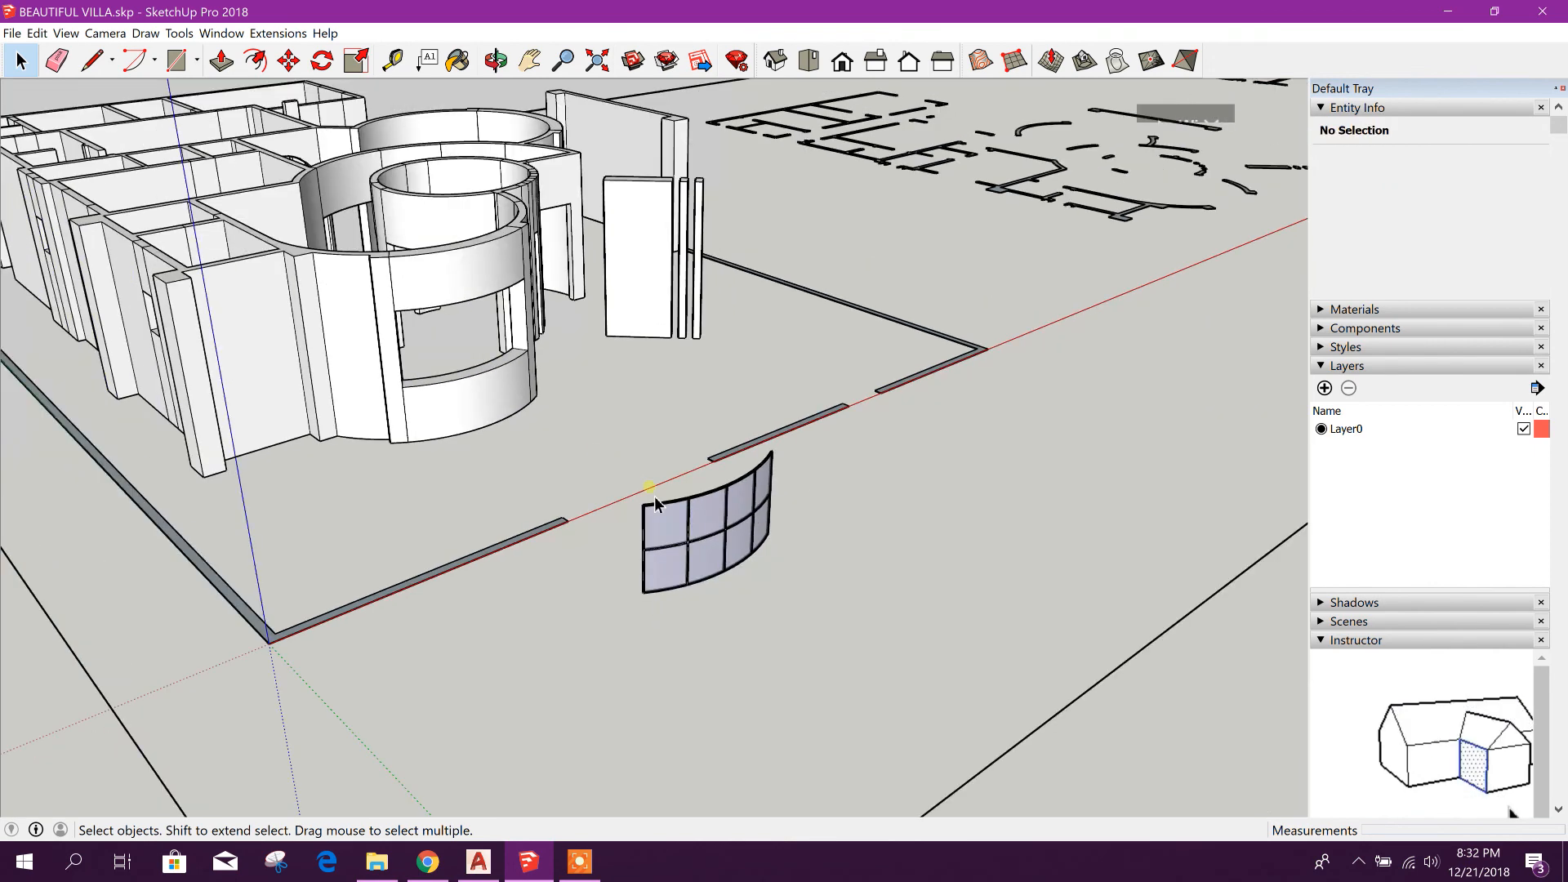
pyautogui.click(700, 529)
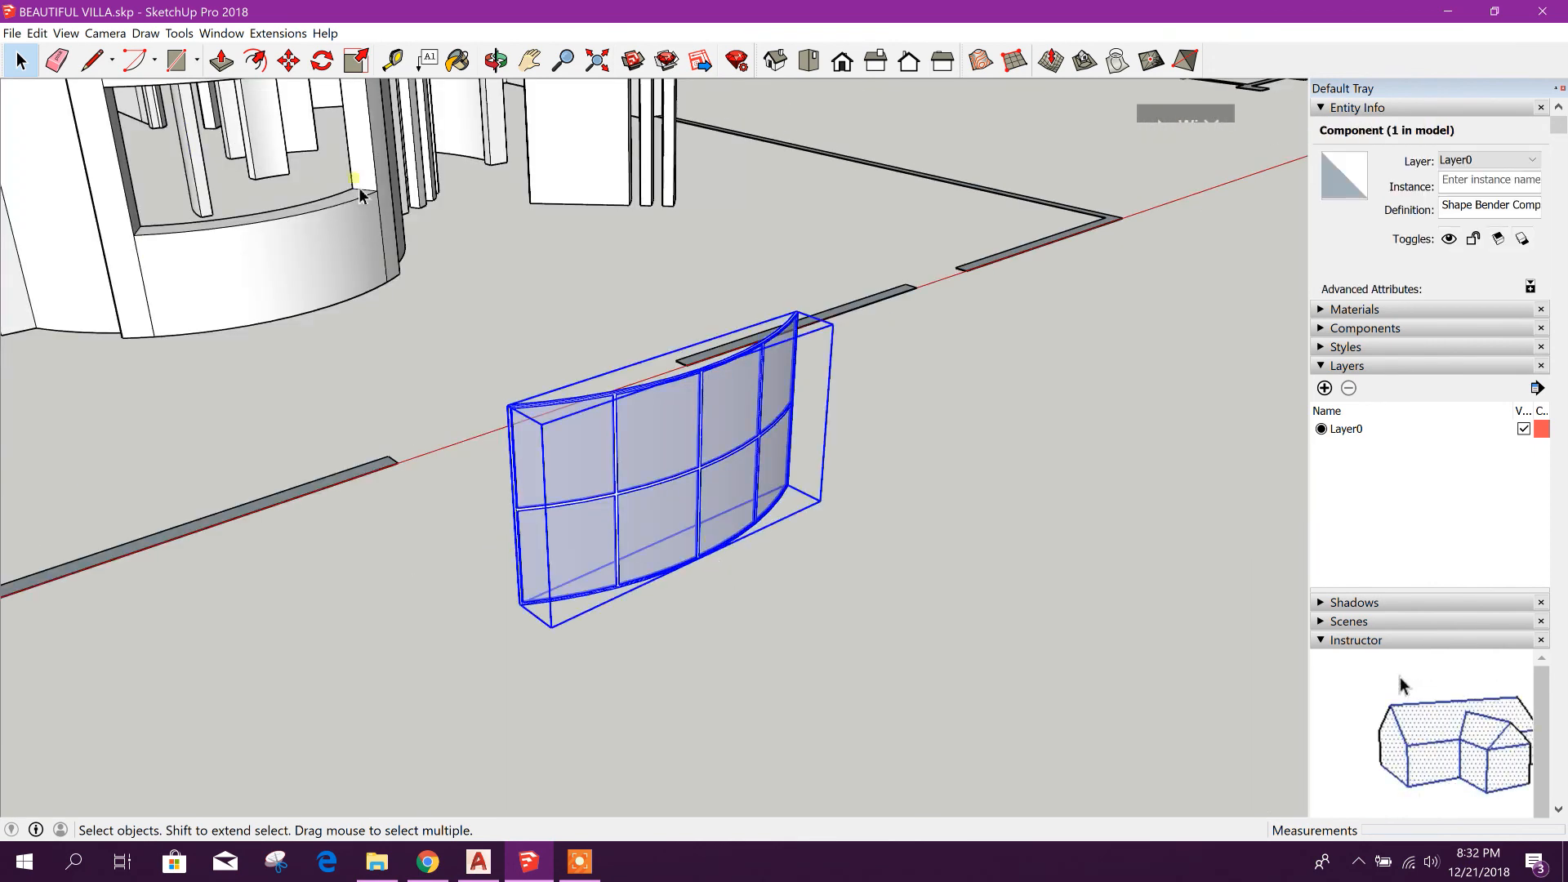
pyautogui.click(287, 61)
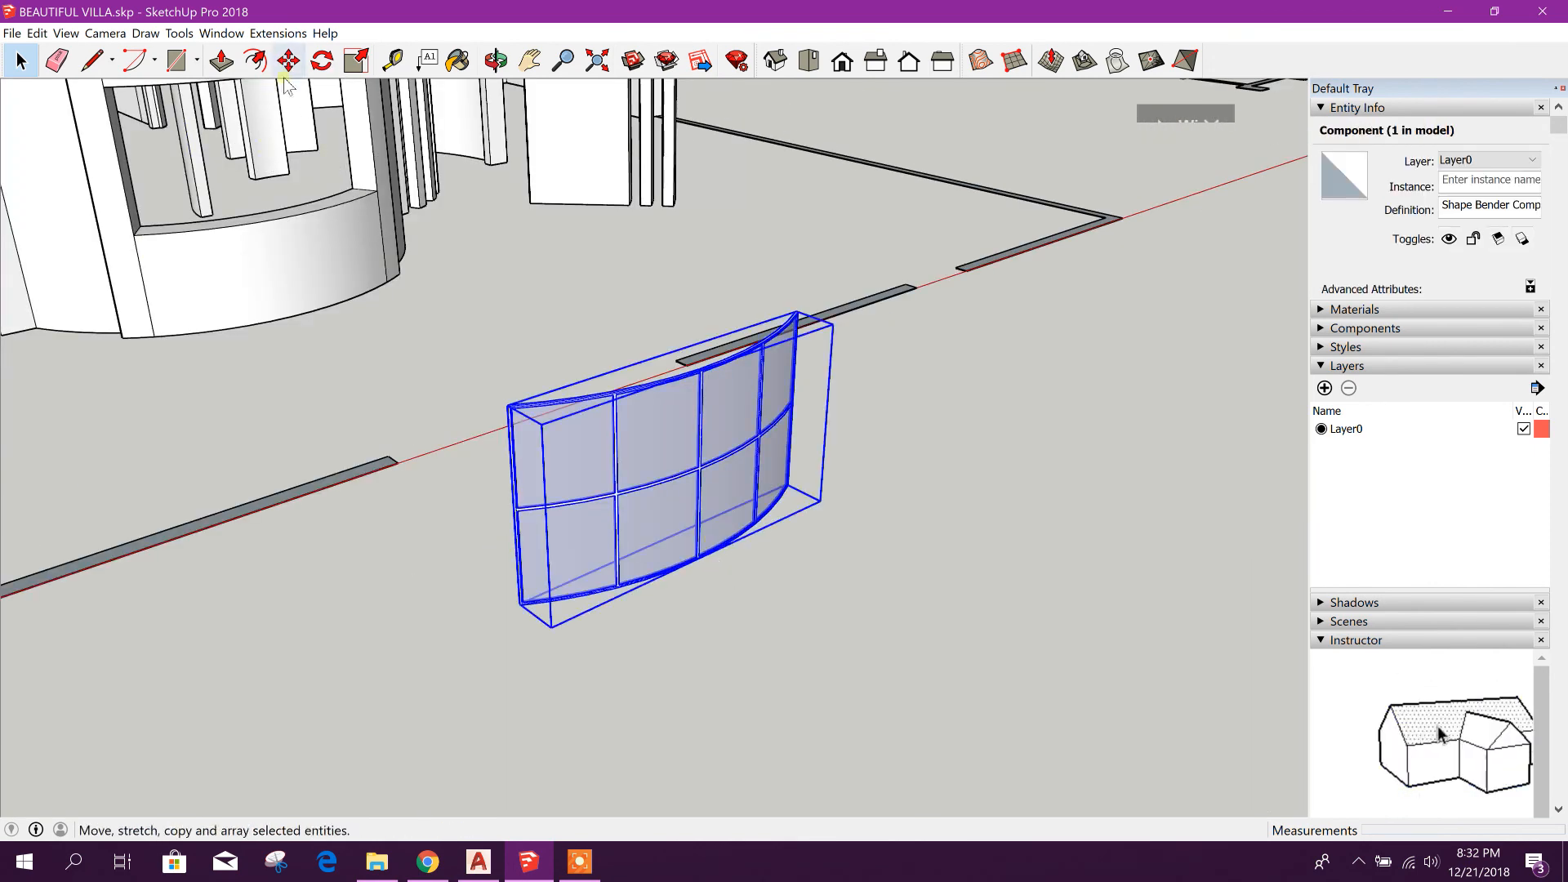